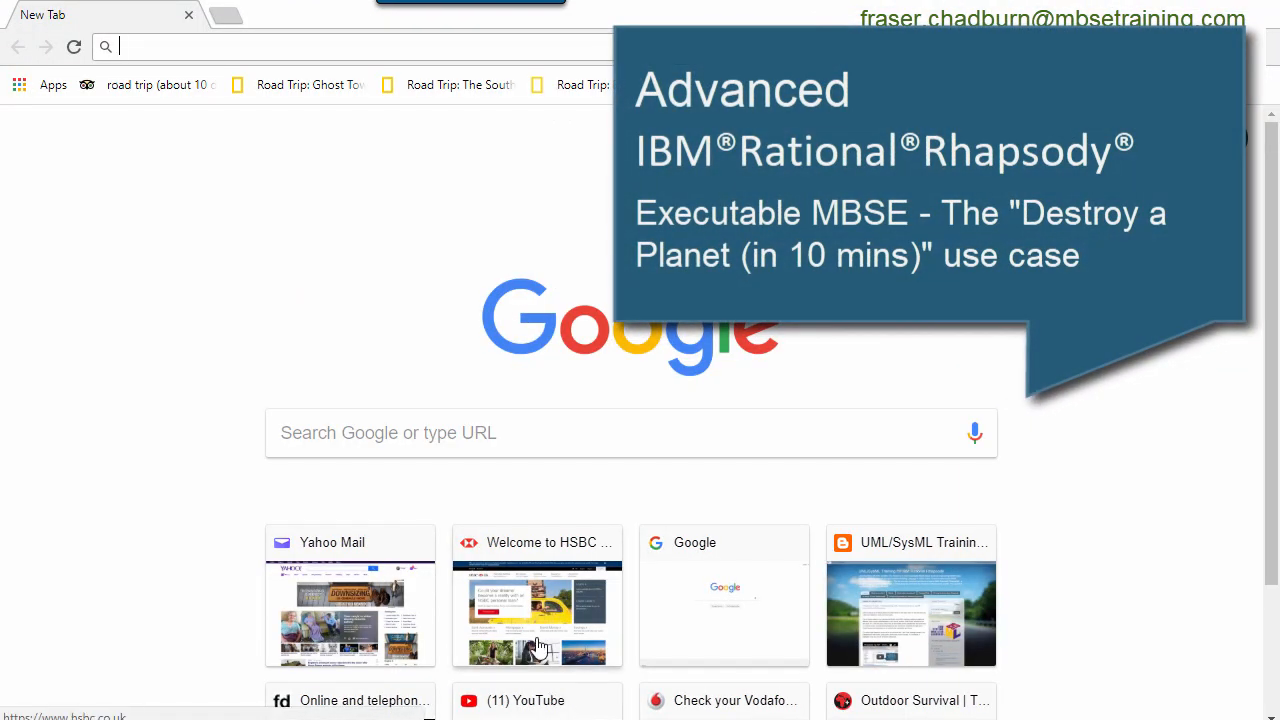
Step: Download the mbsetraining 2.2 source zip from its GitHub release page and open the downloaded file
left_click(910, 612)
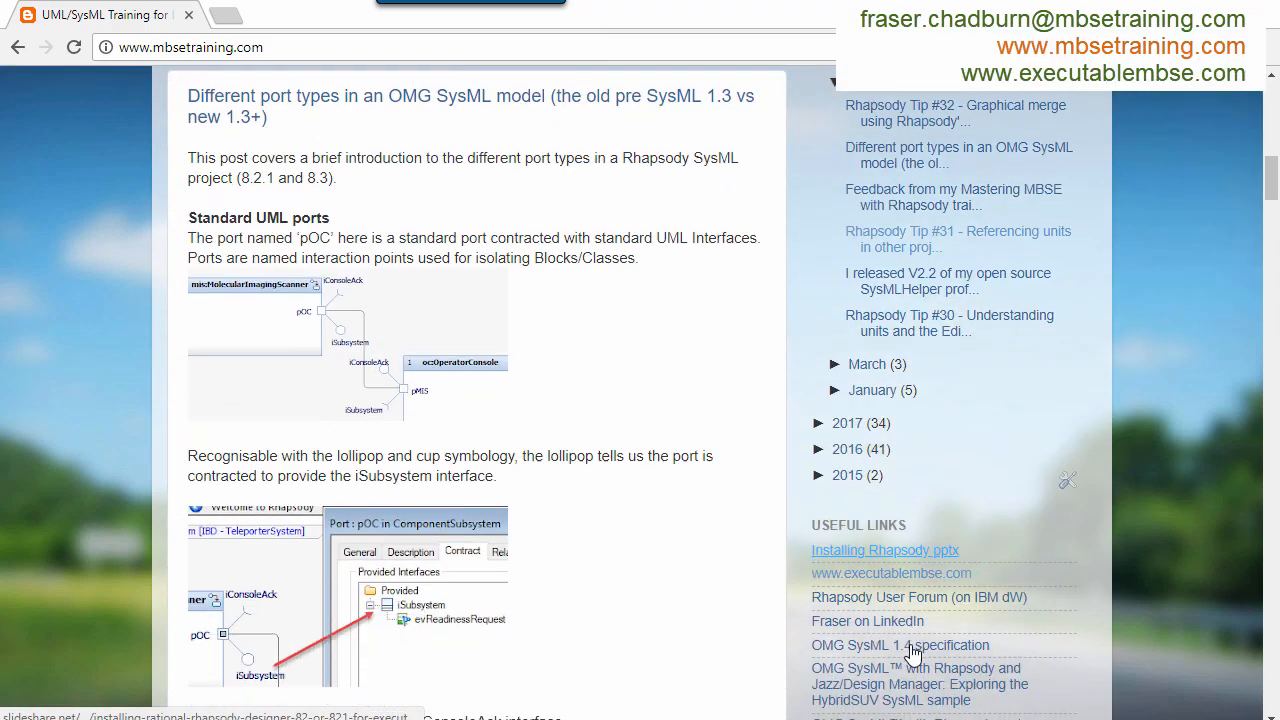
left_click(890, 572)
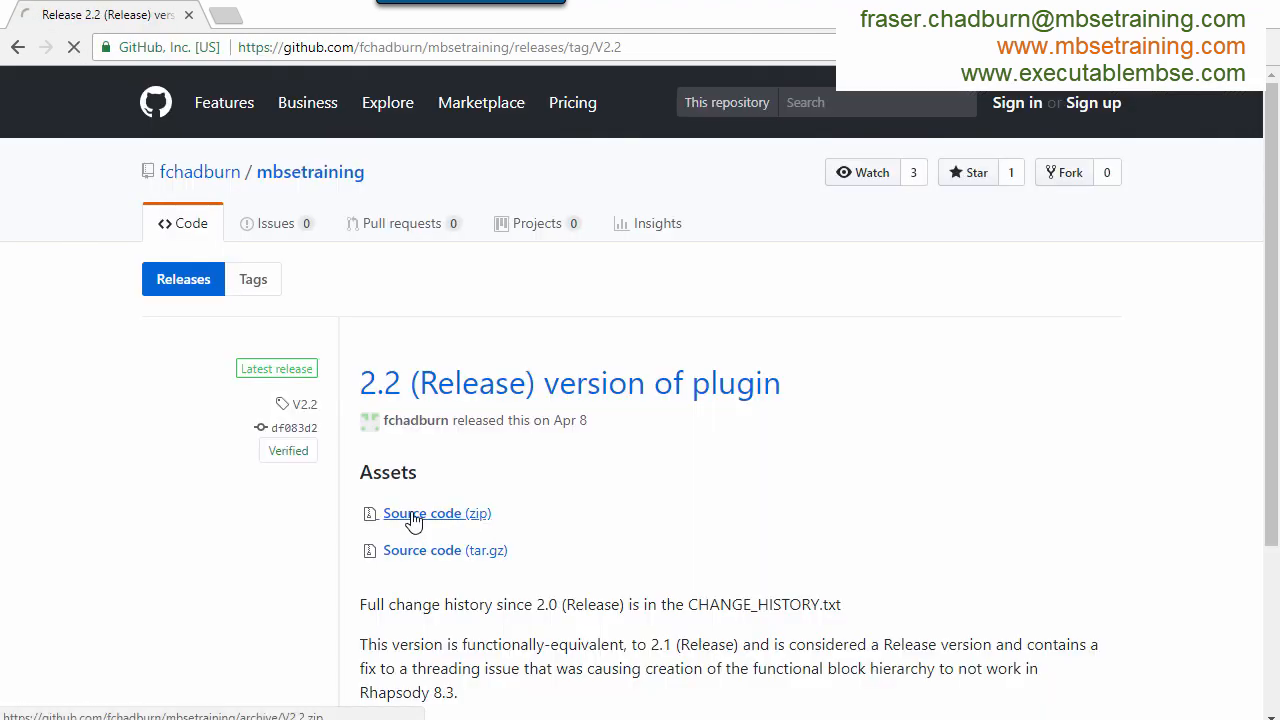
left_click(436, 512)
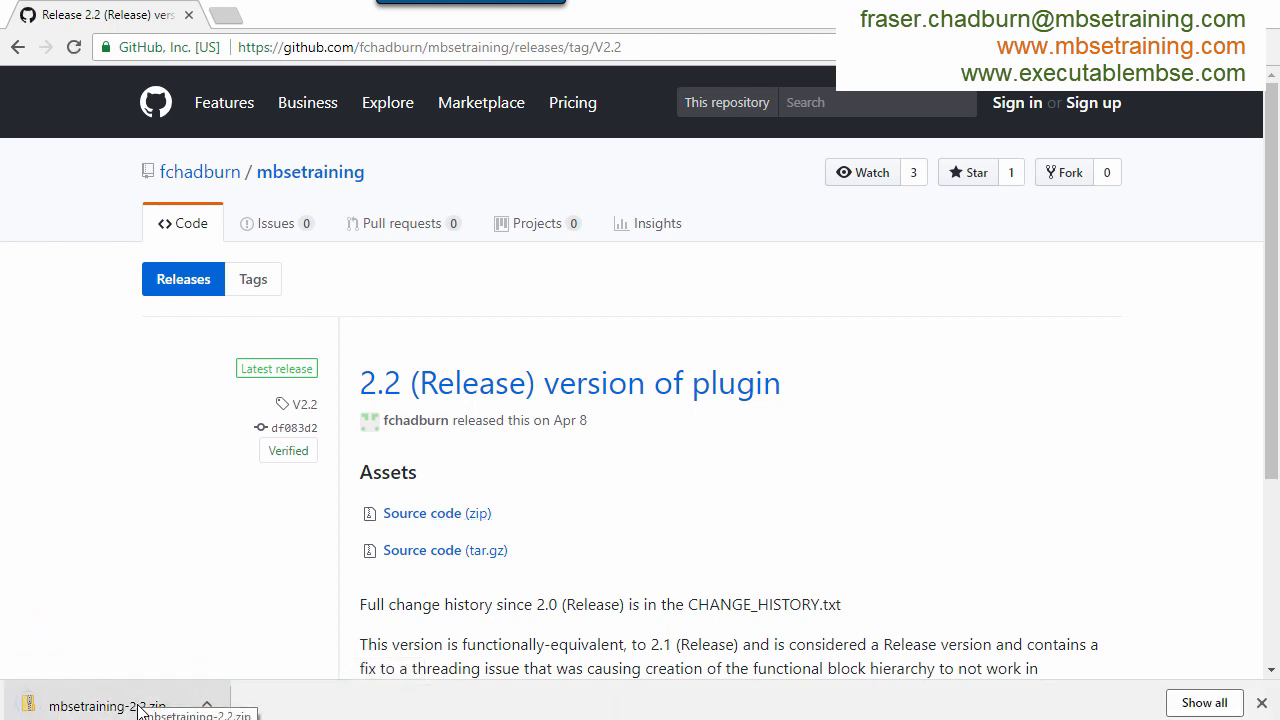
left_click(110, 704)
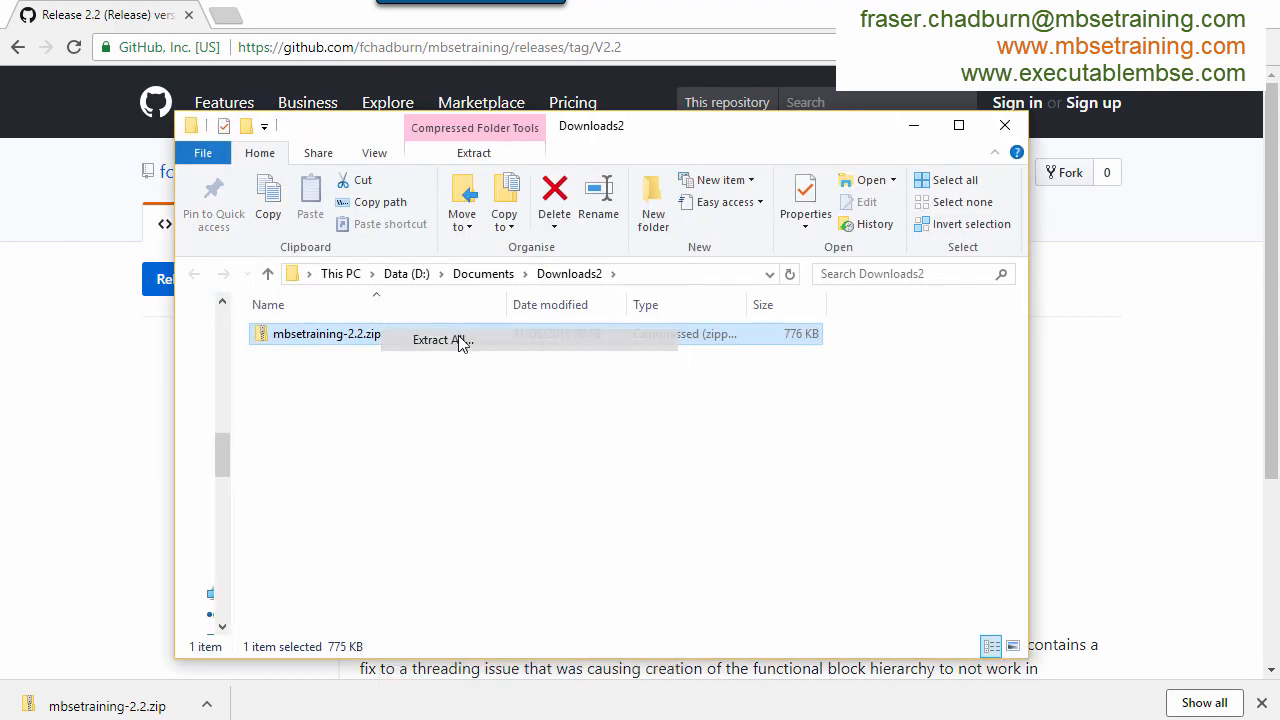
Step: Extract mbsetraining-2.2.zip into the default mbsetraining-2.2 folder in Downloads2
left_click(436, 340)
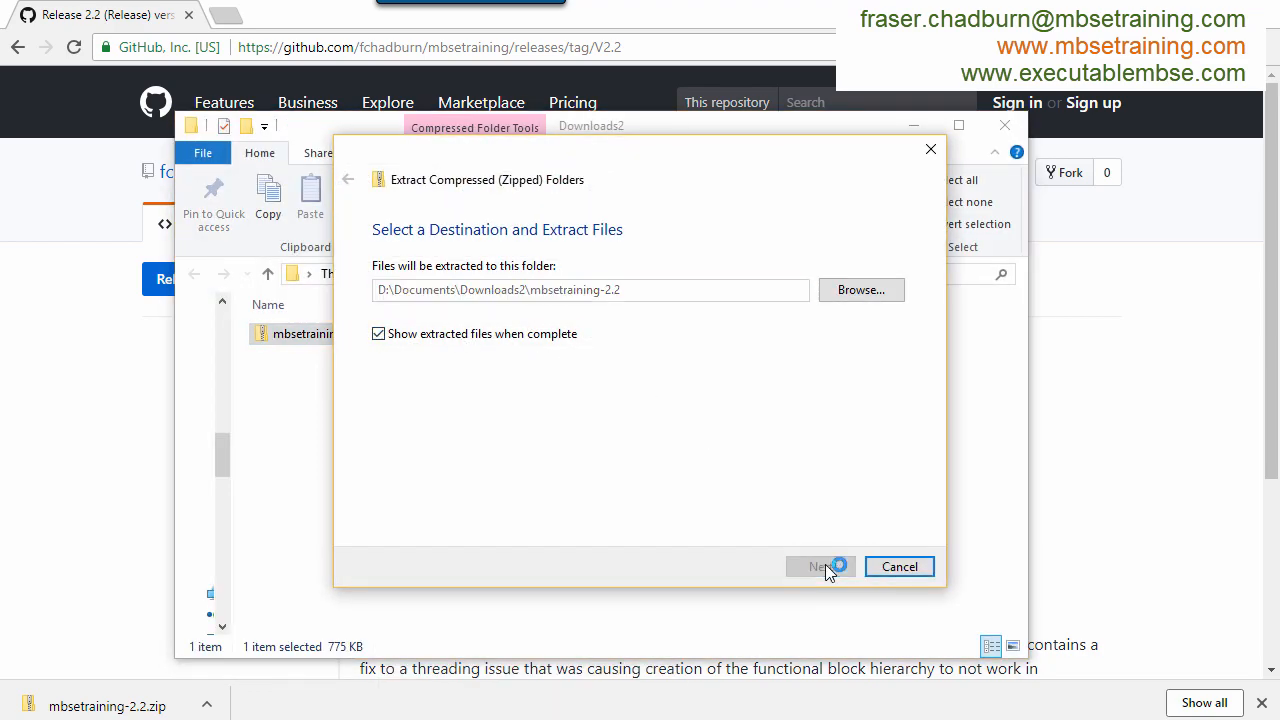
left_click(820, 566)
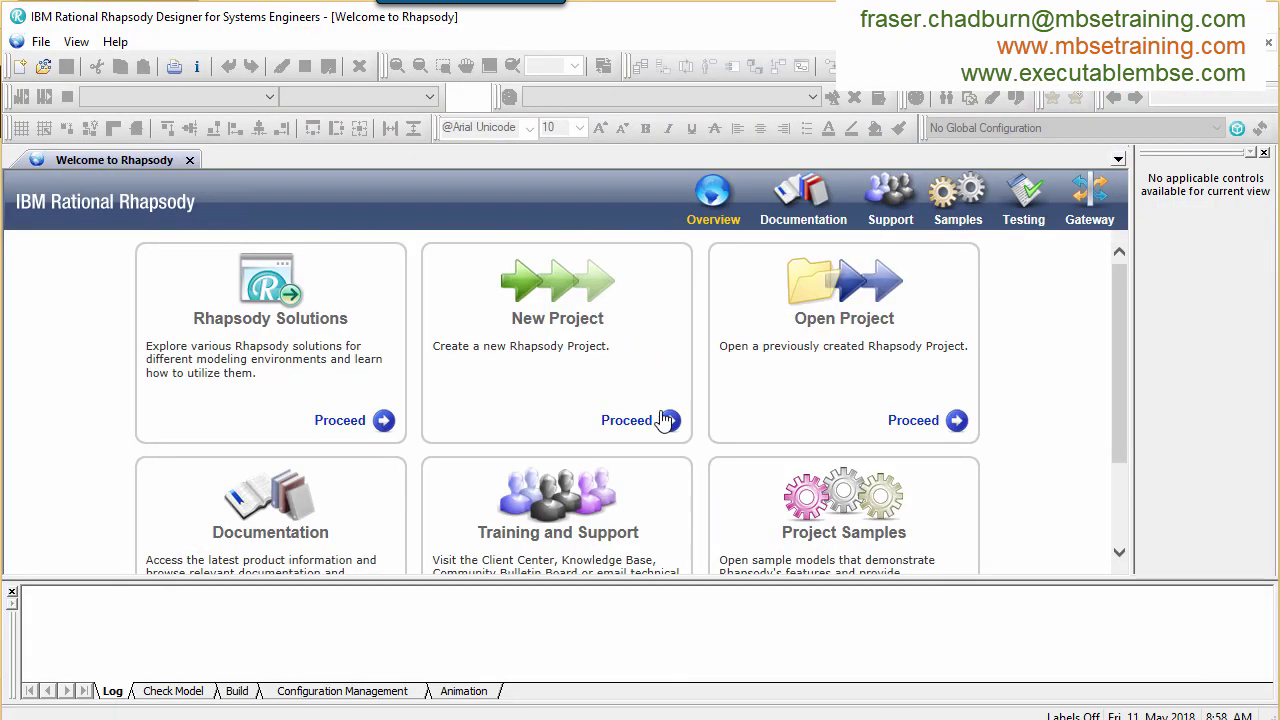
Step: Create a new project of type SysMLHelperProfile named DeathStar
left_click(624, 420)
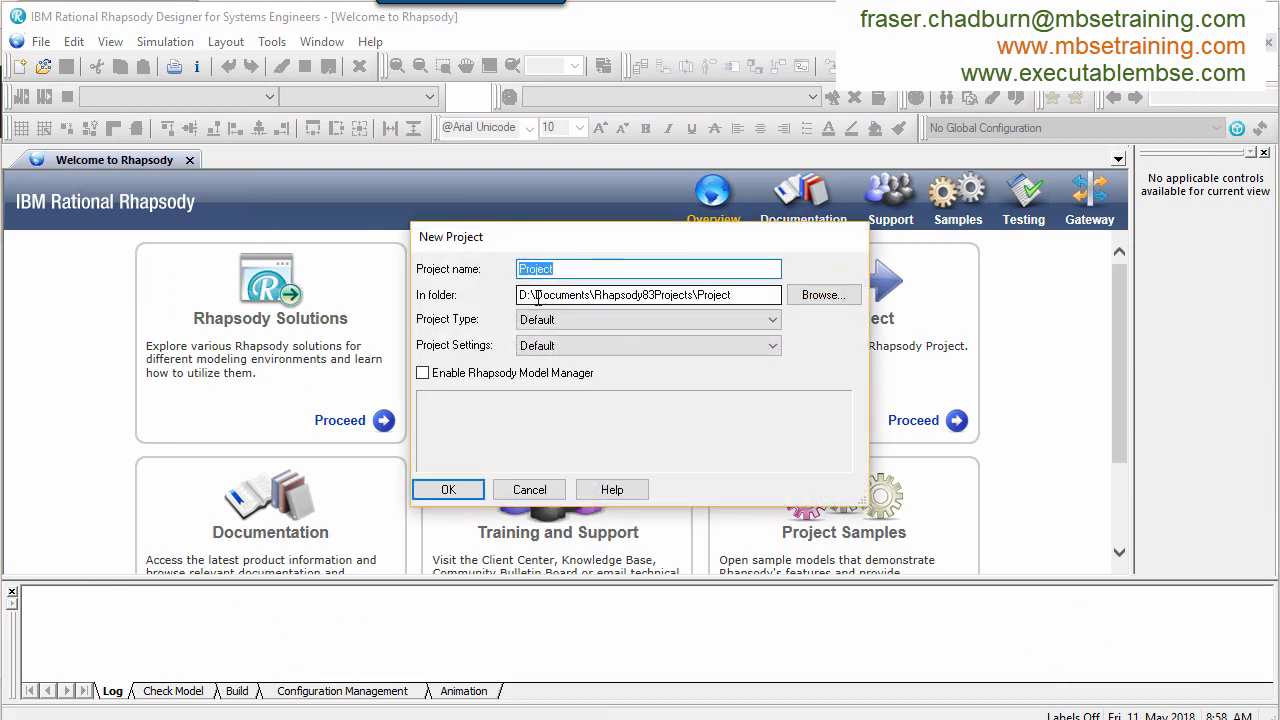
left_click(772, 320)
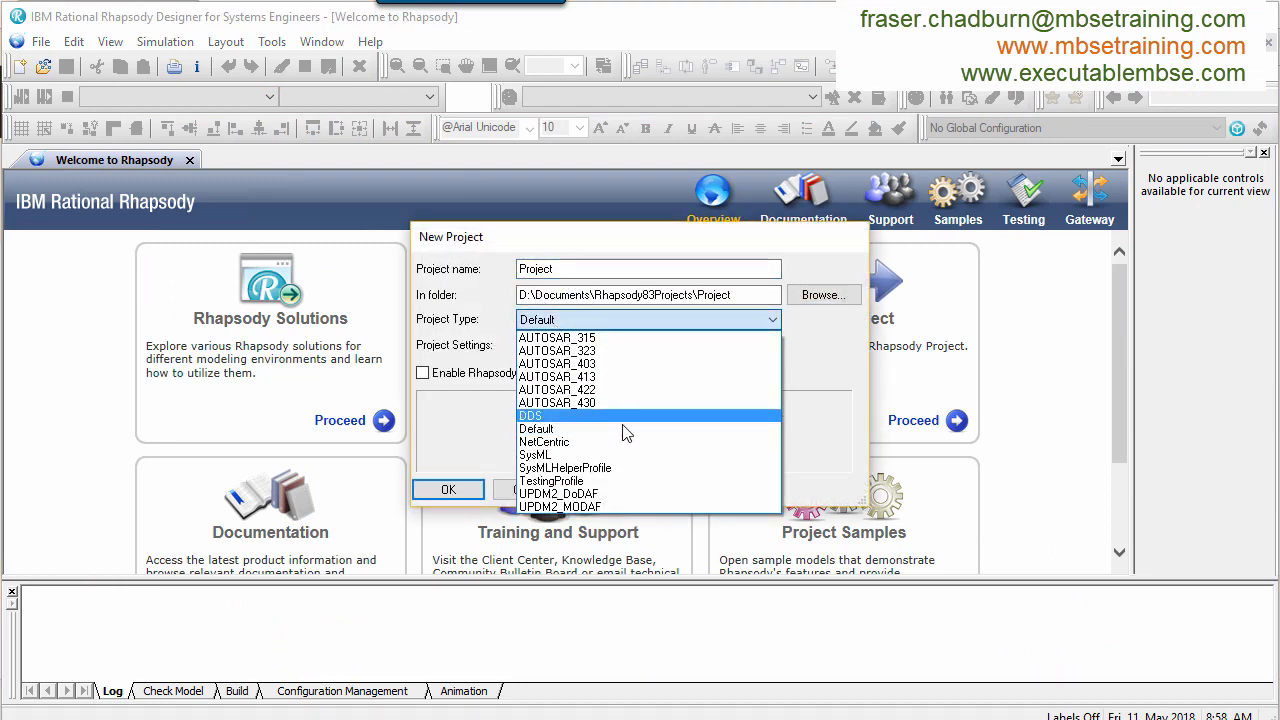
left_click(564, 468)
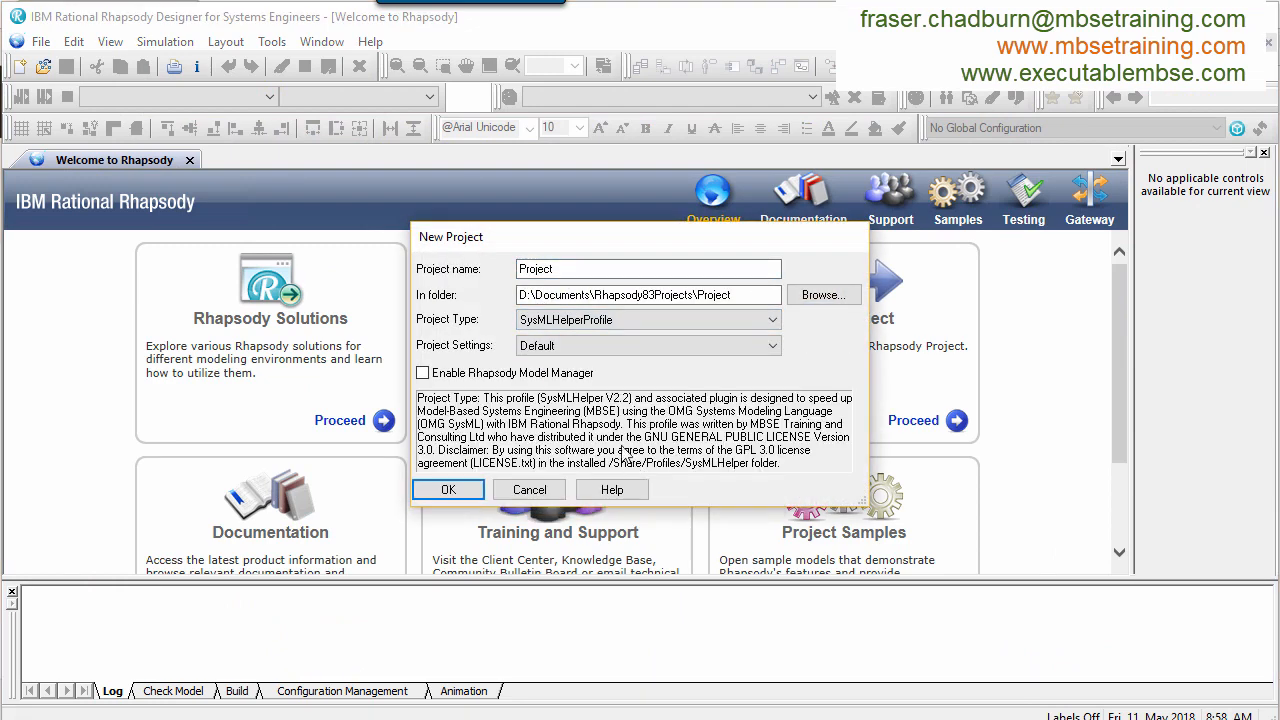
triple_click(648, 268)
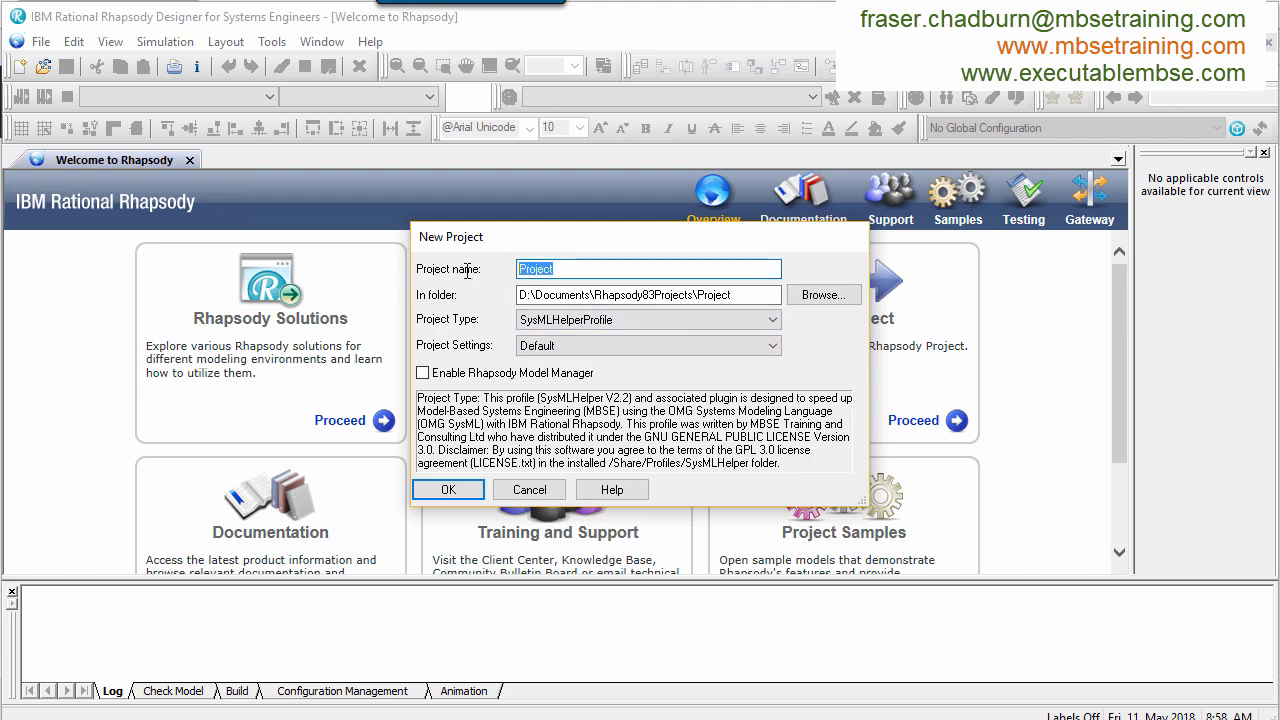
type("Death")
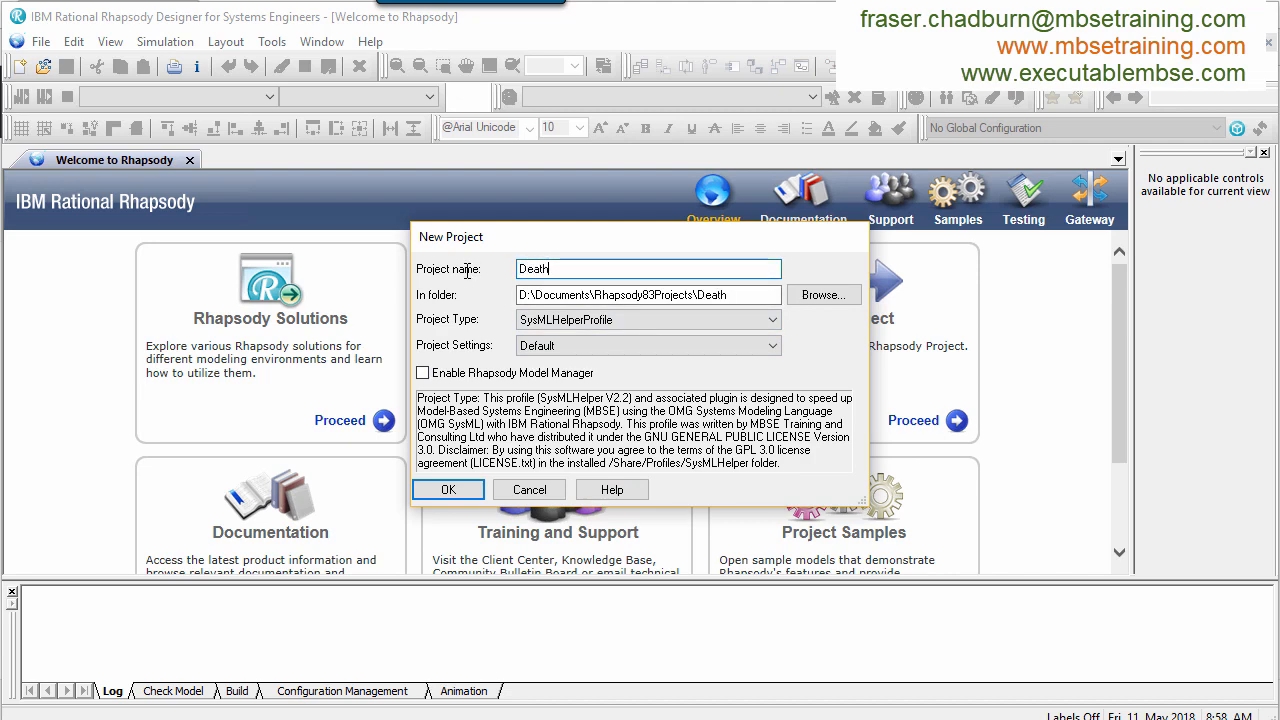
type("Star")
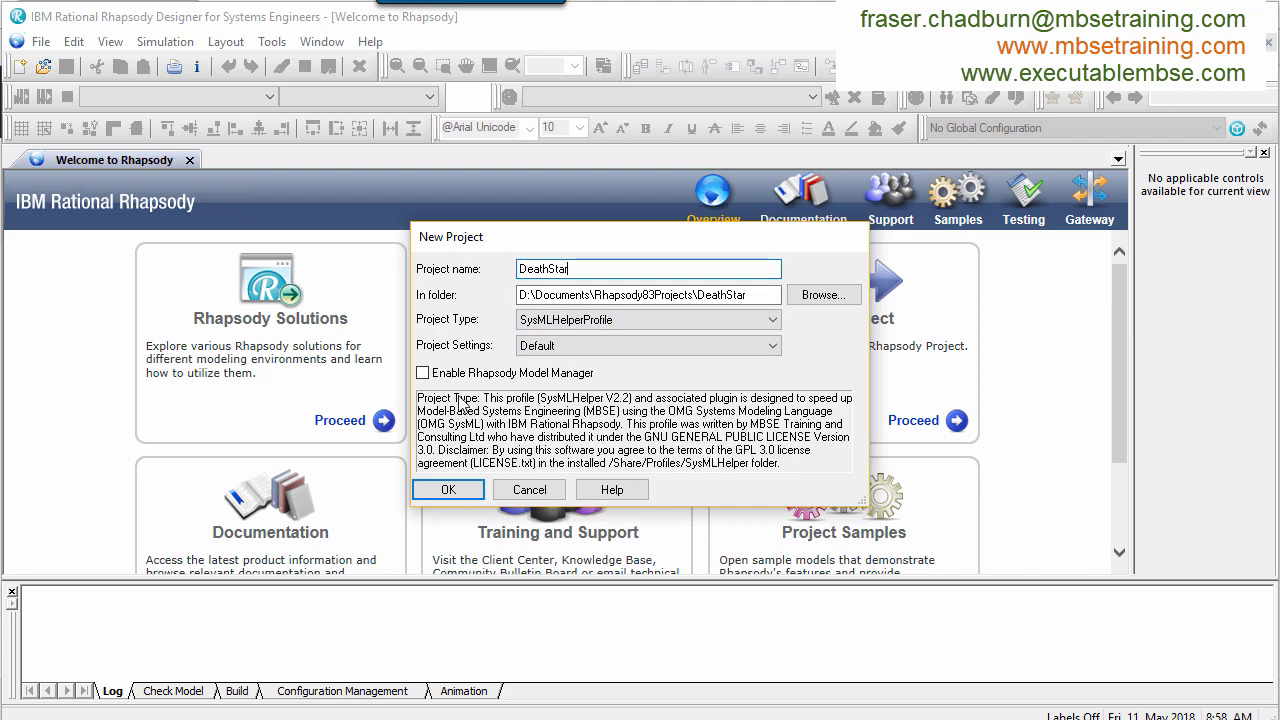
left_click(448, 488)
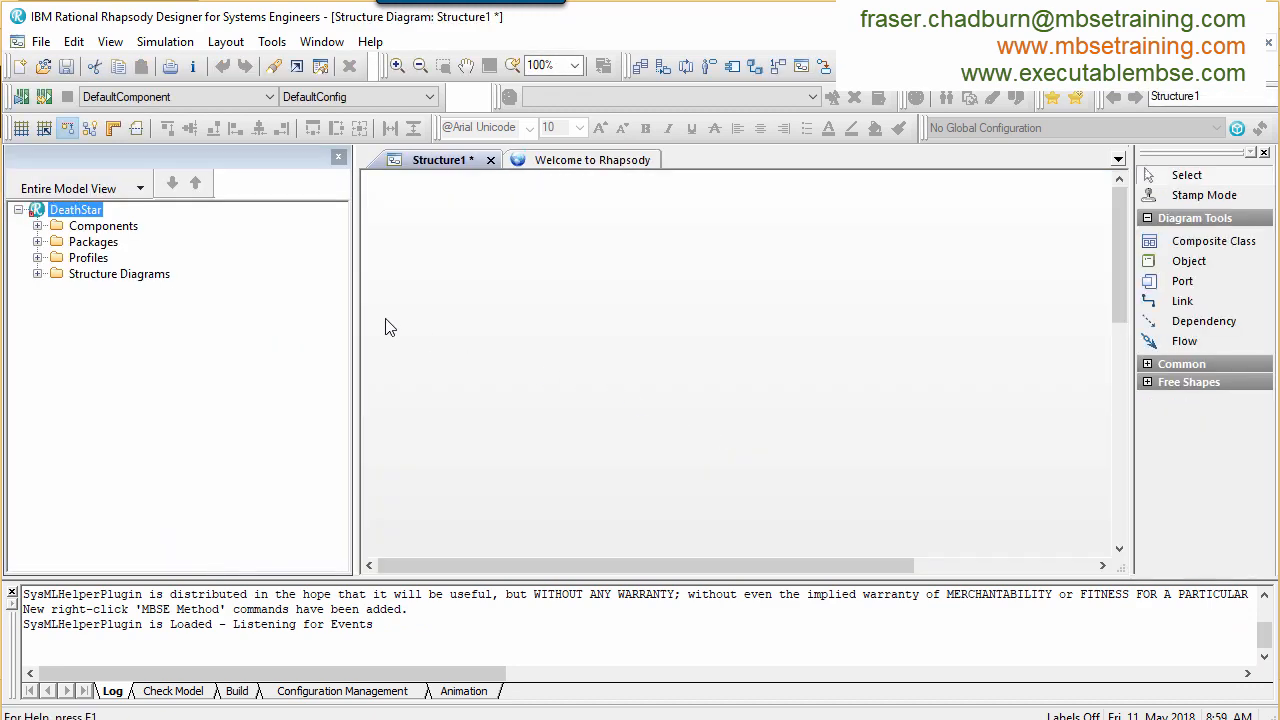
Step: Create the RequirementsAnalysisPkg package structure for DeathStar via MBSE Method, accepting the Gateway setup
right_click(74, 210)
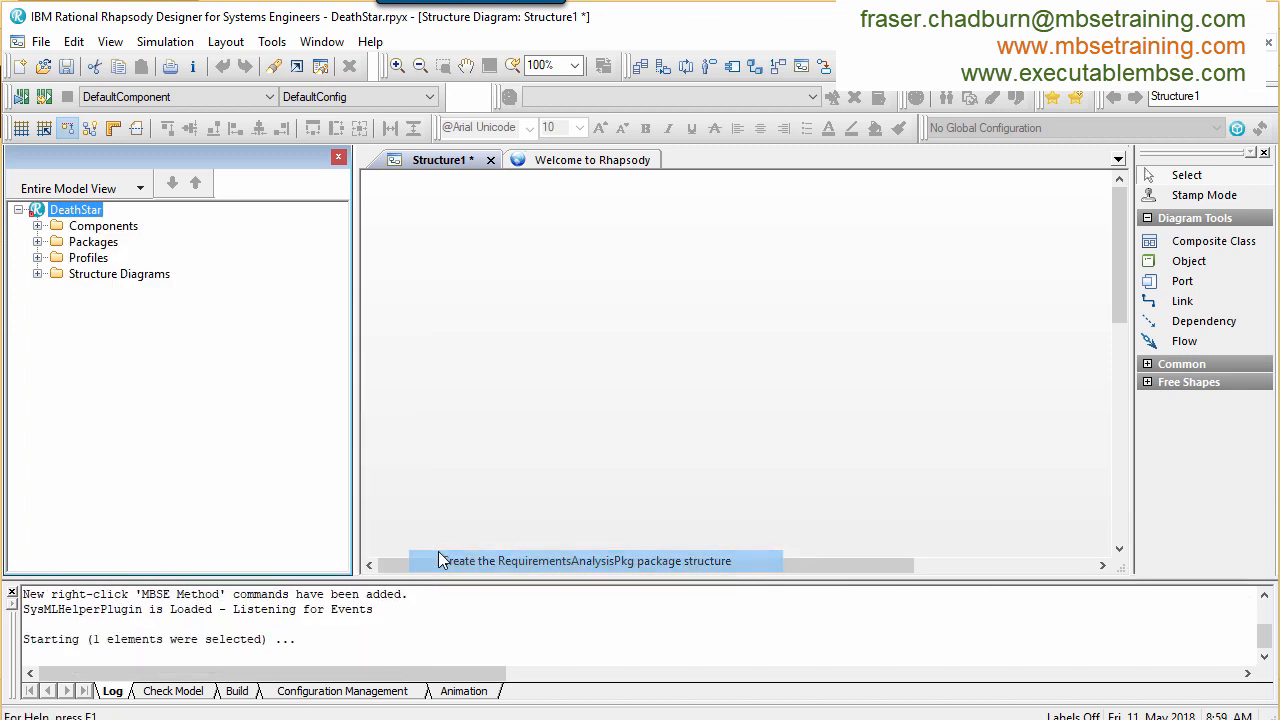
left_click(584, 560)
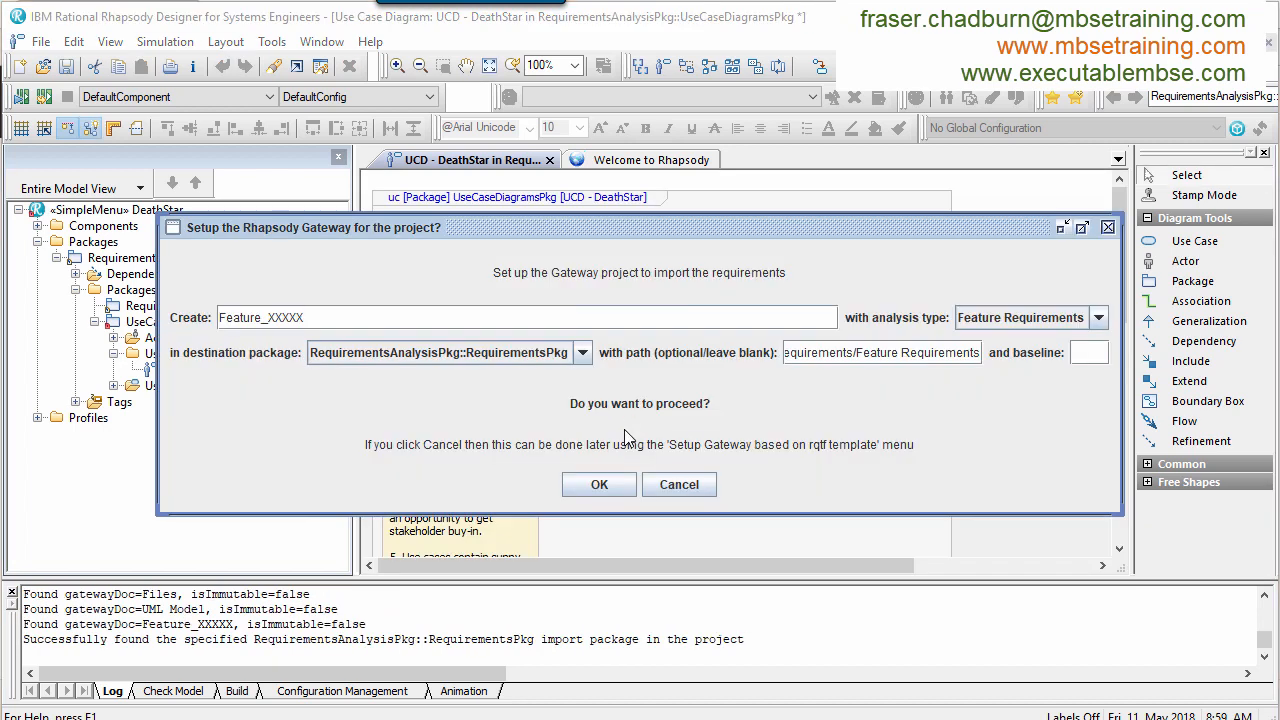
left_click(600, 484)
type("UC1 - Destroy")
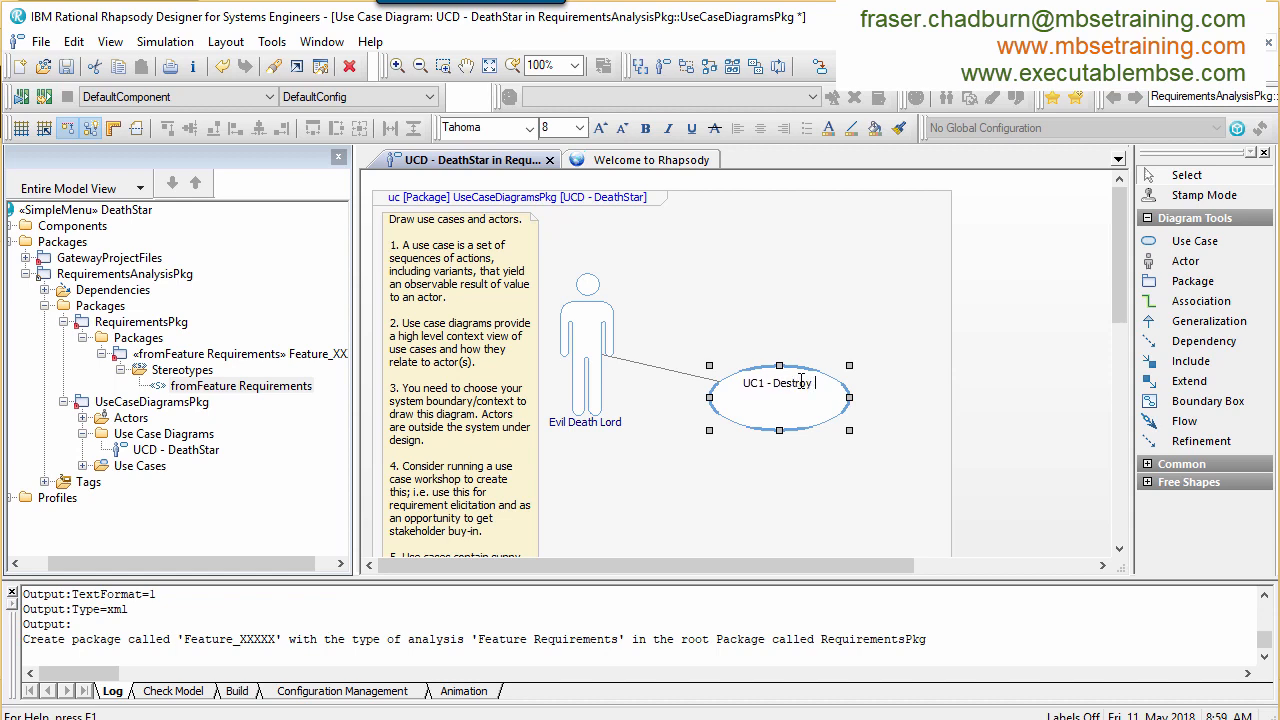
Step: Name the use case UC1 - Destroy Planet and add a second actor named Planet
type("Planet")
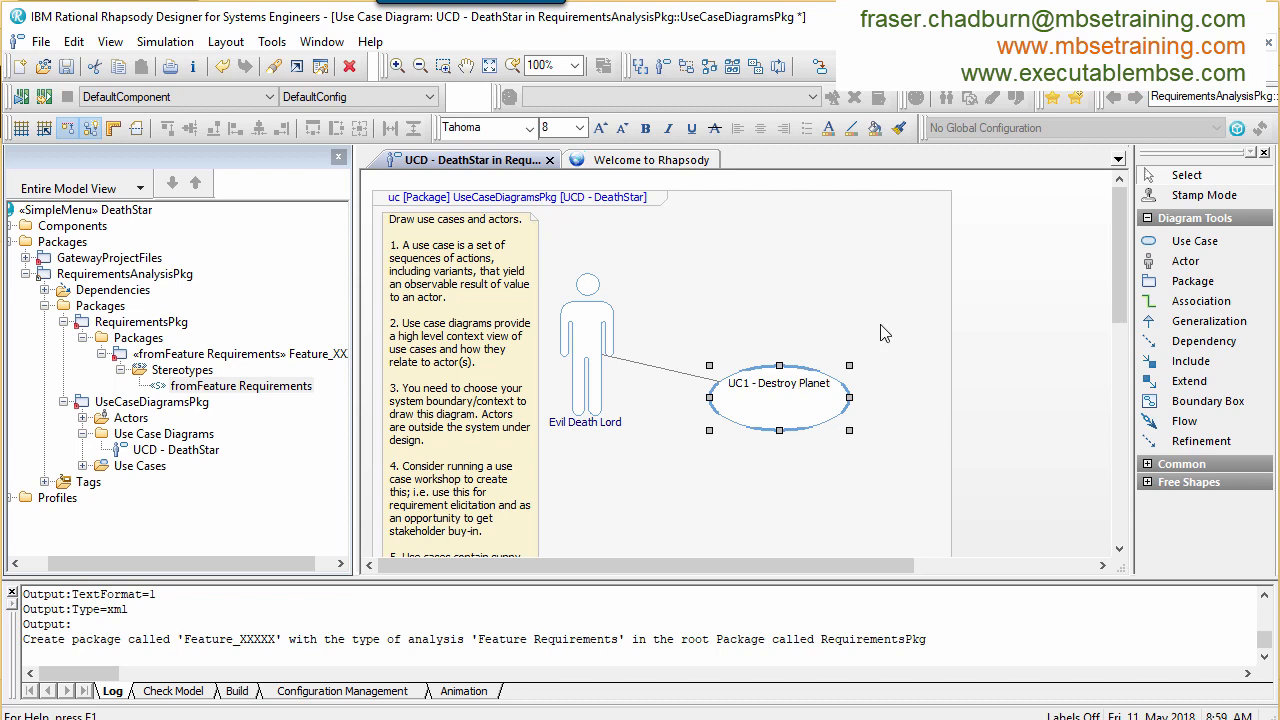
left_click(960, 340)
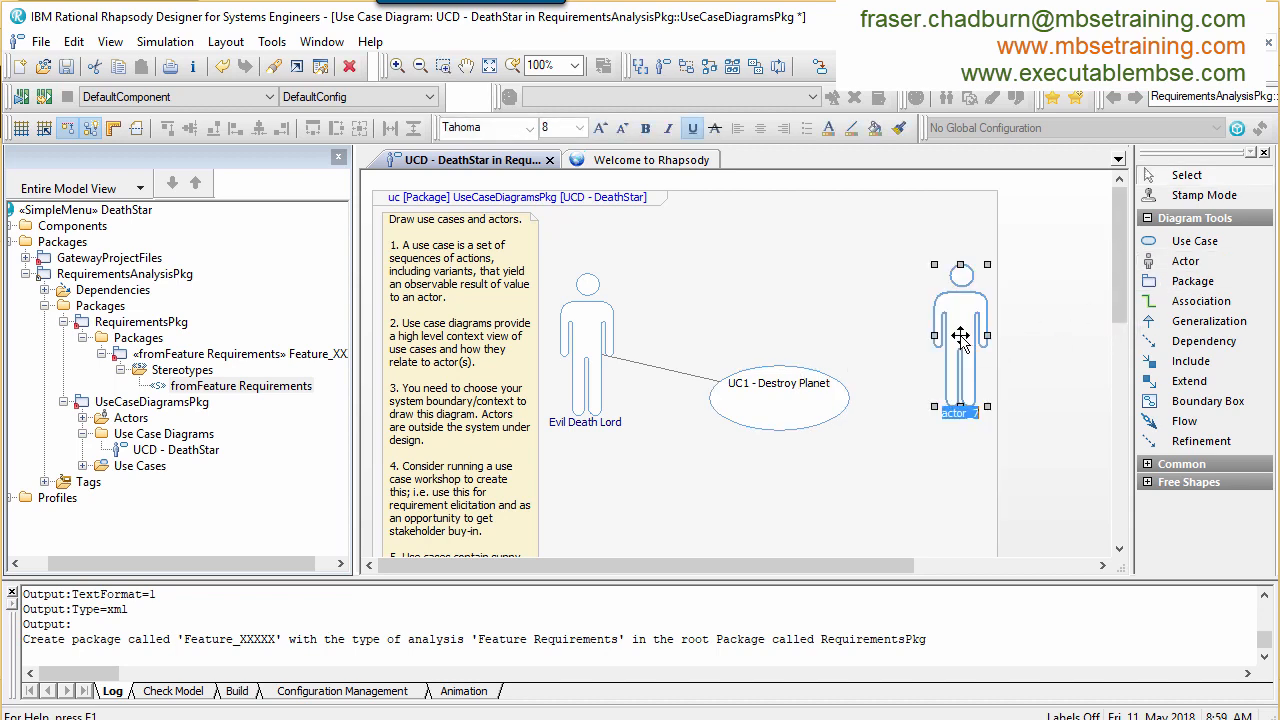
type("Planet")
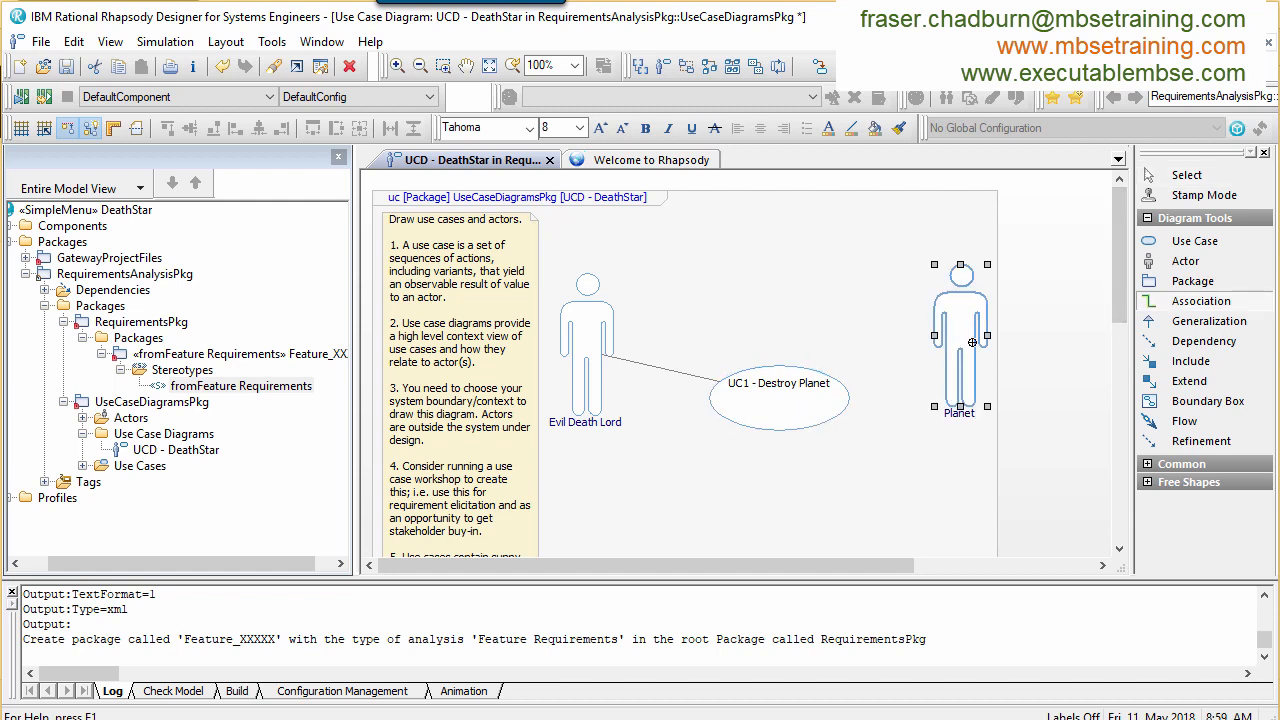
left_click(780, 396)
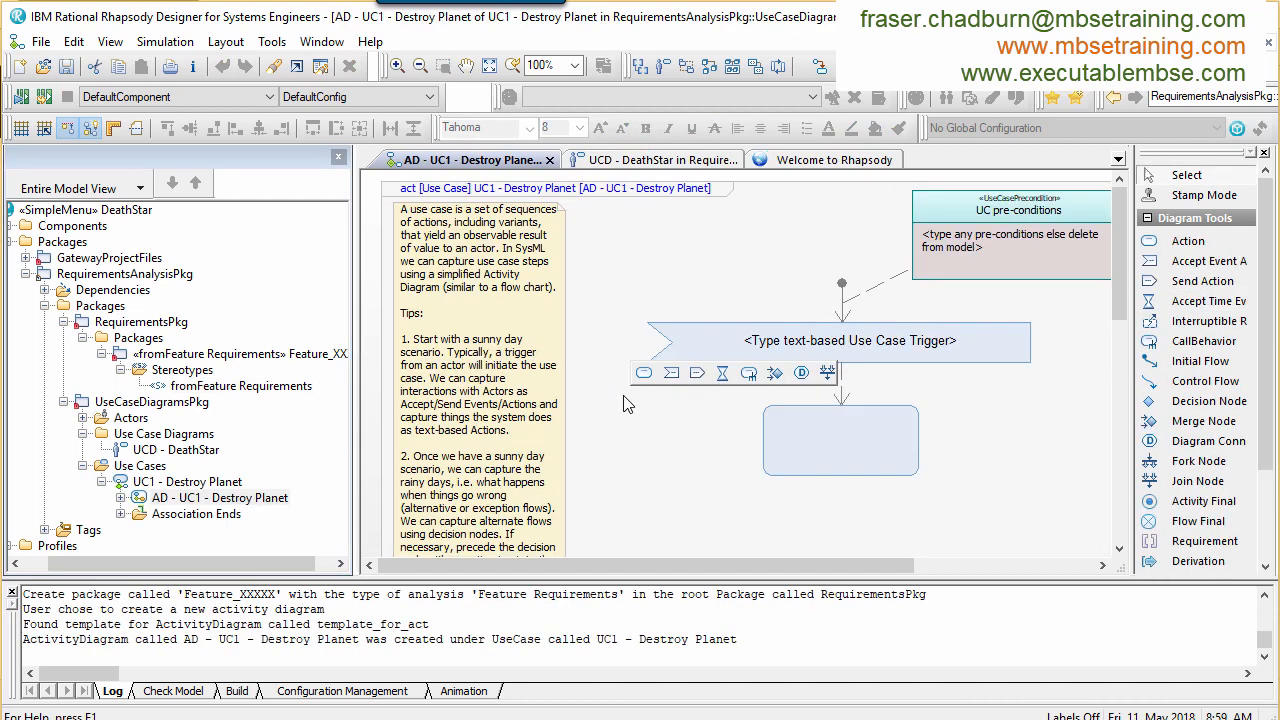
Step: Edit the activity trigger to read that the Evil Death Lord wants to destroy a planet
left_click(850, 340)
type("h")
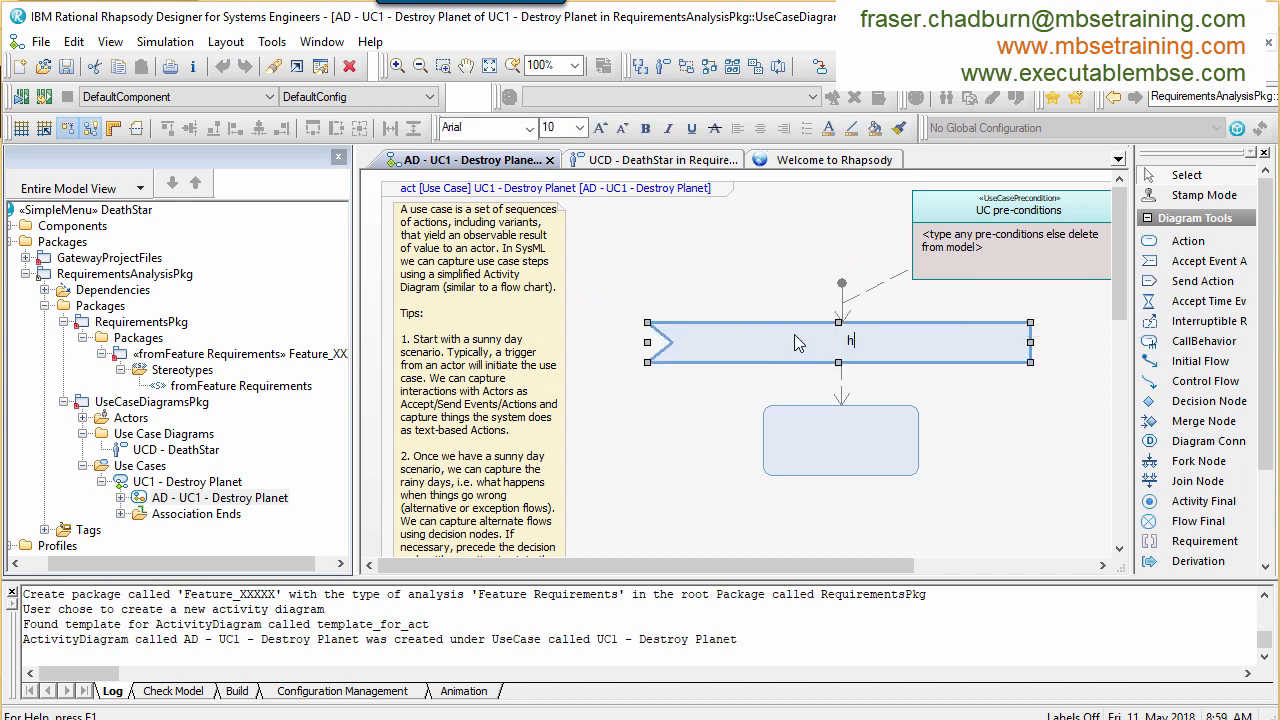
type("e Evil Death Lord says")
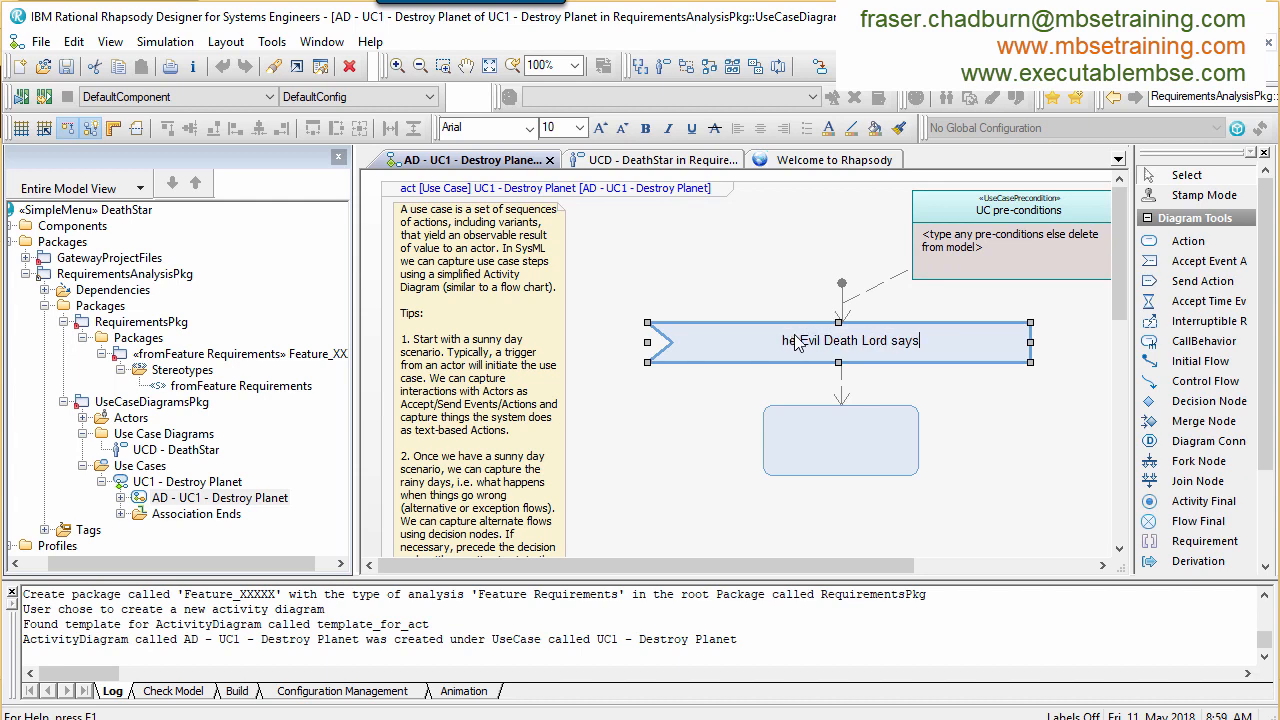
type("destroy planet")
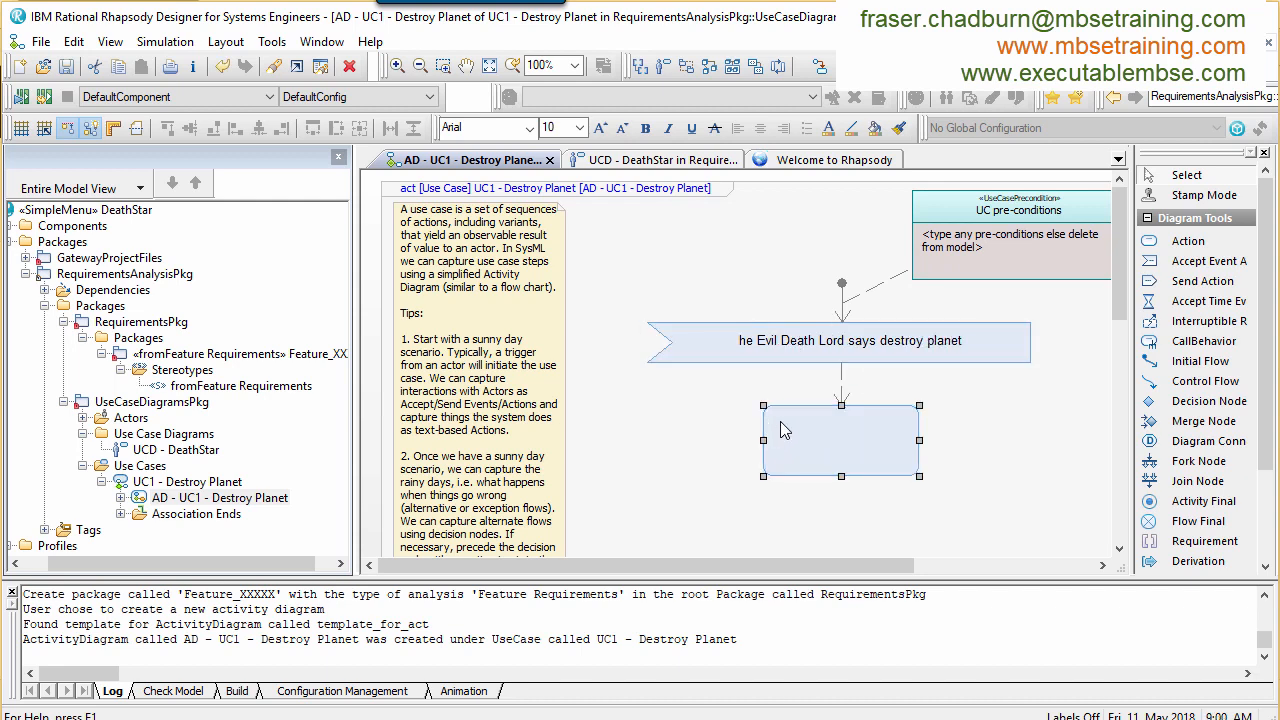
Step: Add the actions 'System charges up' and 'System checks if planet is in range'
type("System charges up")
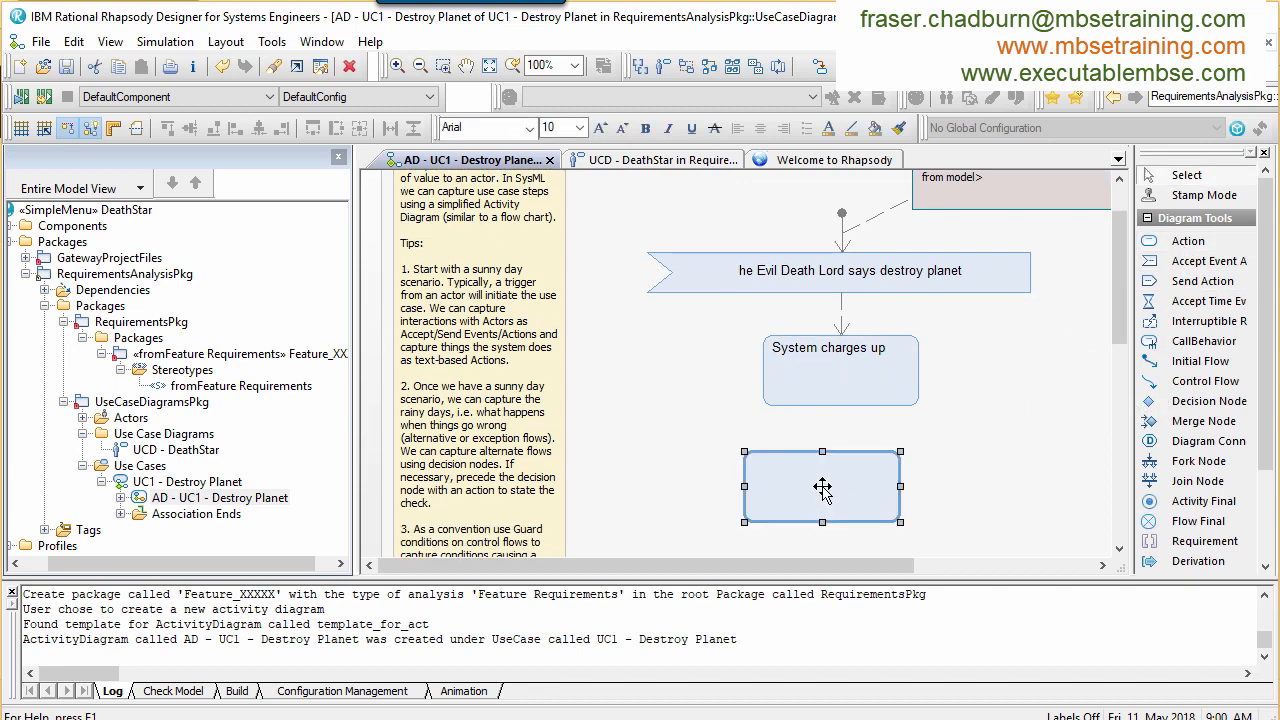
type("System checks")
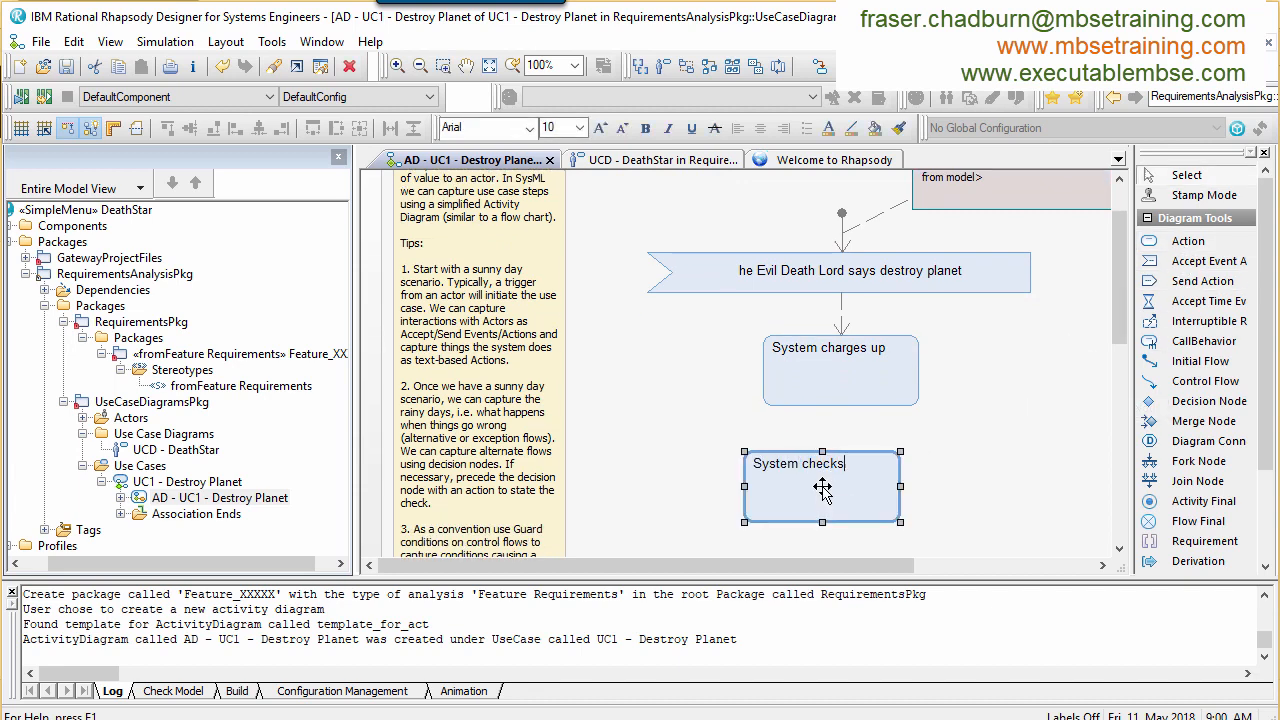
type("if planet is in range")
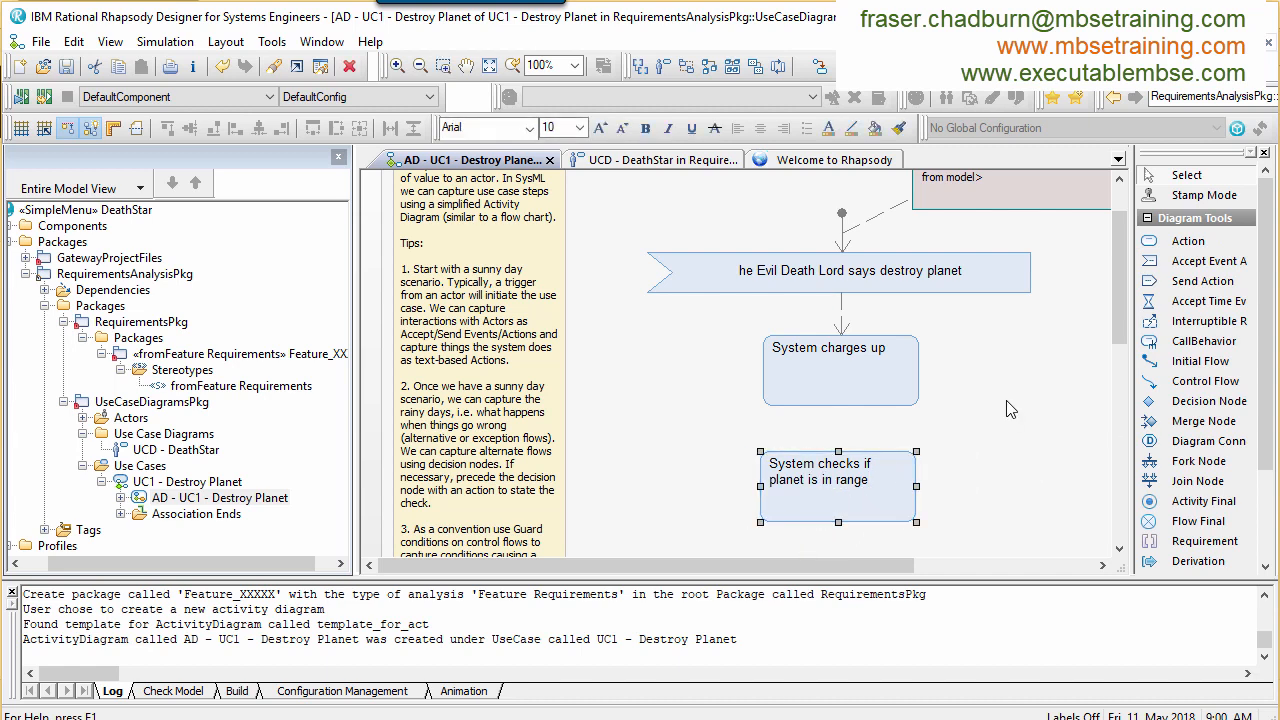
scroll("down", 3)
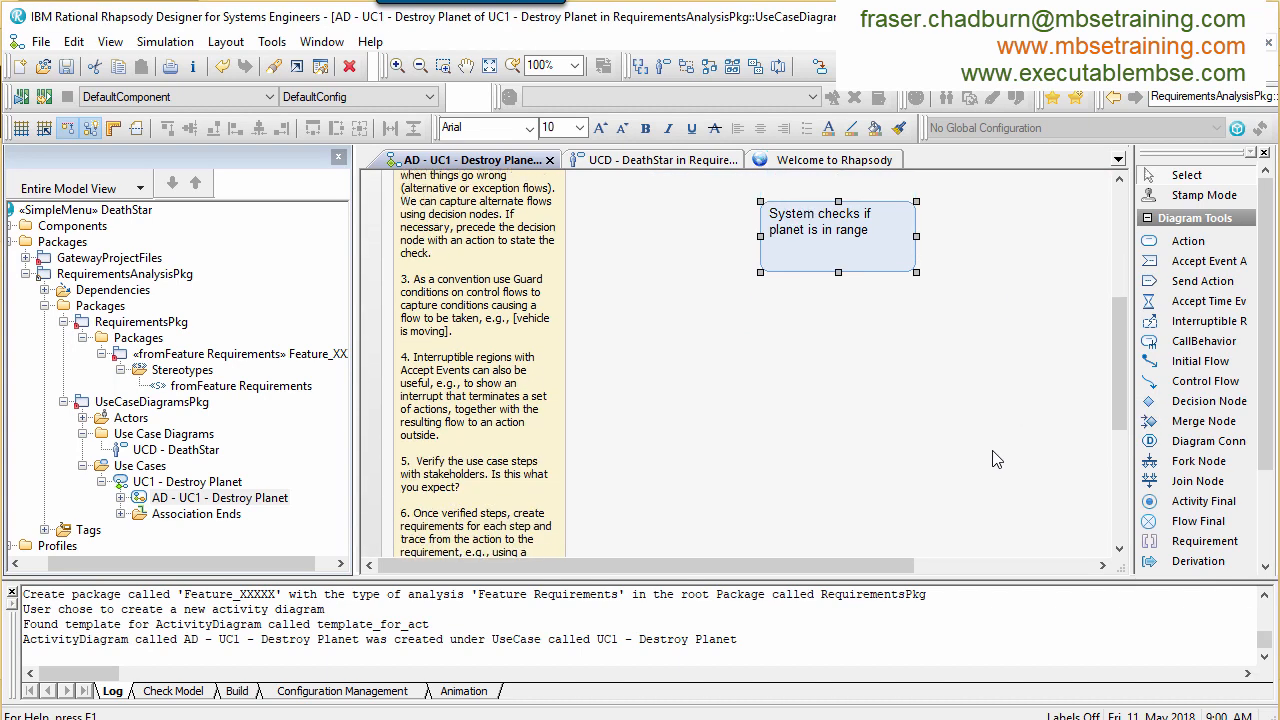
mouse_move(830, 362)
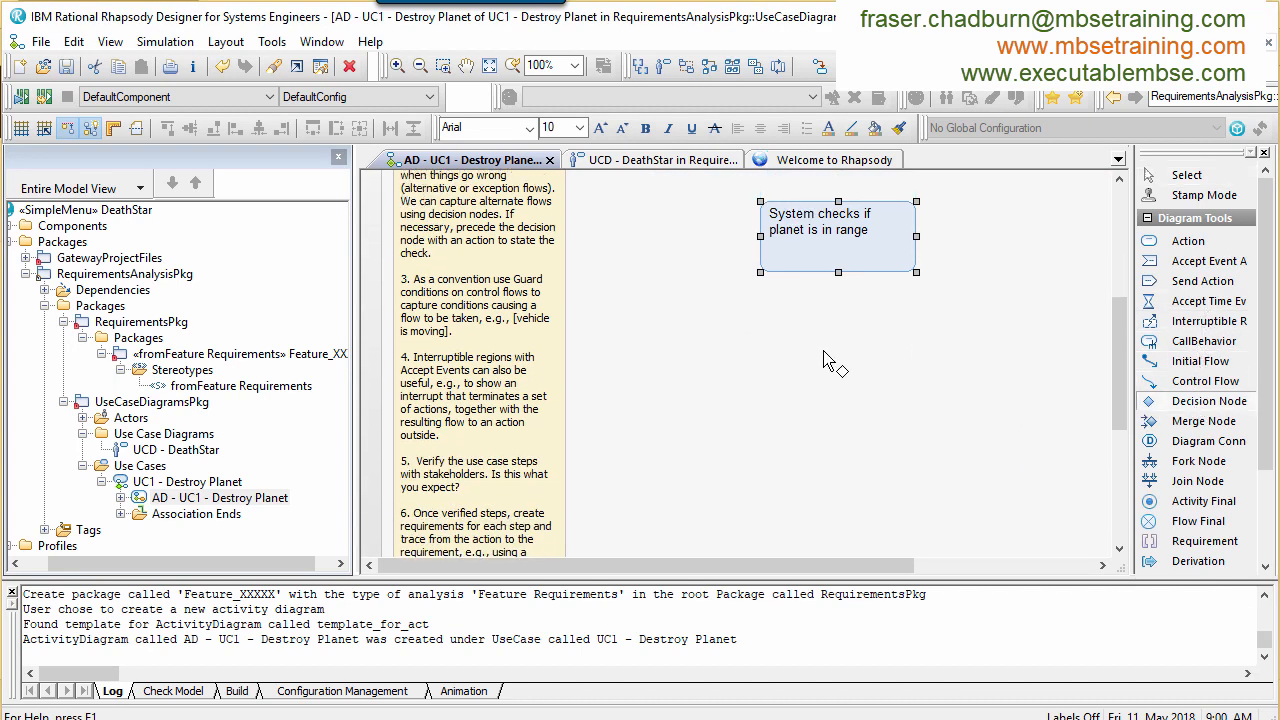
Step: Add the action 'System lights up flashing green lamp' below the range check
left_click(824, 350)
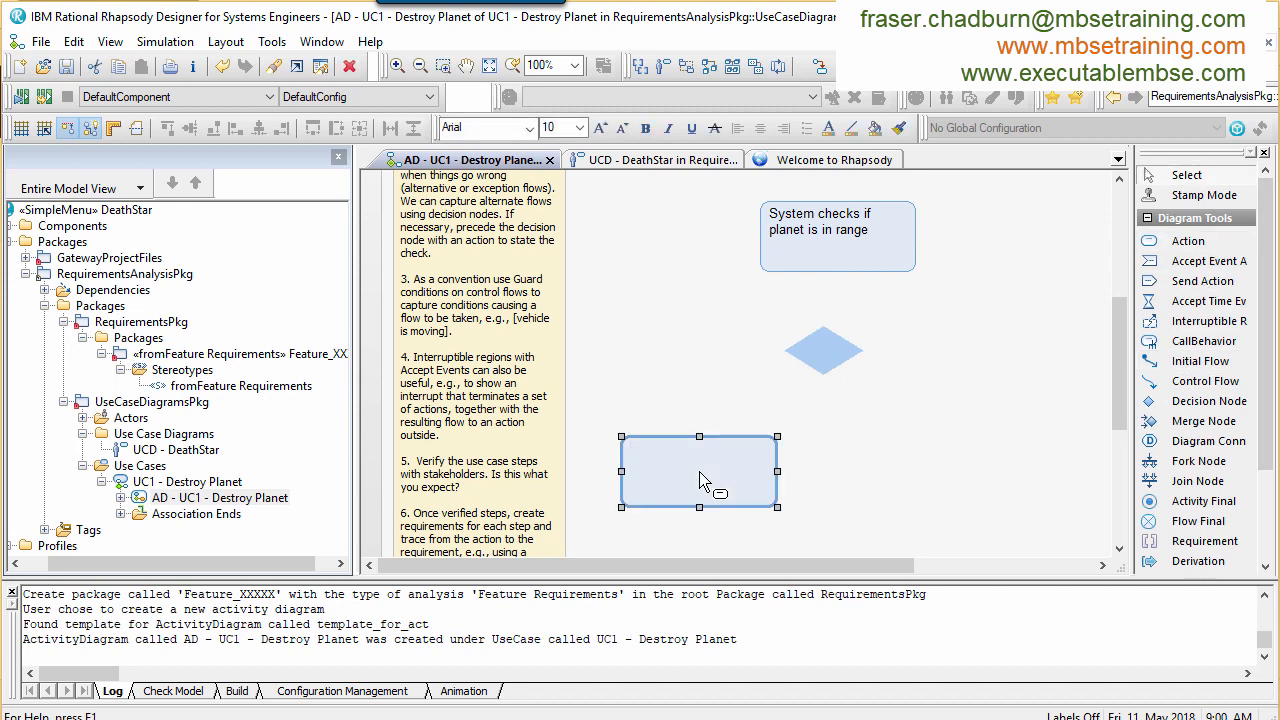
type("Syst")
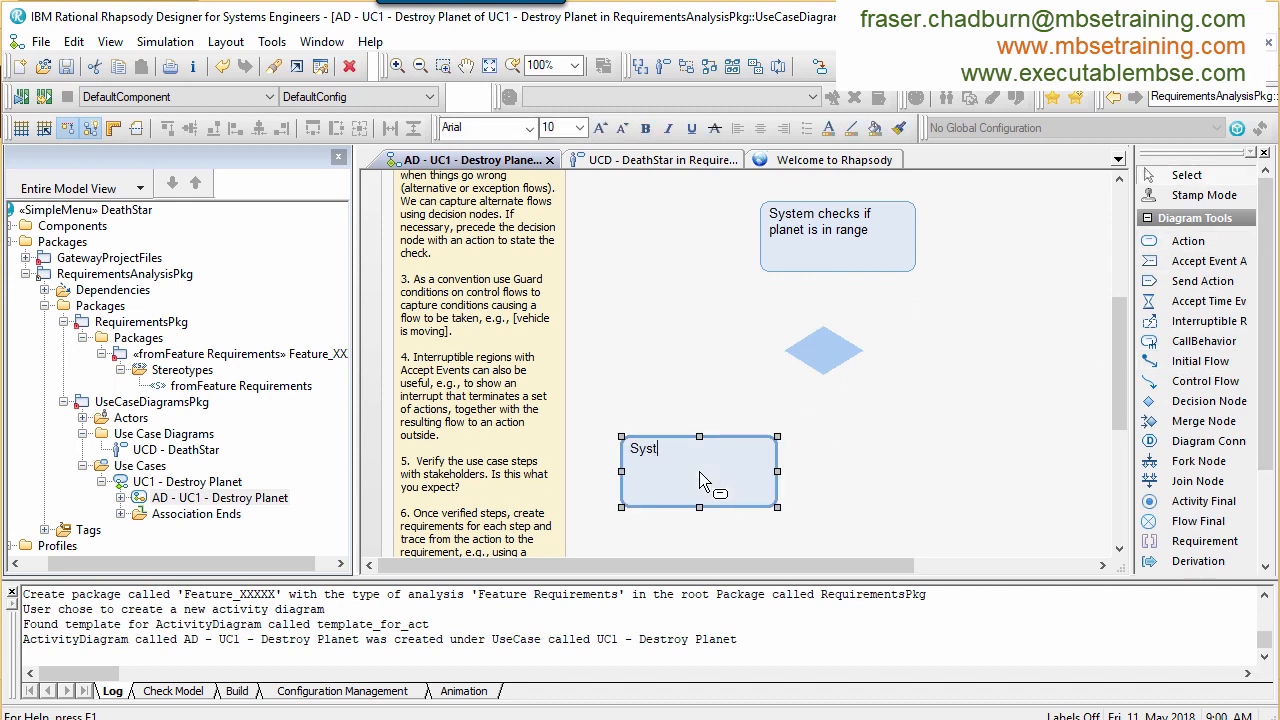
type("em lights up flashing green")
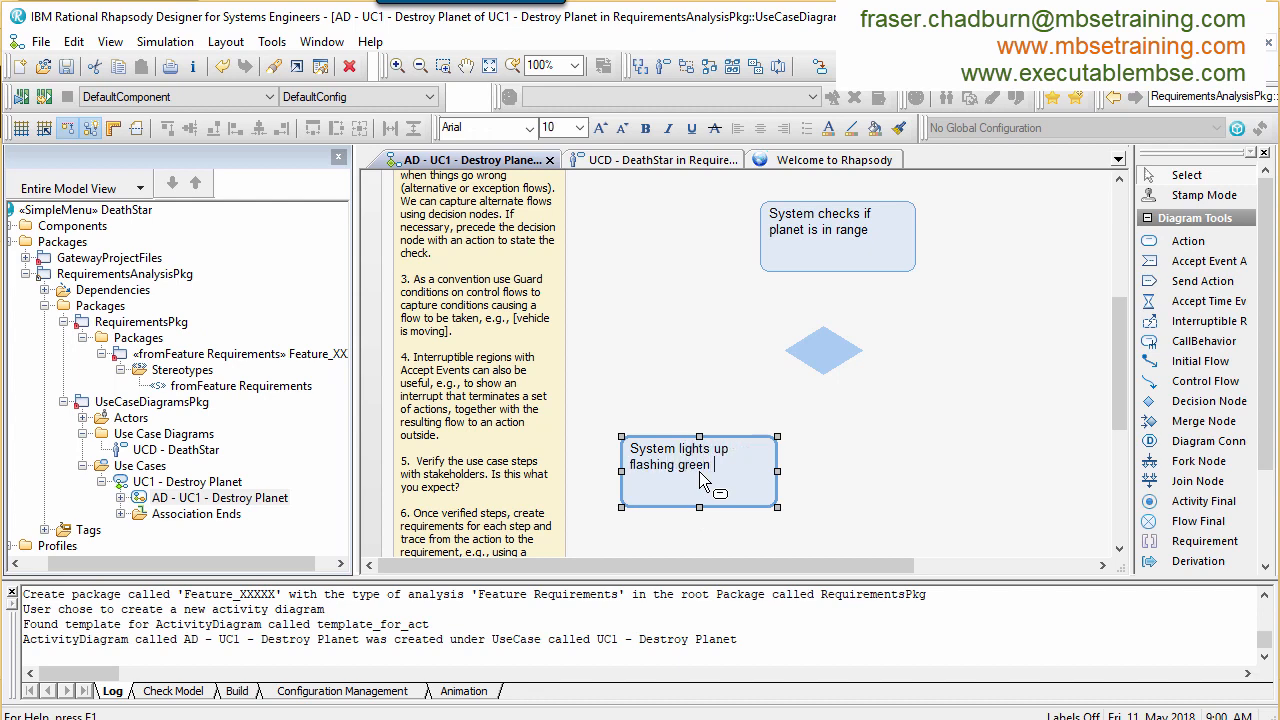
type("lamp")
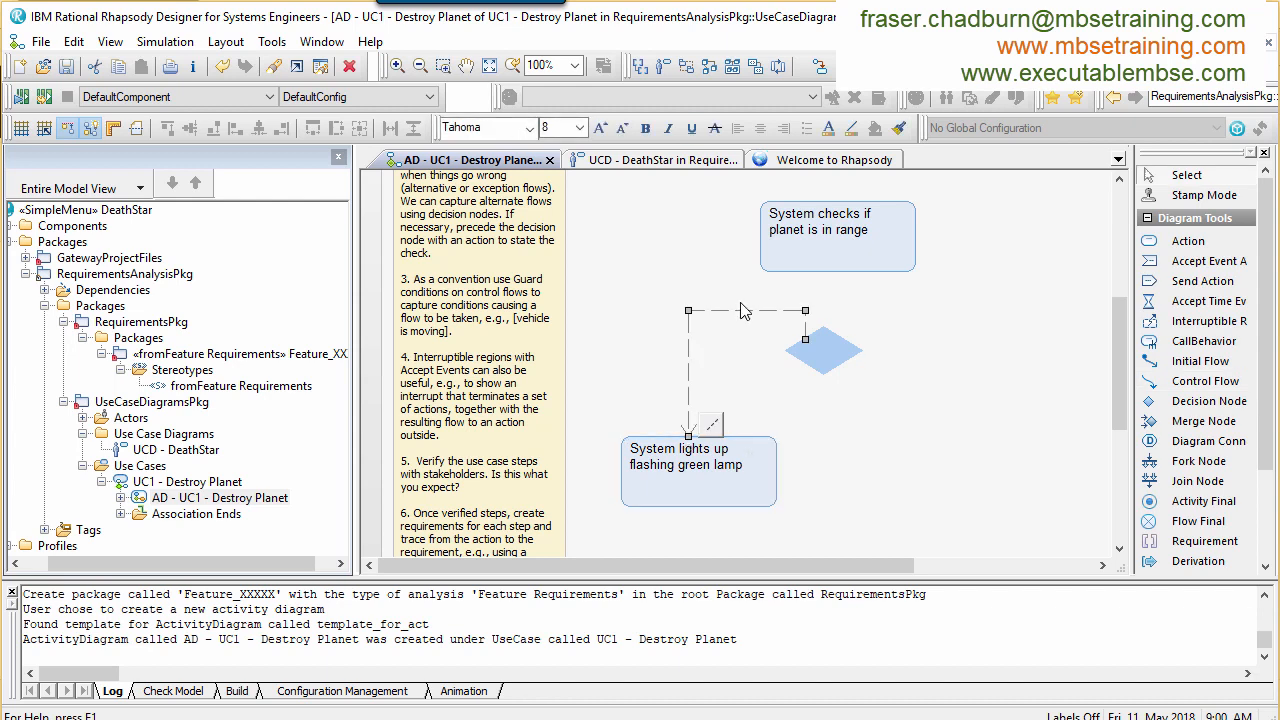
Step: Give the control flow from the decision node the guard 'is in range'
double_click(744, 310)
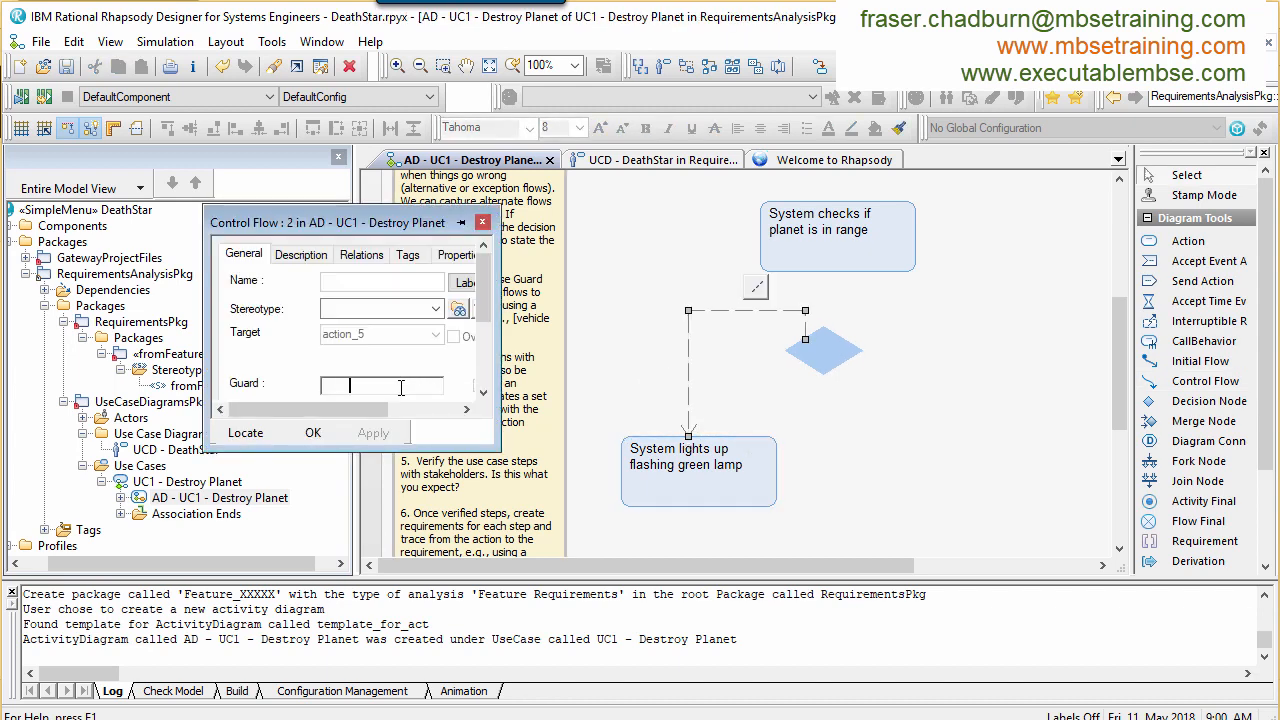
type("is in ran")
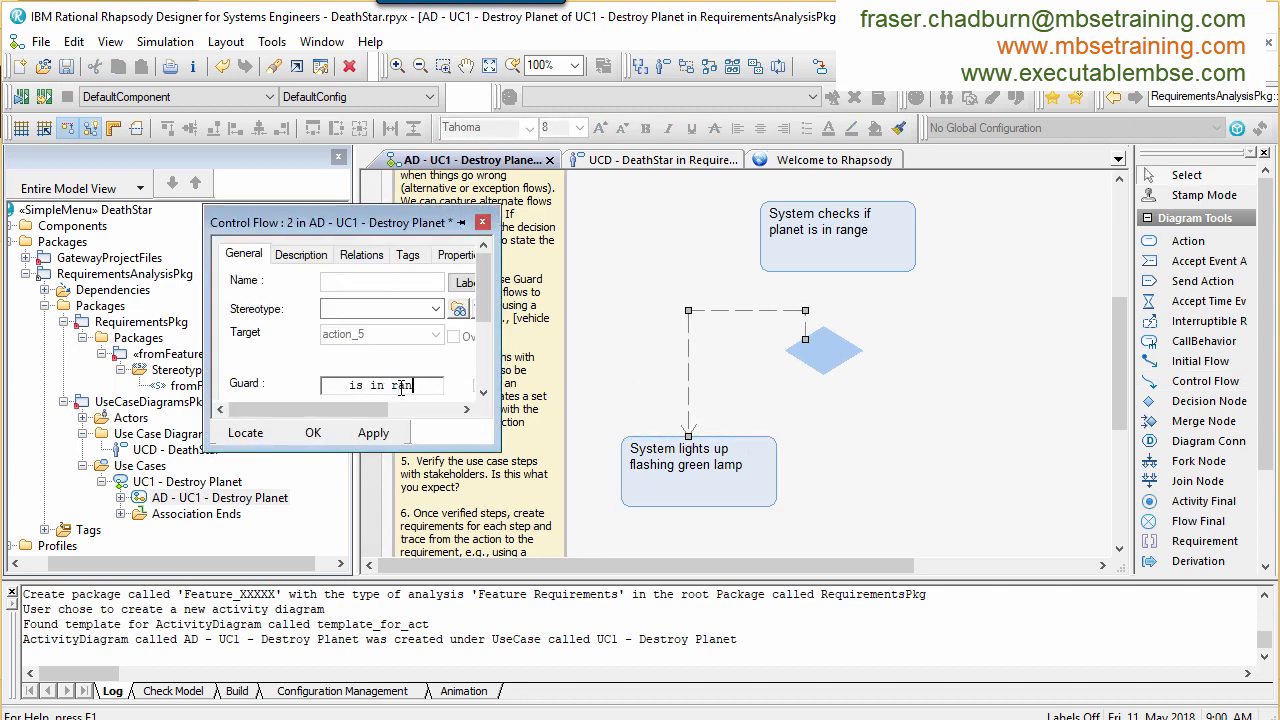
left_click(312, 432)
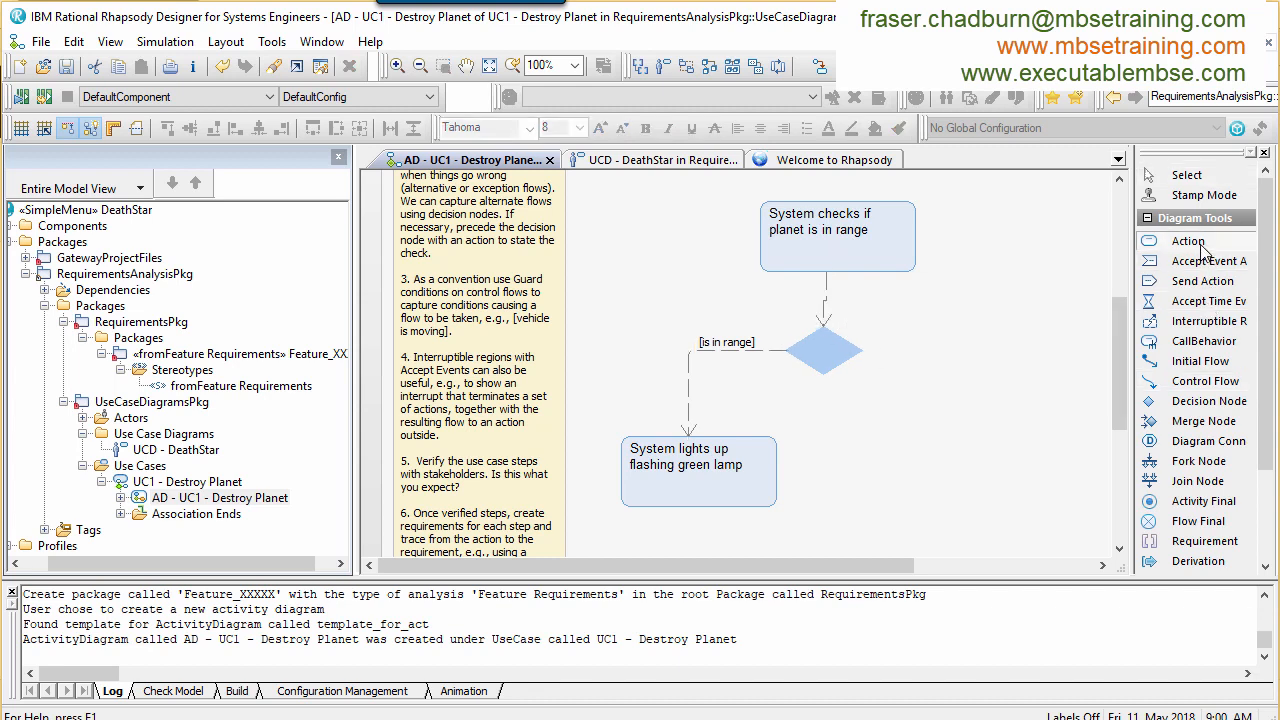
Step: Add the action 'Inform Death Lord that no can do' to the right of the decision
left_click(988, 456)
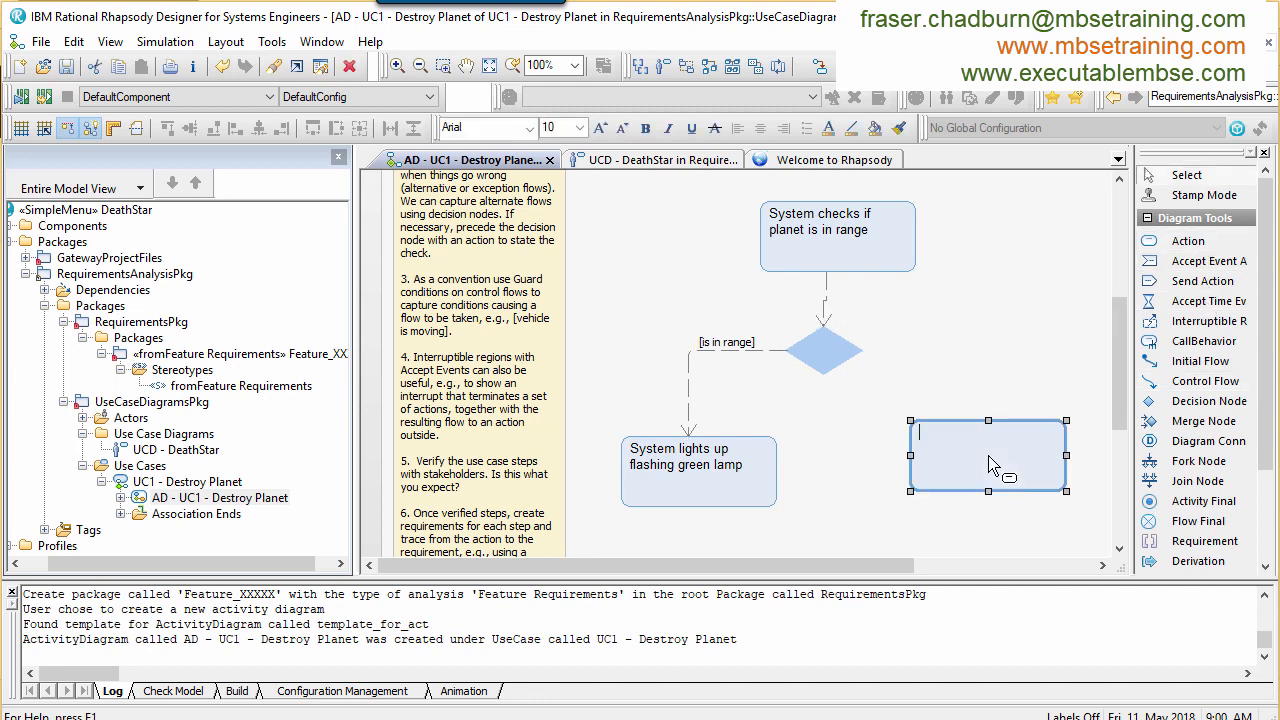
type("Inform")
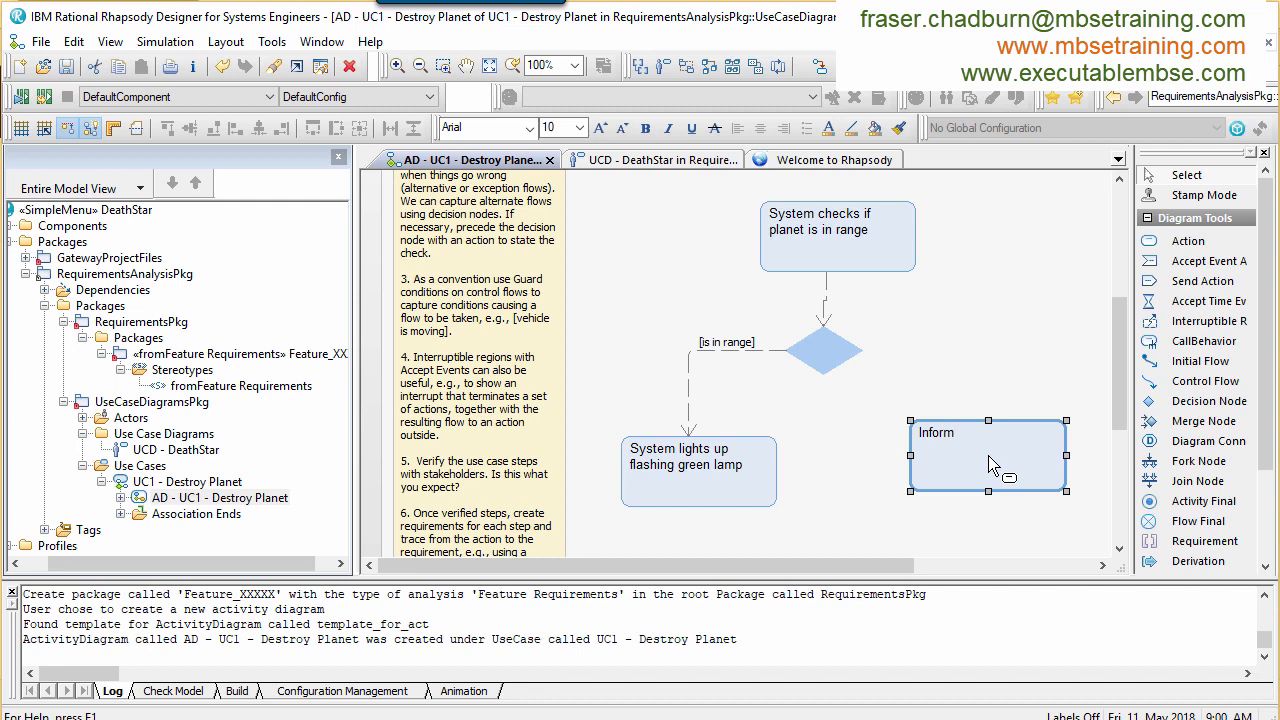
type("Death Lor")
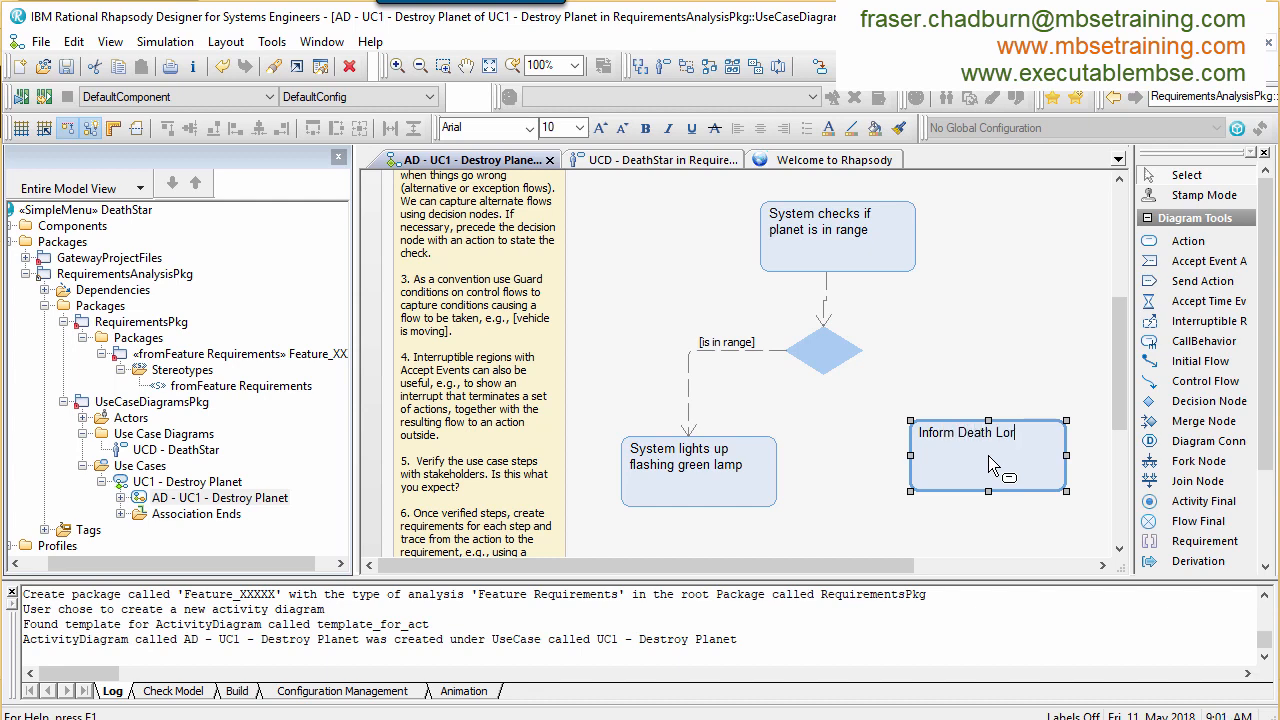
type("d that no")
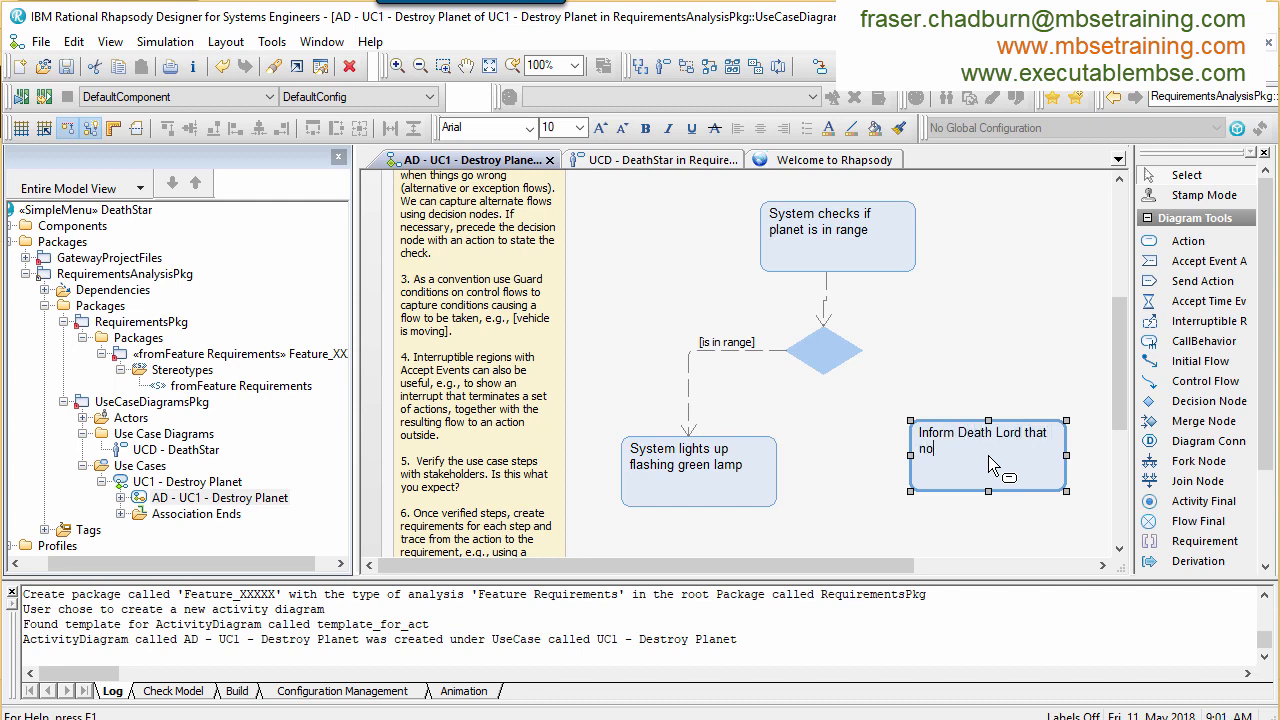
type("can do")
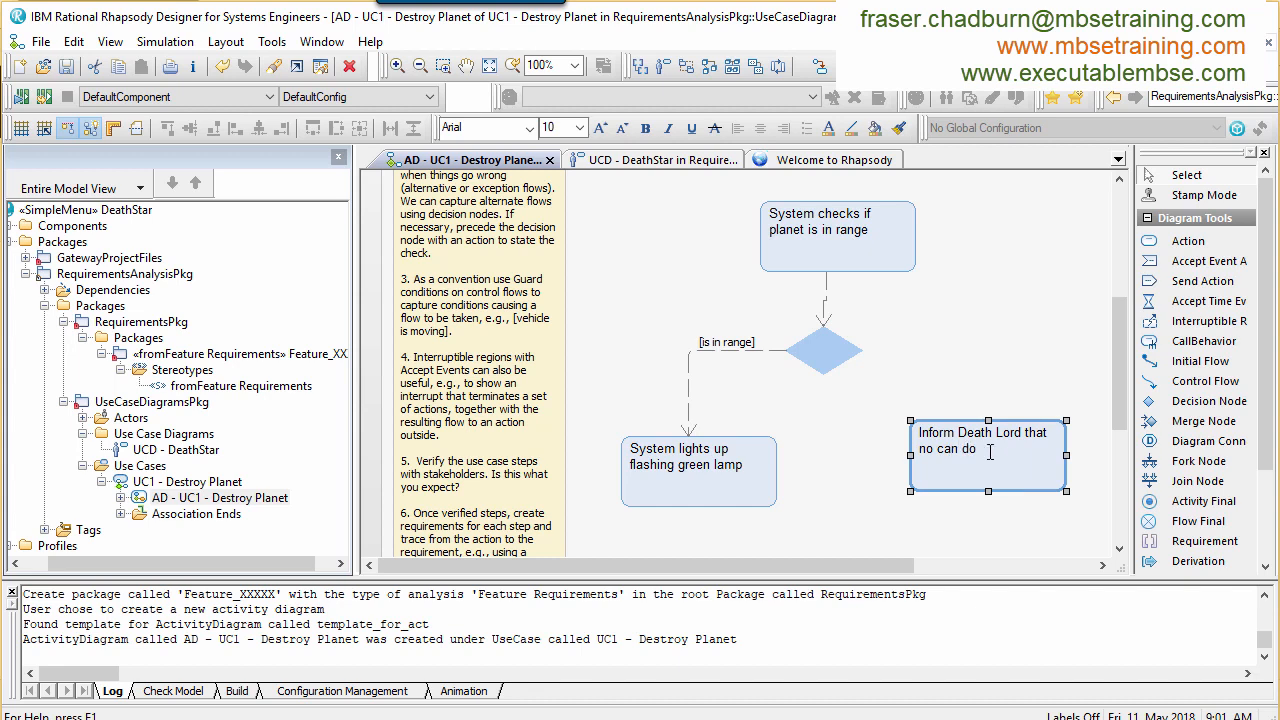
left_click(888, 342)
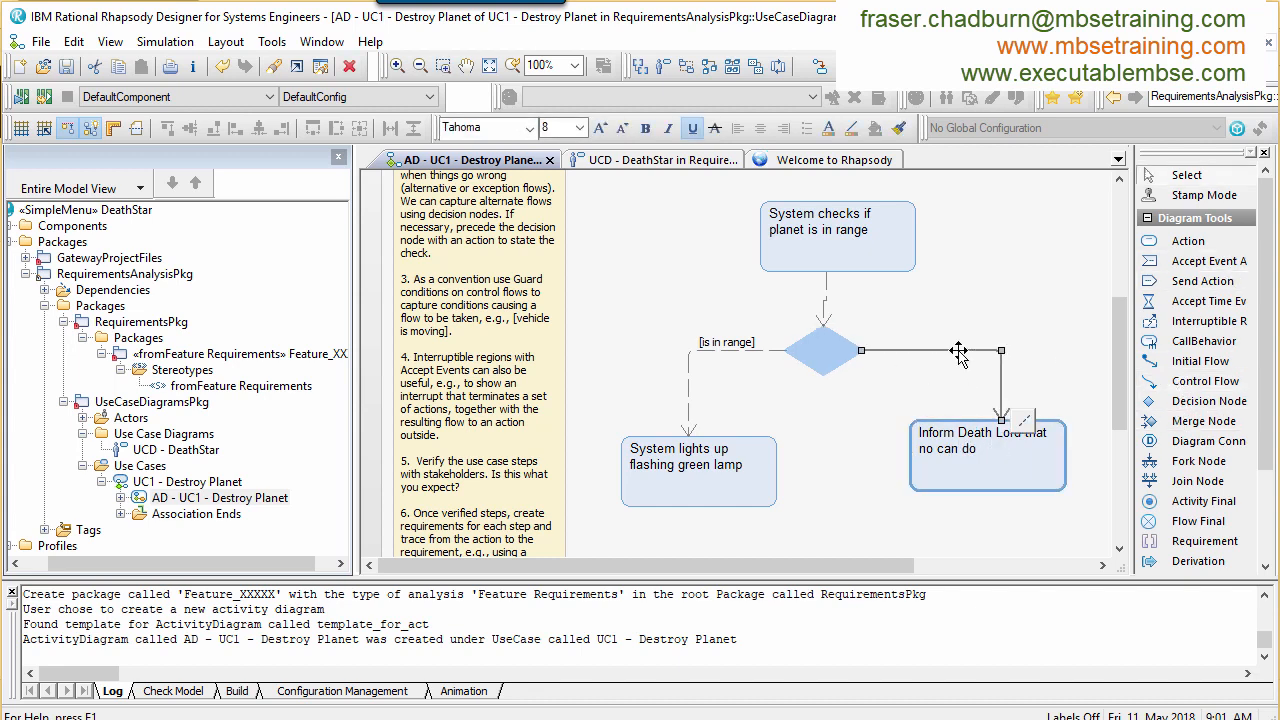
Step: Give the decision's second control flow the guard 'else'
double_click(930, 352)
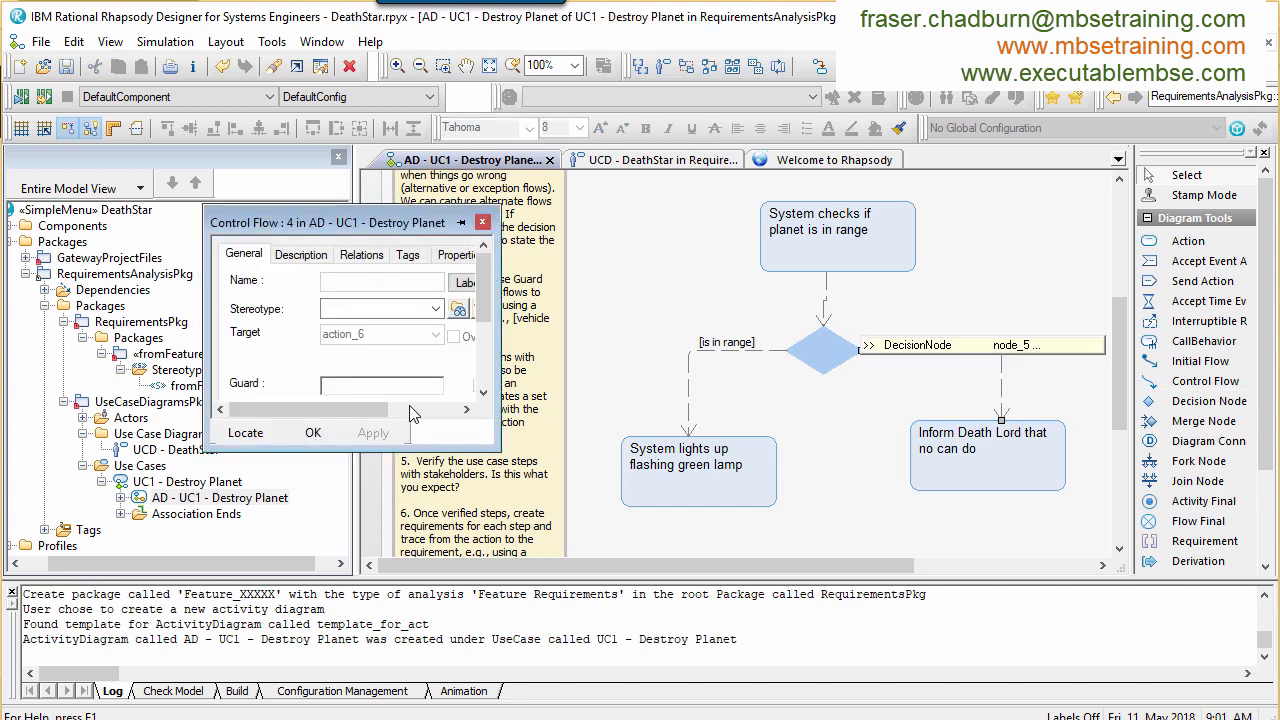
type("else")
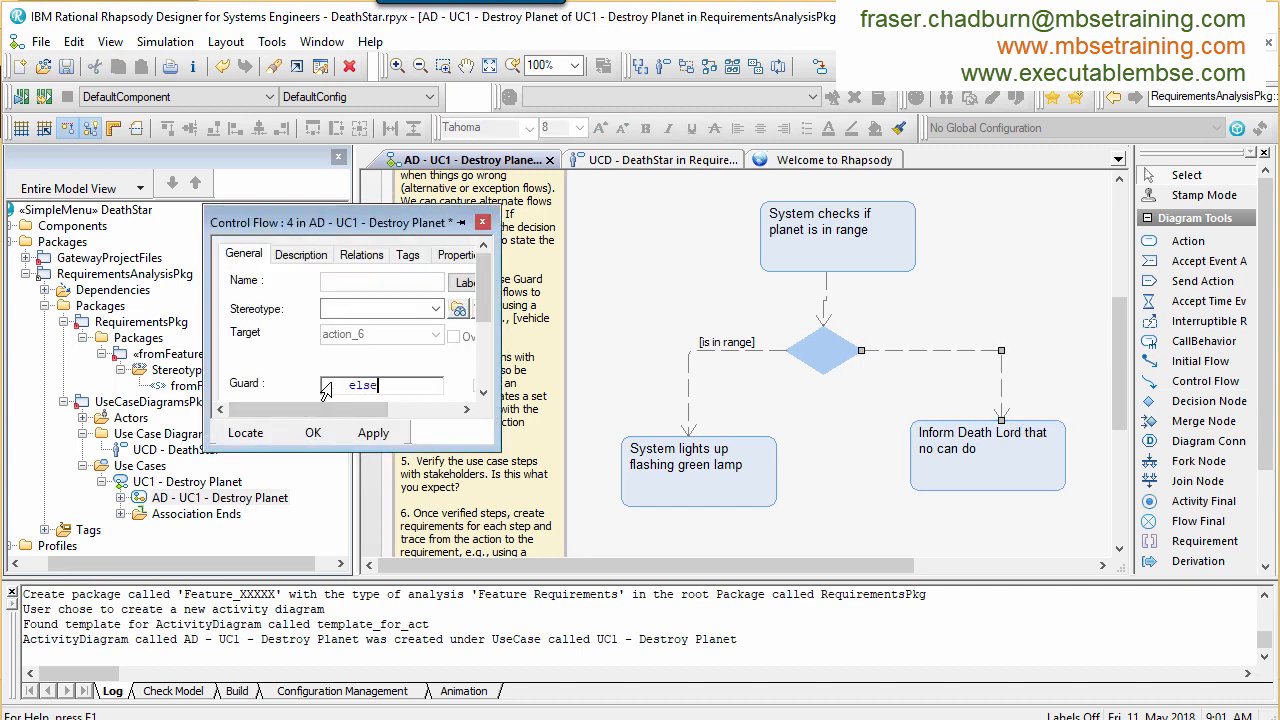
left_click(312, 432)
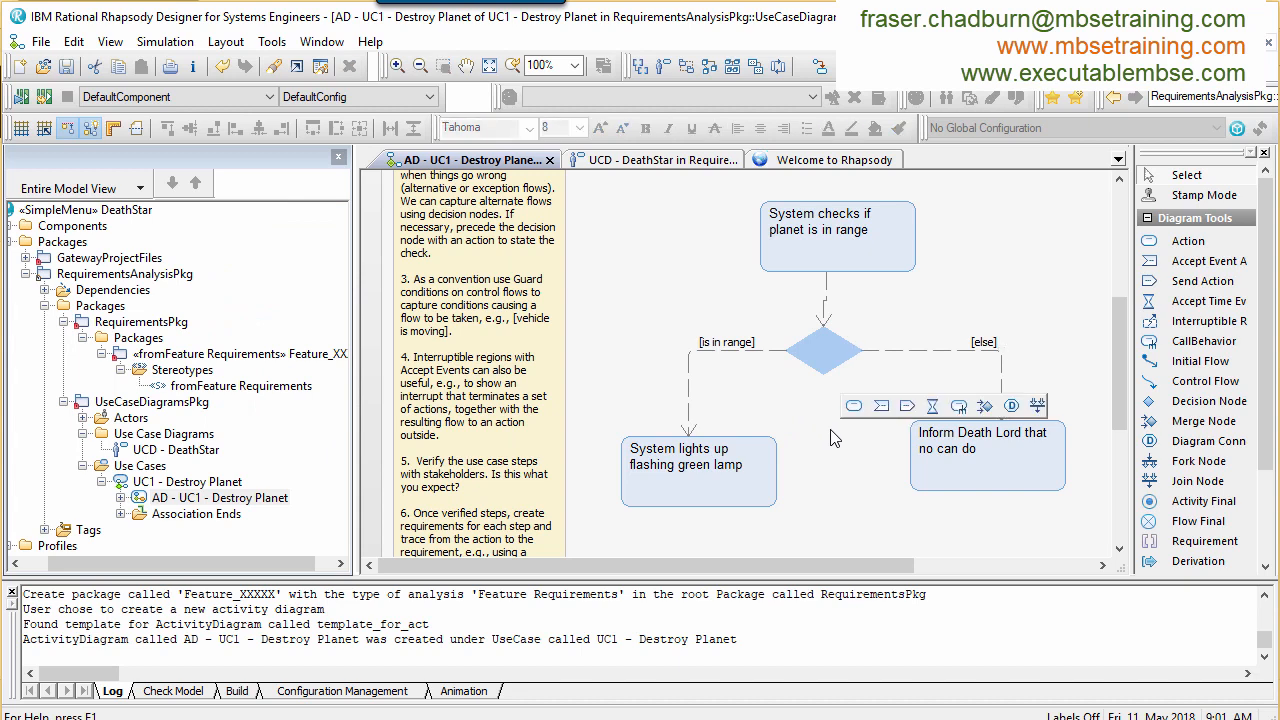
scroll("down", 3)
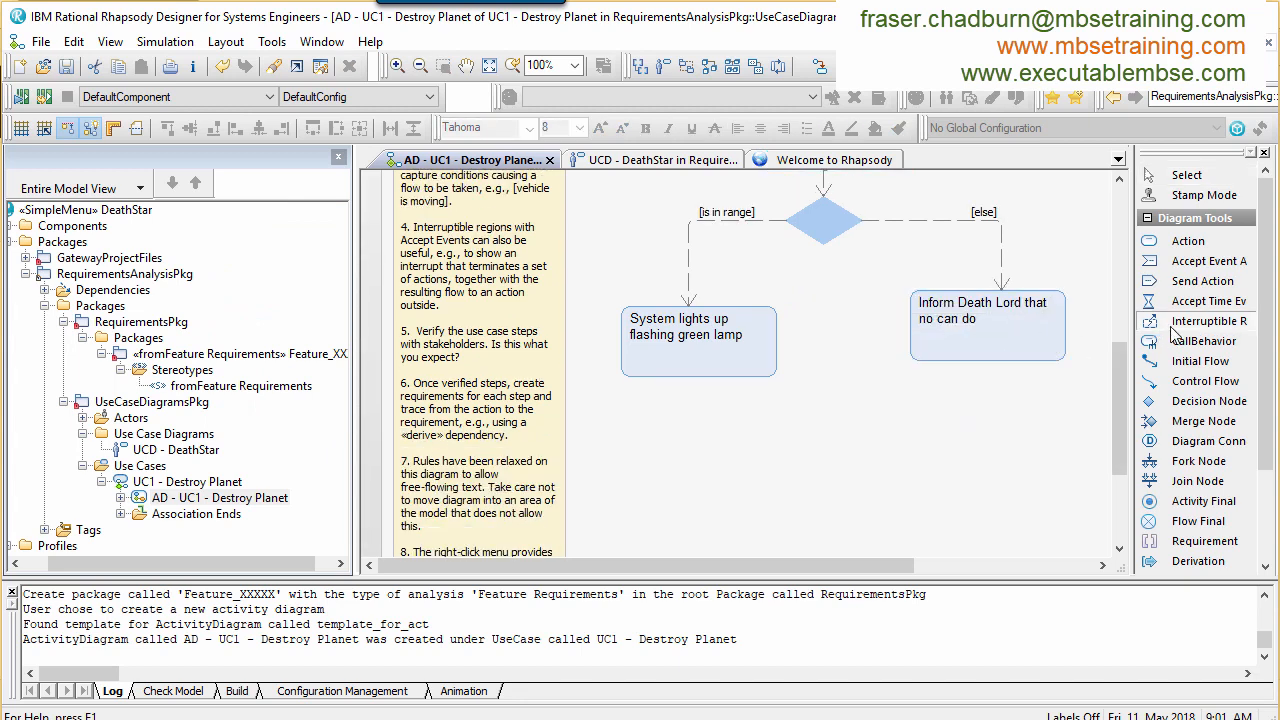
Step: Draw an interruptible region around the lamp action with a 'Death Lord presses green button' accept event and a planet-blown action
left_click_drag(576, 276, 864, 536)
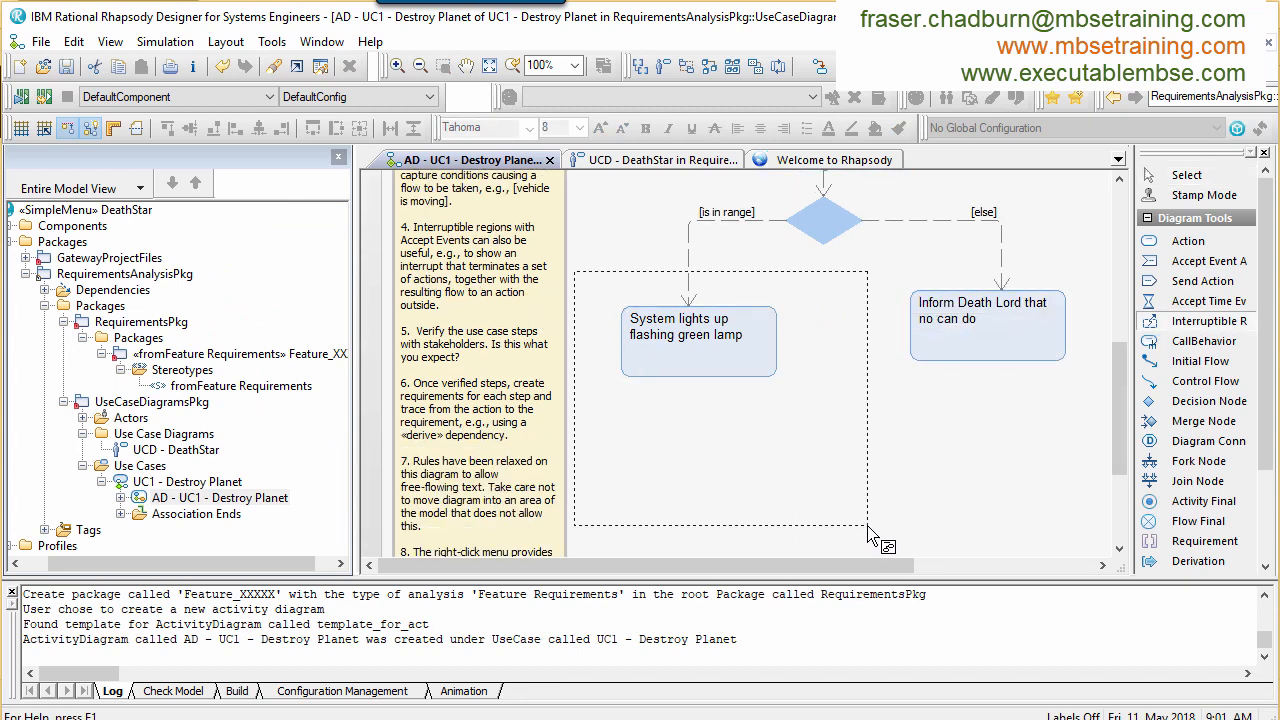
left_click(720, 400)
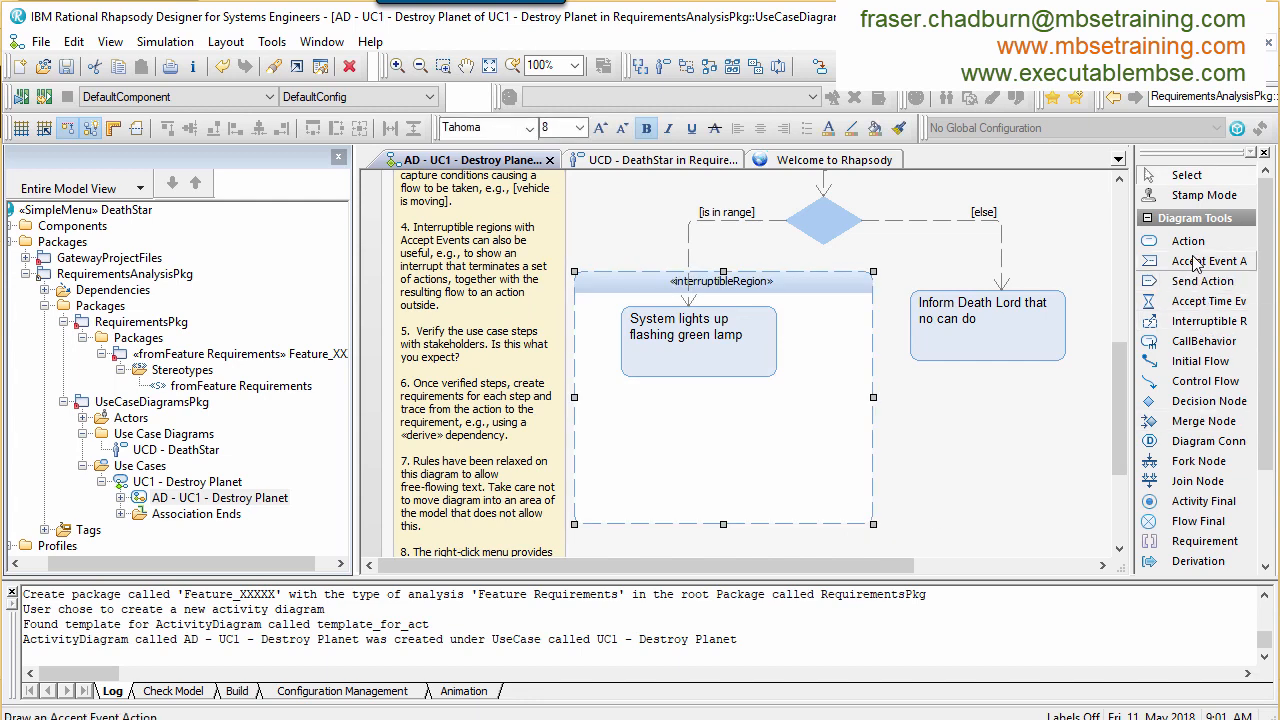
left_click(778, 450)
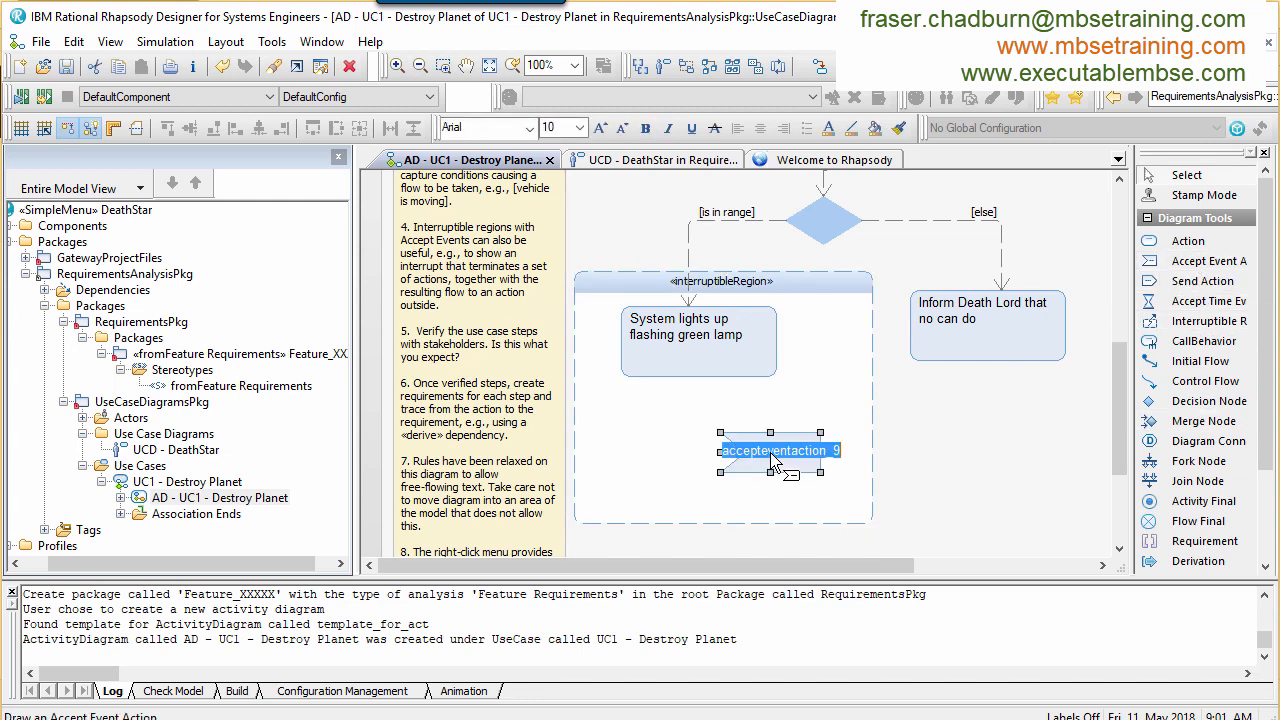
type("Death")
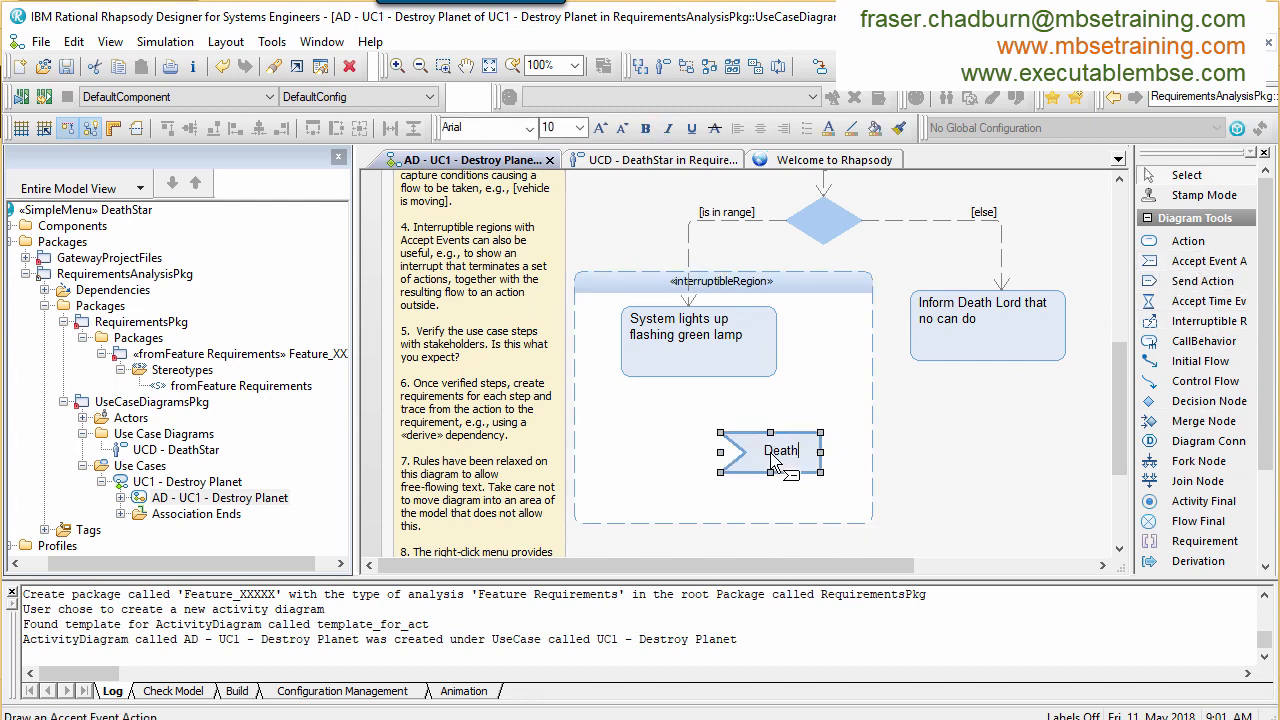
type("Lord presses green")
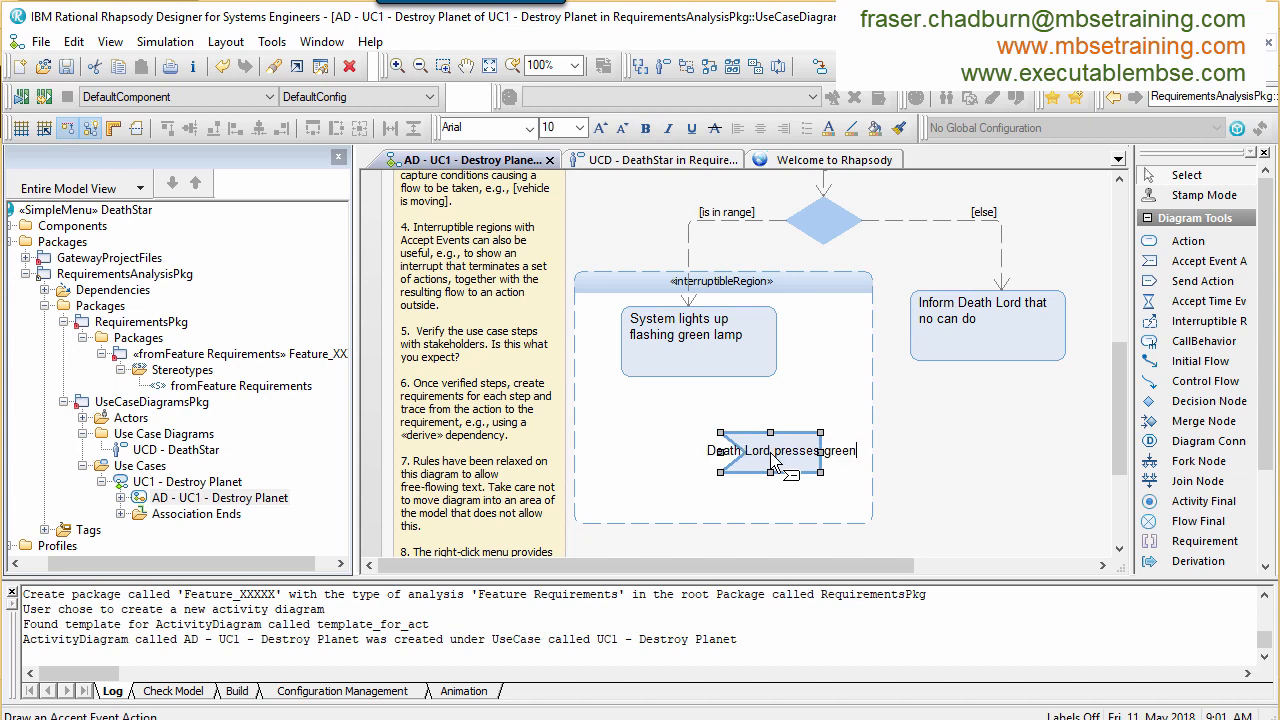
type("button")
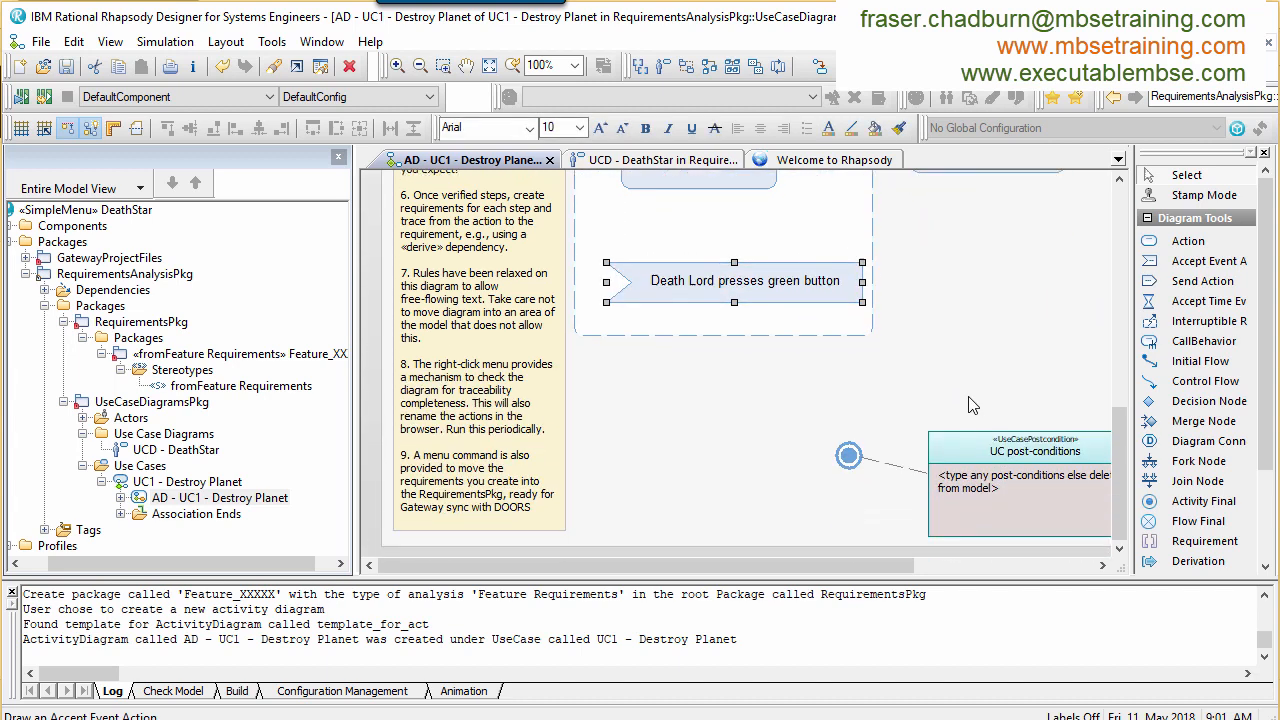
mouse_move(704, 428)
type("Planet is blow")
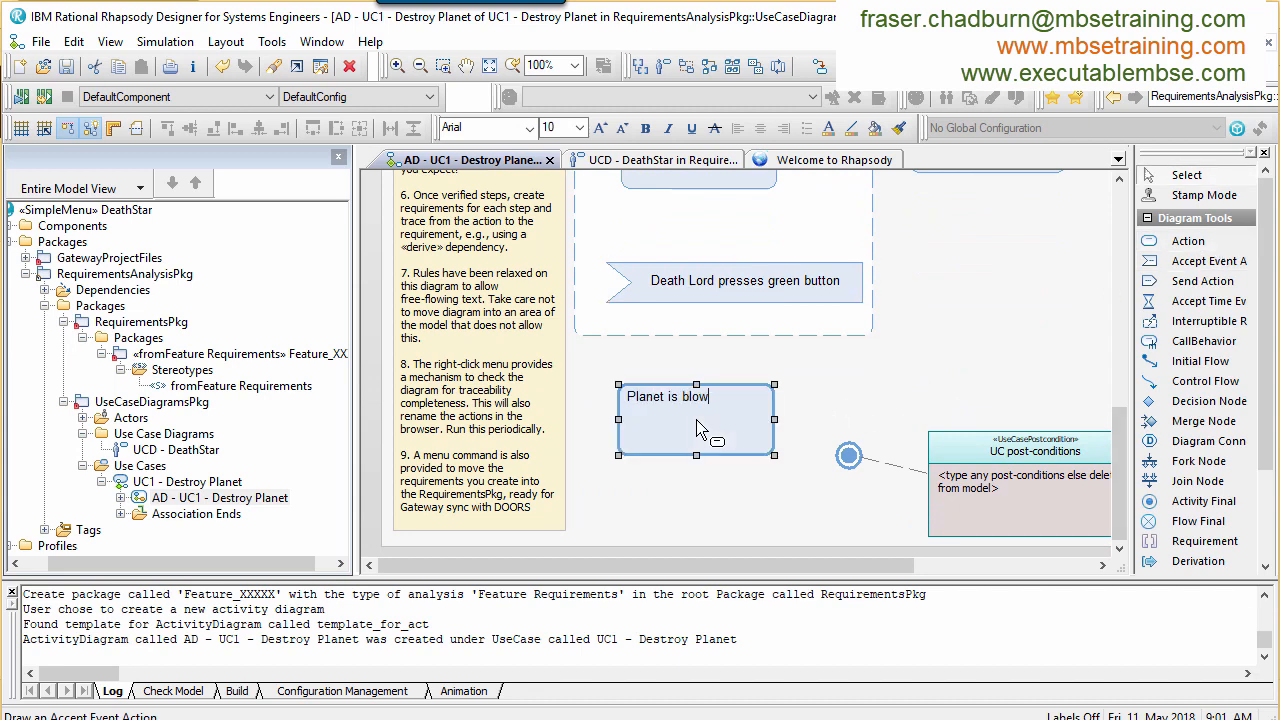
type("n to smithereens")
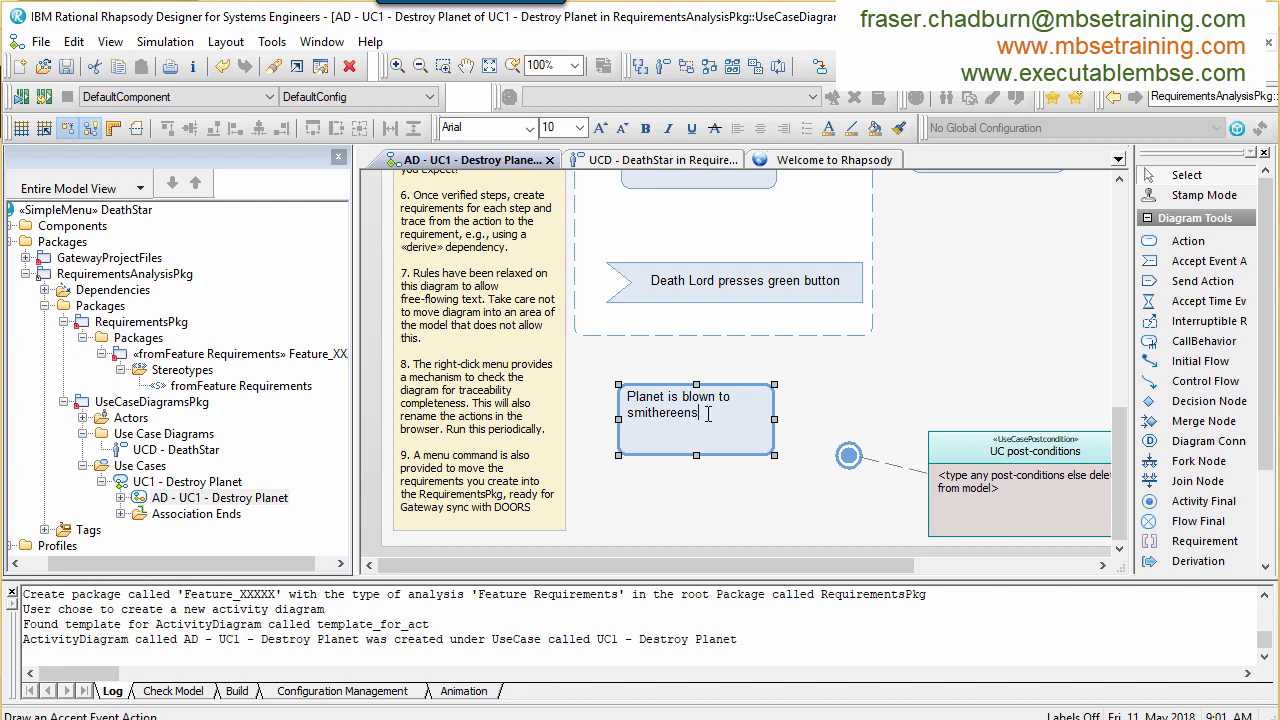
left_click(696, 414)
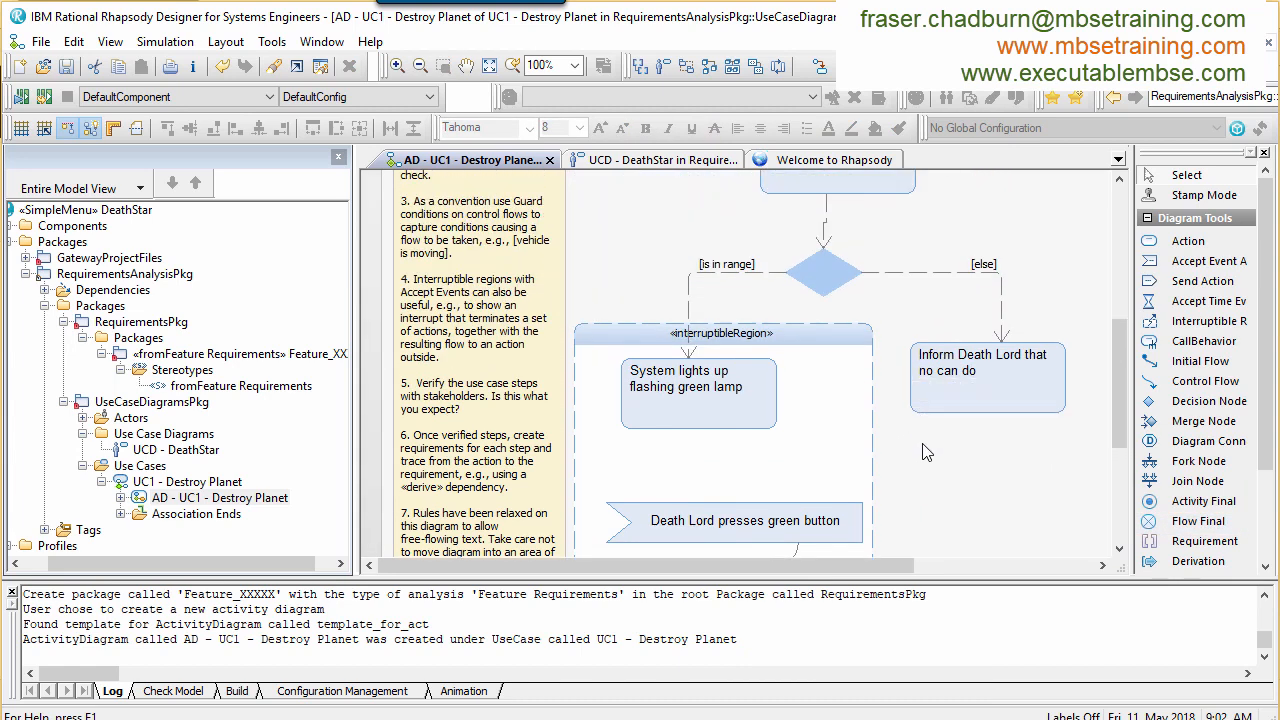
Step: Correct the destroy-planet event wording and derive a requirement from the 'System charges up' action
scroll("up", 3)
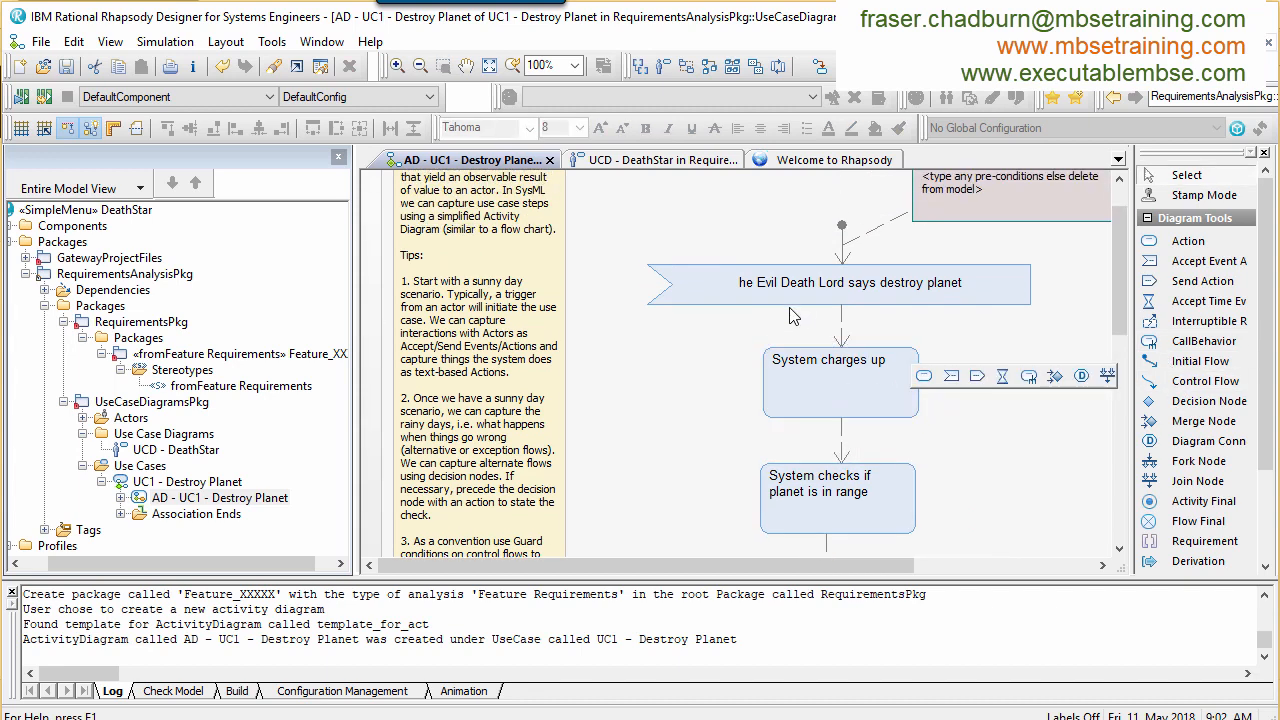
left_click(850, 282)
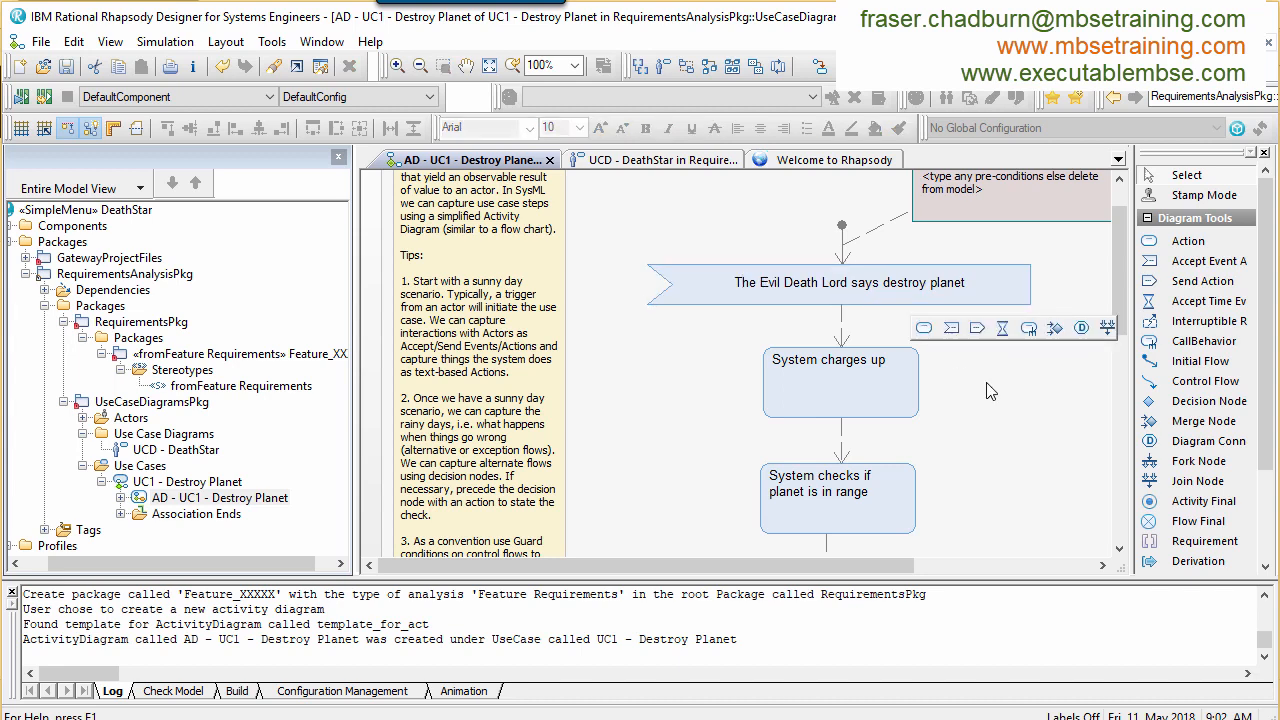
right_click(840, 384)
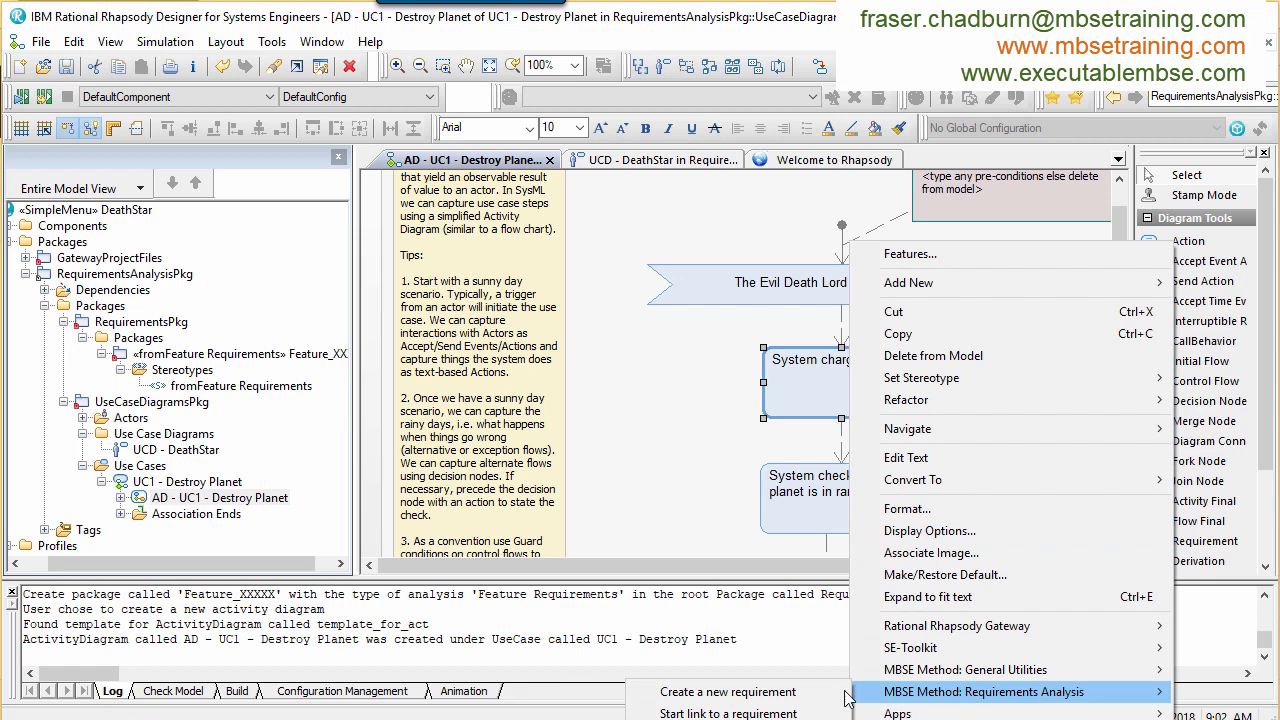
left_click(728, 692)
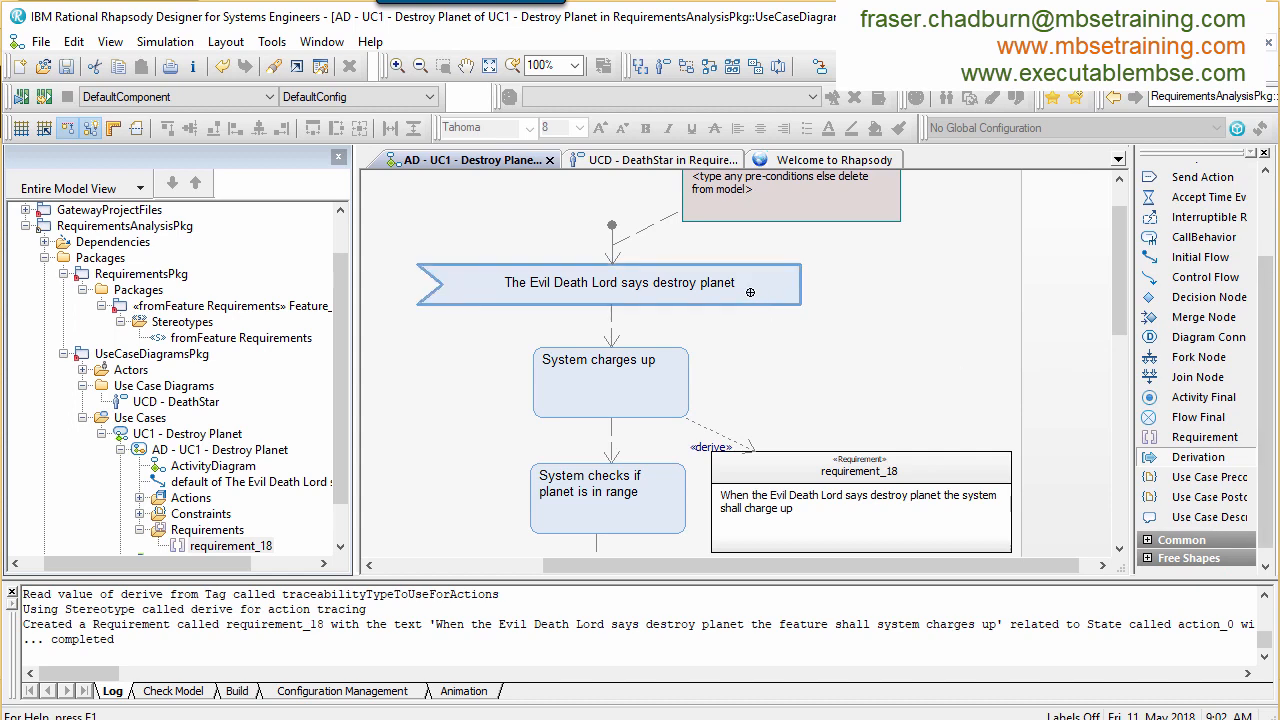
left_click(860, 470)
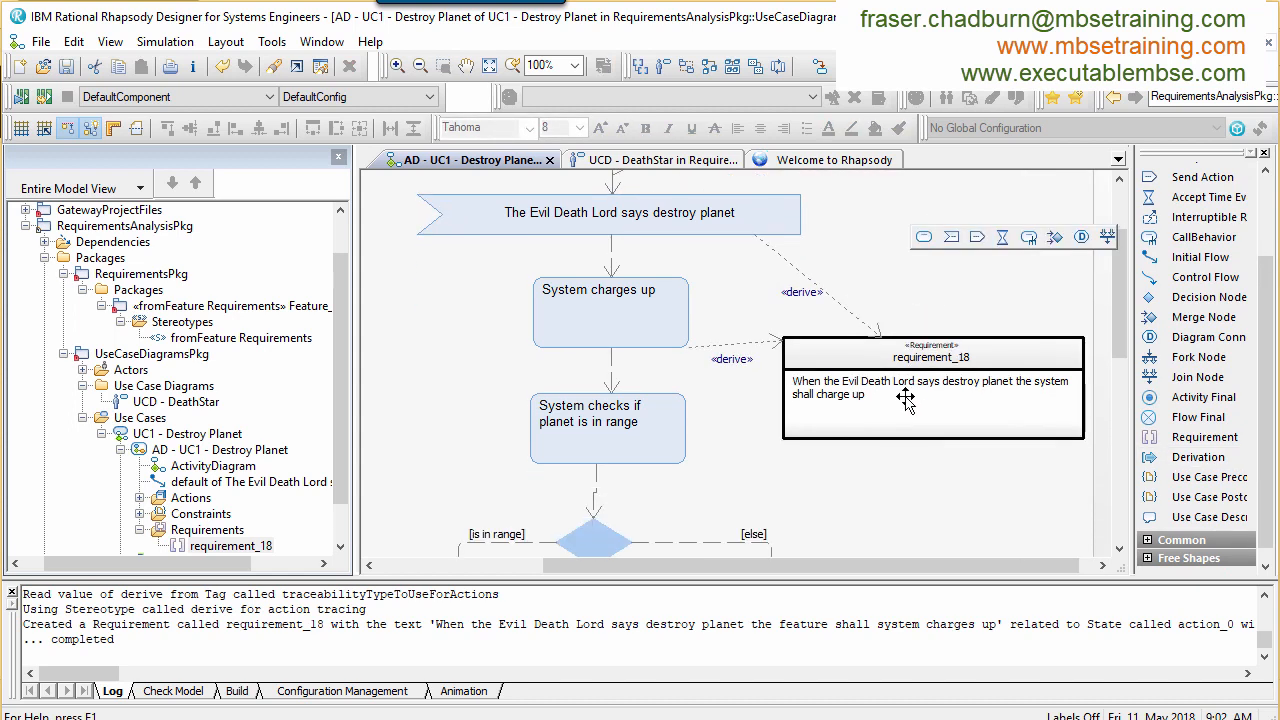
Step: Derive requirements from the range-check and 'Inform Death Lord' actions via SE-Toolkit
scroll("down", 3)
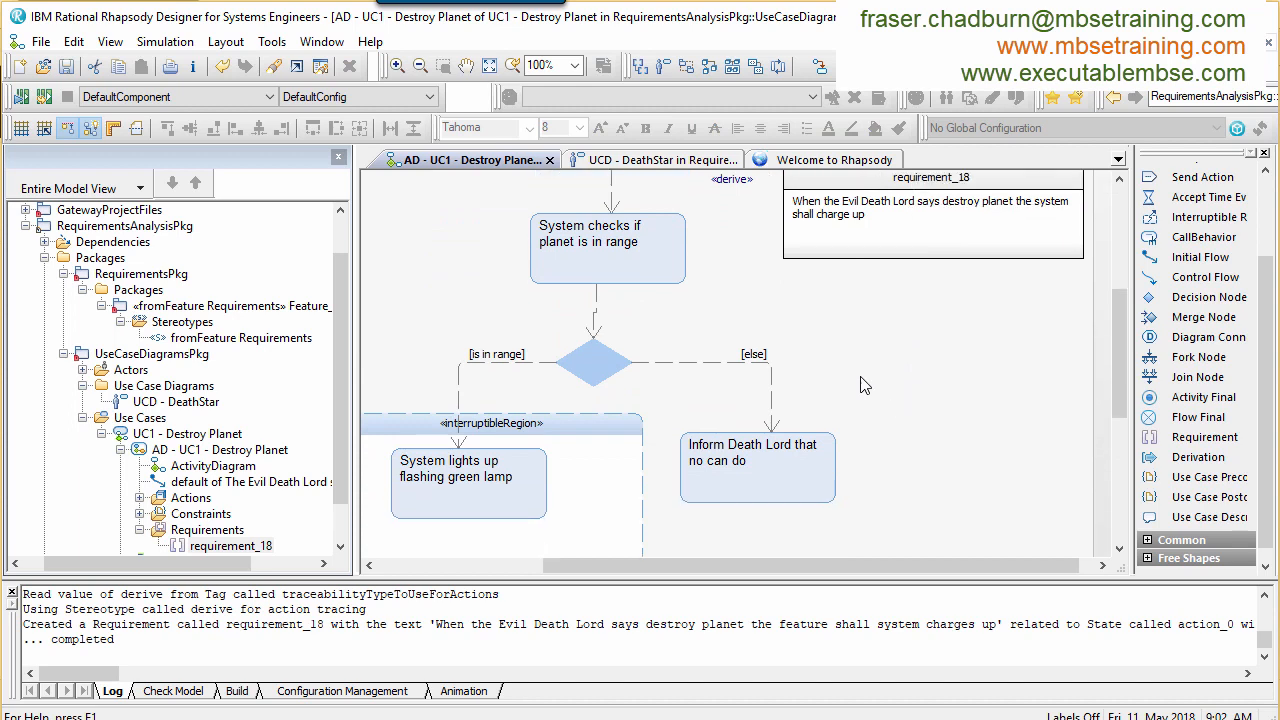
right_click(608, 248)
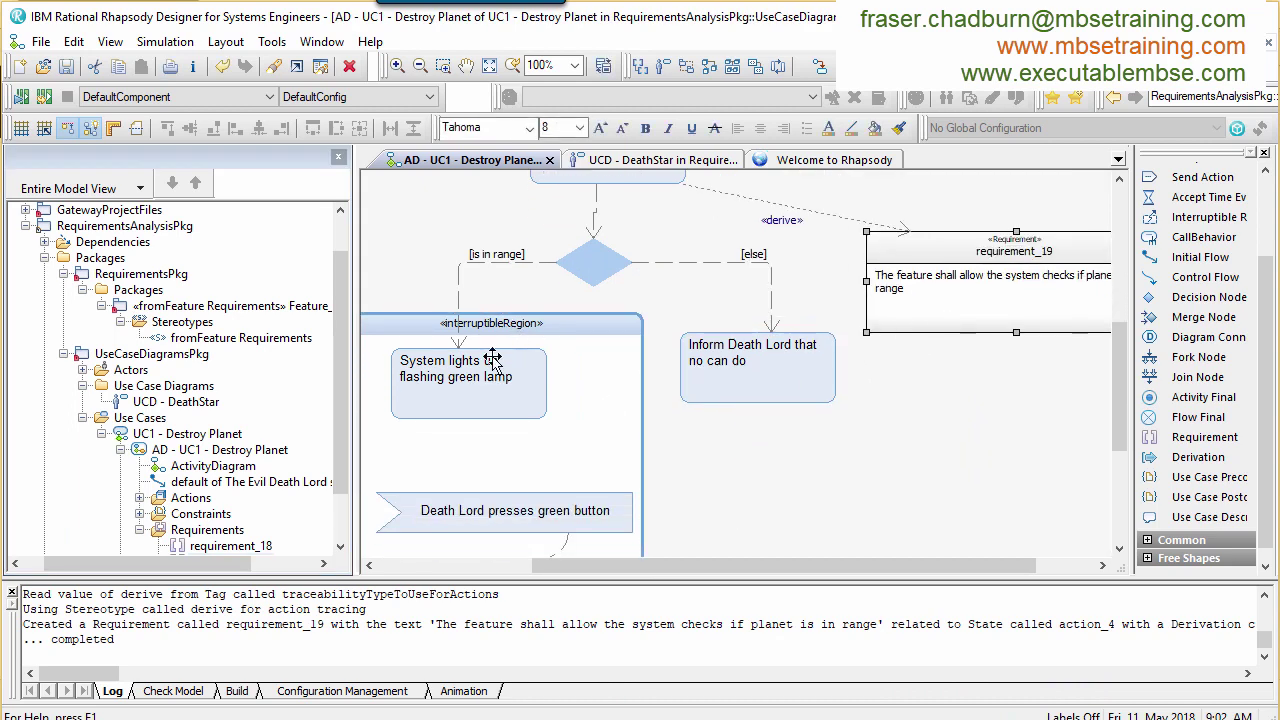
right_click(756, 368)
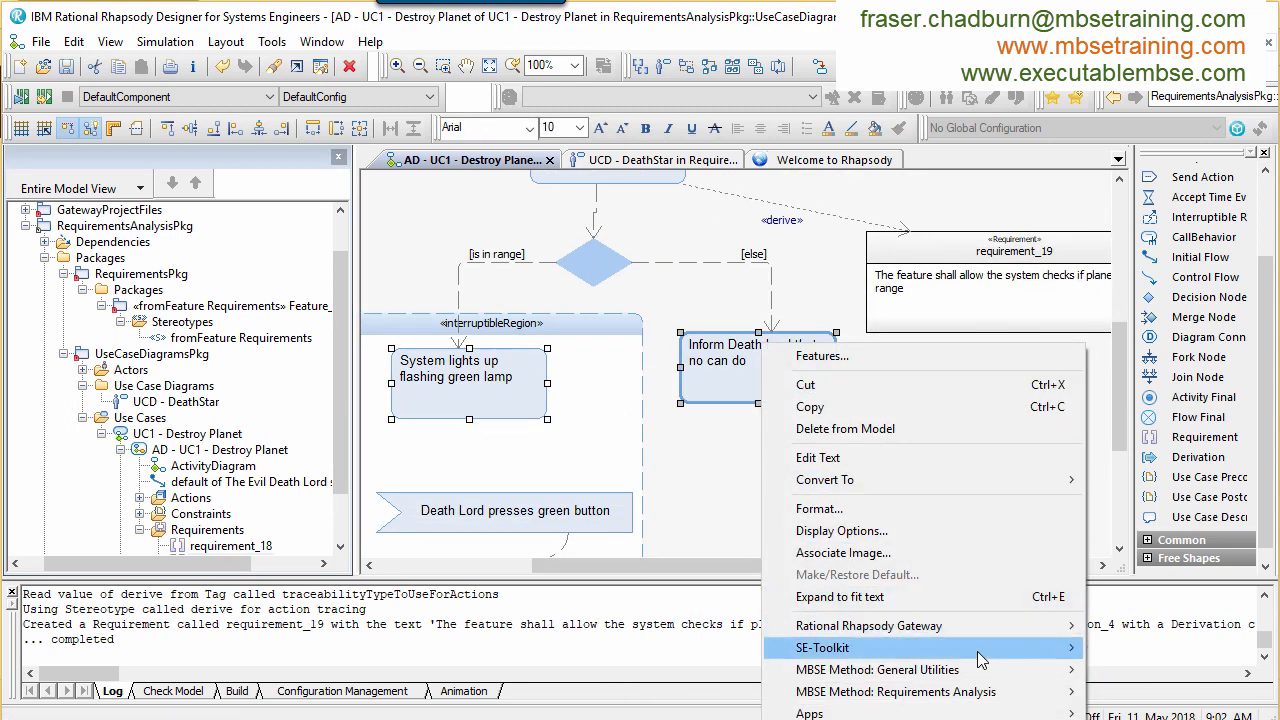
left_click(824, 648)
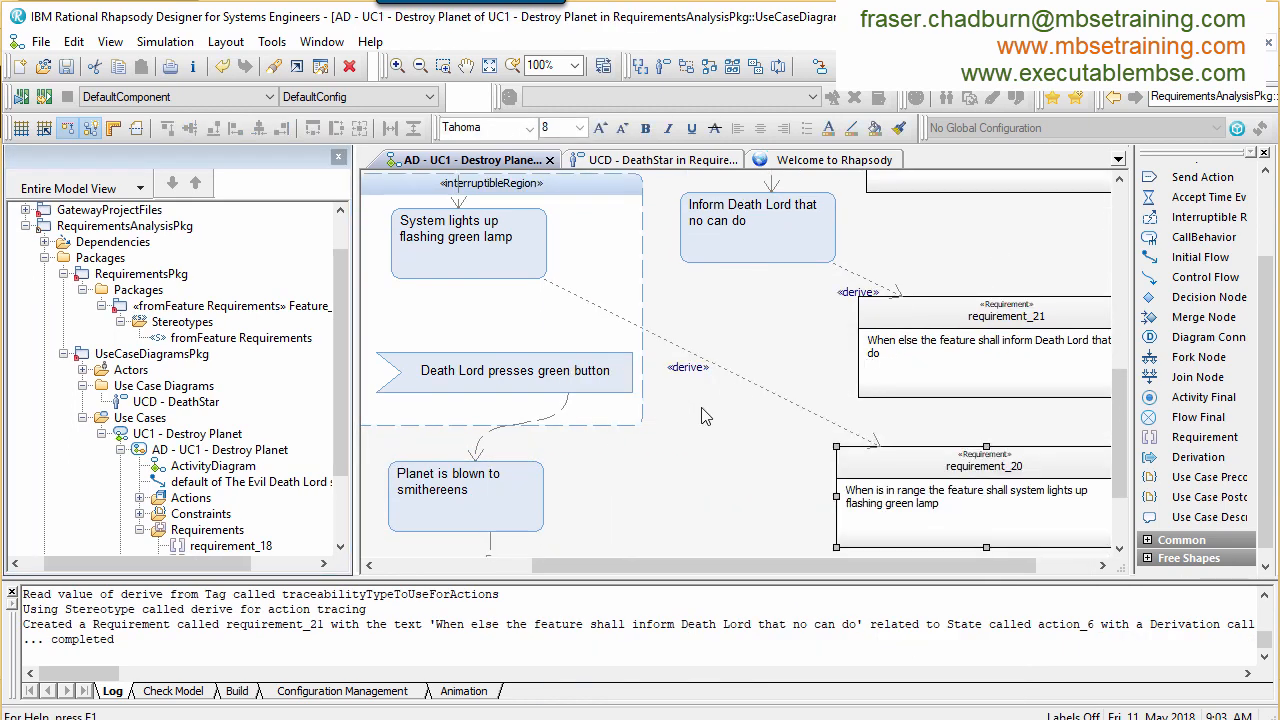
left_click(464, 370)
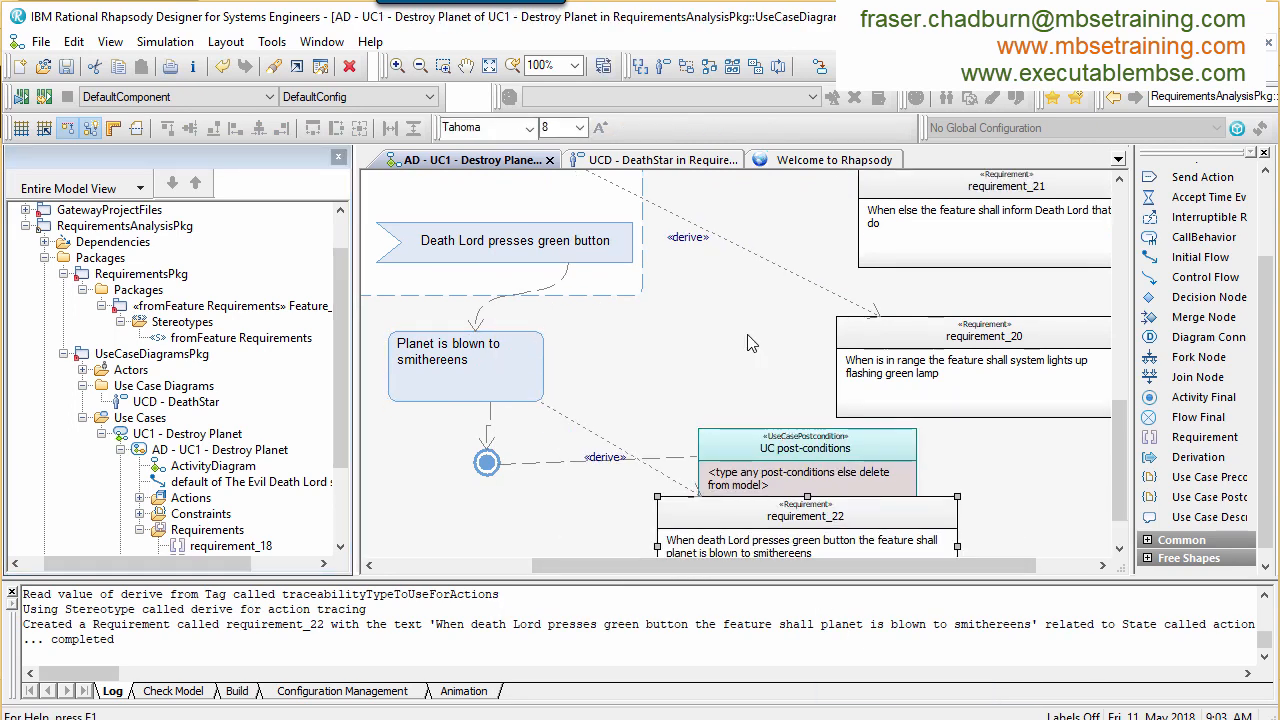
Step: Run the naming and traceability check on the activity diagram, renaming the flagged elements
right_click(750, 344)
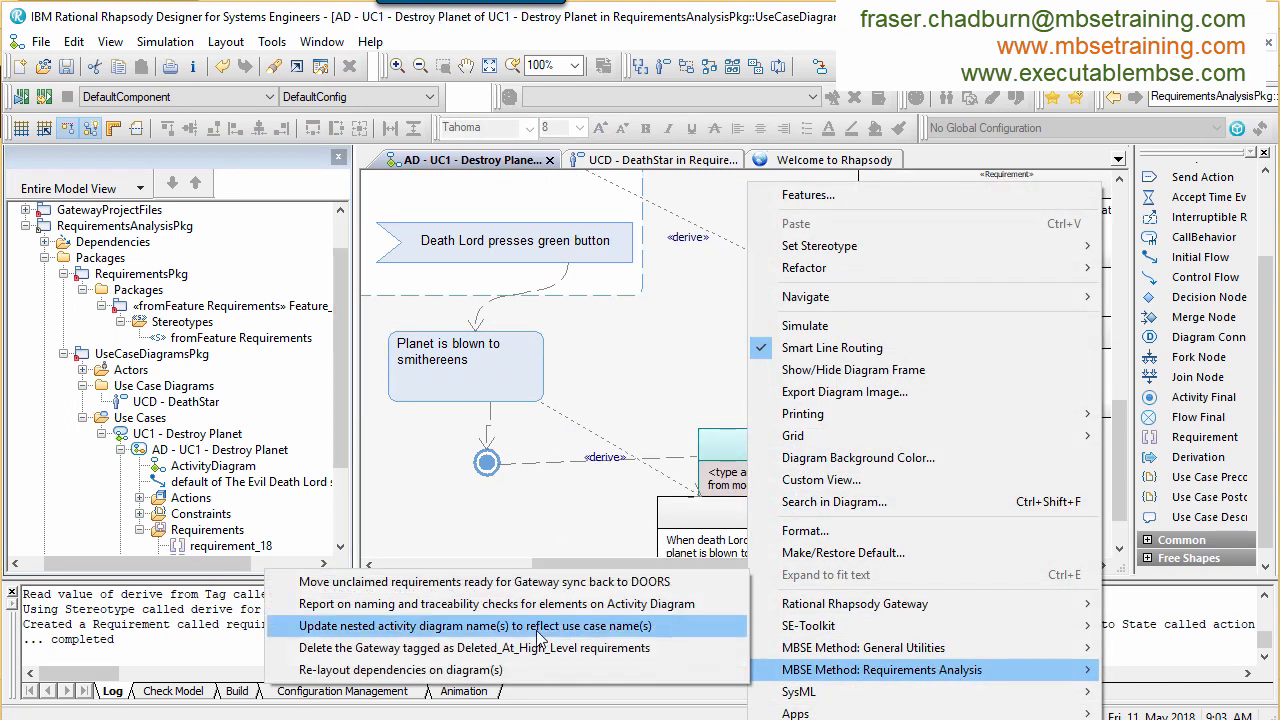
left_click(474, 624)
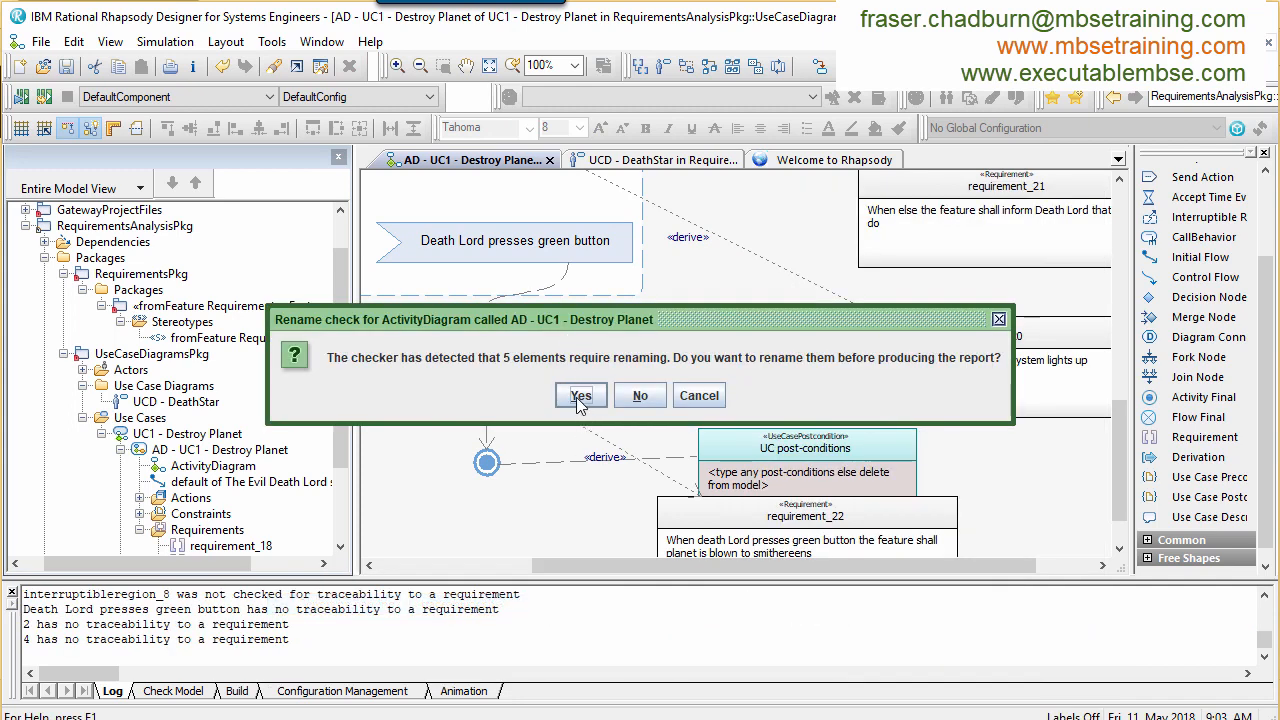
left_click(580, 396)
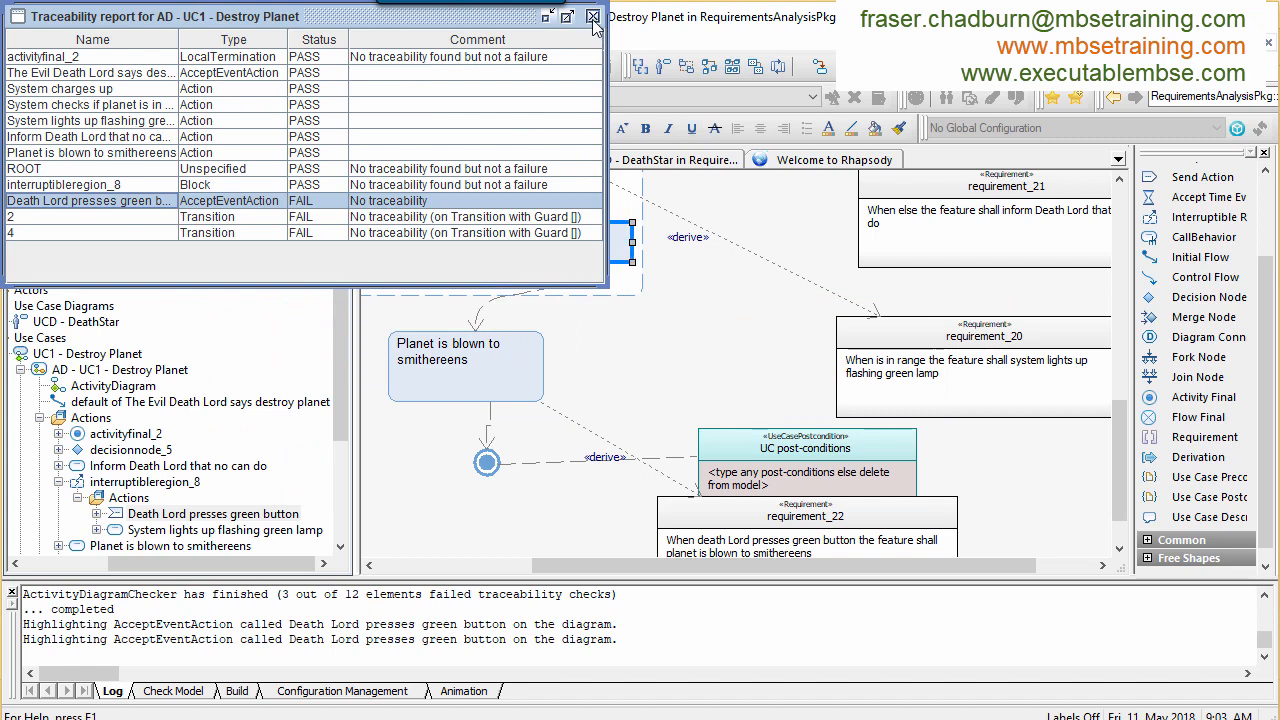
left_click(592, 16)
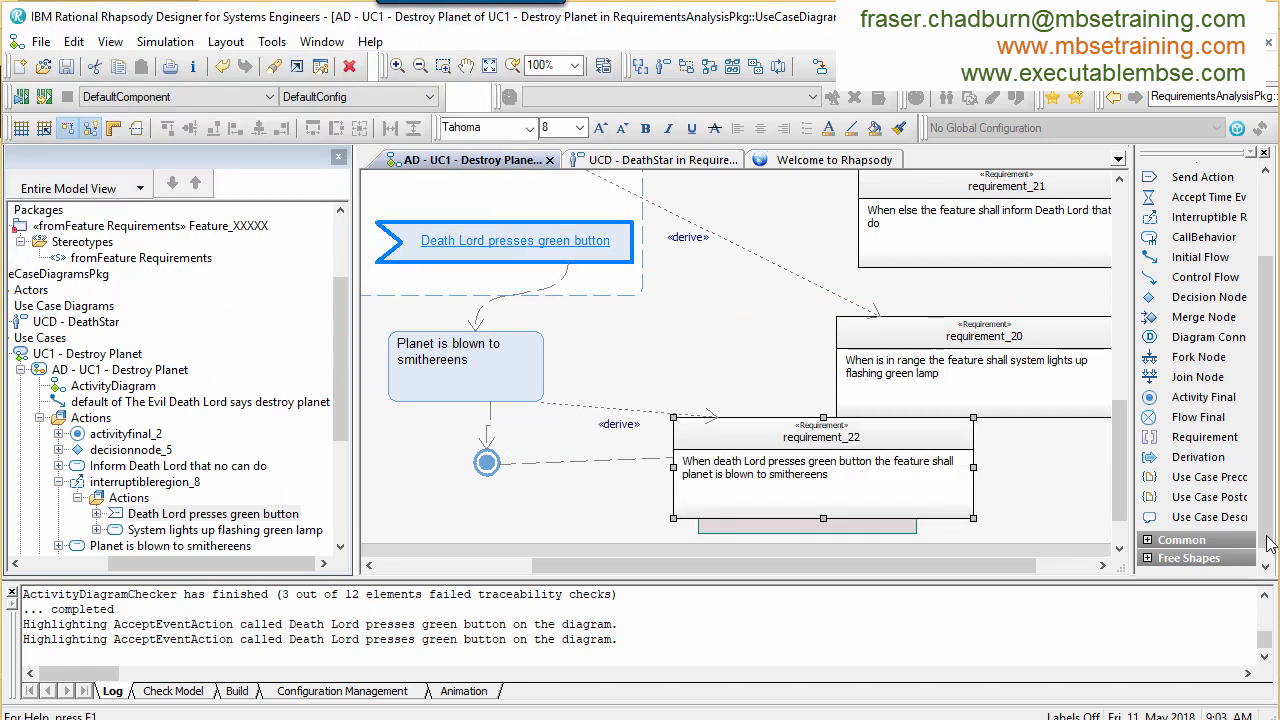
Step: Link 'Death Lord presses green button' to a requirement so the rerun check passes 0 of 12 failing
right_click(504, 240)
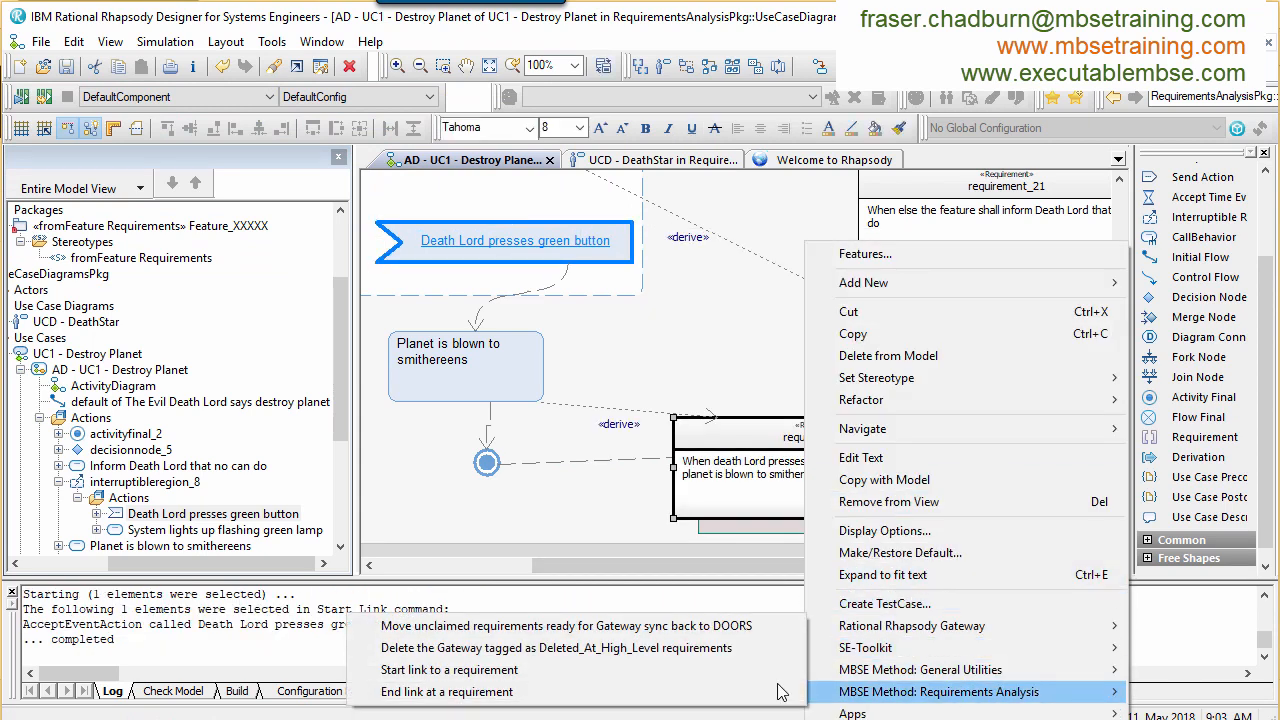
left_click(448, 668)
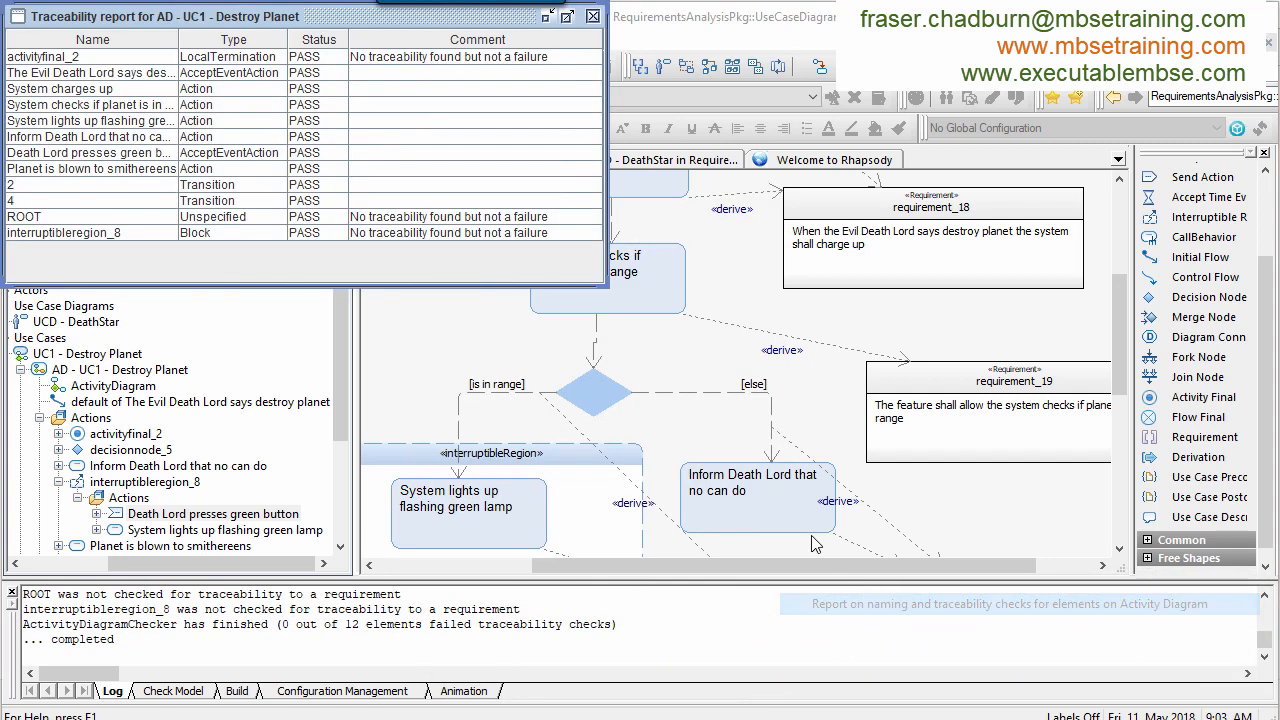
left_click(592, 16)
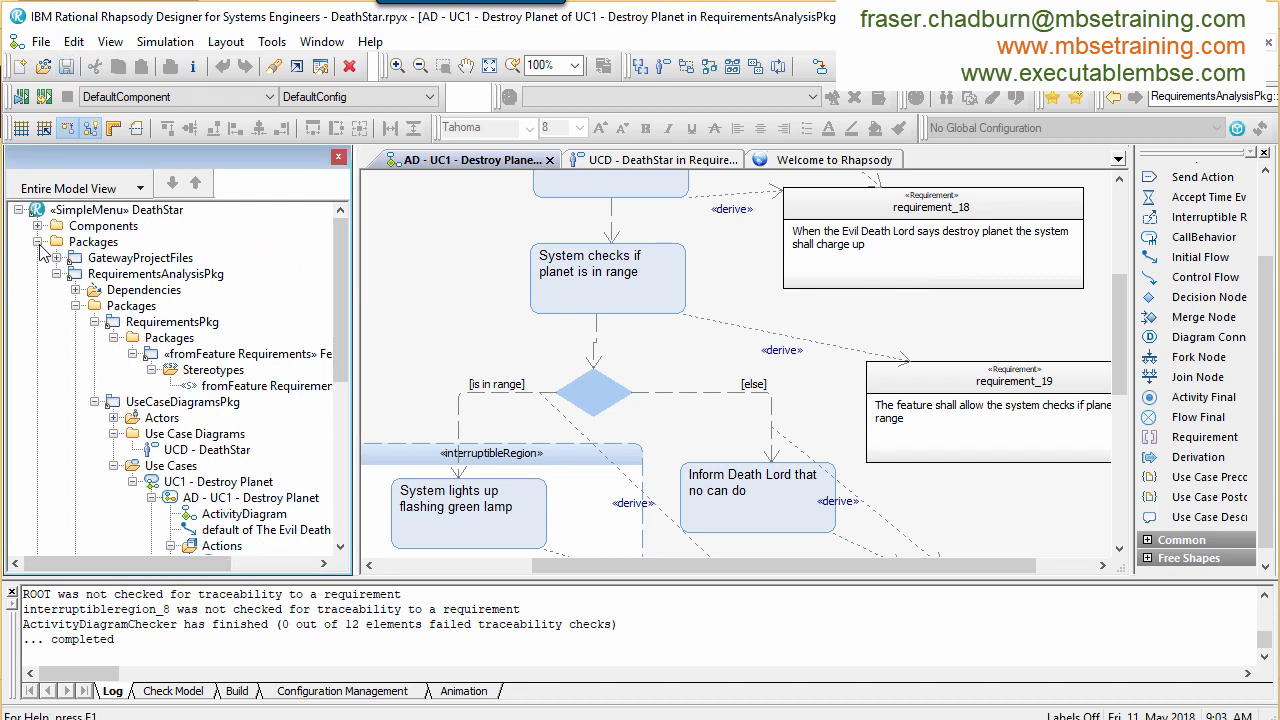
Step: Create the Full Sim FunctionalAnalysisPkg structure for the project with system block name DeathStar
left_click(38, 240)
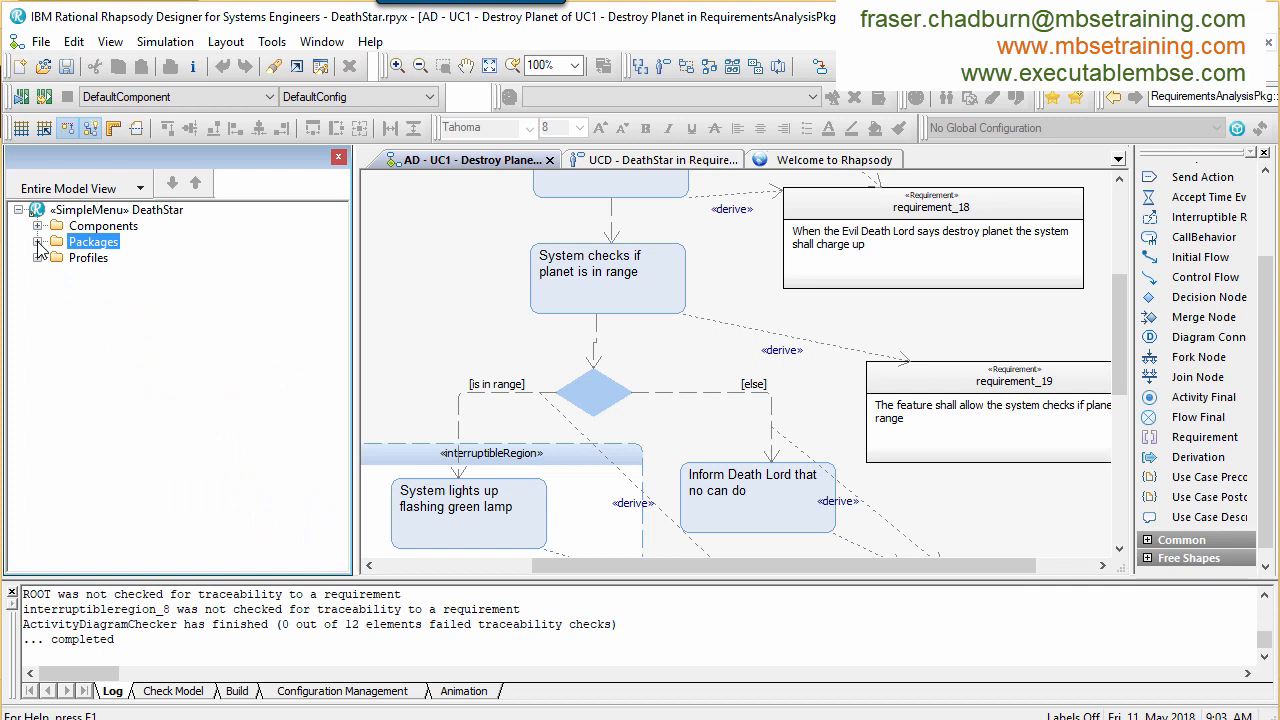
left_click(36, 240)
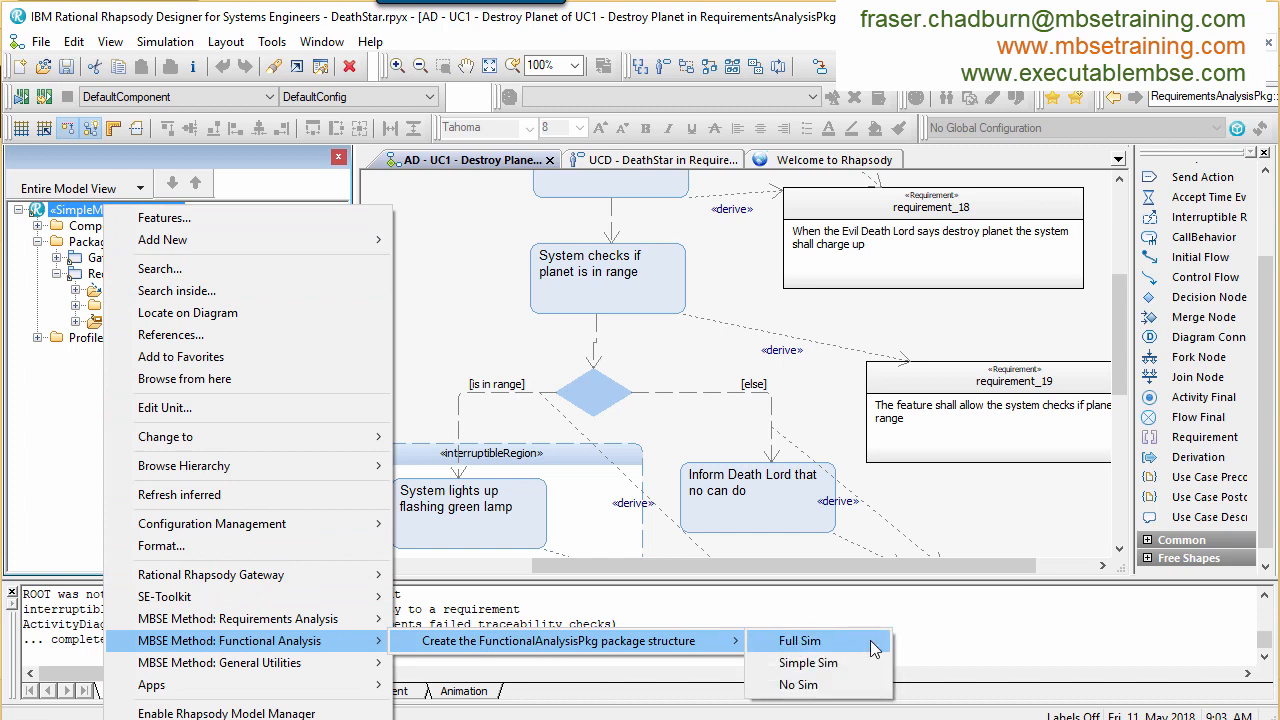
left_click(800, 640)
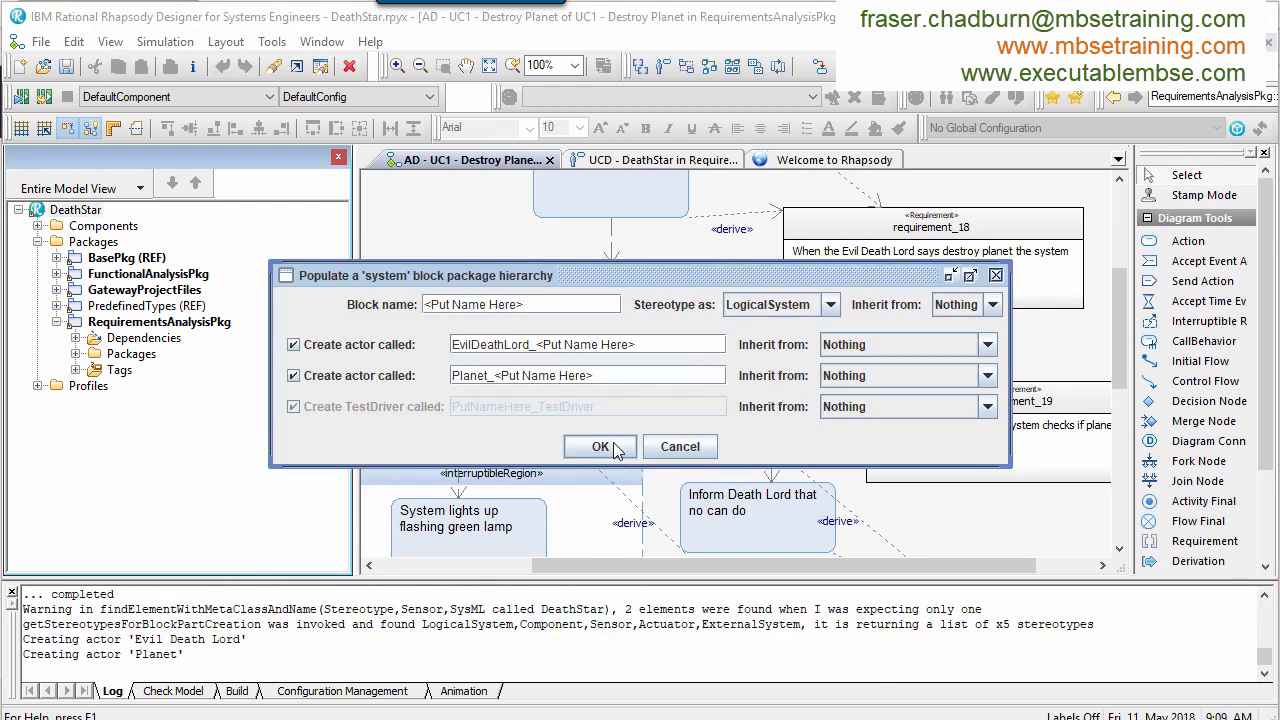
type("D")
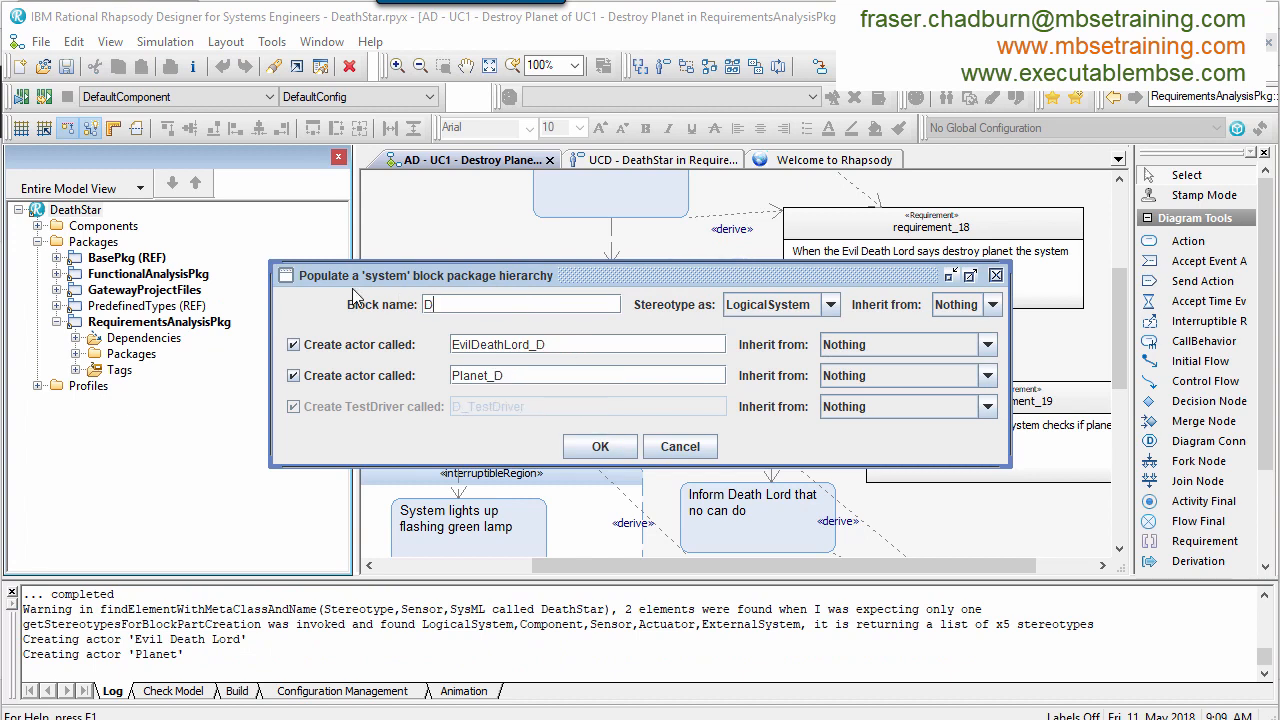
type("eathStar")
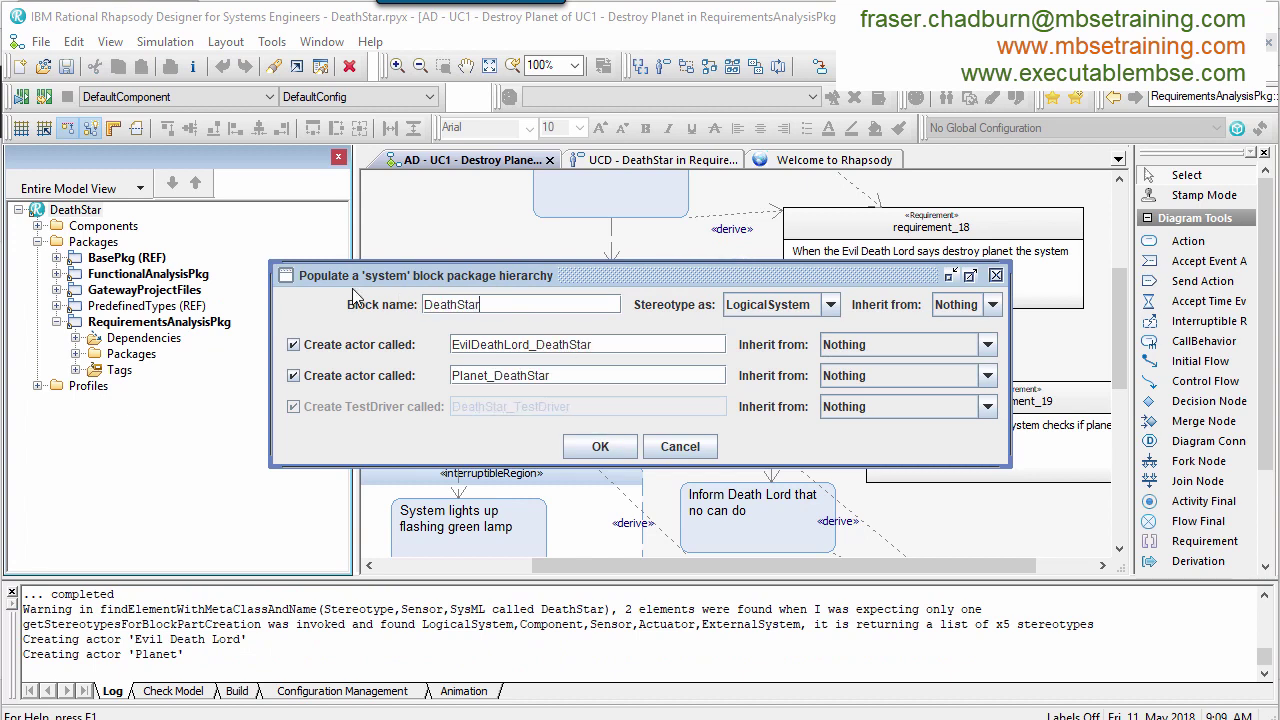
left_click(600, 446)
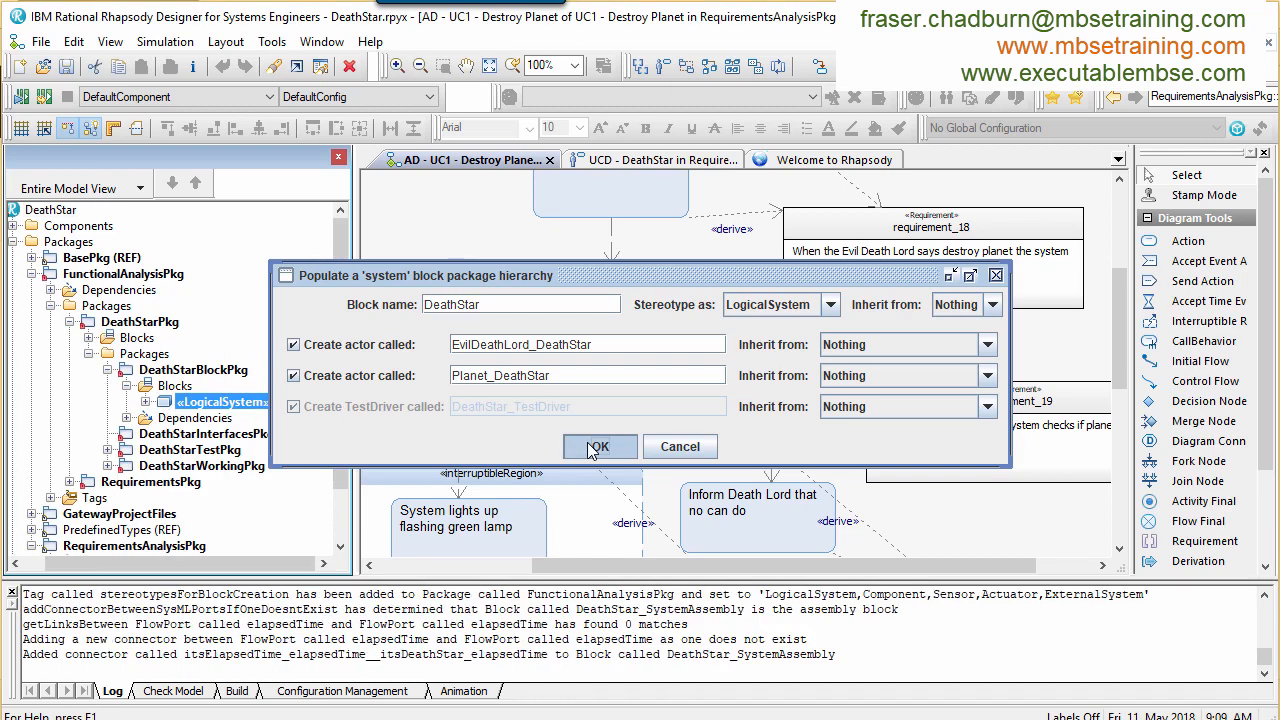
left_click(600, 446)
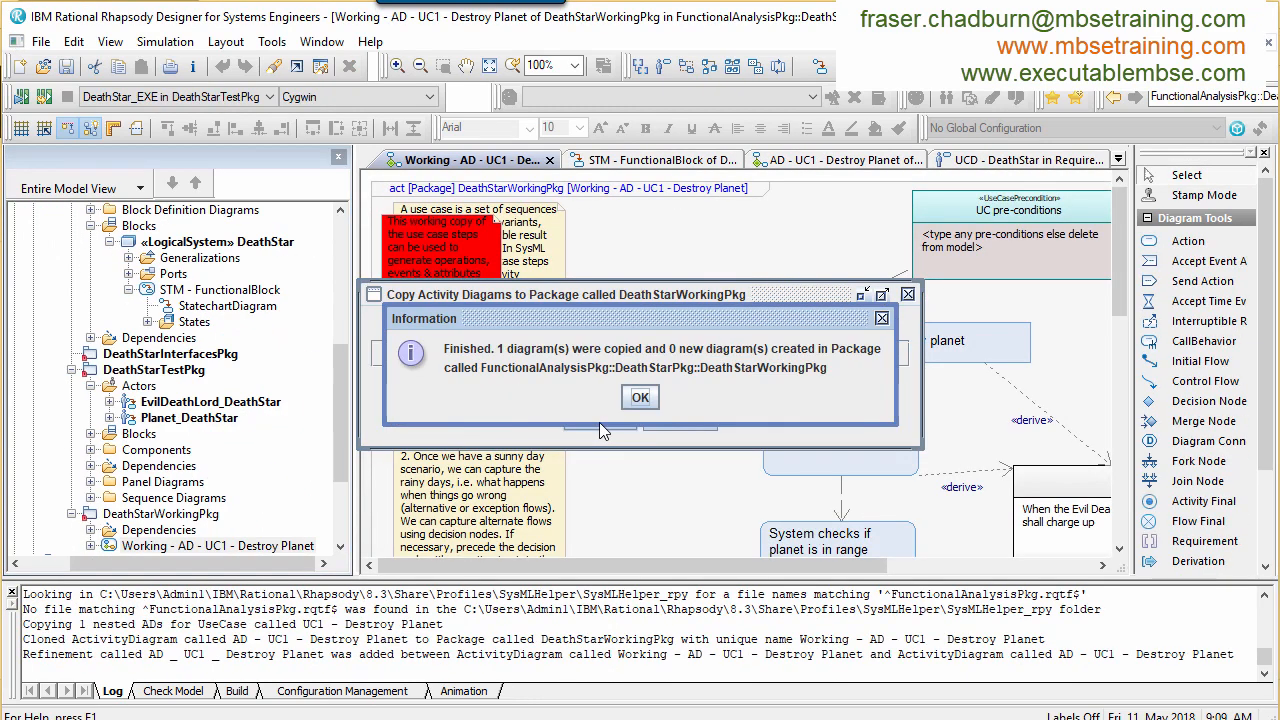
Step: Create the incoming event reqEvilDeathLordSaysDestroyPlanet sent by actor EvilDeathLord_DeathStar from the Death Lord action
left_click(640, 396)
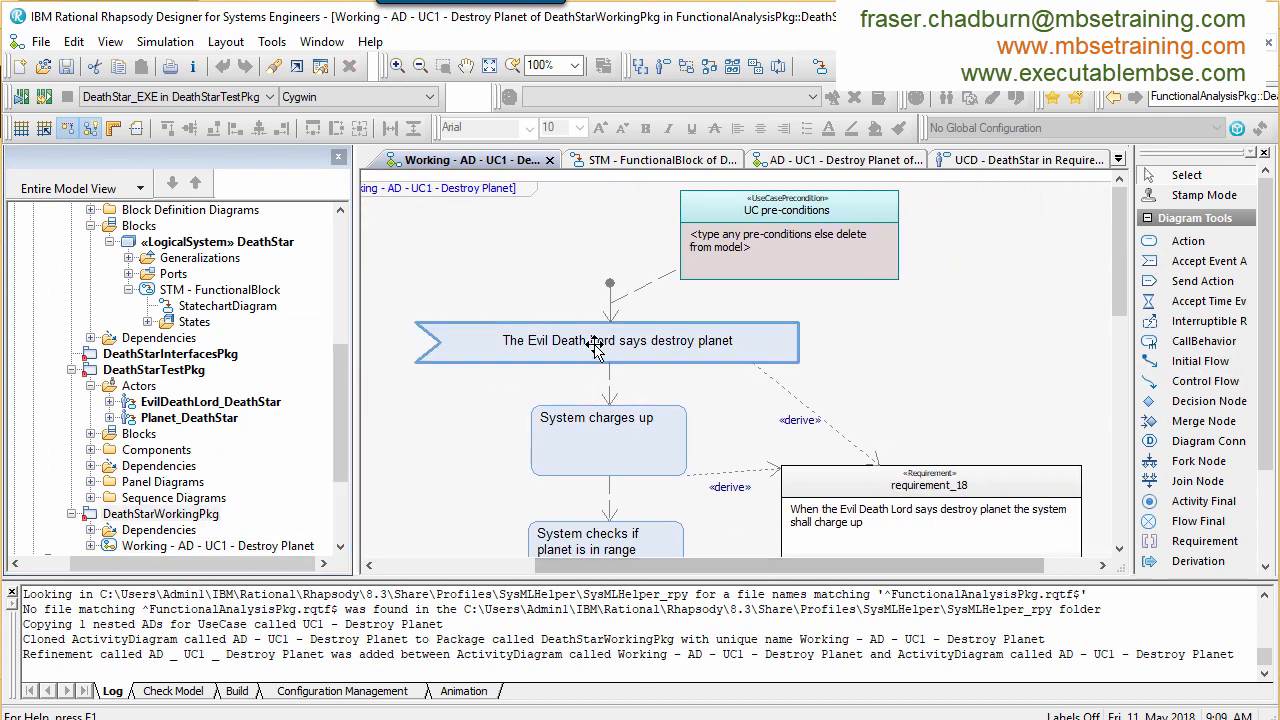
right_click(600, 340)
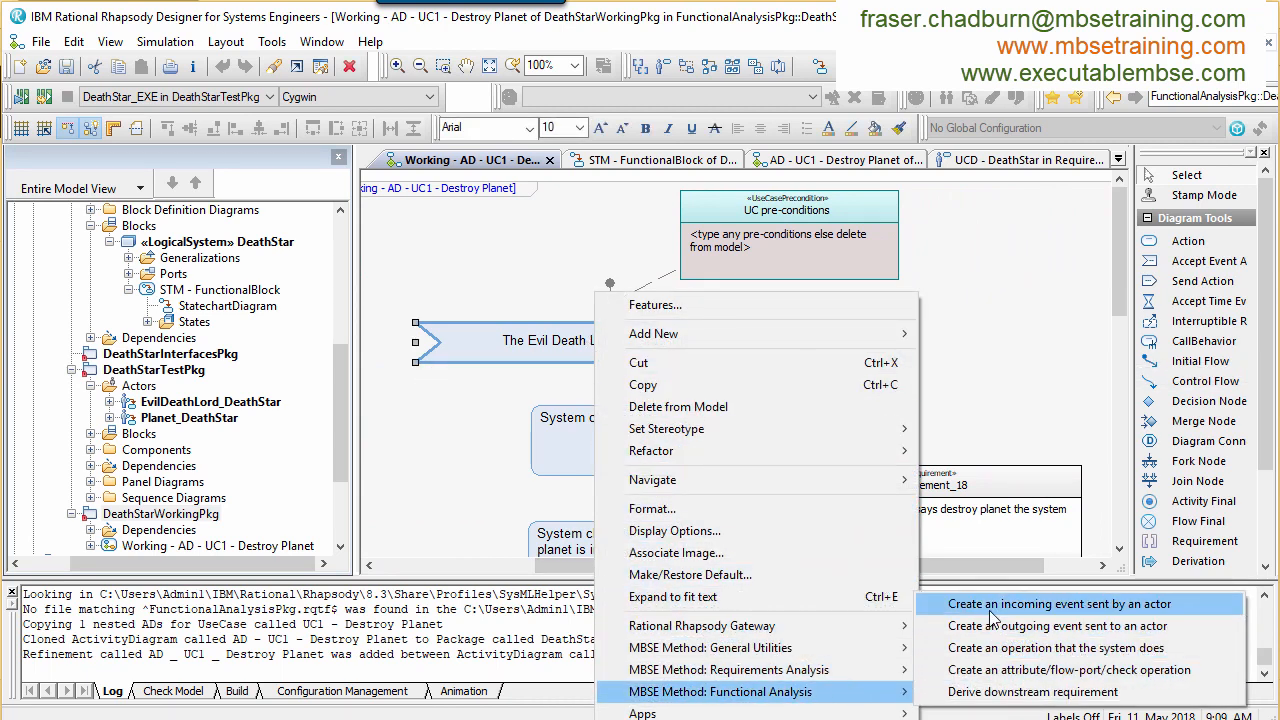
left_click(1060, 604)
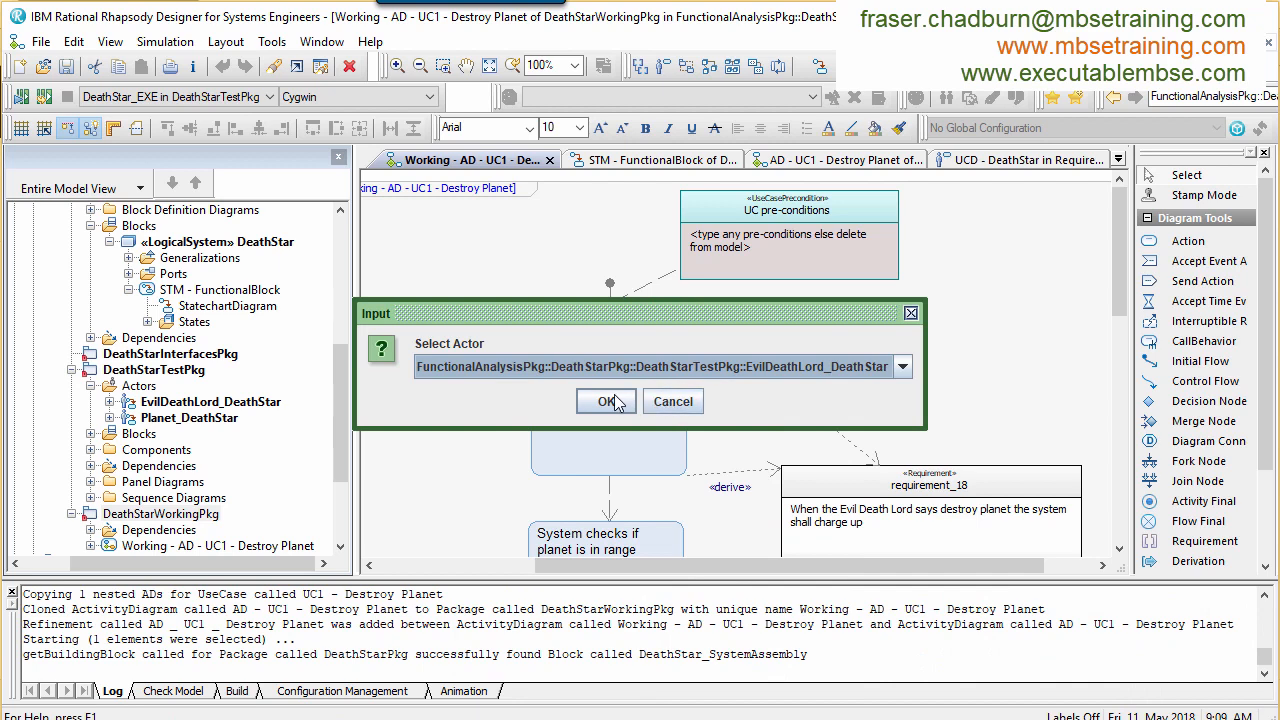
left_click(606, 400)
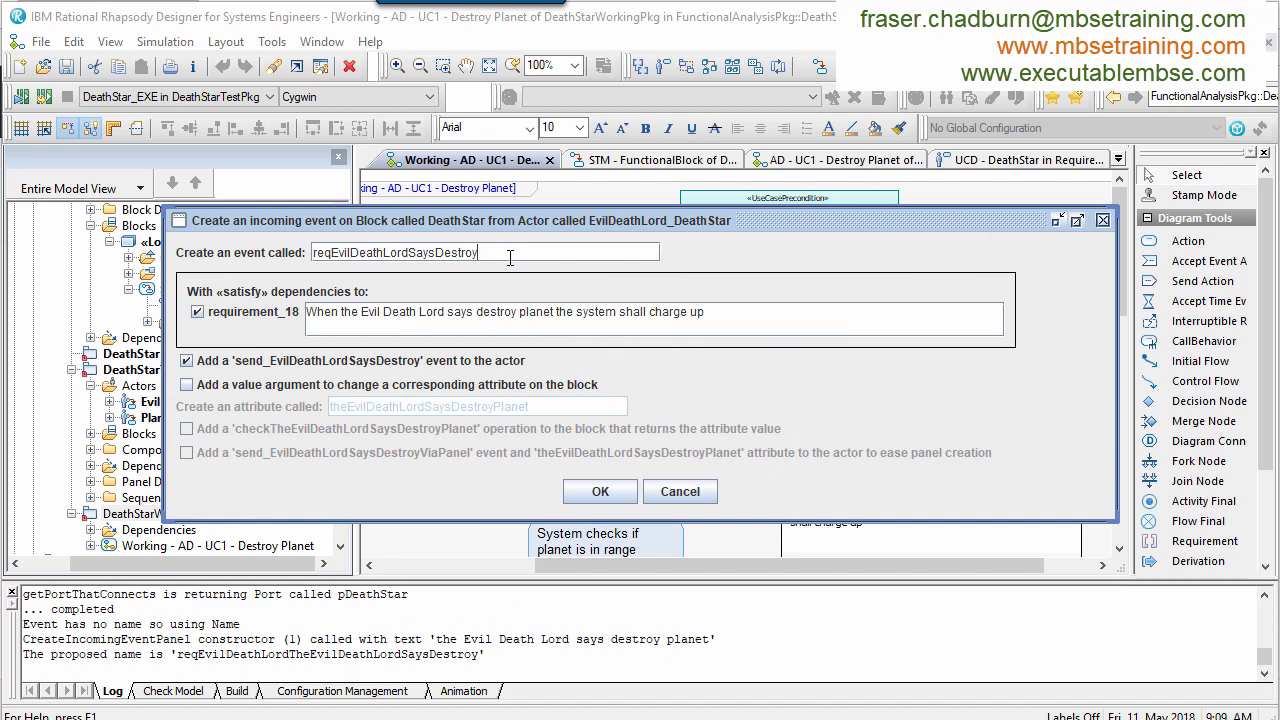
type("Planet")
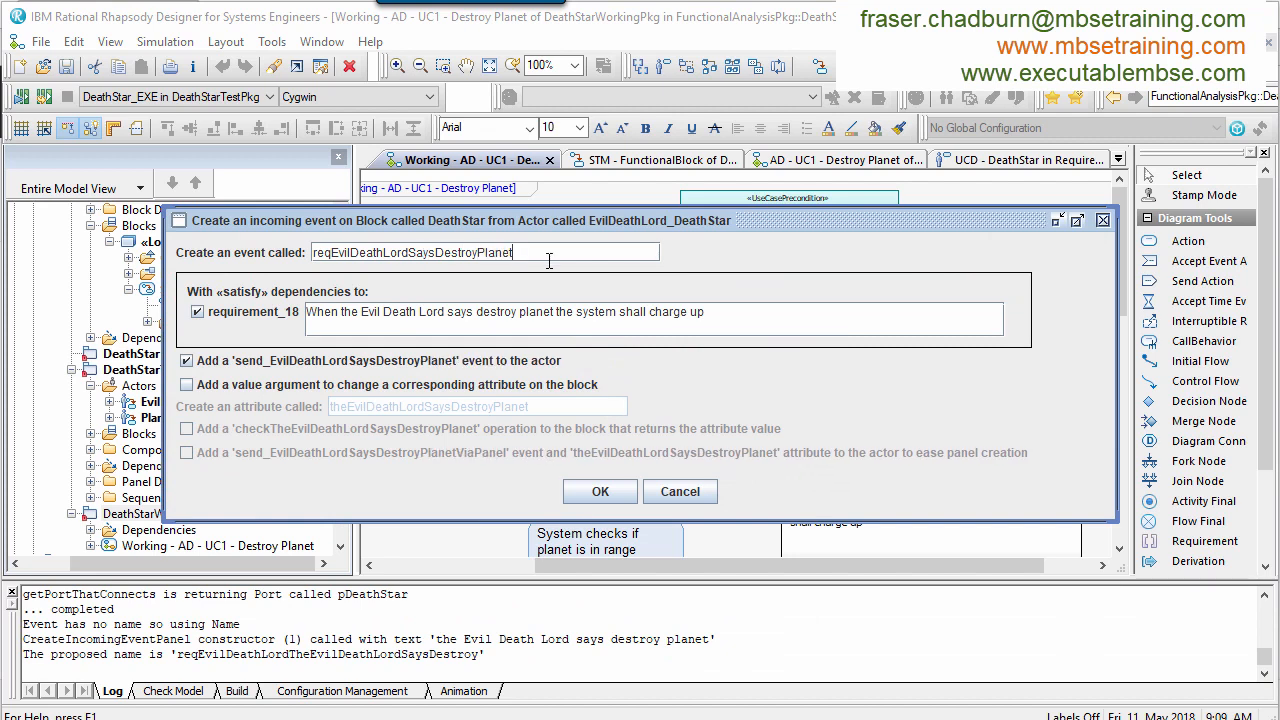
left_click(600, 492)
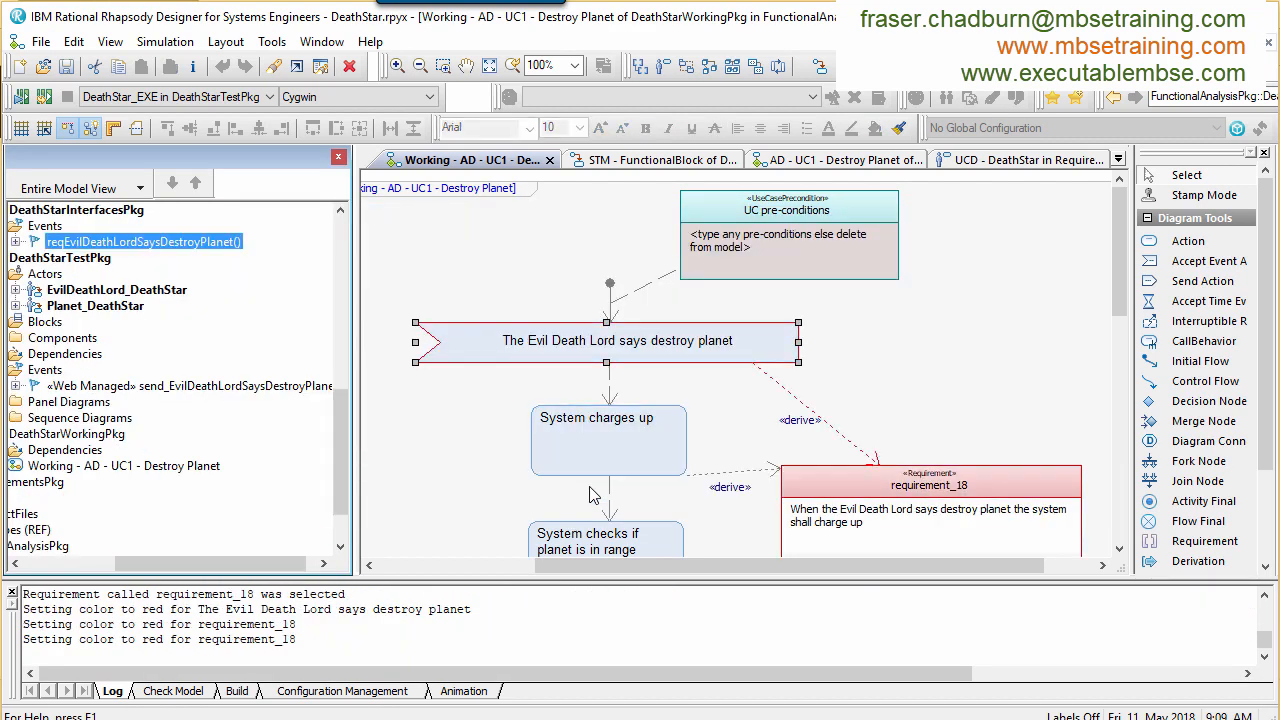
Step: Create the systemChargesUp operation on DeathStar from the 'System charges up' action
right_click(608, 418)
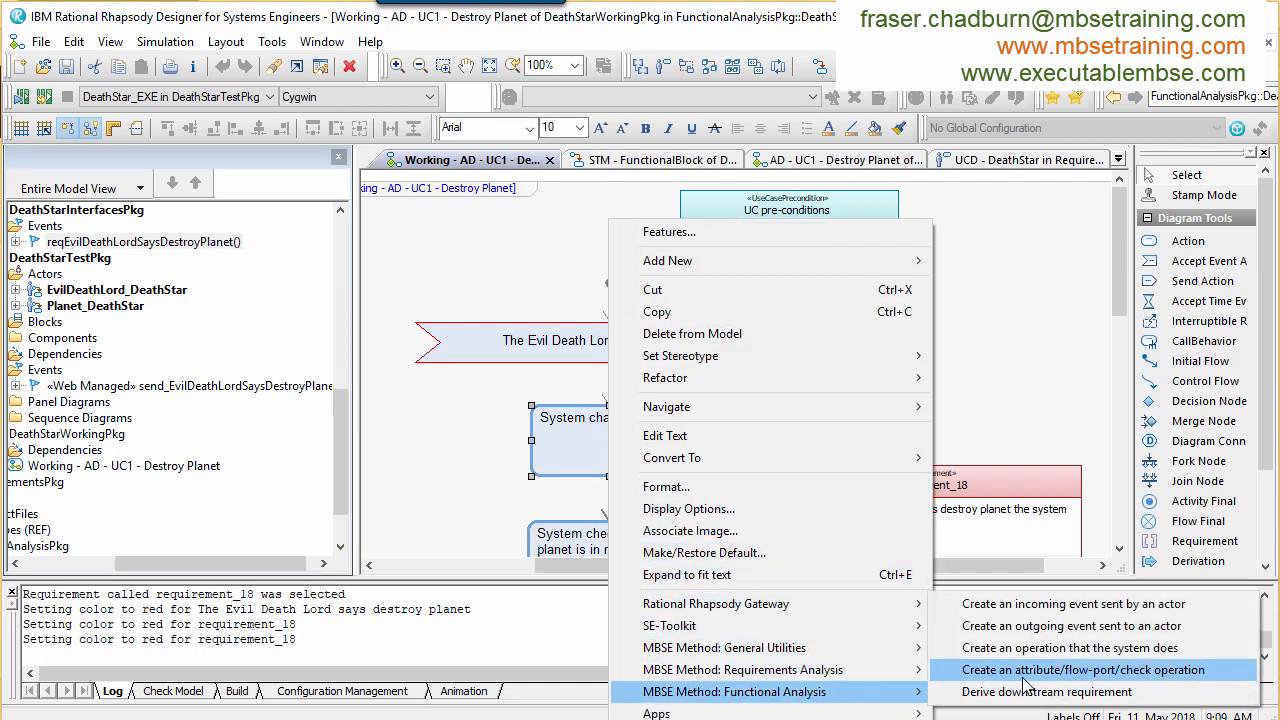
left_click(1068, 648)
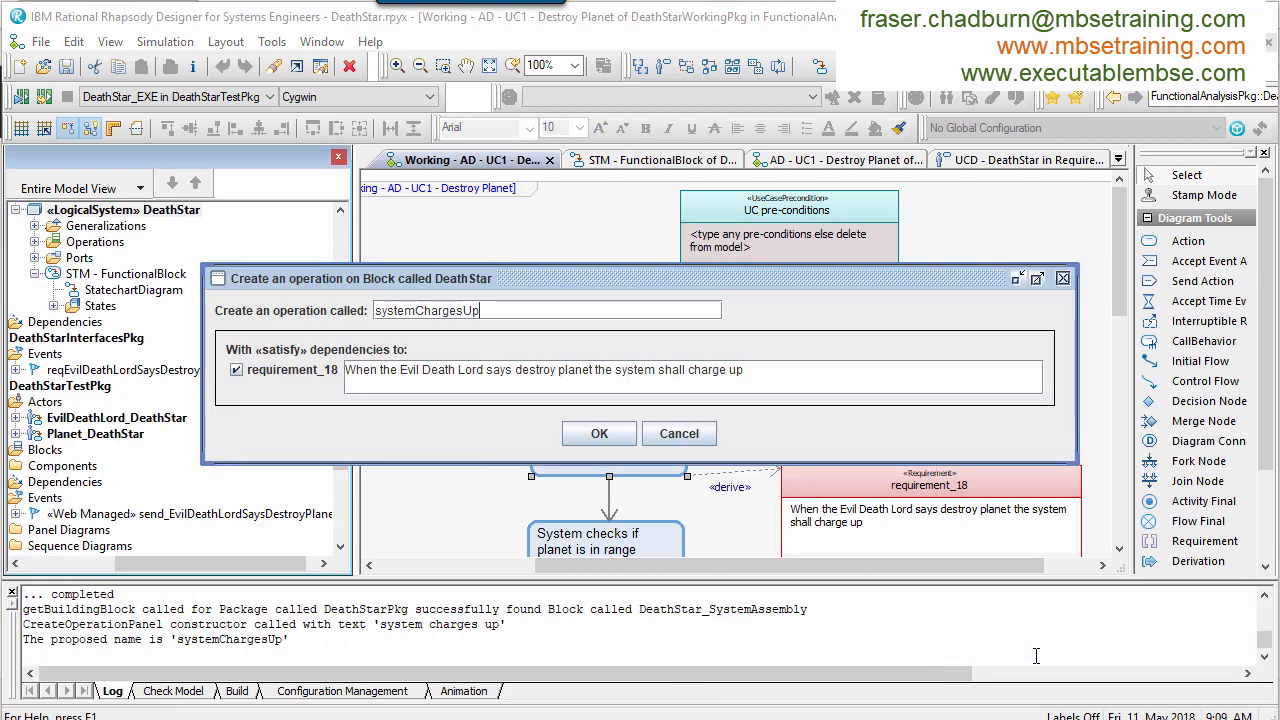
left_click(598, 432)
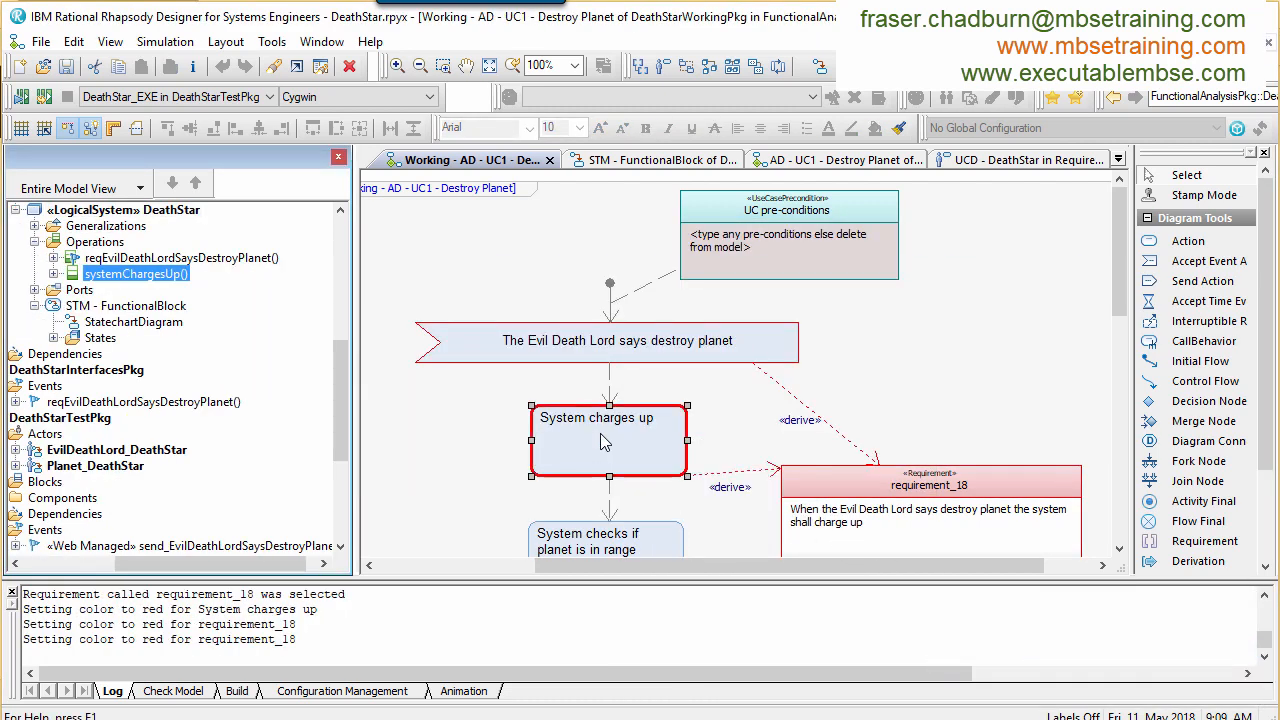
left_click(700, 178)
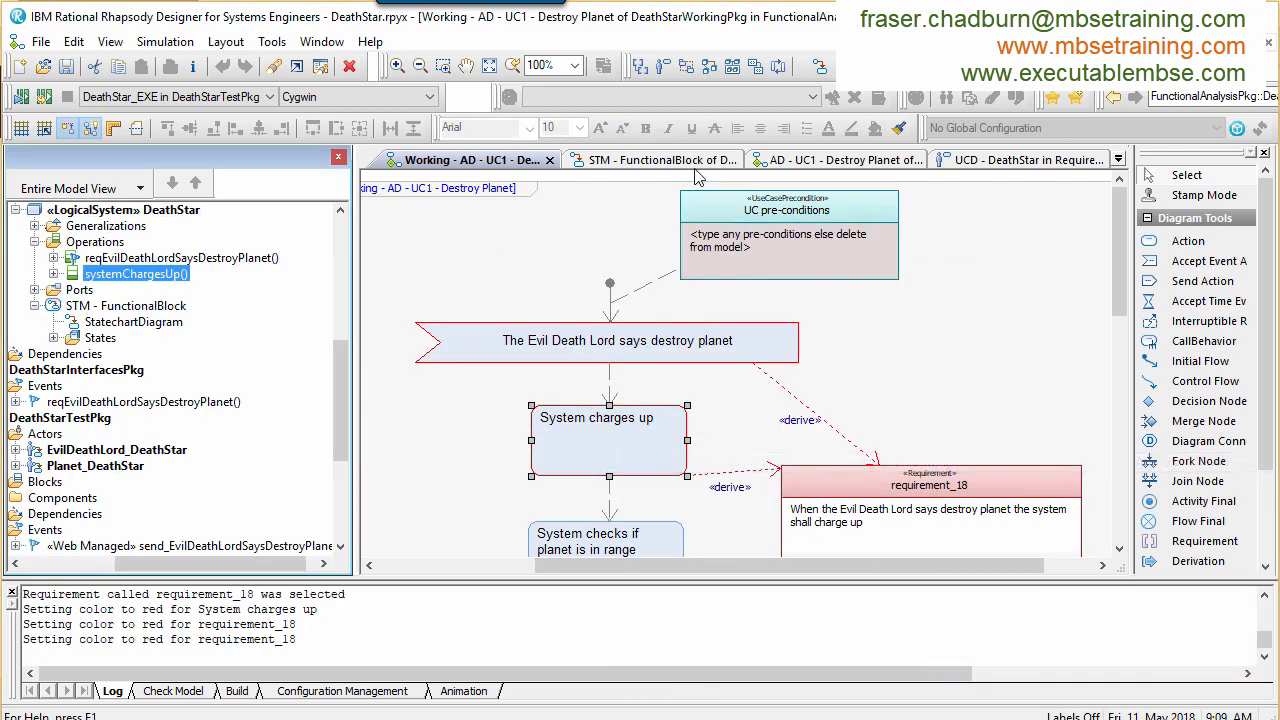
Step: Add NotCharged and Charged states to the DeathStar statechart
left_click(654, 160)
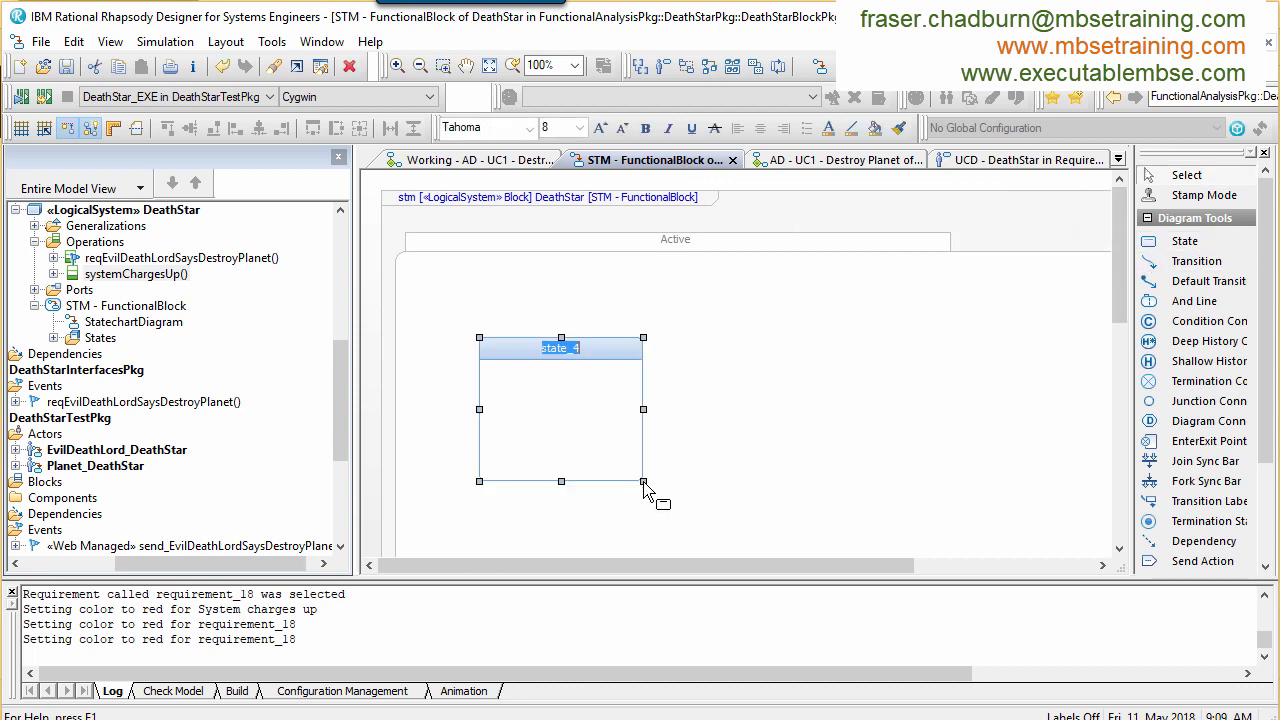
type("NotCharged")
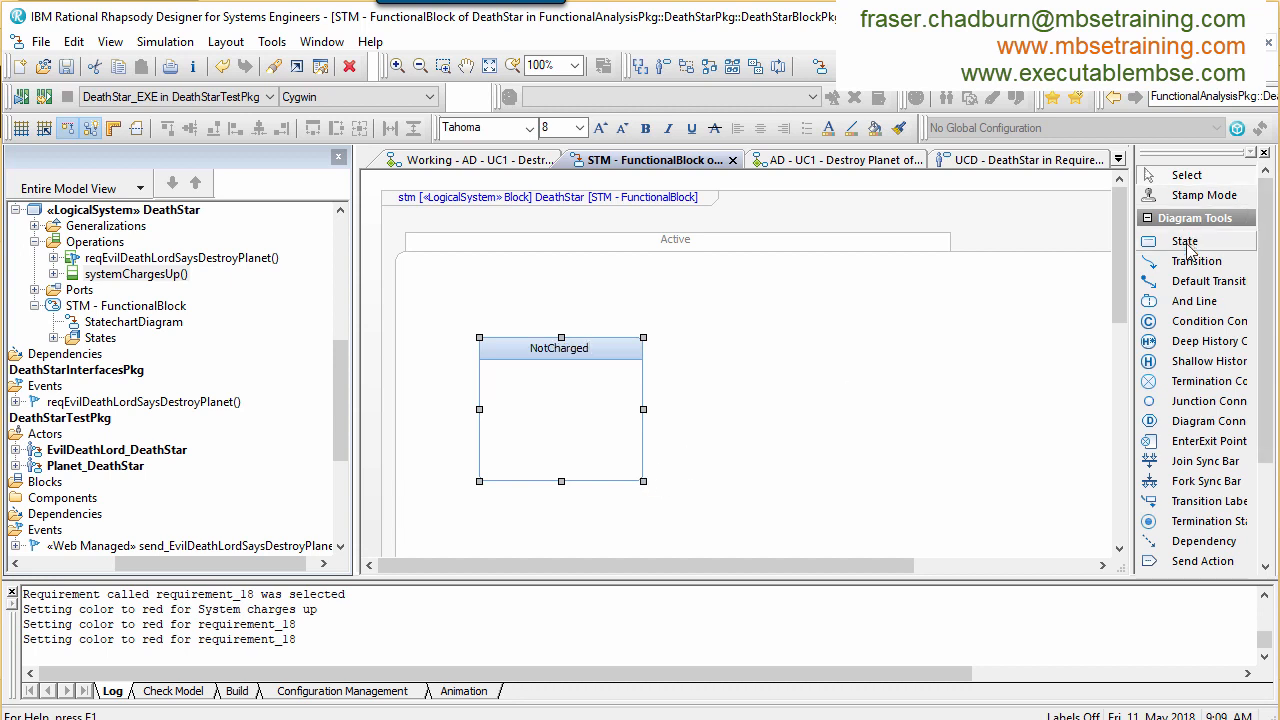
left_click_drag(796, 336, 940, 496)
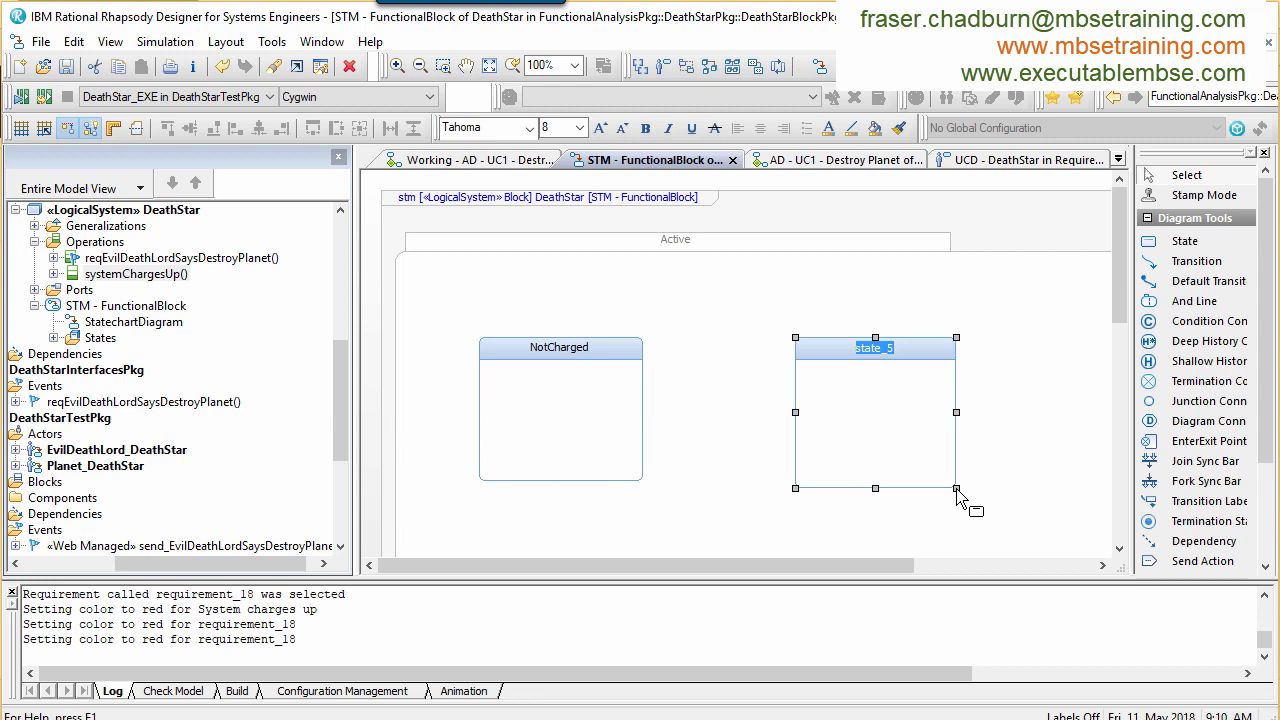
type("Charged")
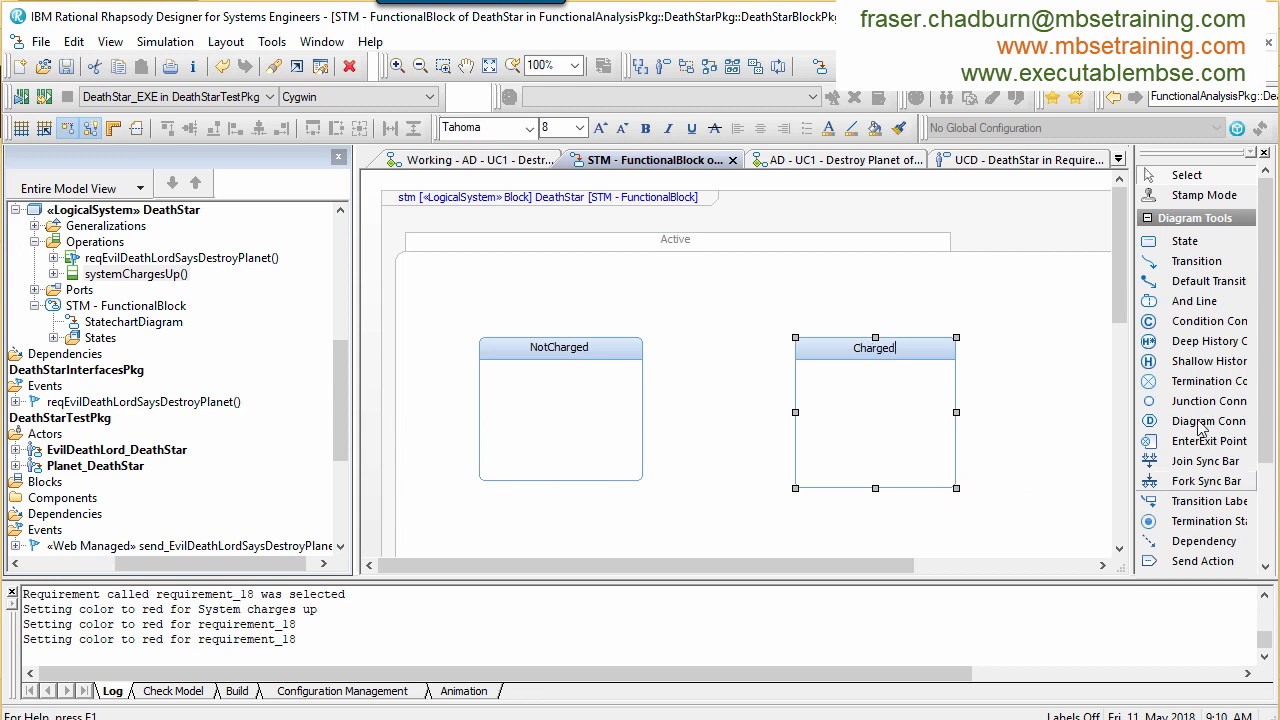
Step: Draw a NotCharged-to-Charged transition labelled reqEvilDeathLordSaysDestroyPlanet/systemChargesUp()
left_click(640, 376)
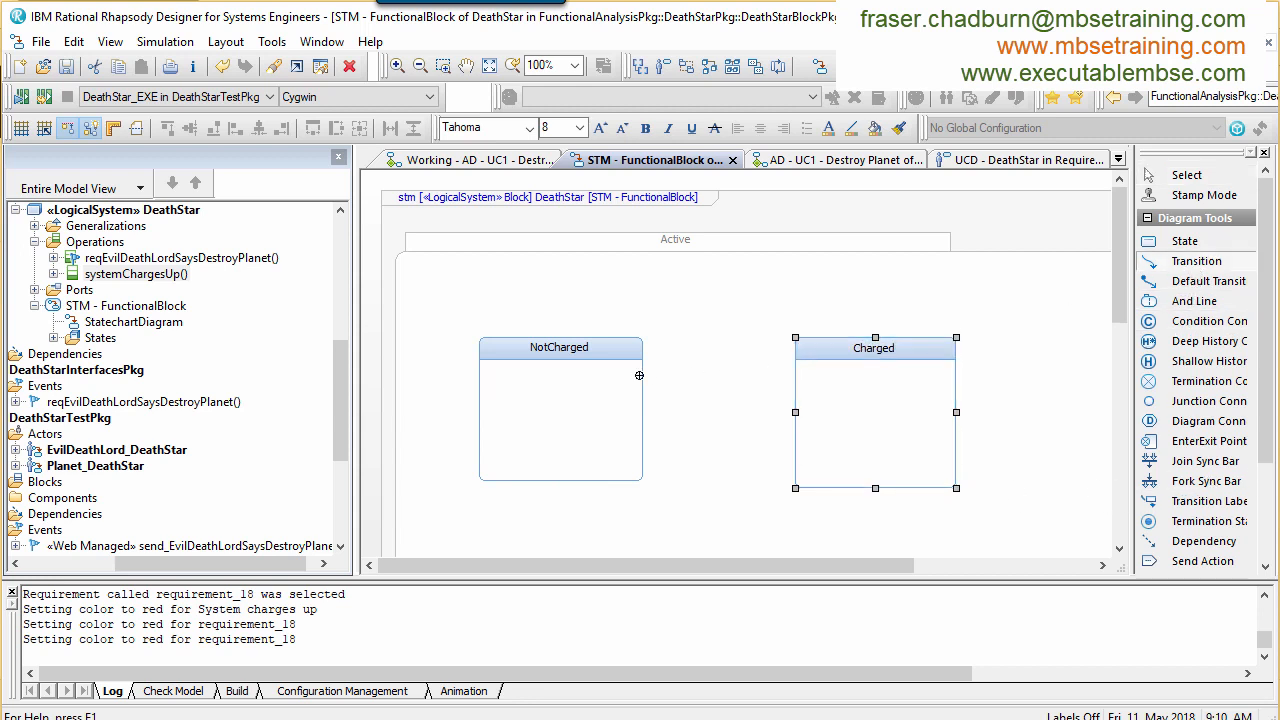
left_click_drag(644, 374, 792, 374)
type("re")
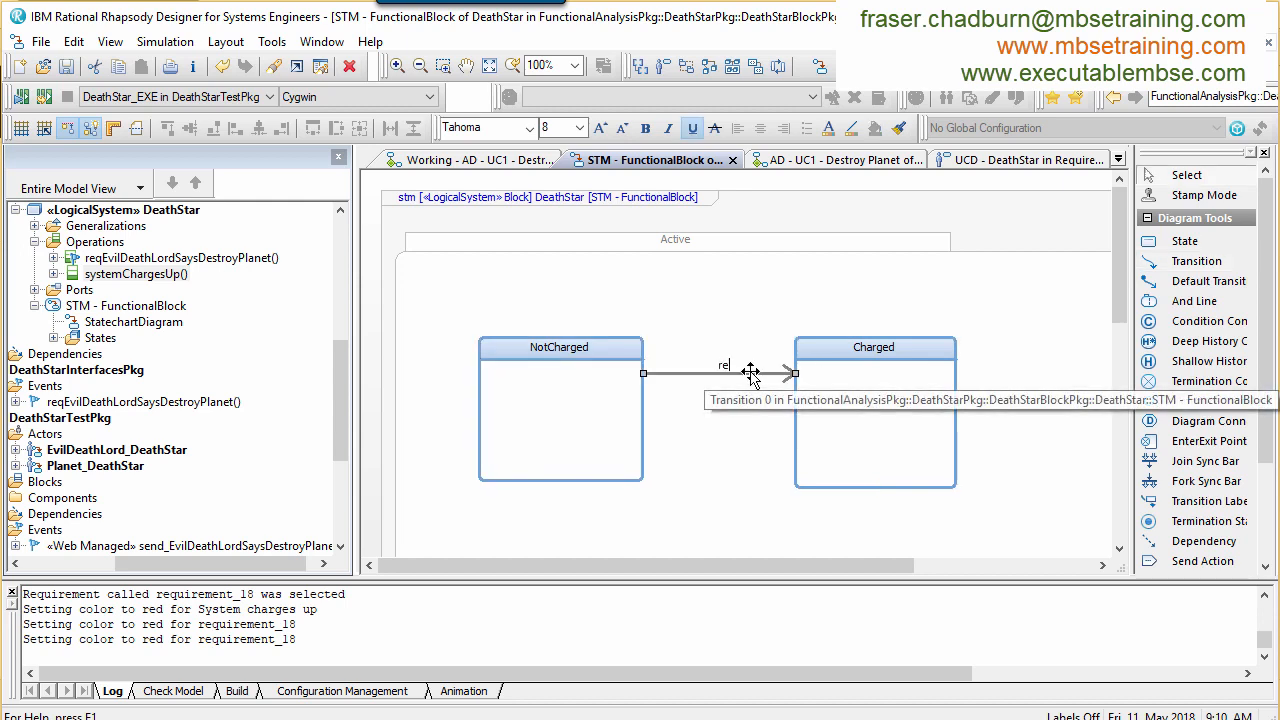
left_click(724, 364)
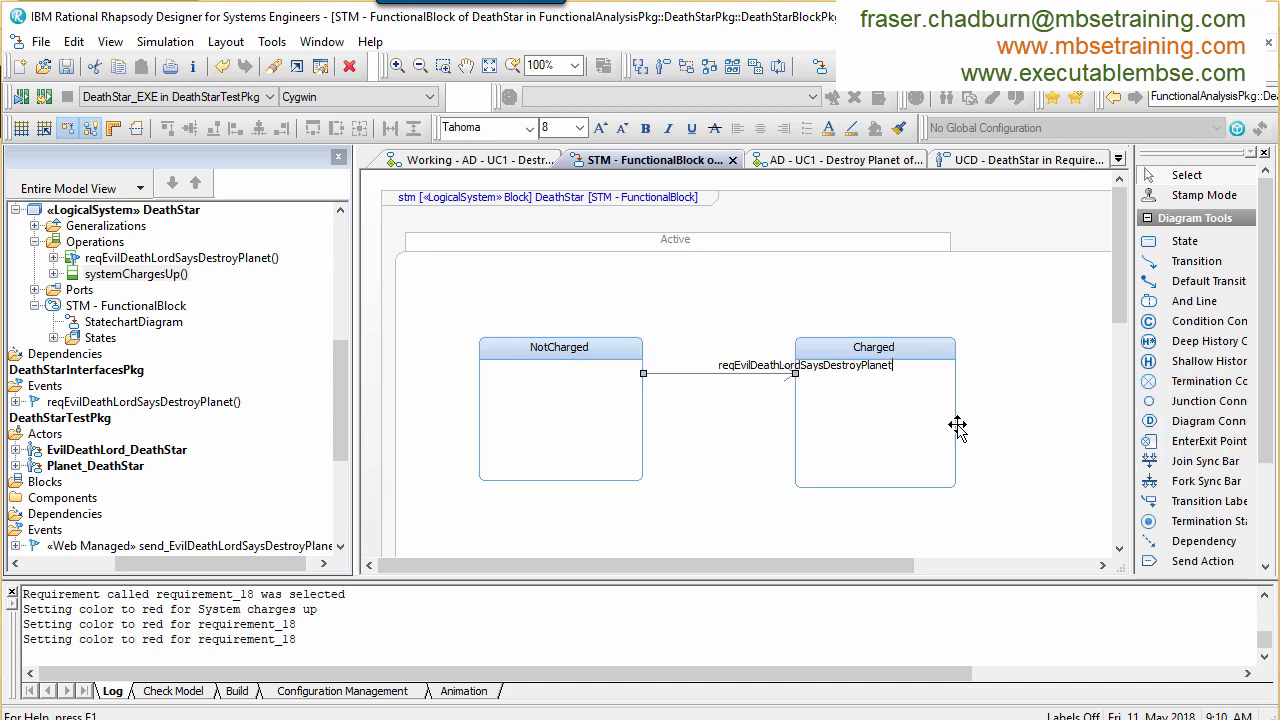
type("/systemChargesUp();")
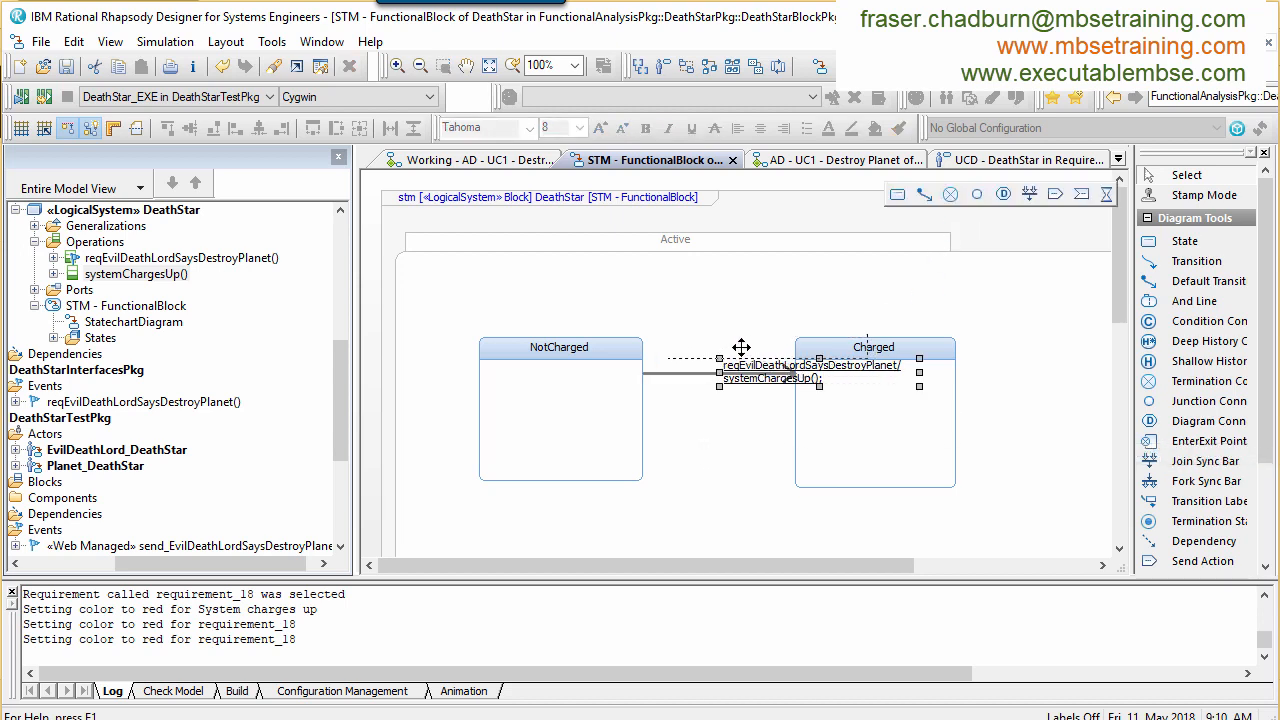
left_click_drag(770, 370, 756, 344)
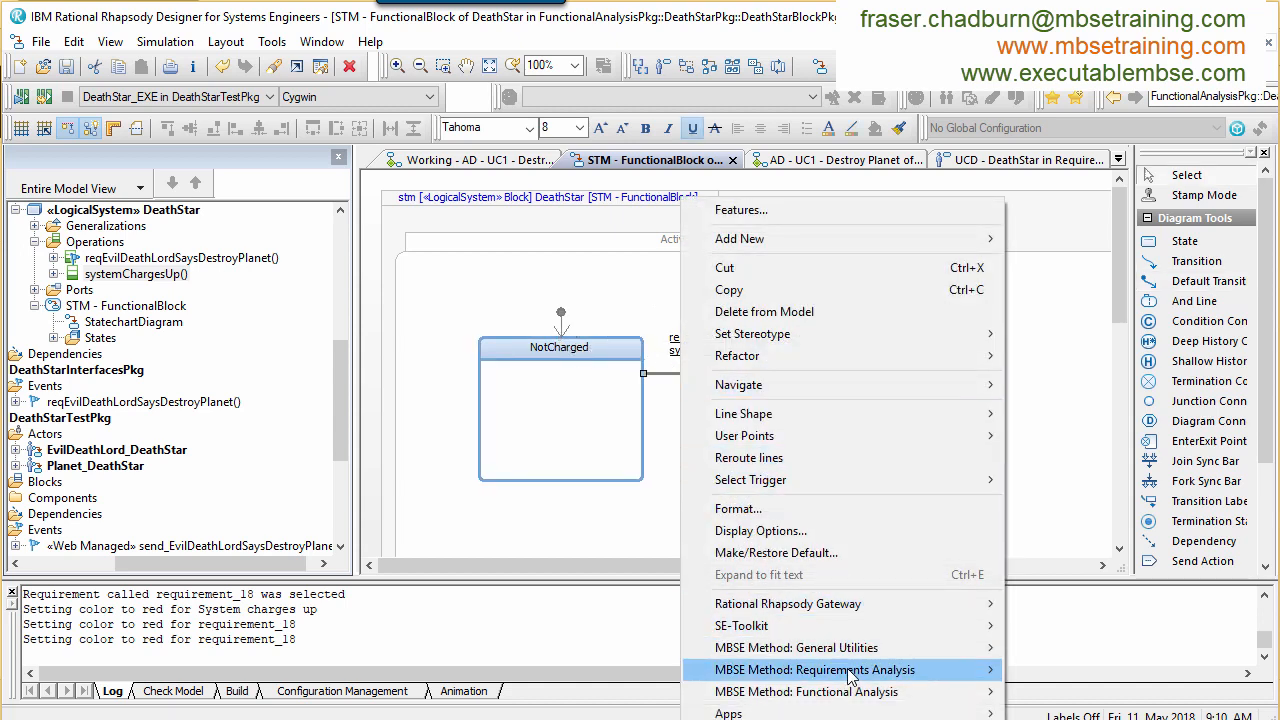
Step: Link the transition to requirement_18 with a satisfy dependency and place it above the statechart
left_click(814, 668)
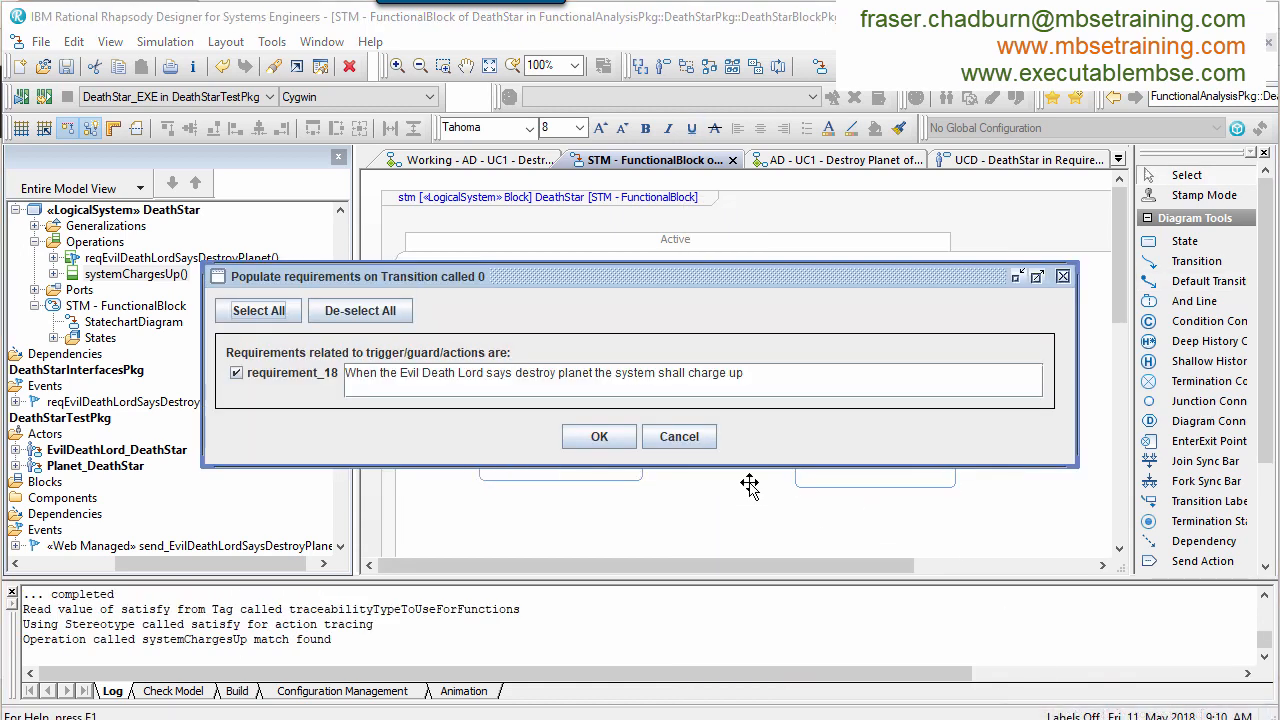
left_click(600, 436)
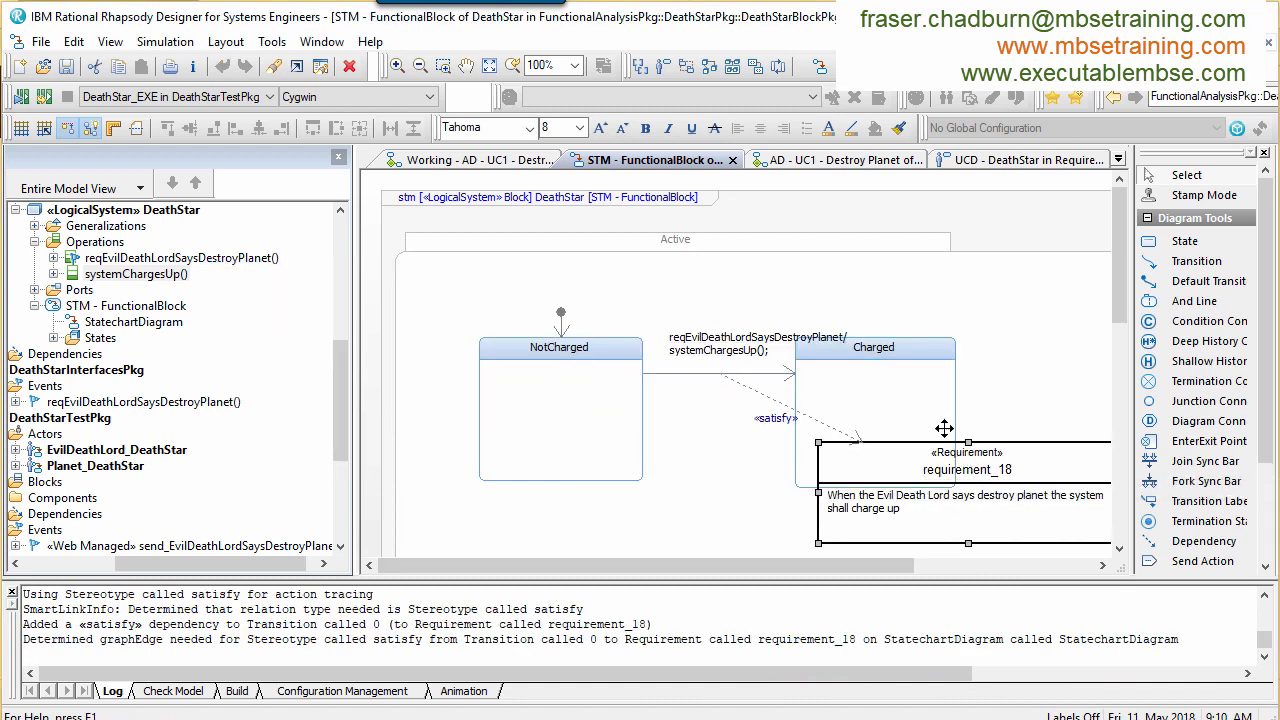
left_click_drag(968, 496, 904, 240)
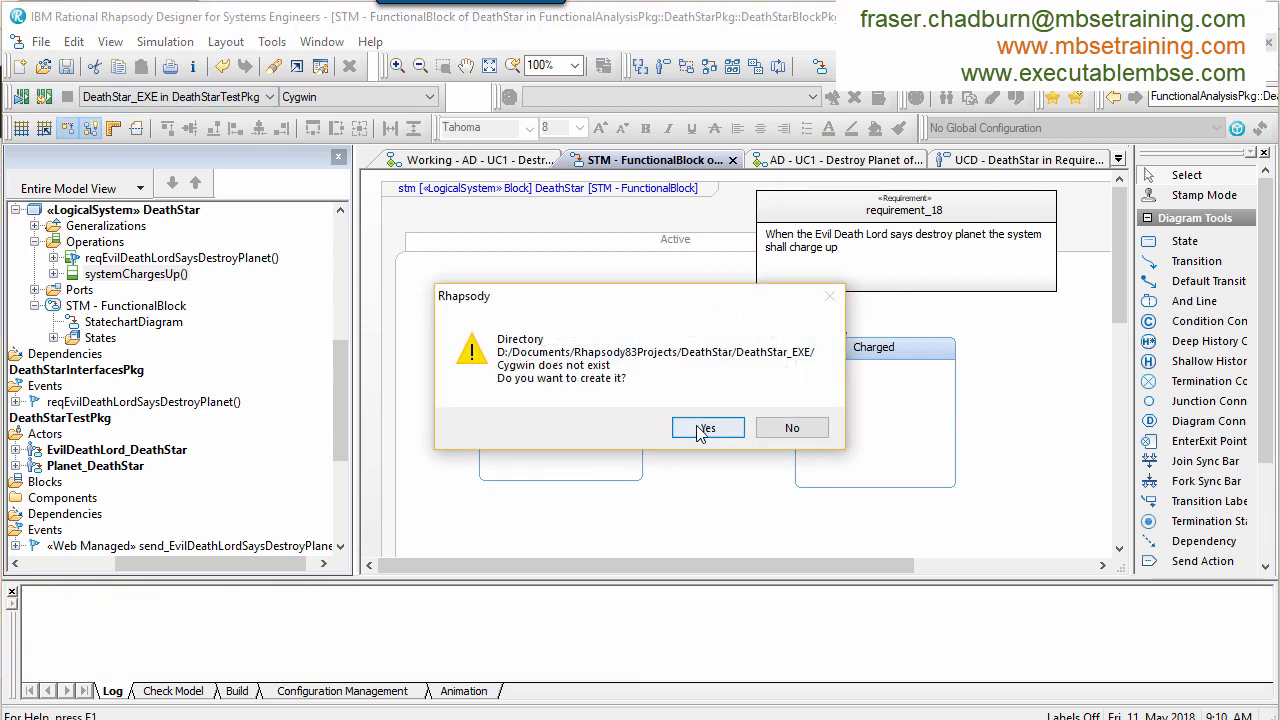
Step: Create the Cygwin build directory and build and run the DeathStar executable against localhost
left_click(708, 428)
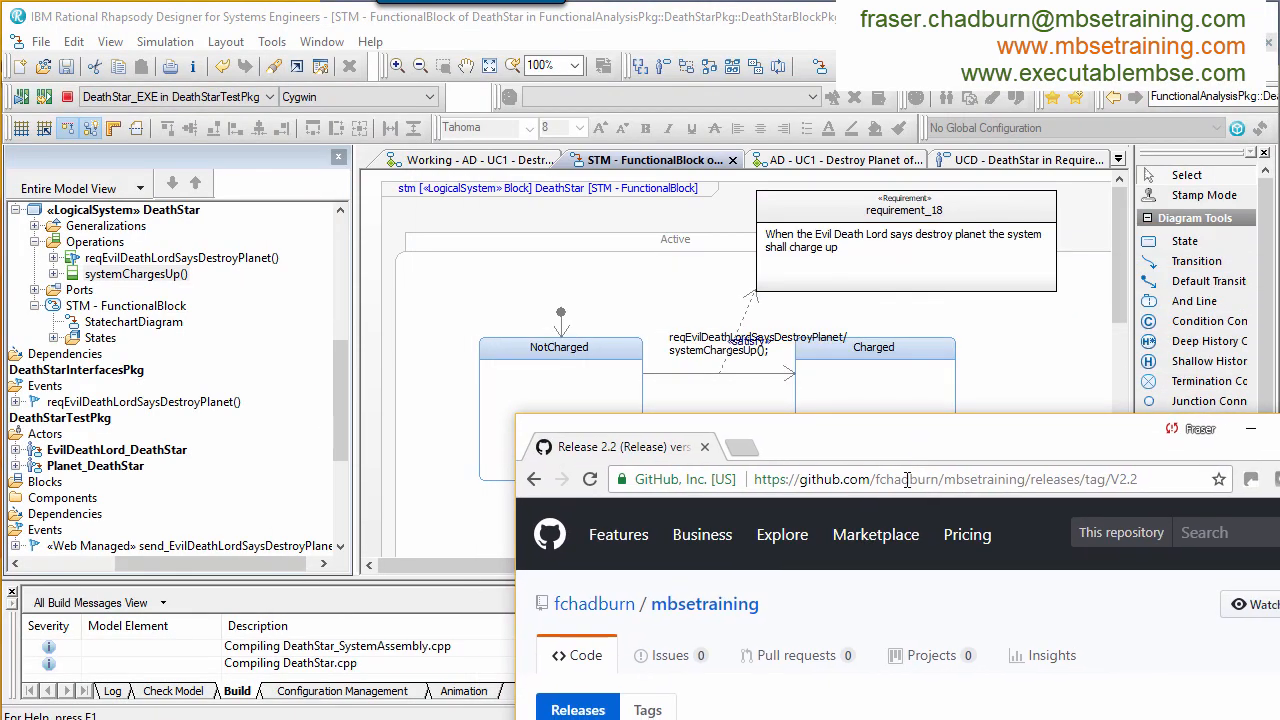
type("local")
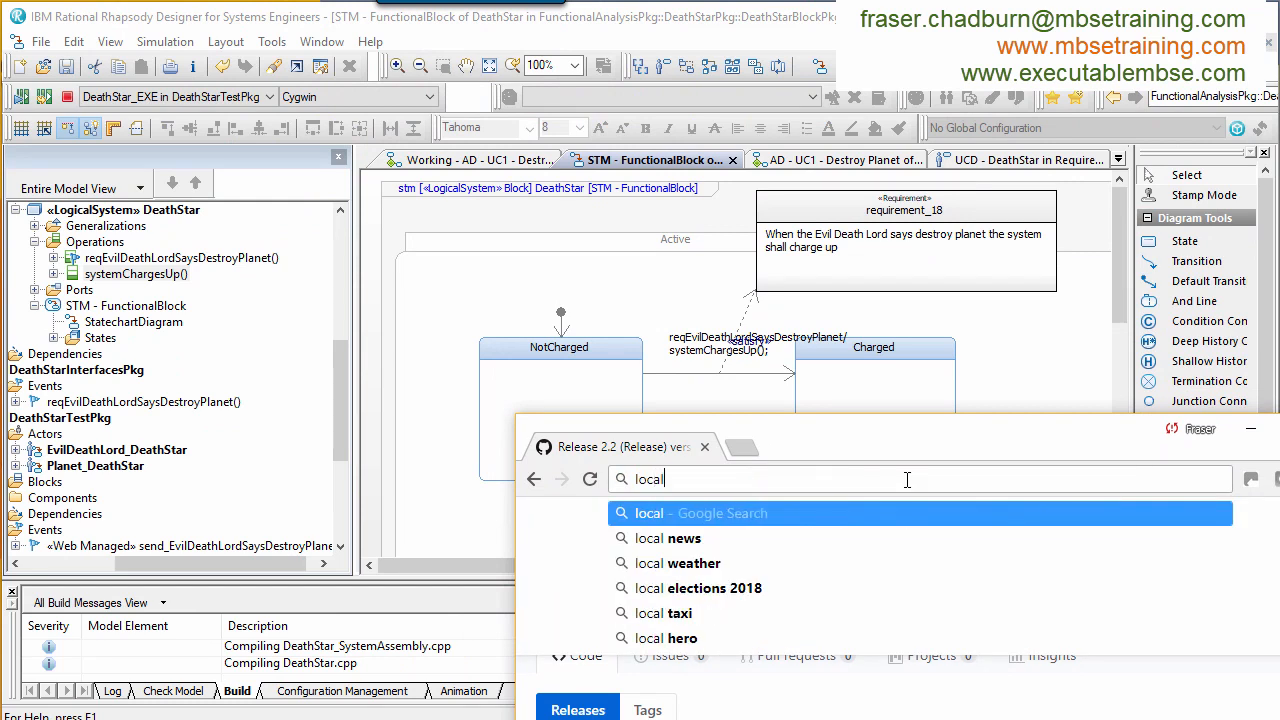
type("host")
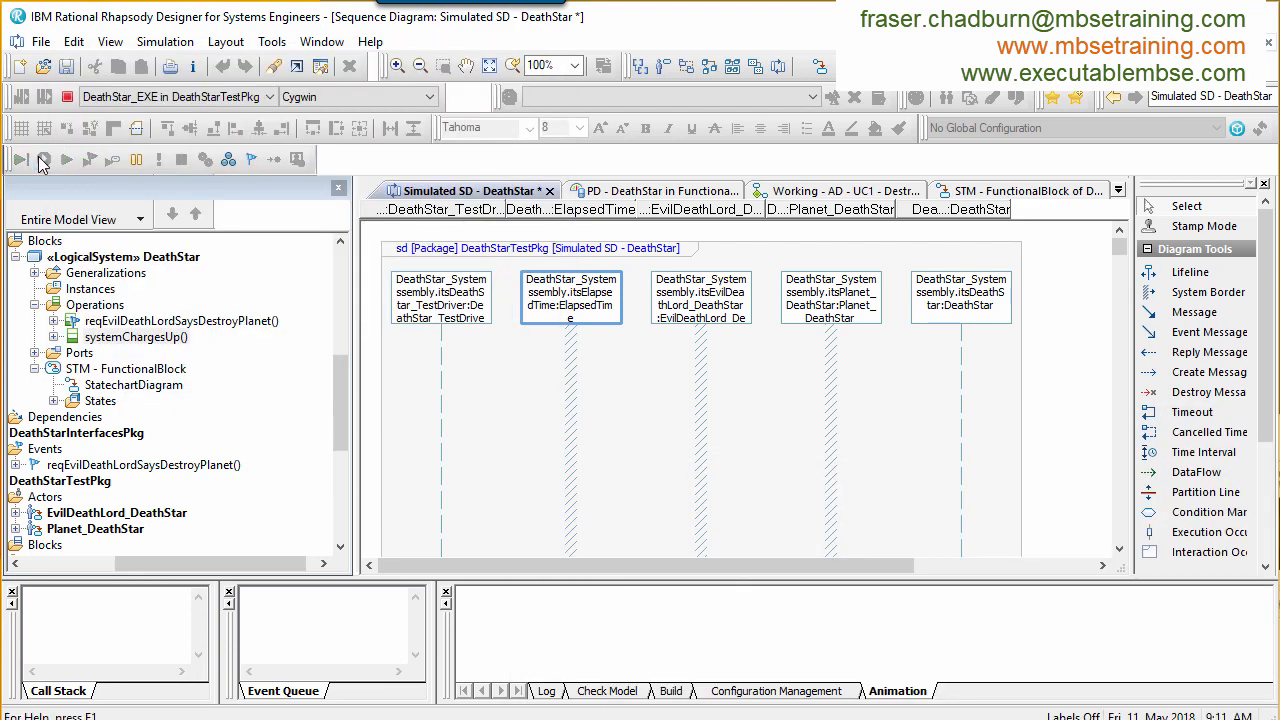
Step: Run the animation, send reqEvilDeathLordSaysDestroyPlanet from the EvilDeathLord_DeathStar web panel, view the Charged statechart, then stop
left_click(20, 160)
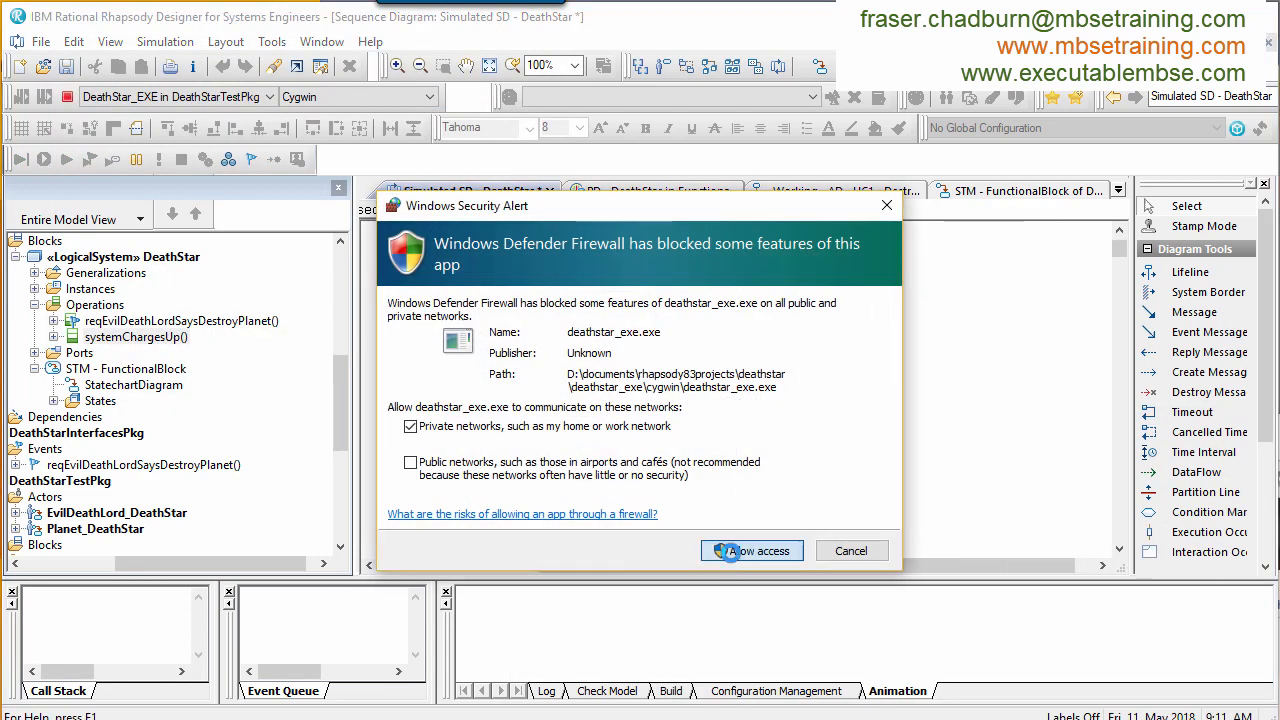
left_click(750, 550)
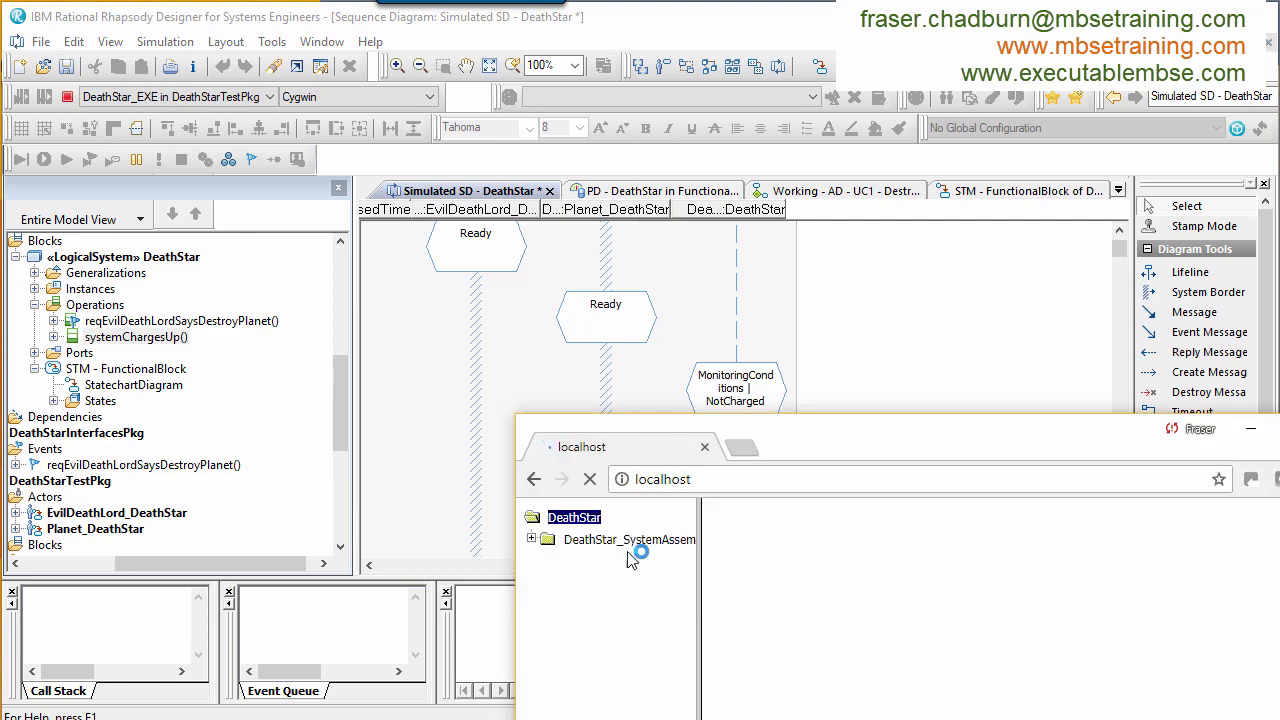
left_click(532, 540)
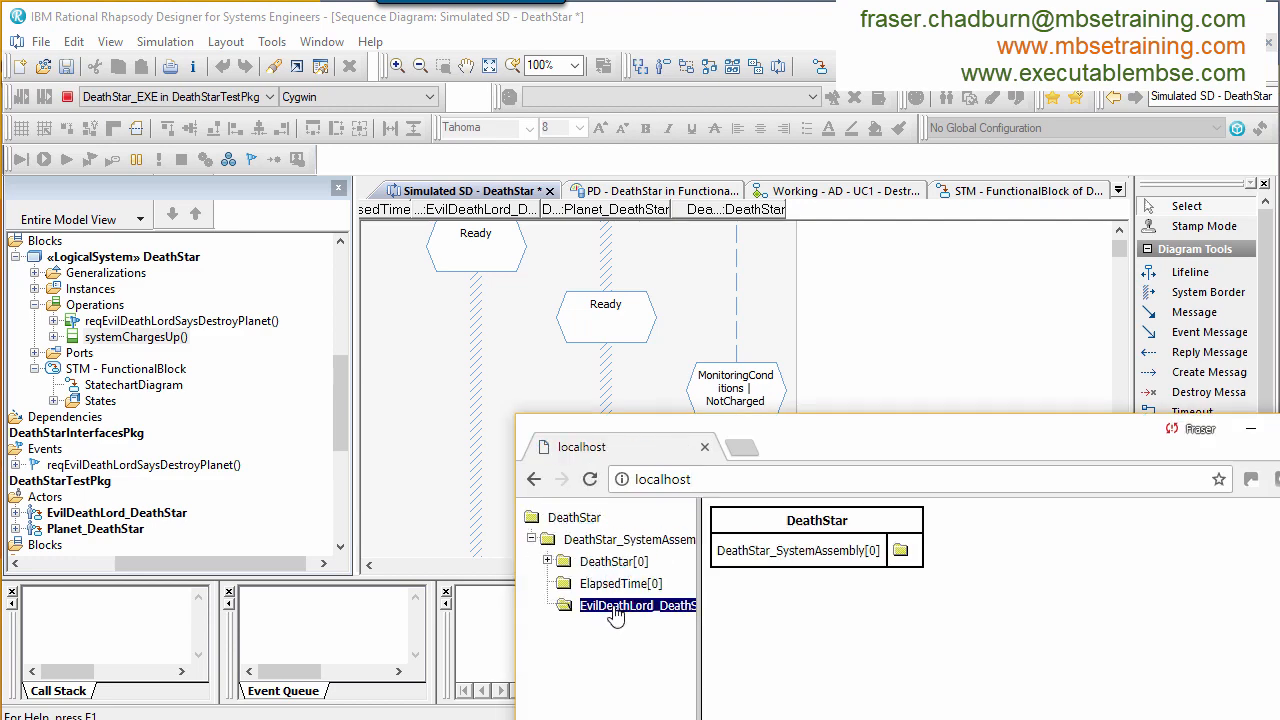
left_click(636, 604)
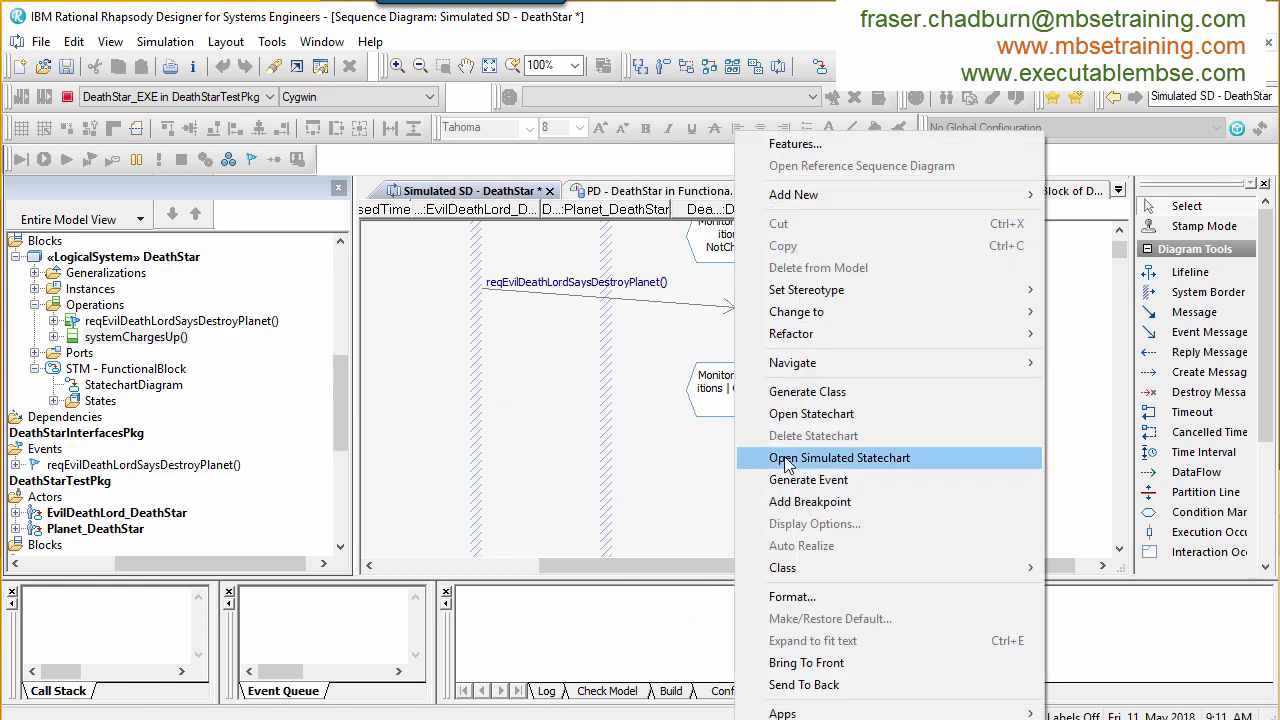
left_click(840, 456)
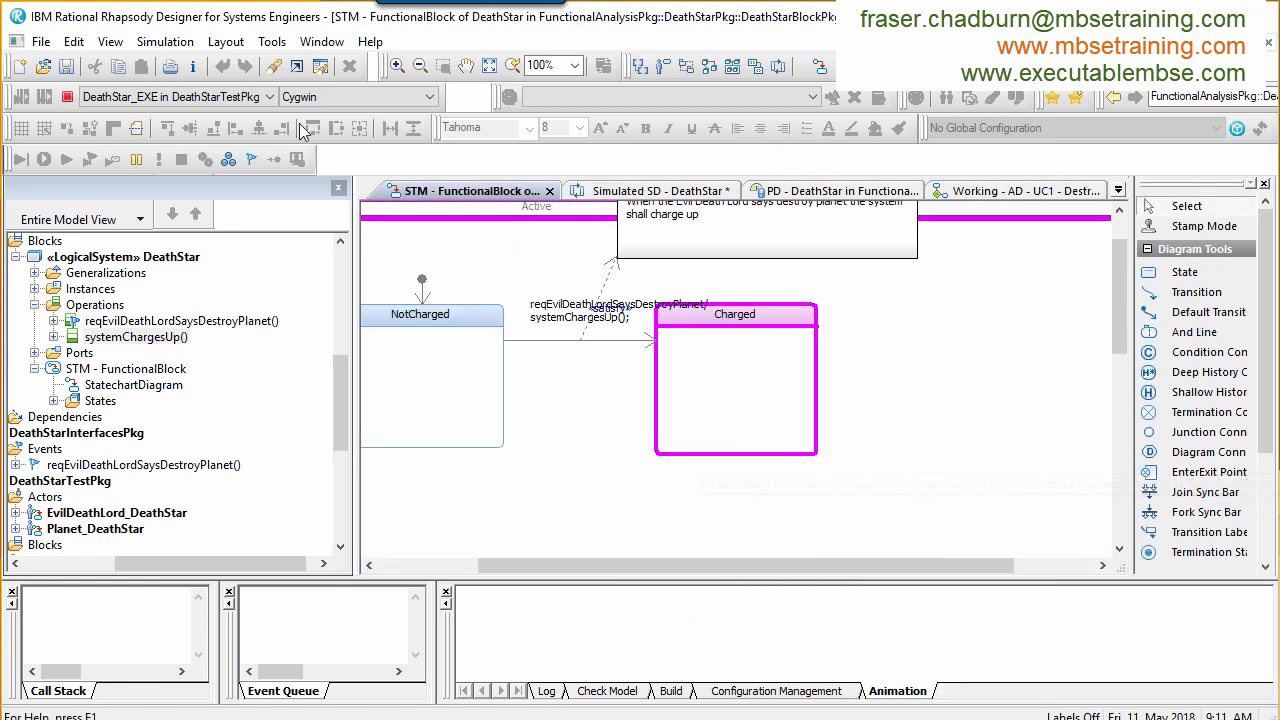
left_click(180, 160)
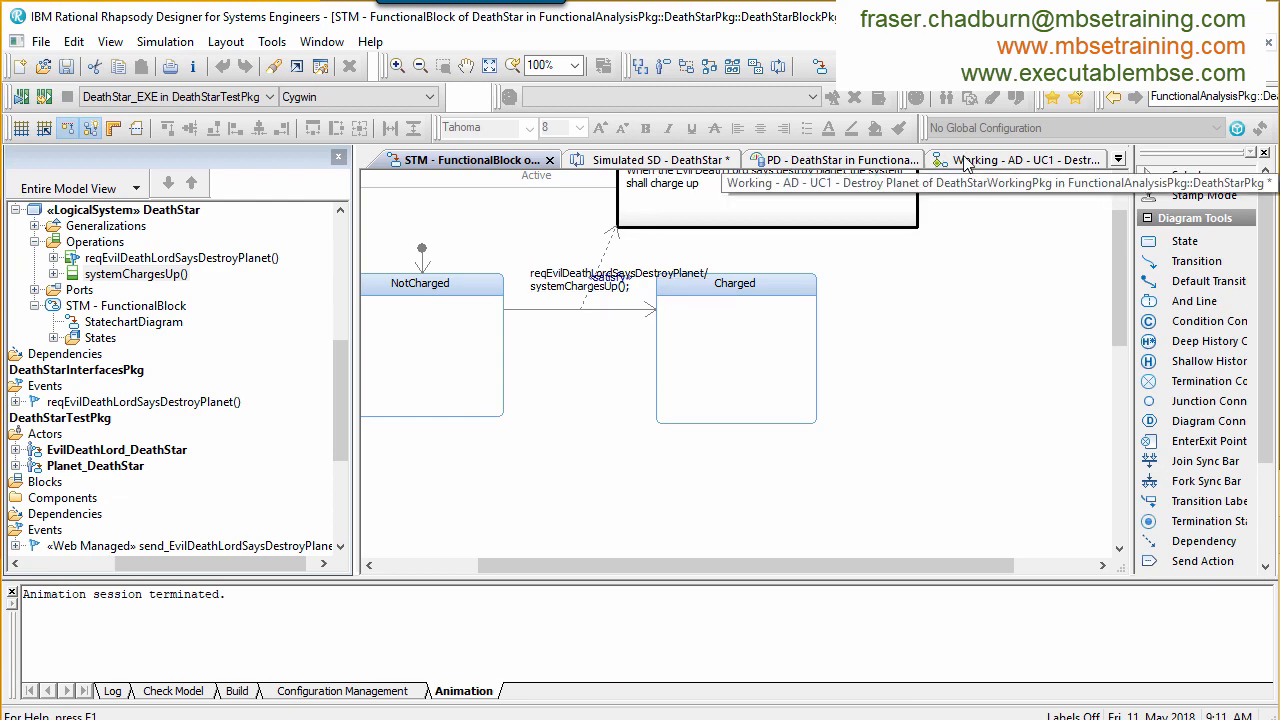
Step: Create incoming event reqPlanetChecksIfPlanetIsInRange from Planet_DeathStar with a value argument and isPlanetInRange attribute
left_click(1016, 160)
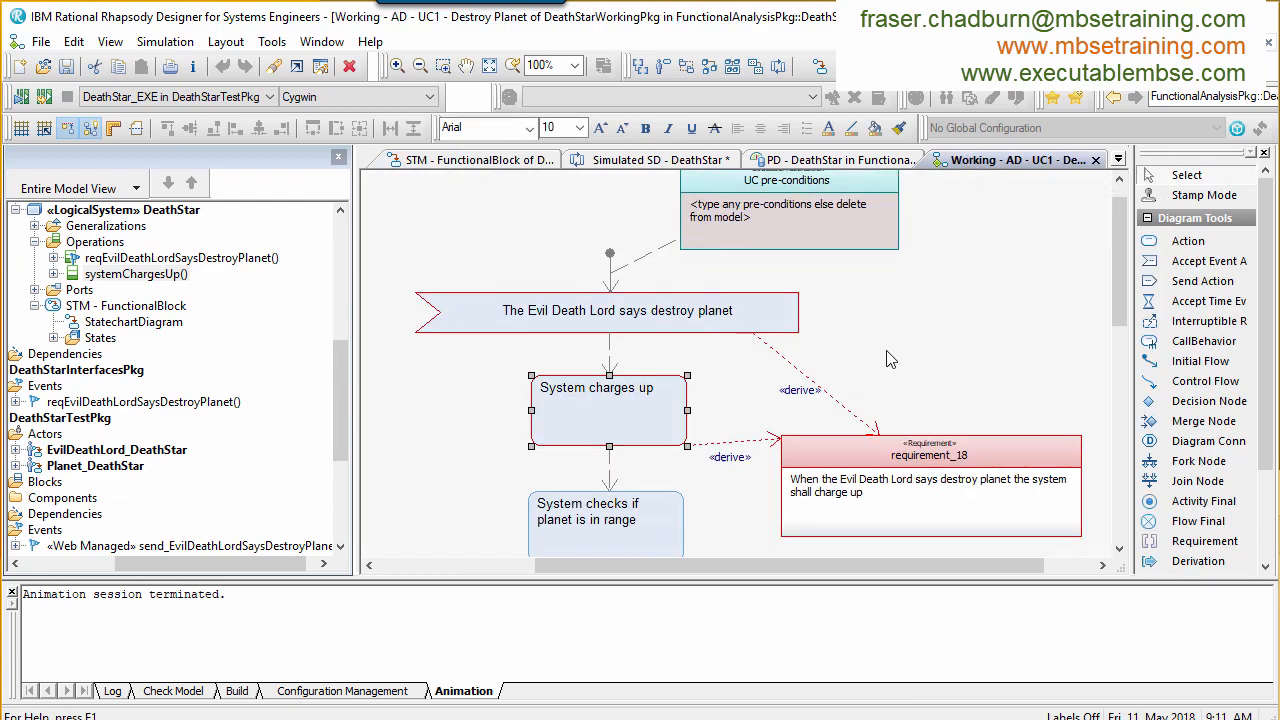
scroll("down", 3)
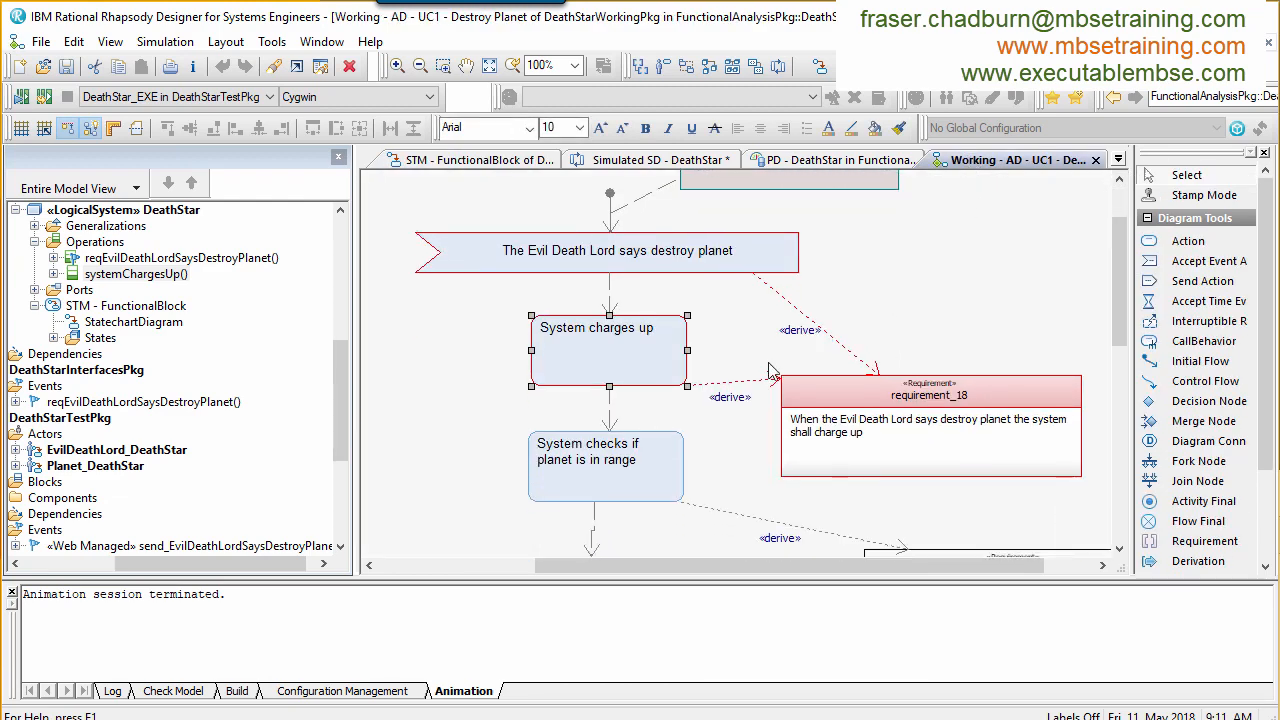
right_click(608, 360)
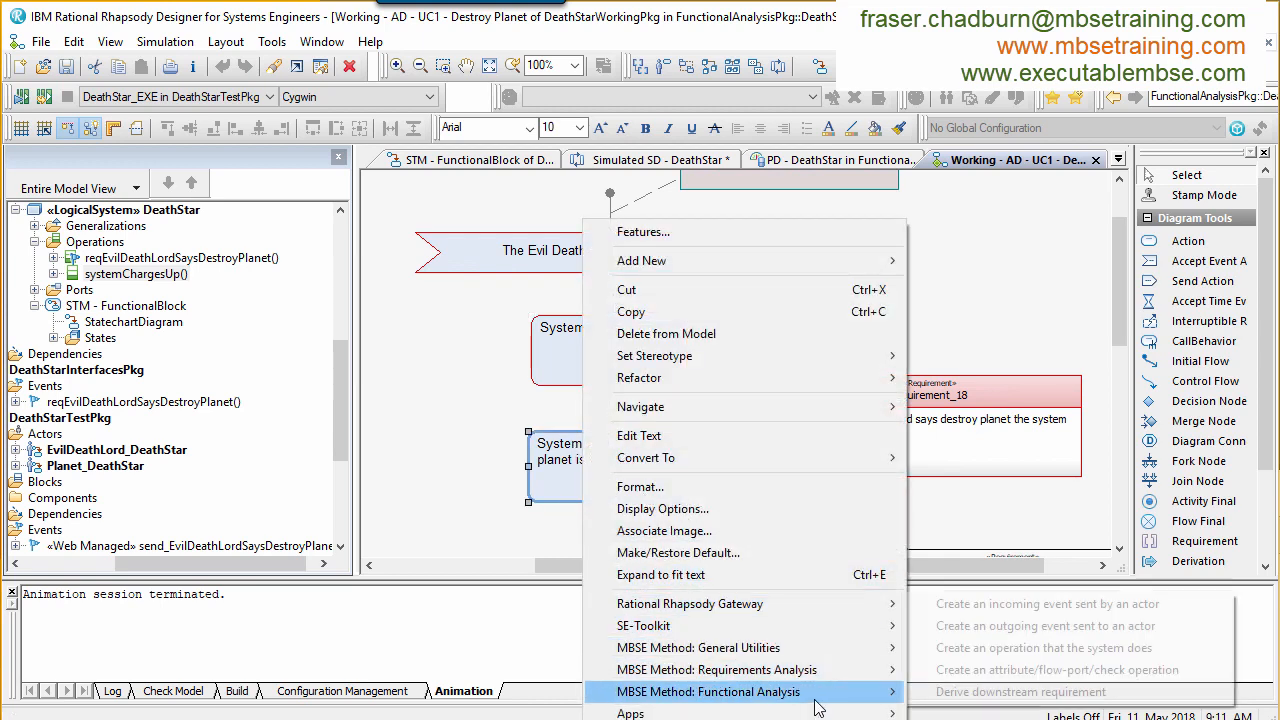
mouse_move(1012, 604)
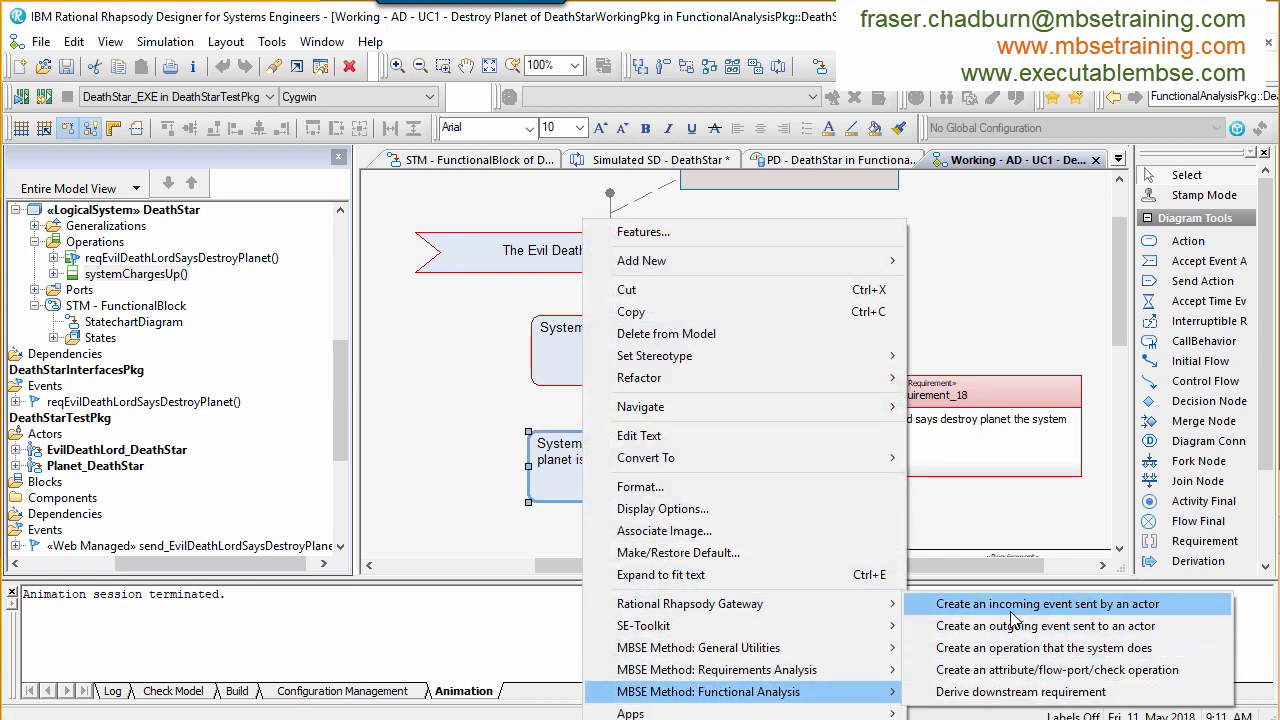
left_click(1046, 604)
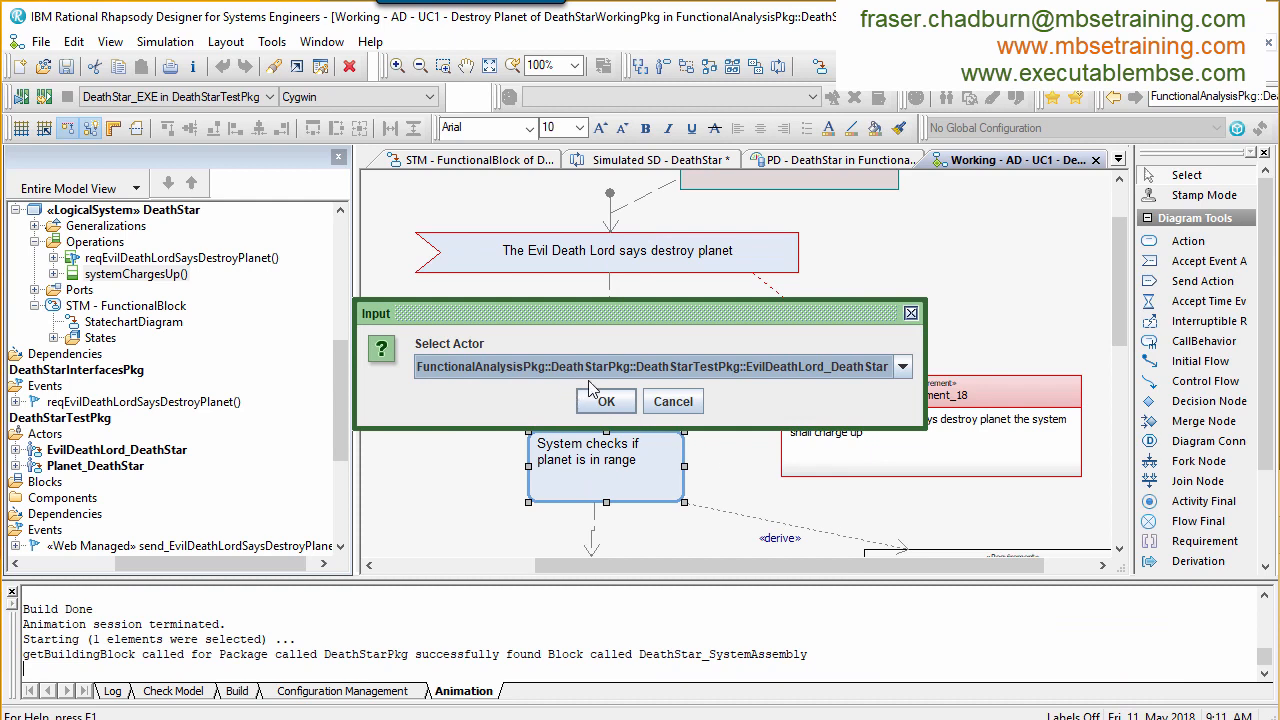
left_click(606, 400)
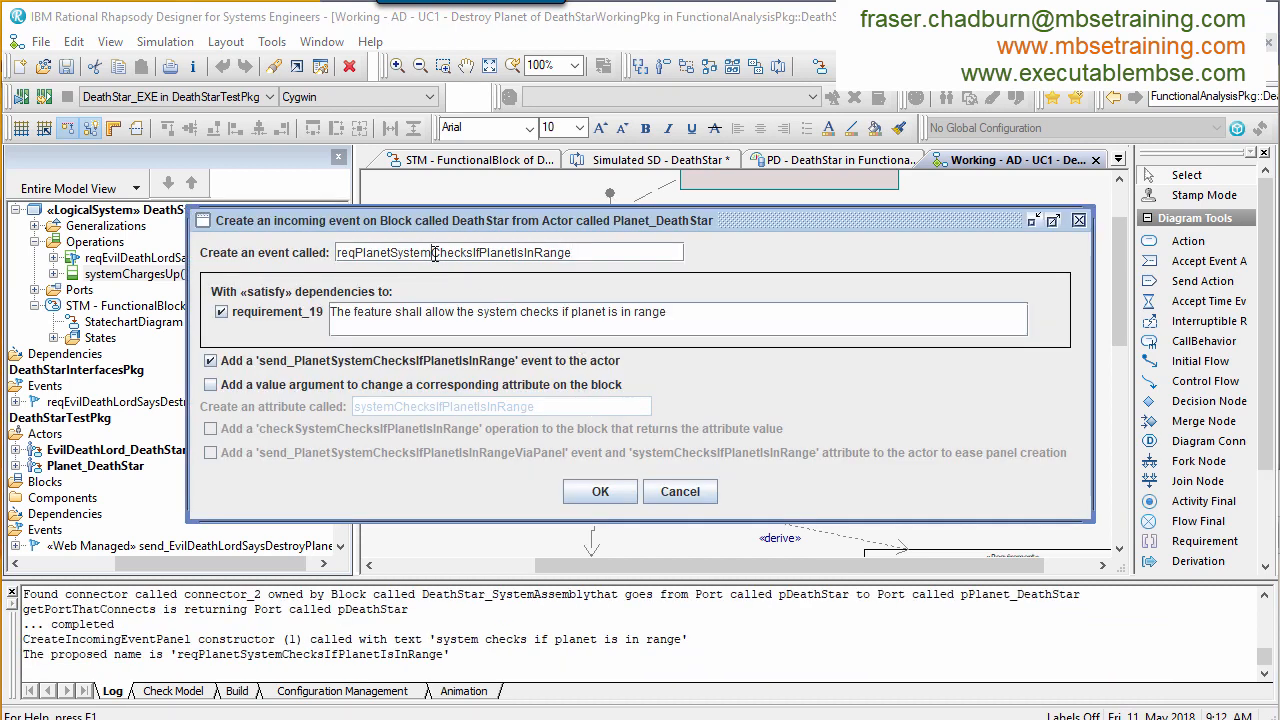
mouse_move(558, 286)
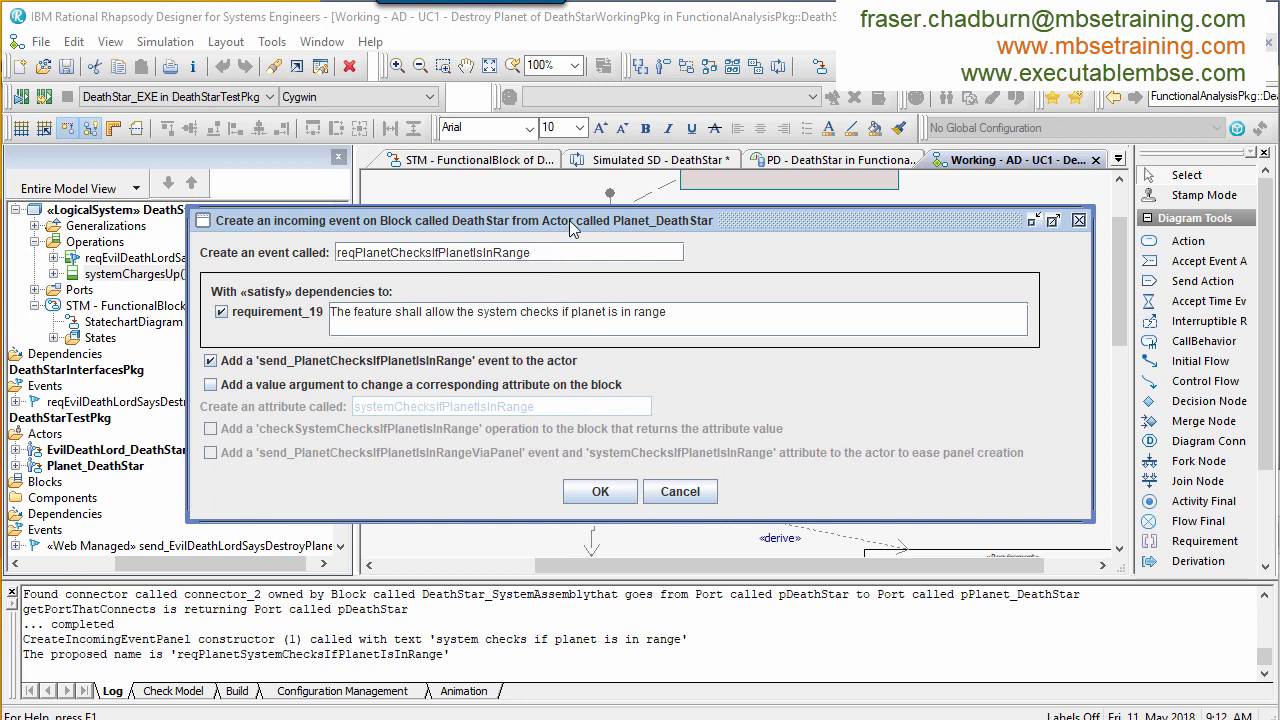
left_click(210, 384)
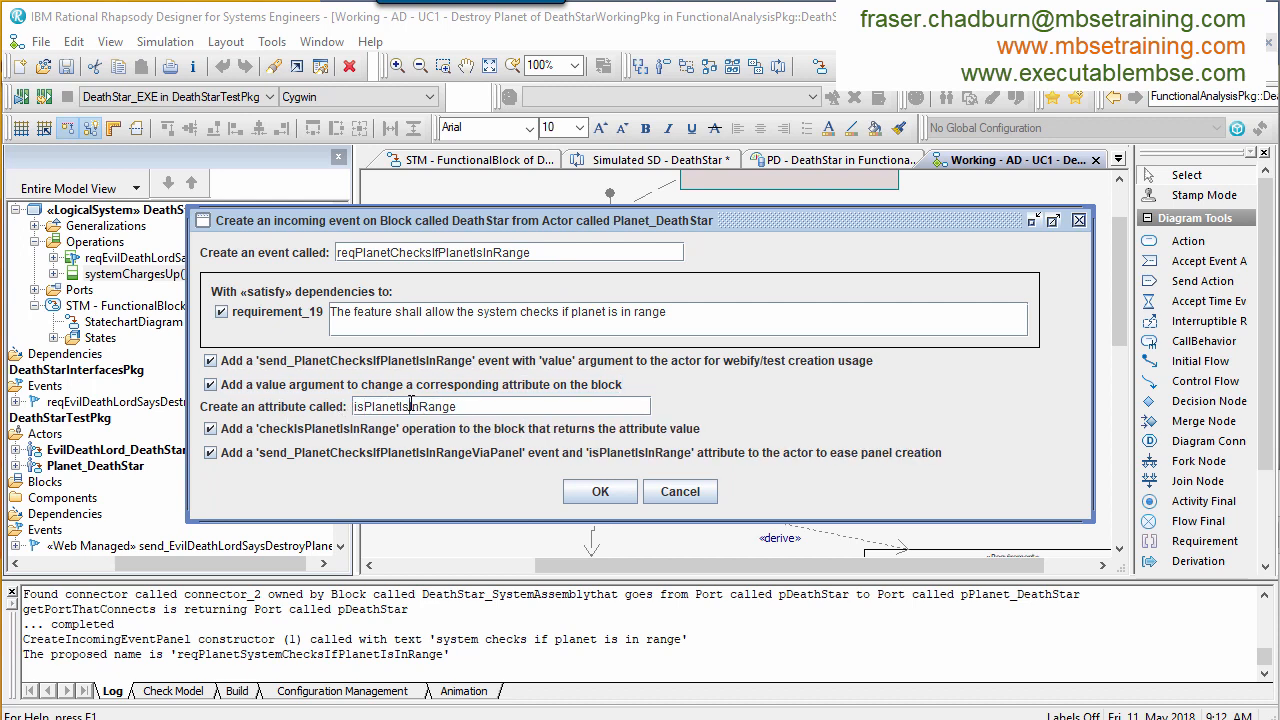
type("isPlanetInRange")
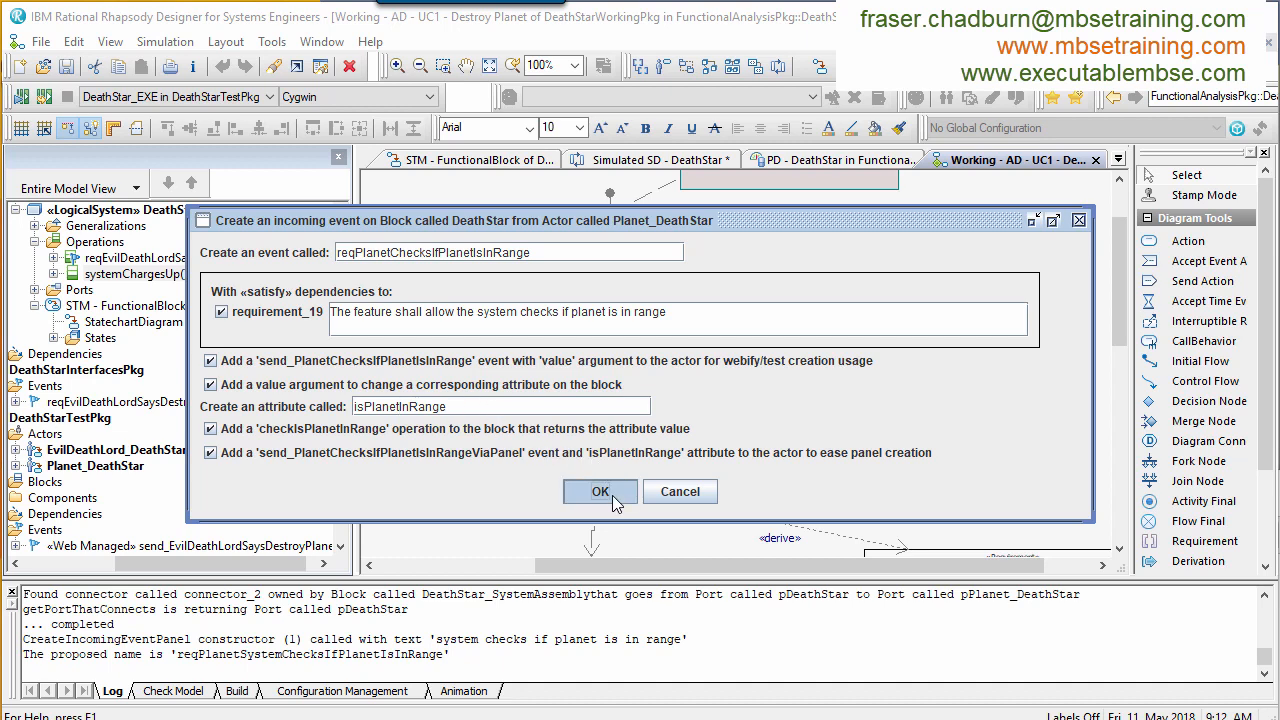
left_click(600, 492)
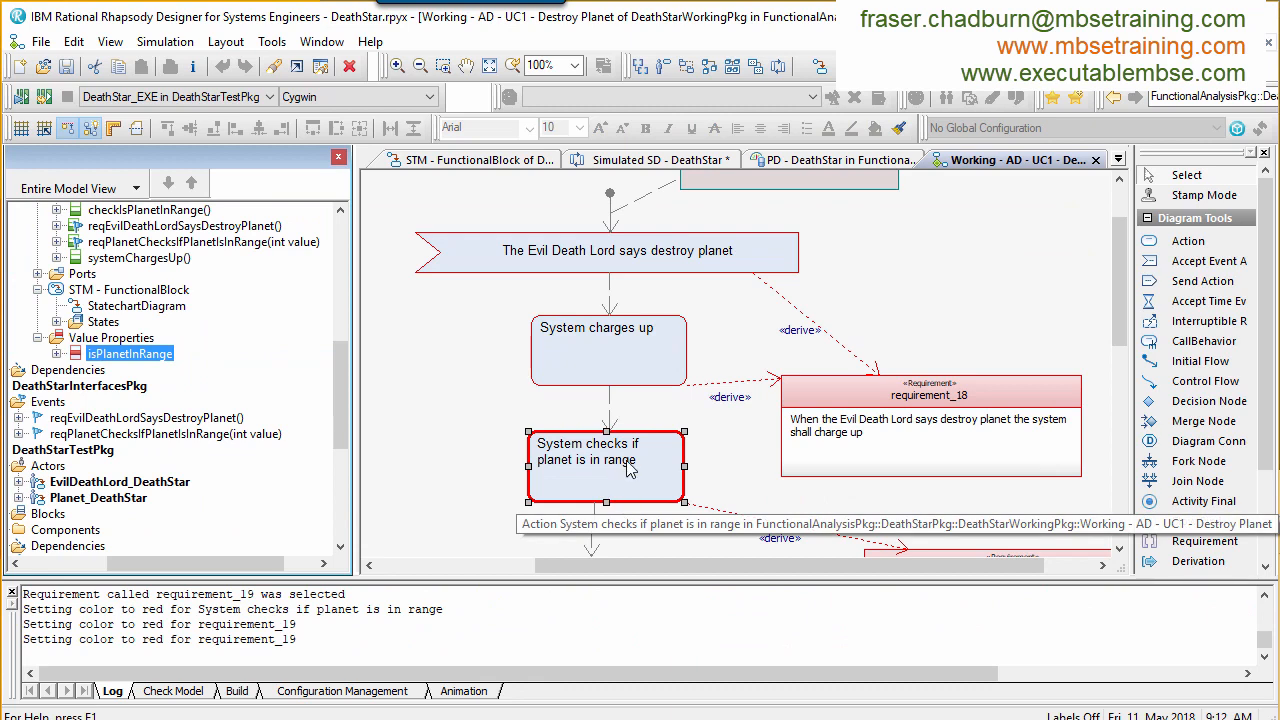
Step: Create the systemLightsUpFlashingGreenLamp operation from the green lamp action
scroll("down", 3)
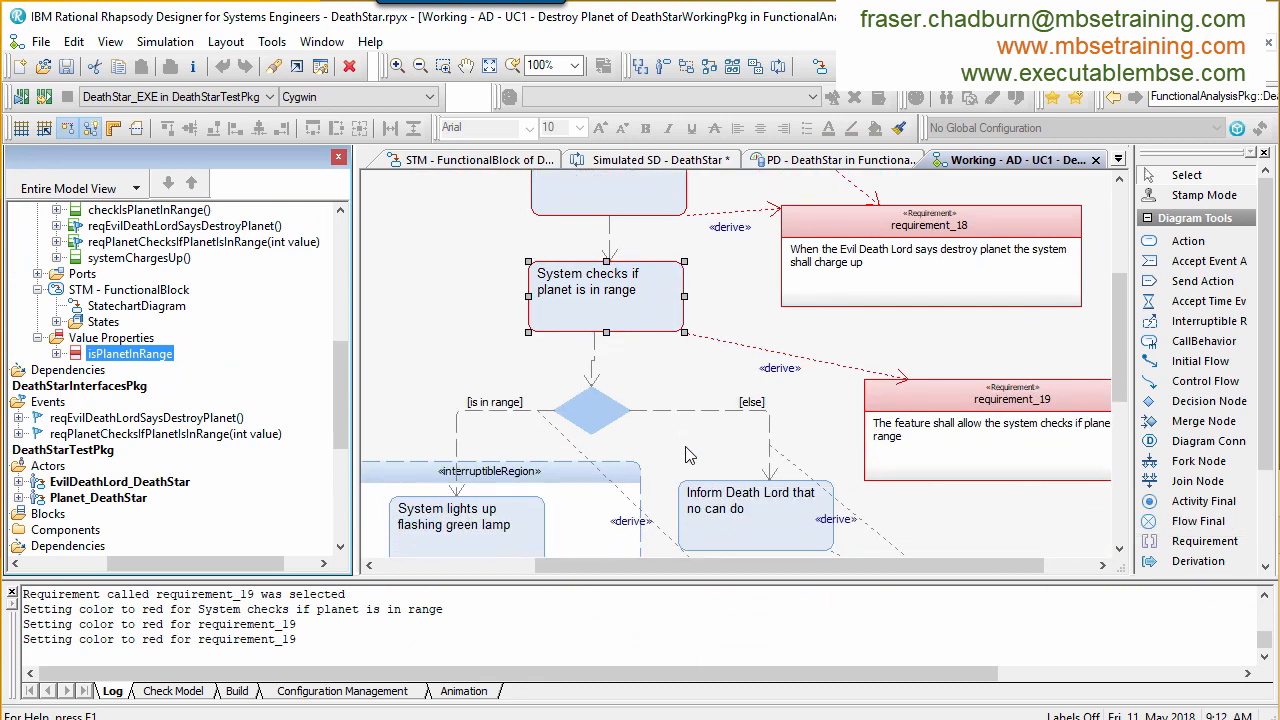
right_click(456, 490)
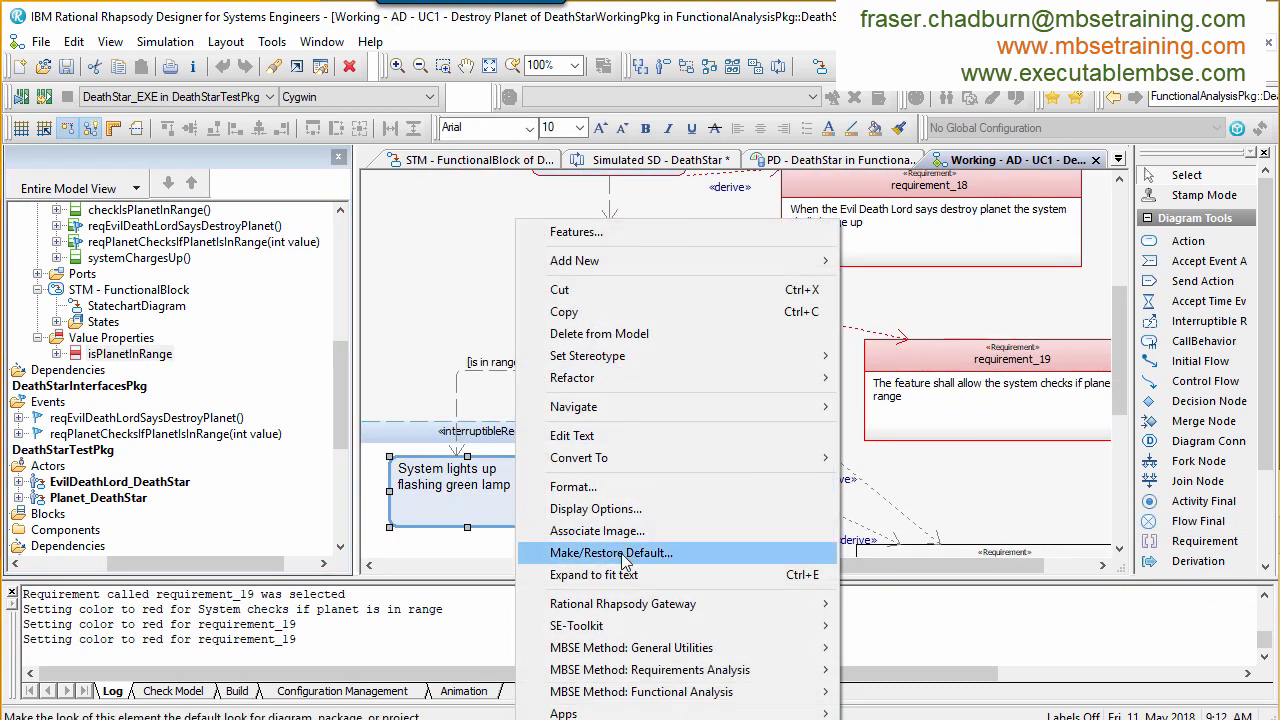
mouse_move(650, 668)
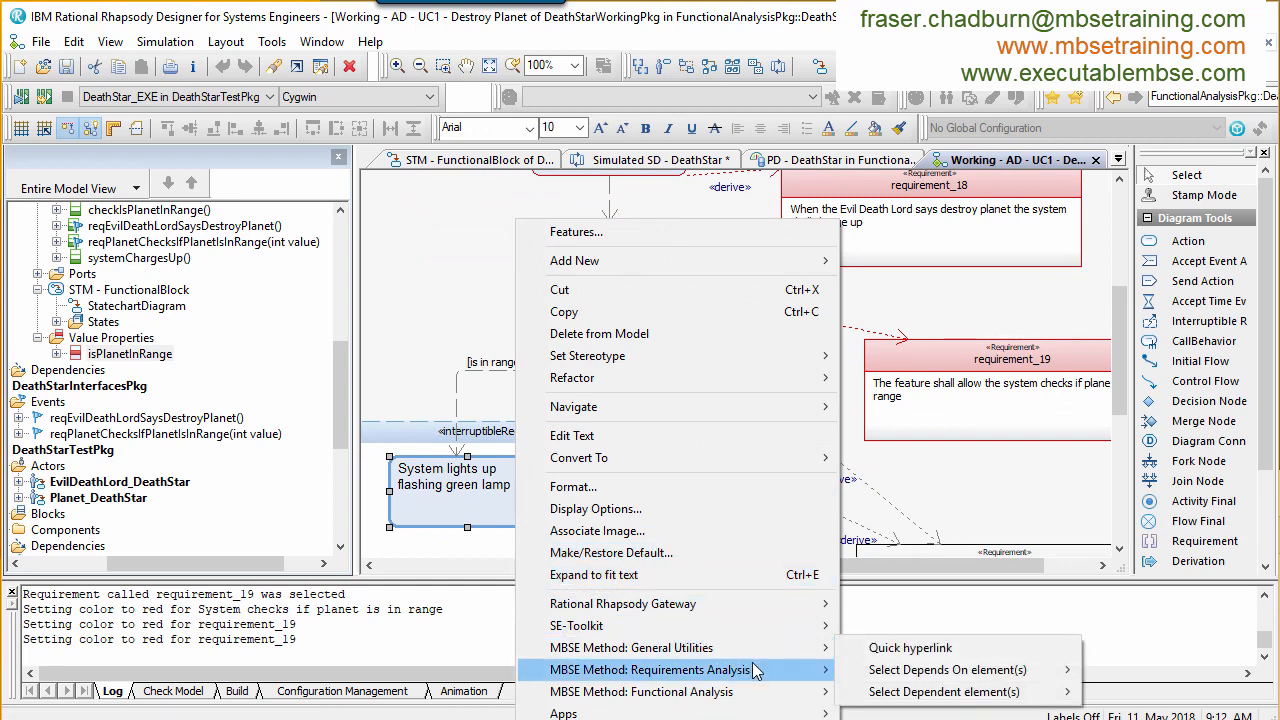
mouse_move(640, 692)
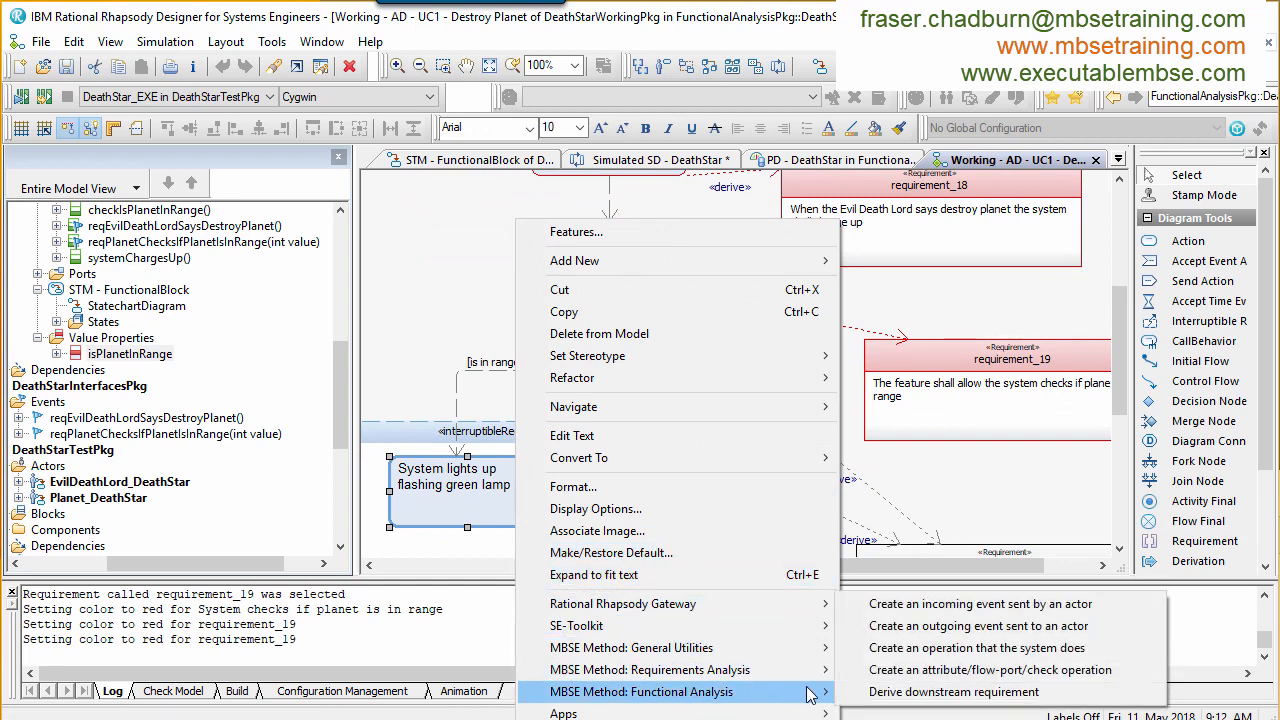
left_click(976, 648)
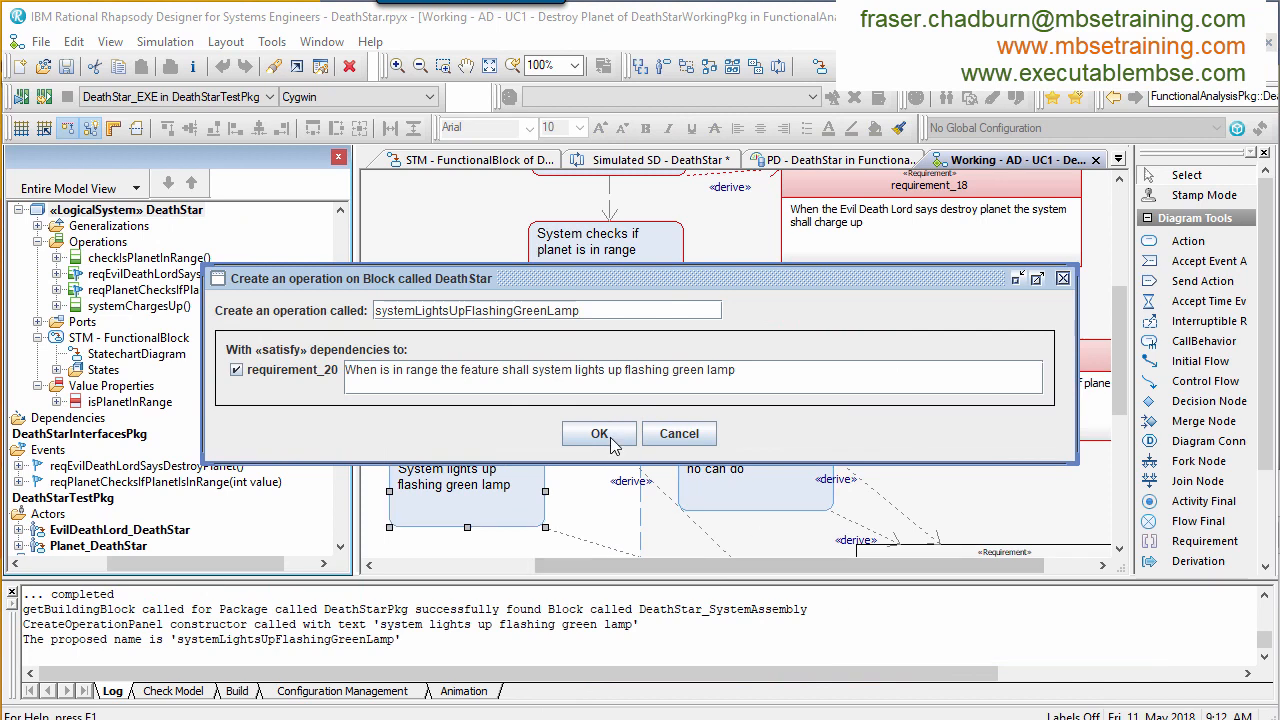
left_click(598, 432)
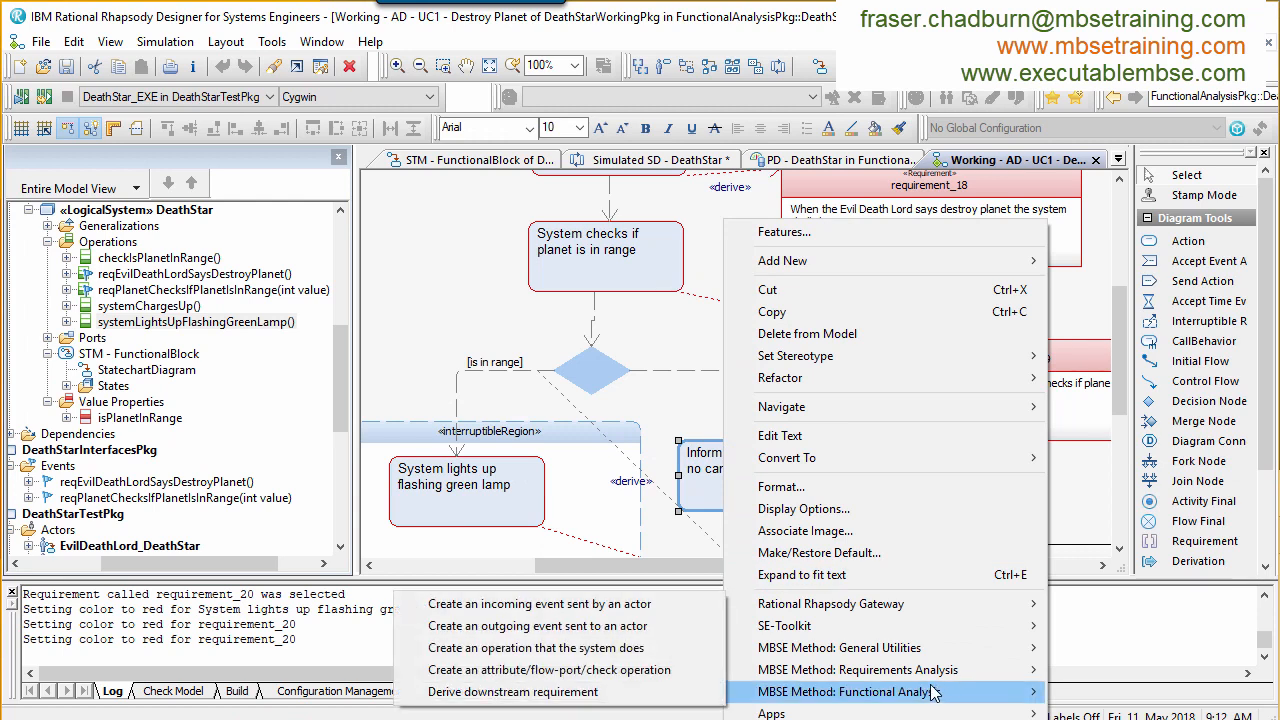
mouse_move(538, 624)
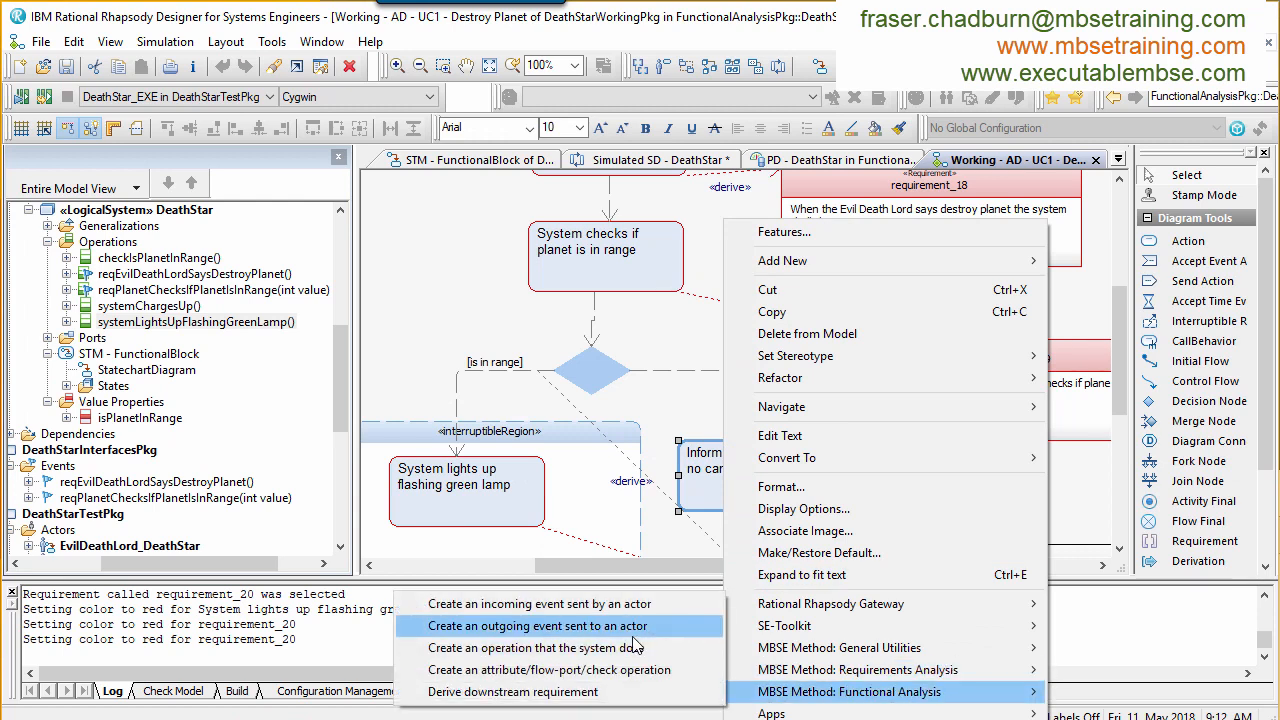
Step: Create the outgoing event reqInformEvilDeathLordThatNoCanDo sent to actor EvilDeathLord_DeathStar
left_click(538, 624)
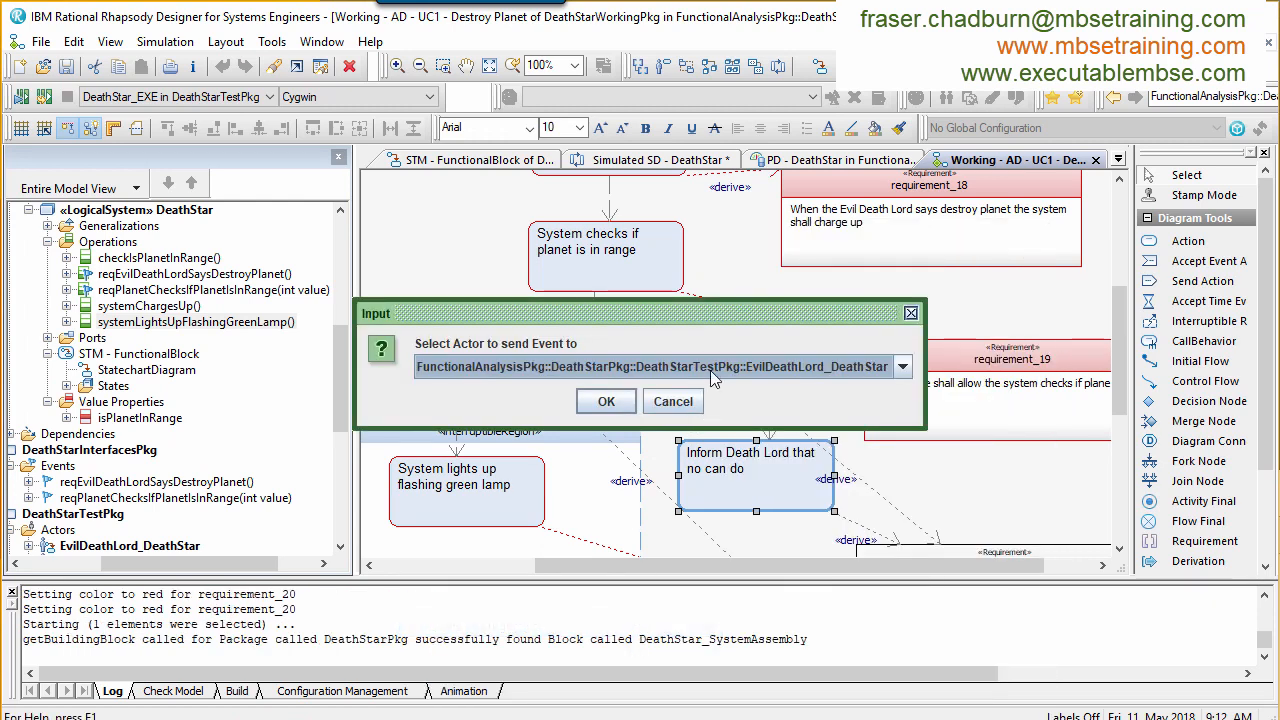
left_click(604, 400)
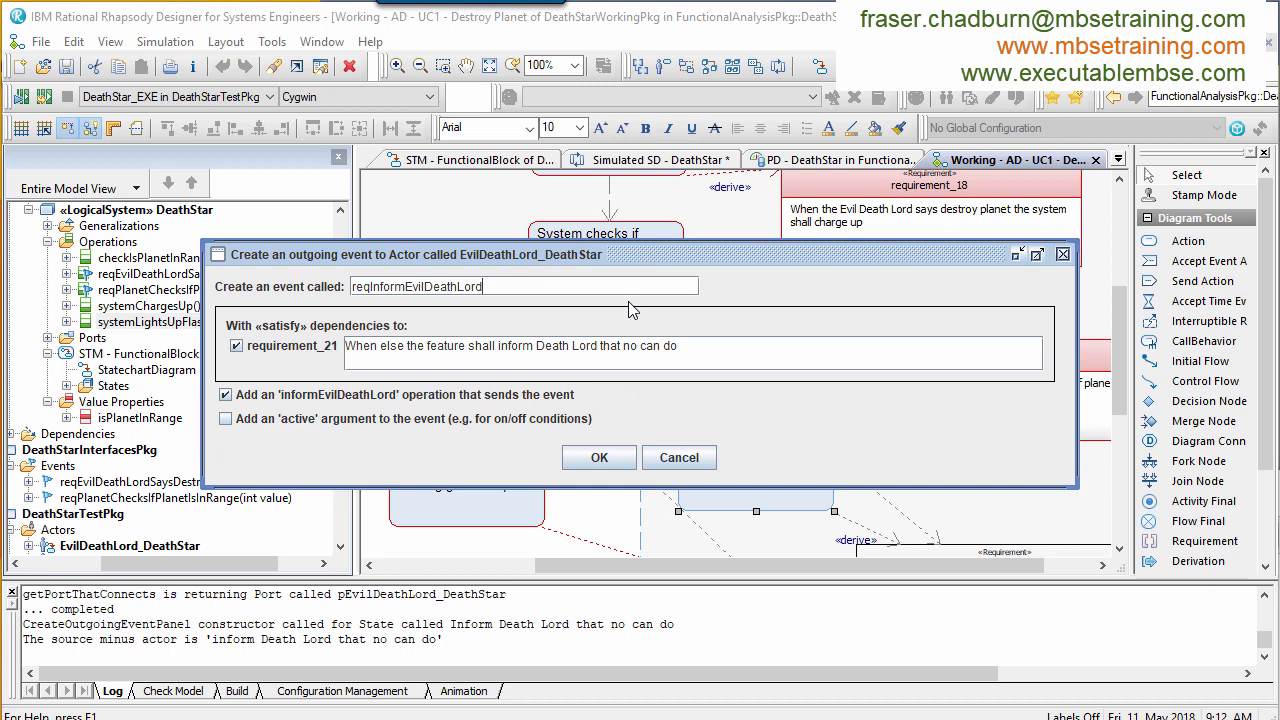
type("ThatNo")
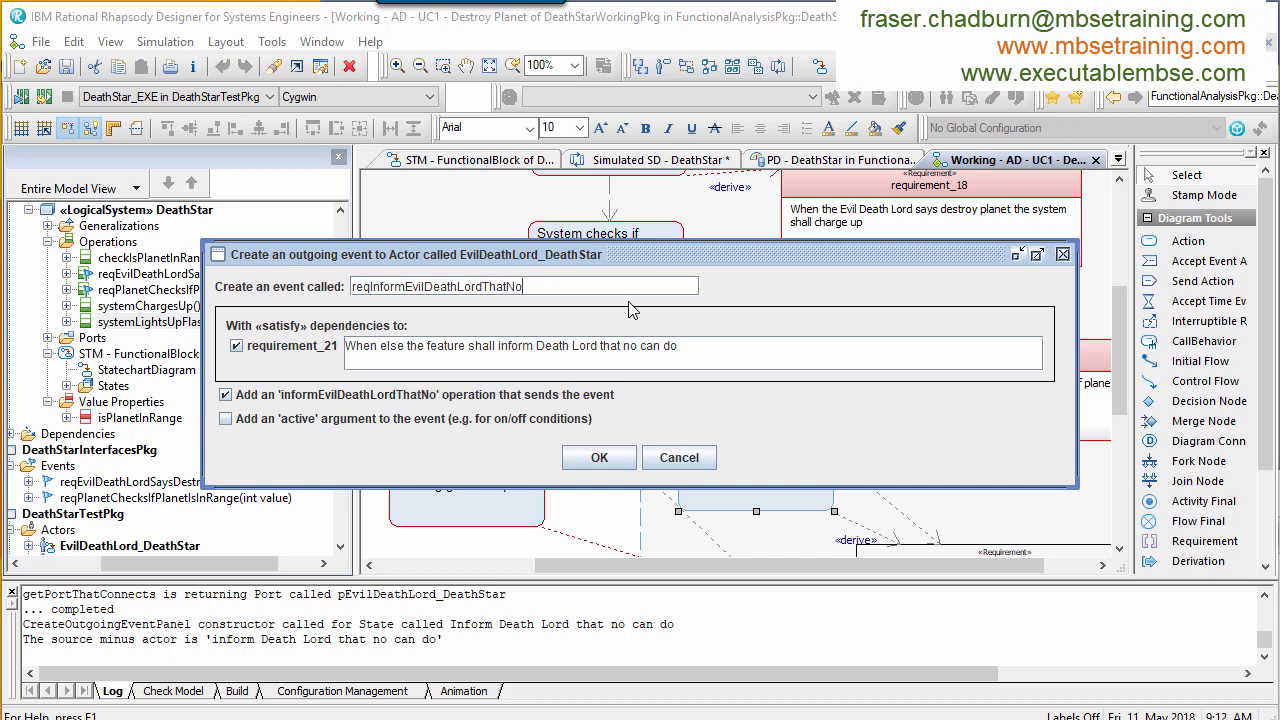
type("CanDo")
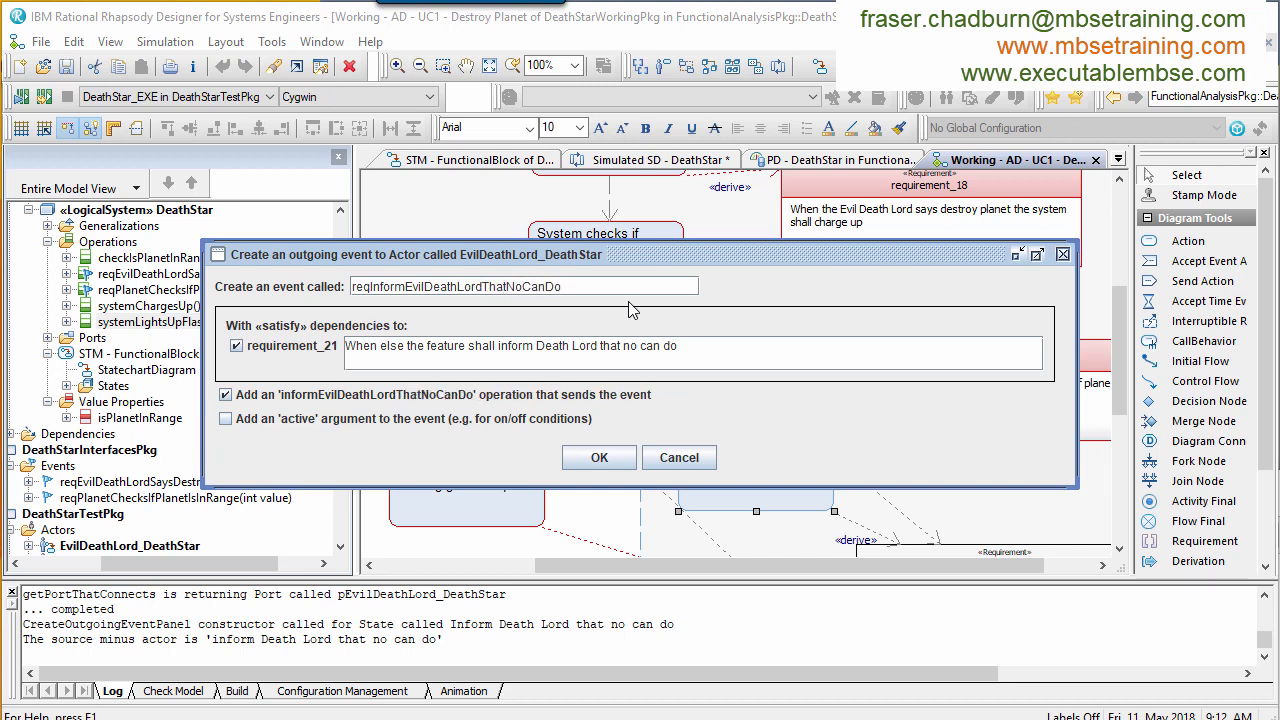
left_click(600, 456)
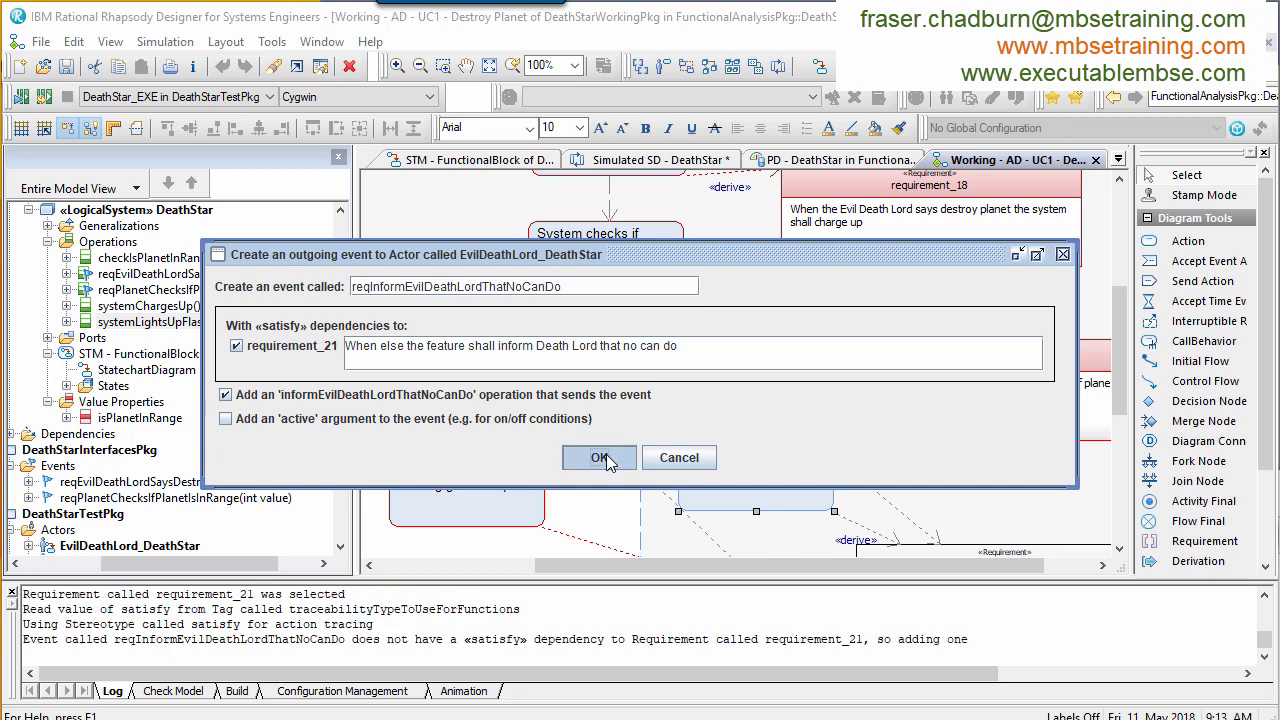
left_click(600, 456)
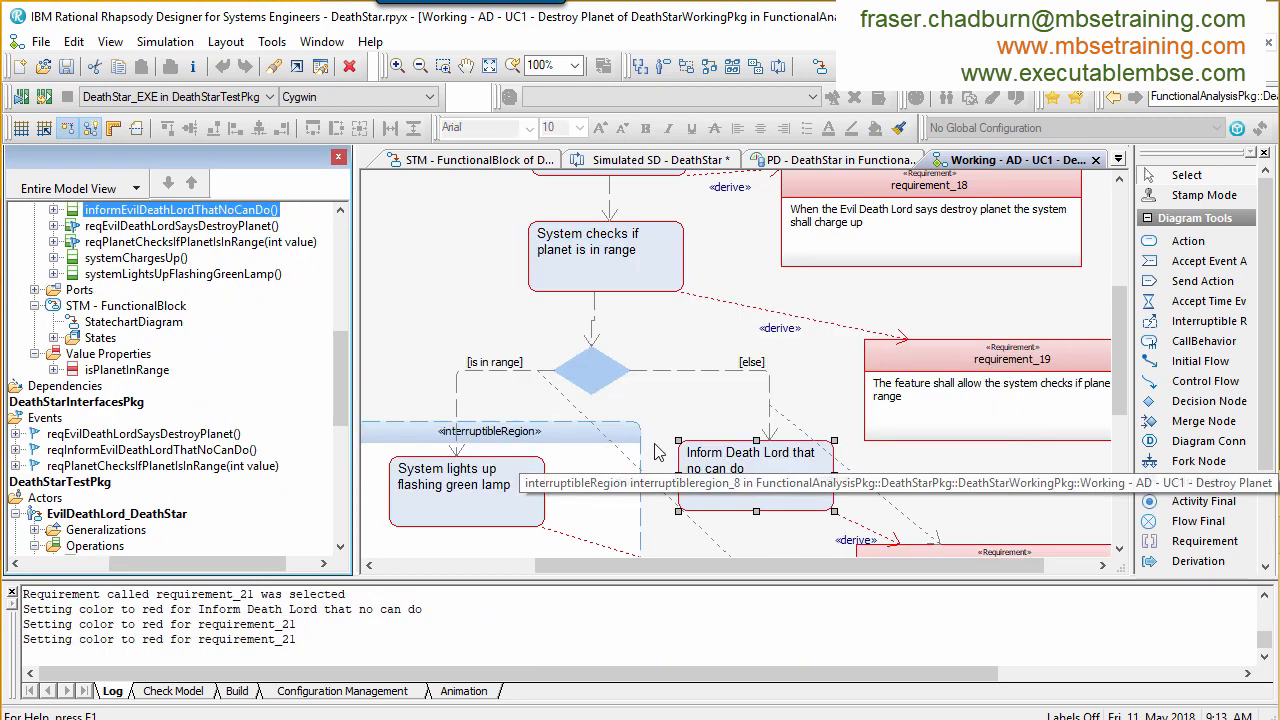
Step: Add a ReadyToFire state and a transition from Charged triggered by reqPlanetChecksIfPlanetIsInRange with a [checkIsPlanetInRange()] guard
left_click(460, 160)
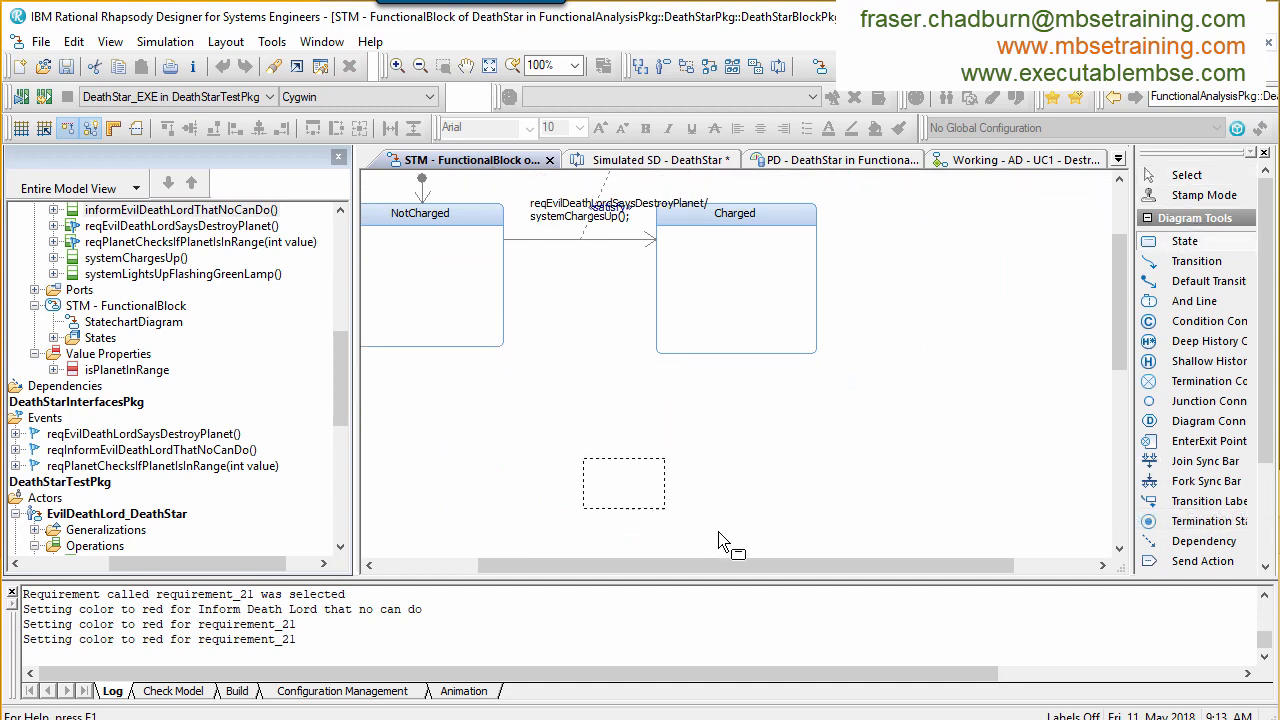
left_click_drag(584, 458, 804, 556)
type("ReadyToFire")
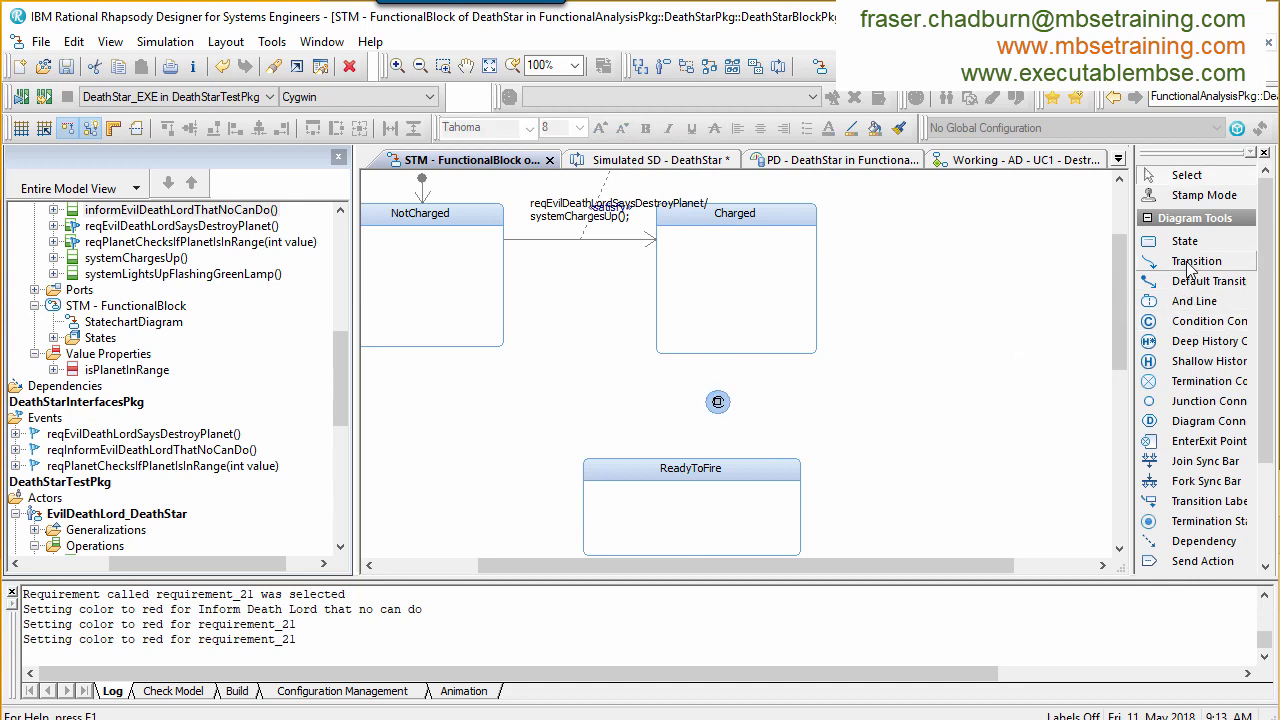
left_click(716, 400)
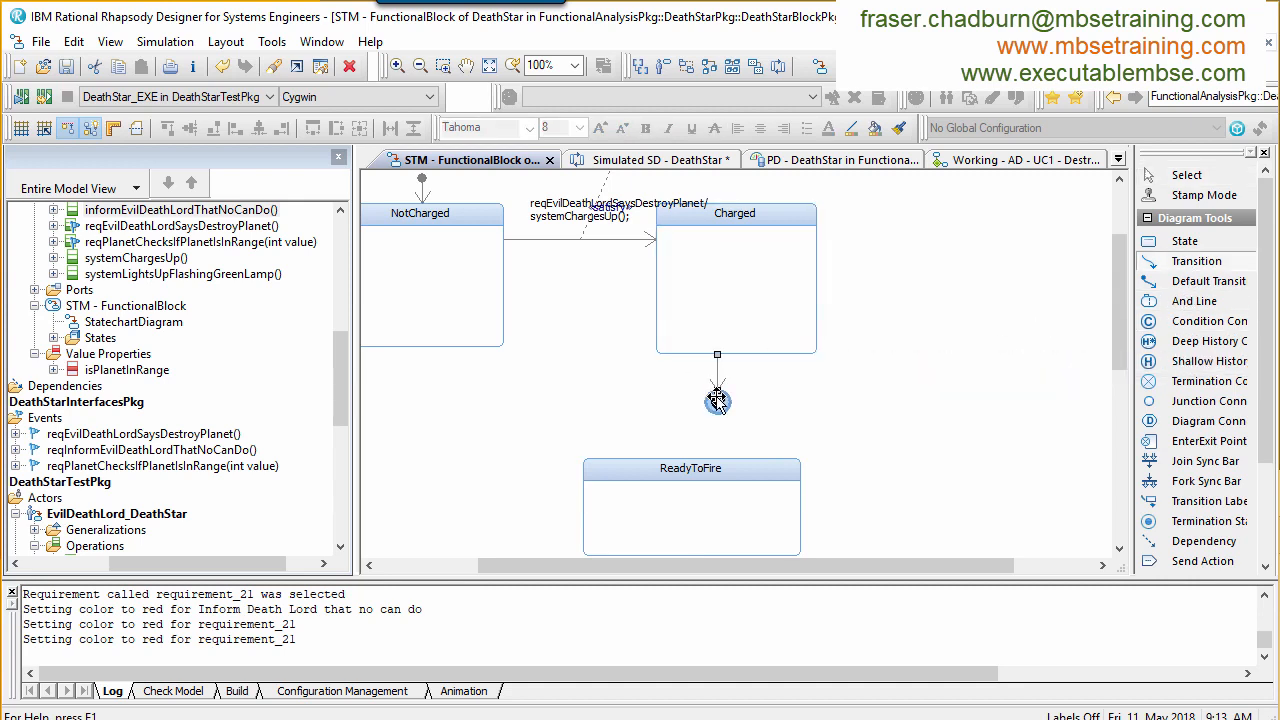
mouse_move(716, 400)
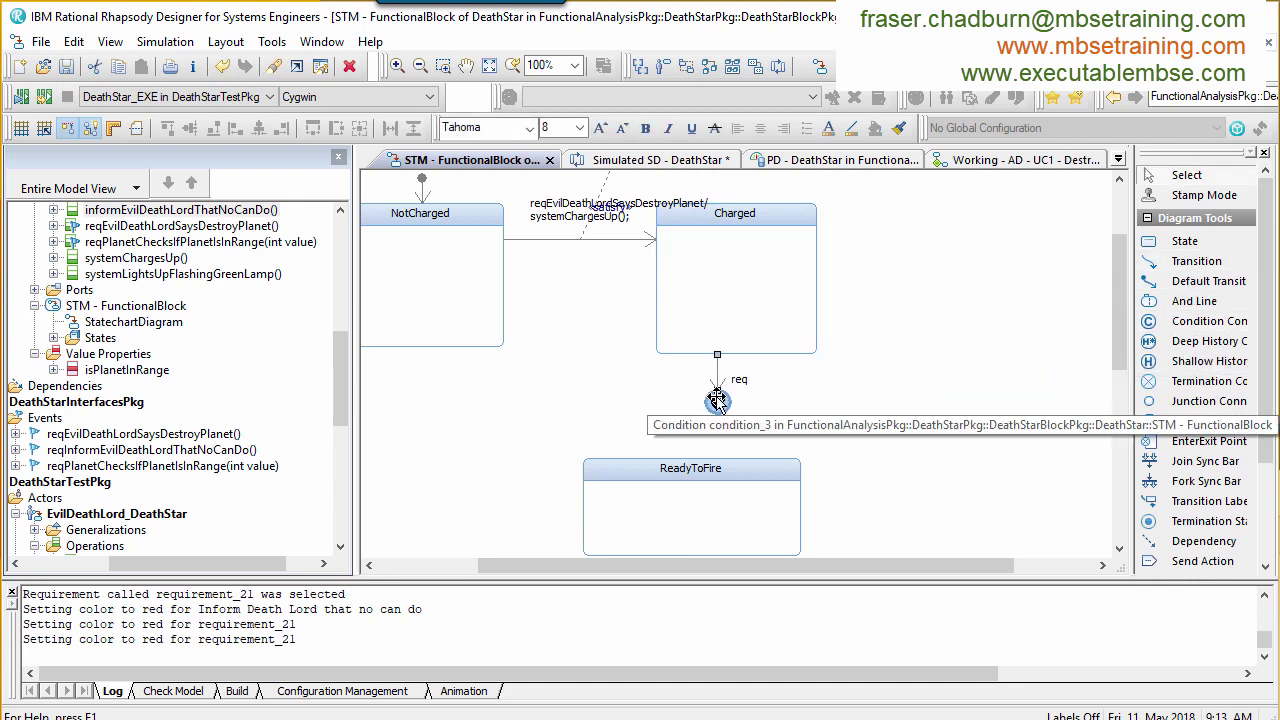
type("reqPlanetChecksIfPlanetIsInRange")
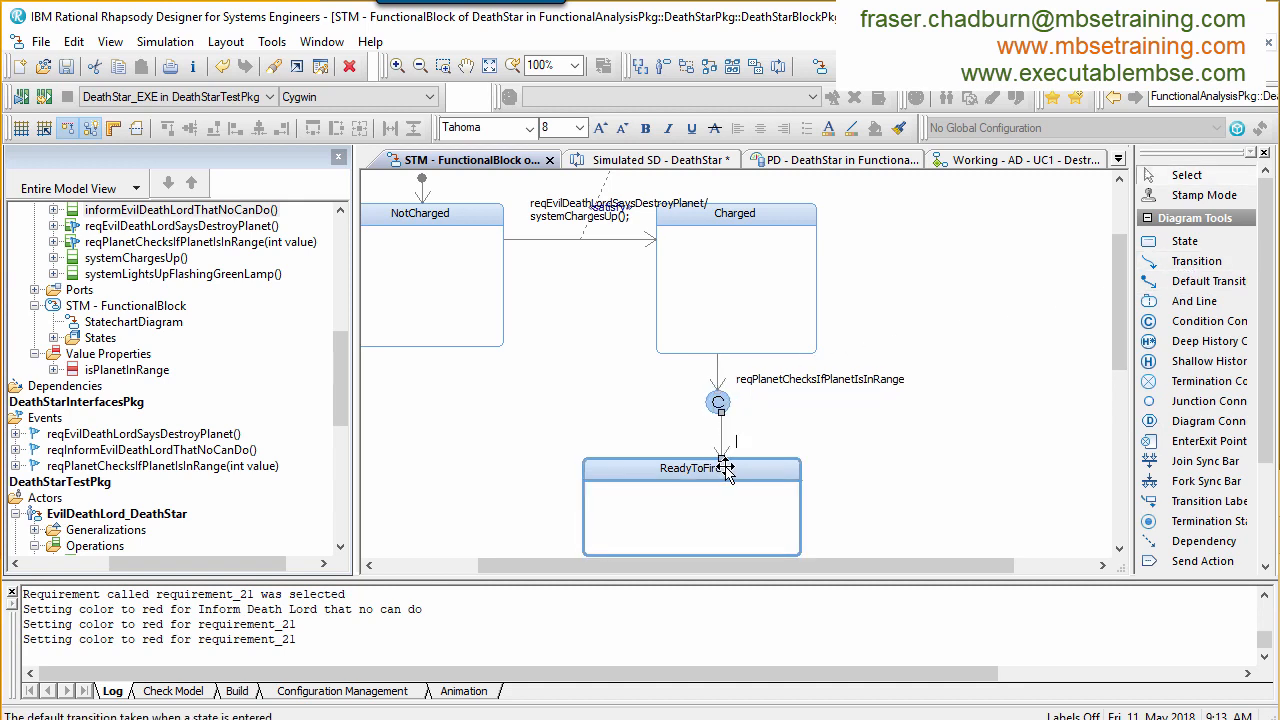
mouse_move(720, 468)
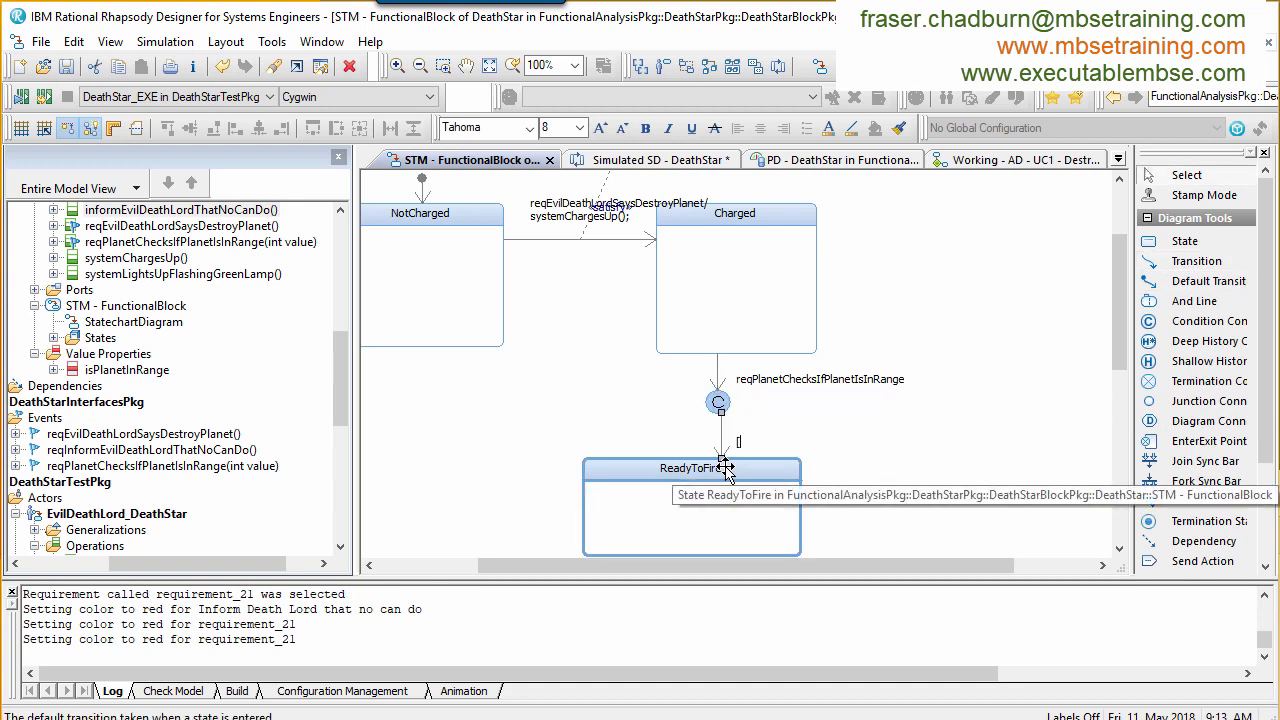
type("checkIsPlanetInRange(")
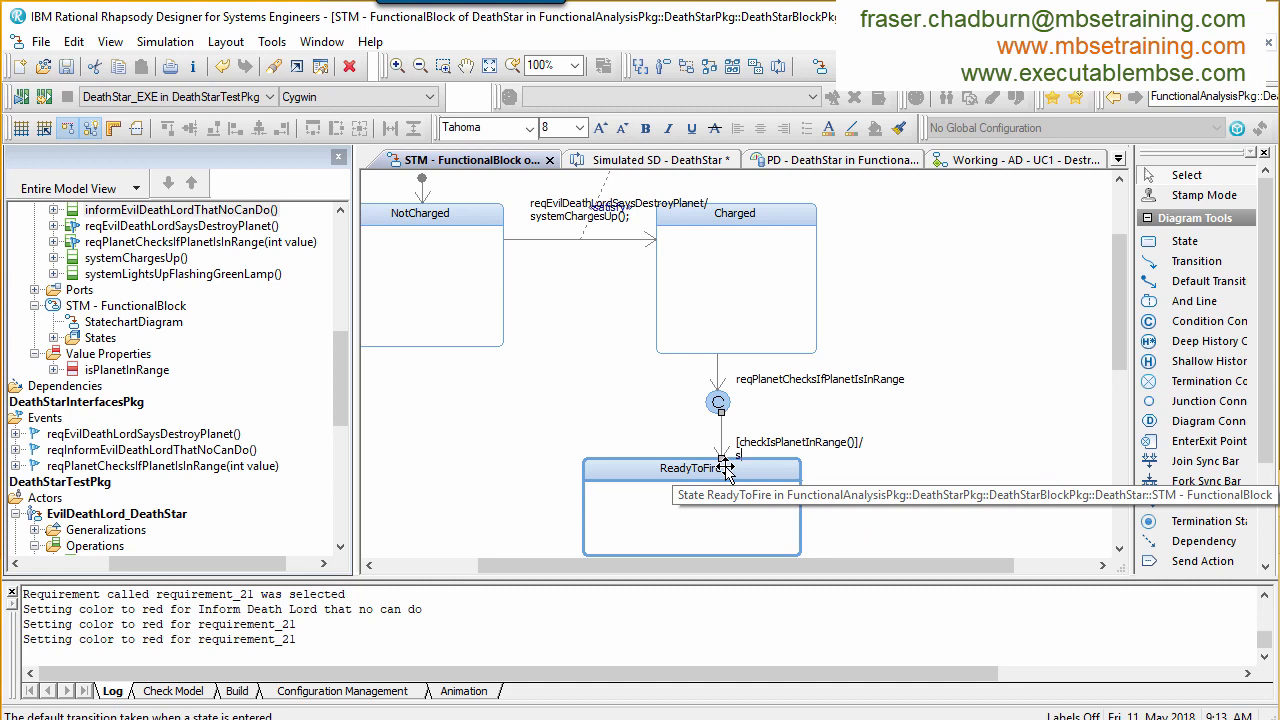
Step: Set the in-range branch action to systemLightsUpFlashingGreenLamp and the else branch to informEvilDeathLordThatNoCanDo
left_click(720, 468)
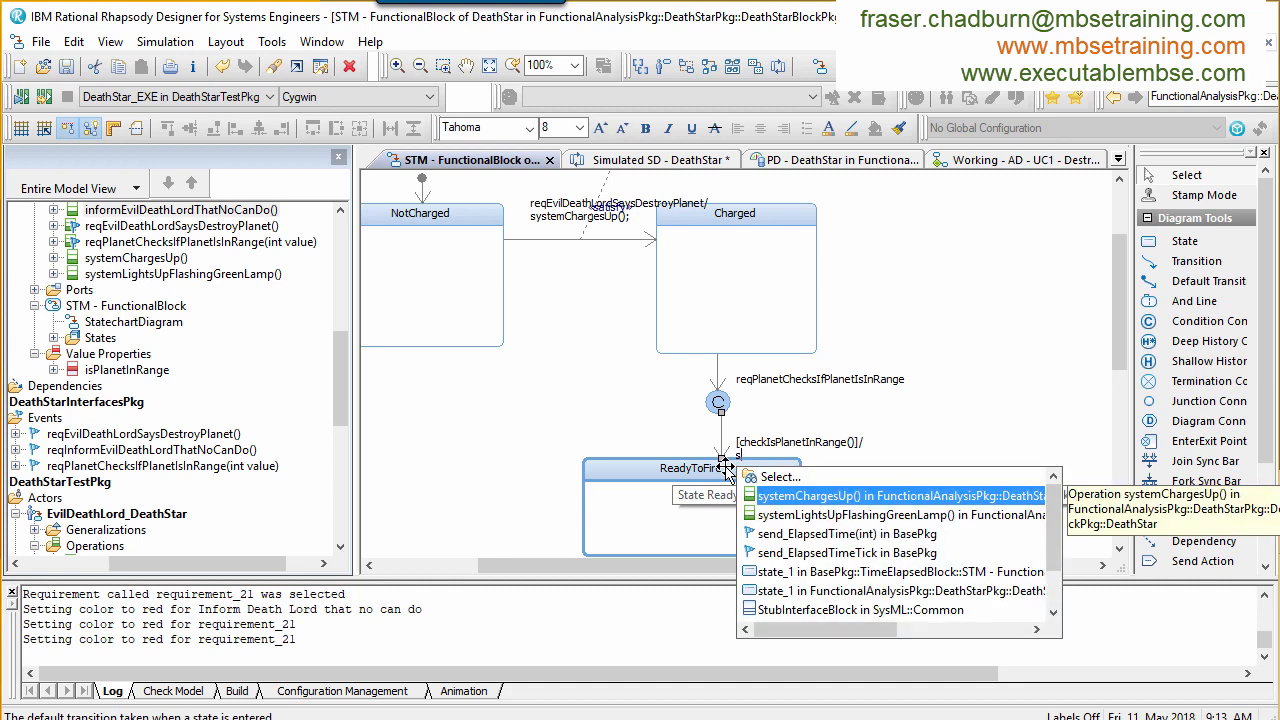
left_click(894, 514)
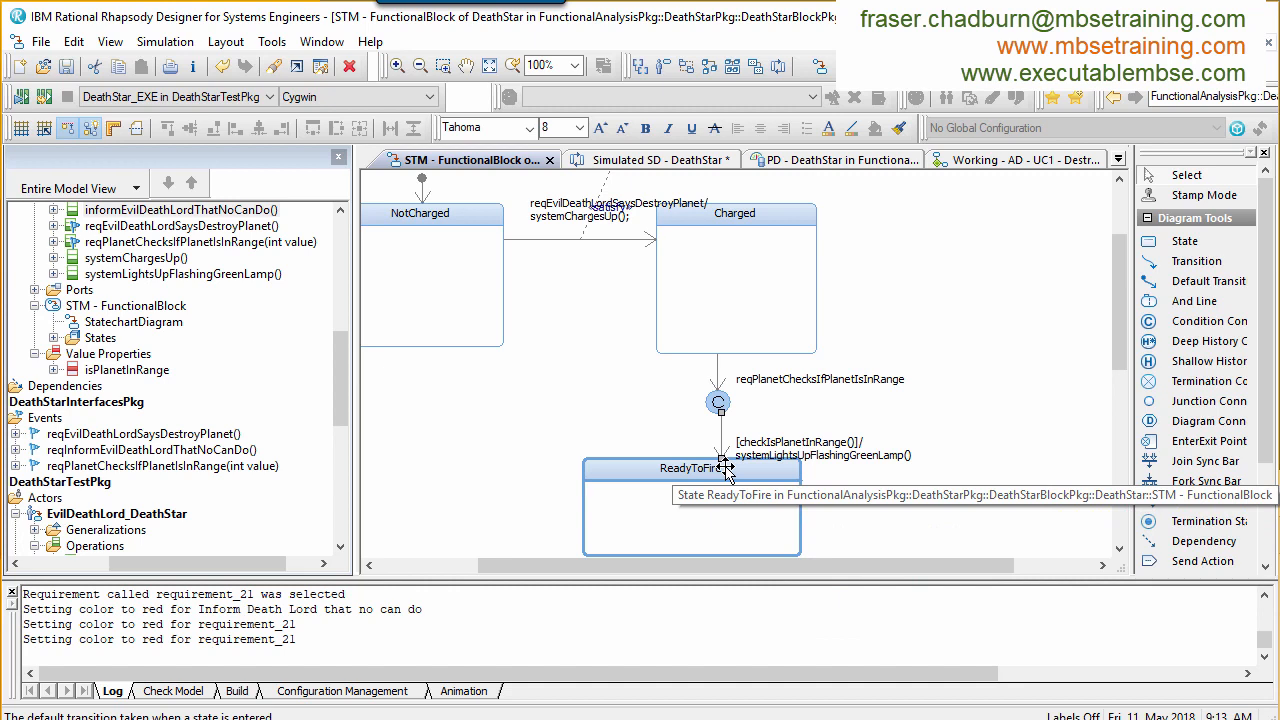
mouse_move(1172, 276)
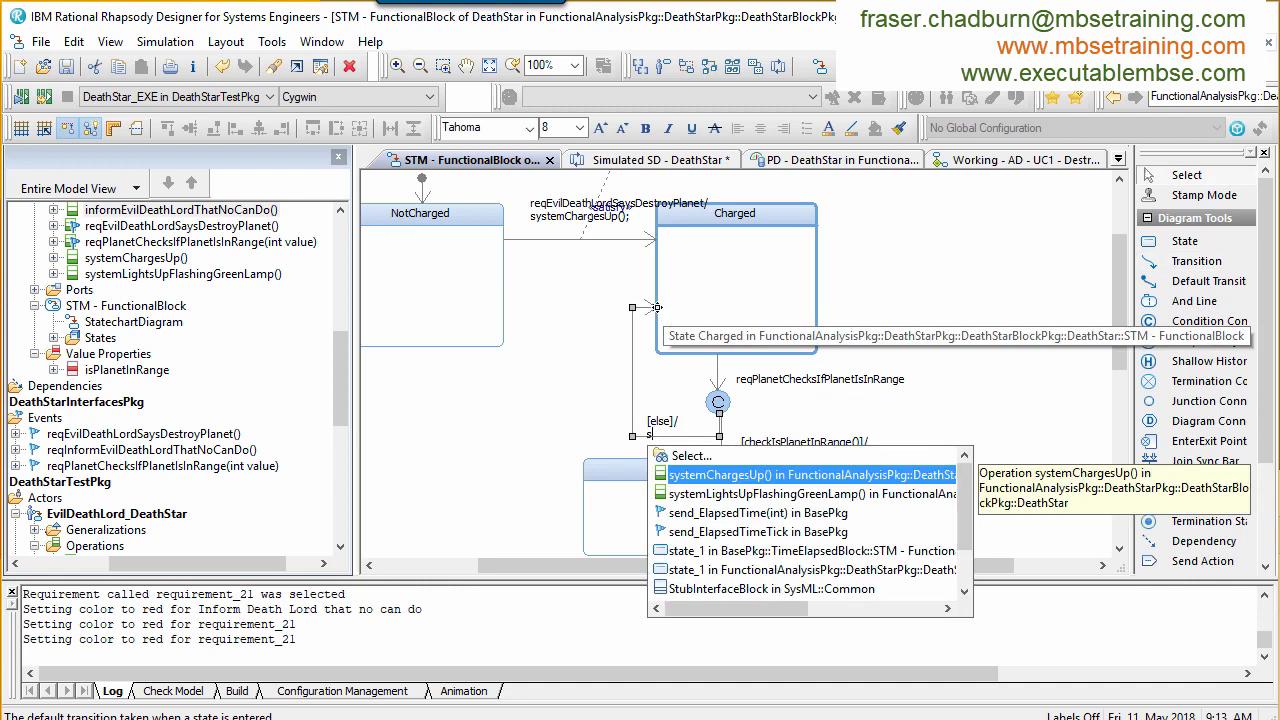
left_click(810, 492)
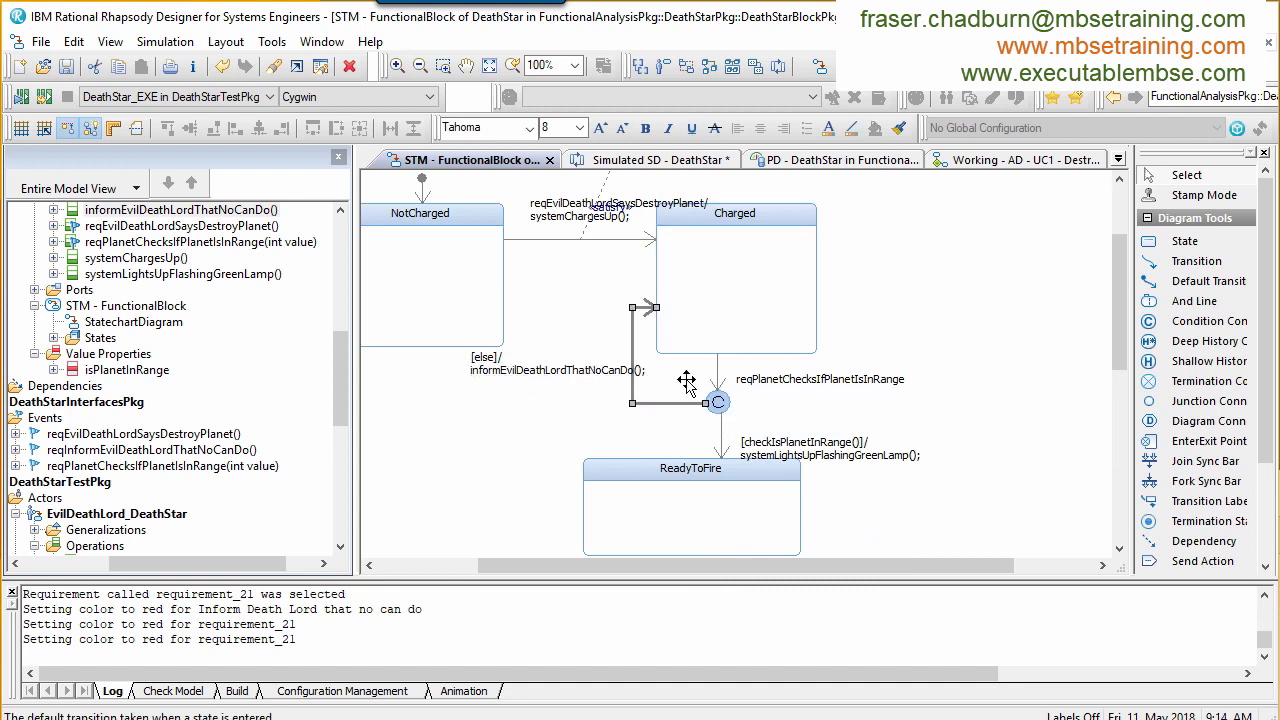
mouse_move(1092, 334)
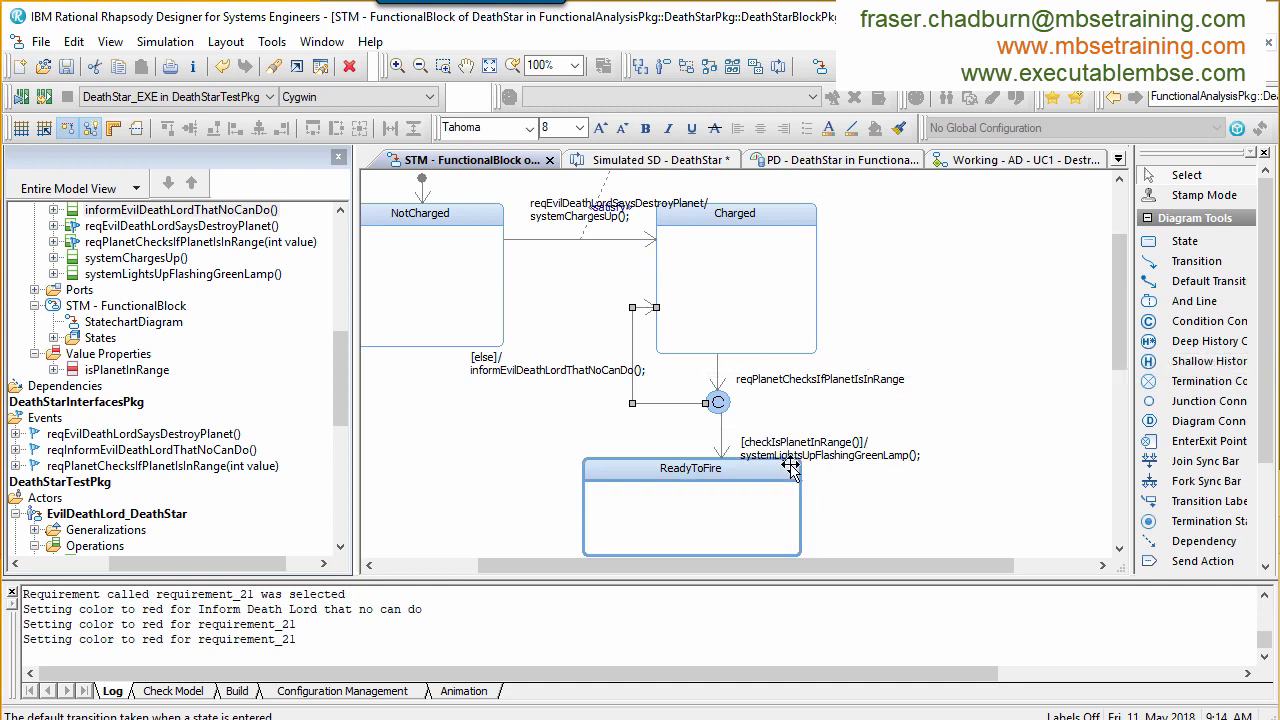
left_click(650, 160)
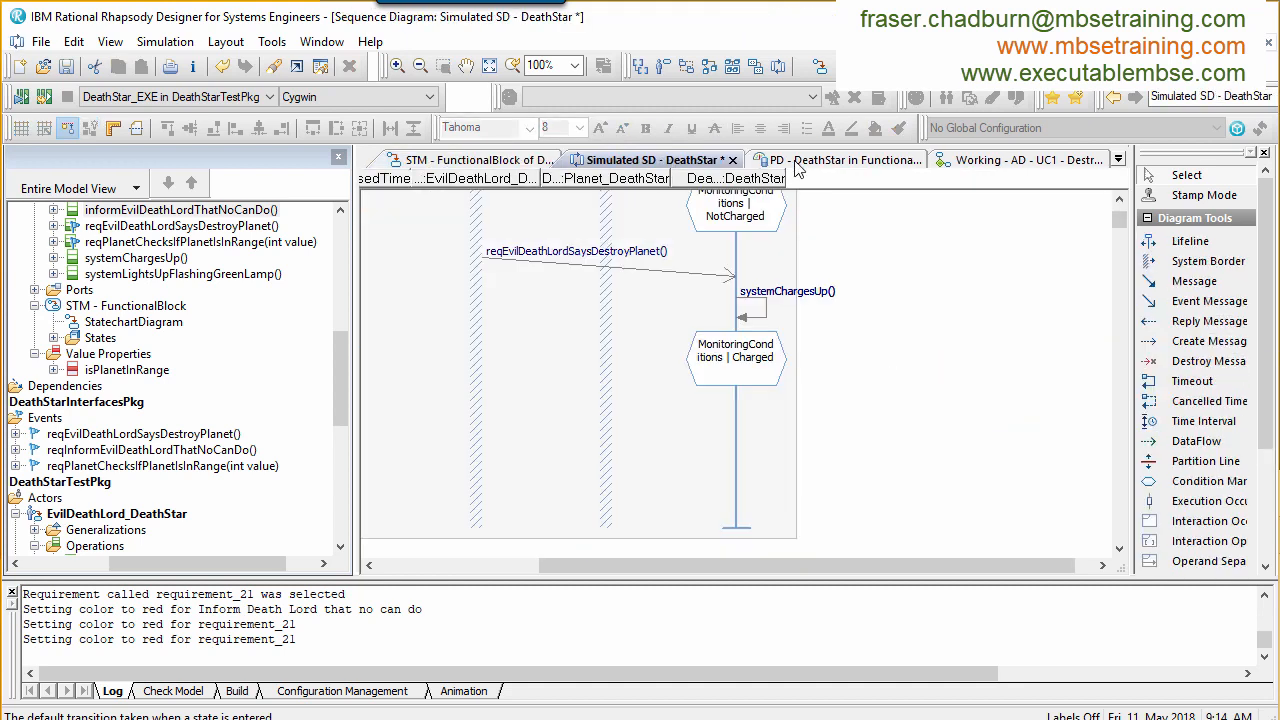
Step: Create the incoming event reqEvilDeathLordPressesGreenButton sent by EvilDeathLord_DeathStar
left_click(1020, 160)
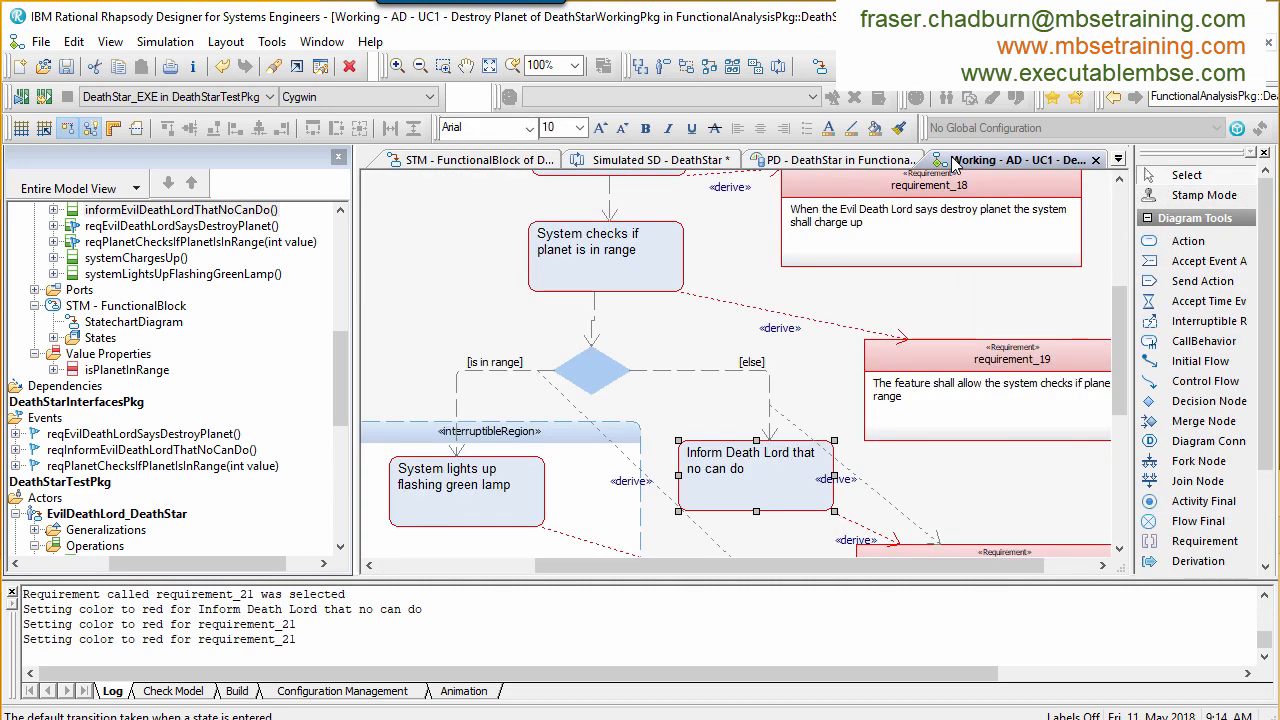
scroll("down", 3)
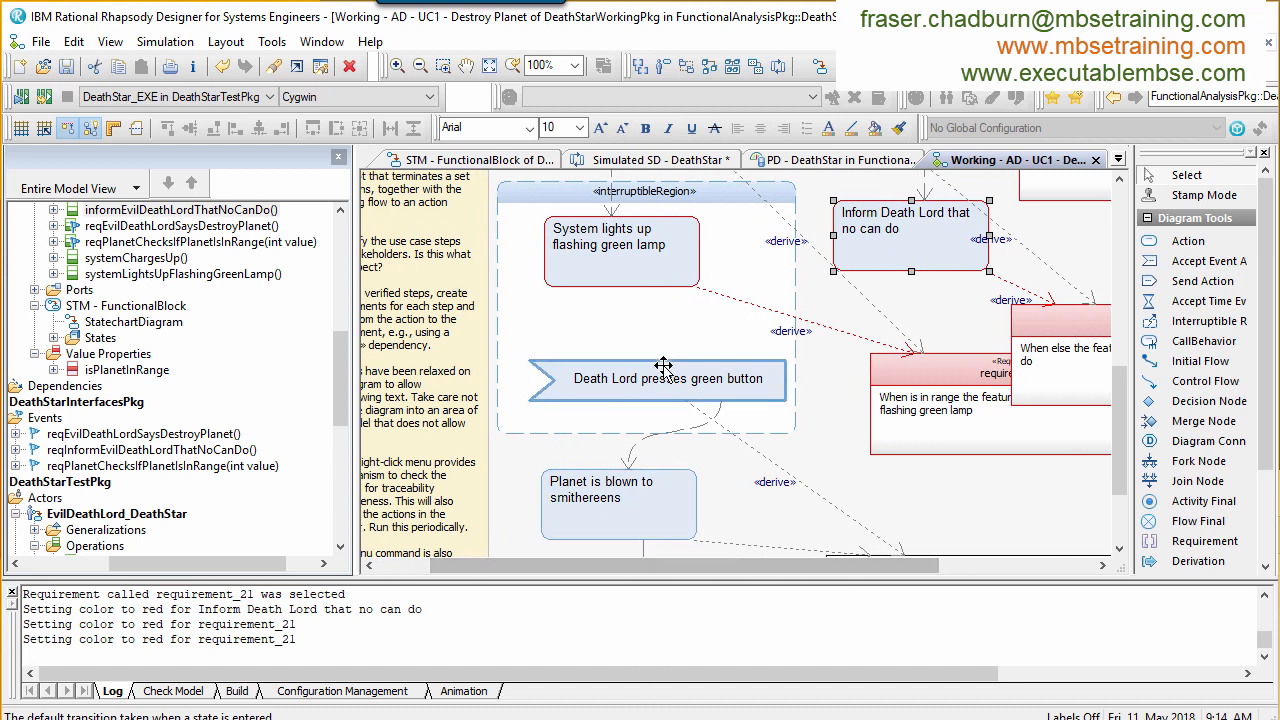
right_click(656, 378)
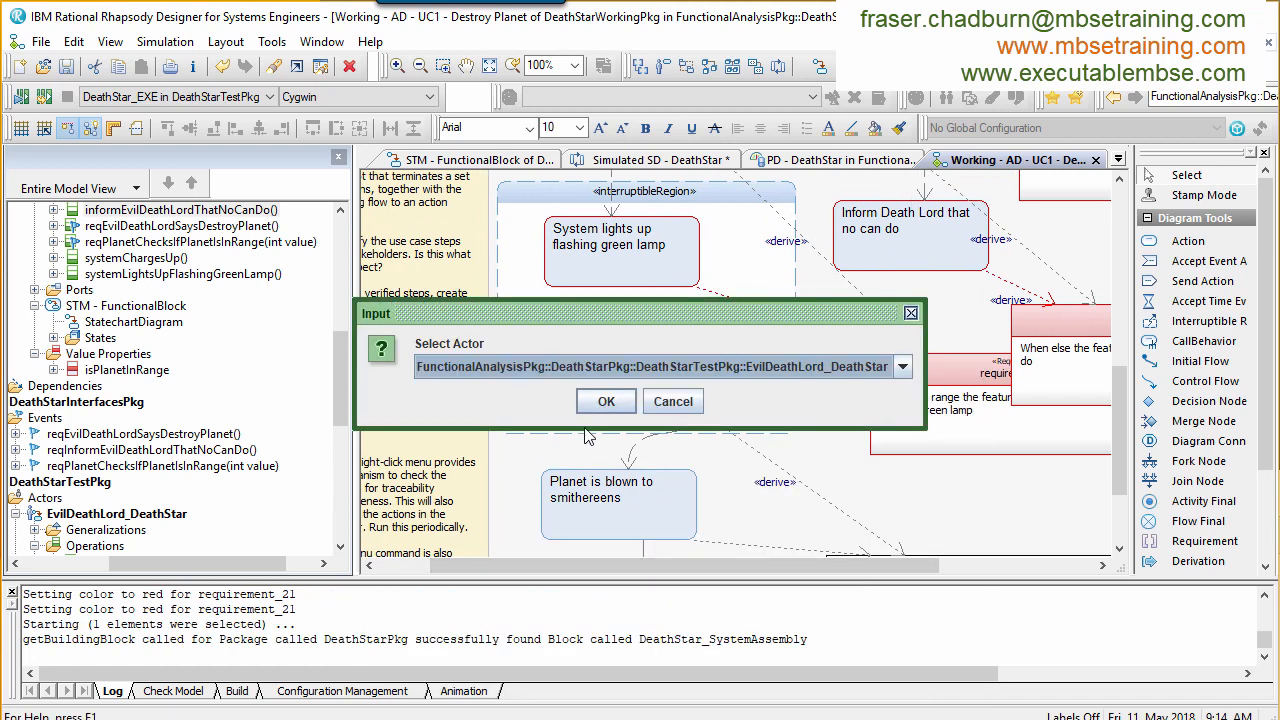
left_click(606, 400)
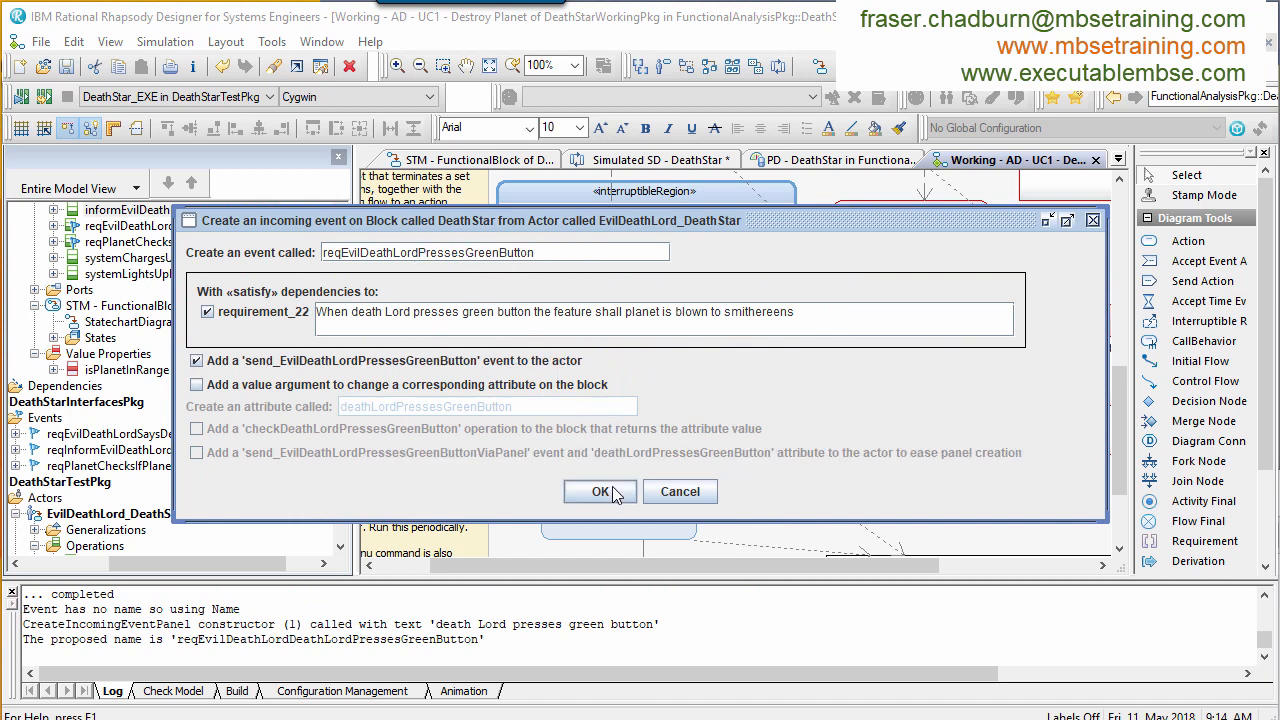
left_click(600, 492)
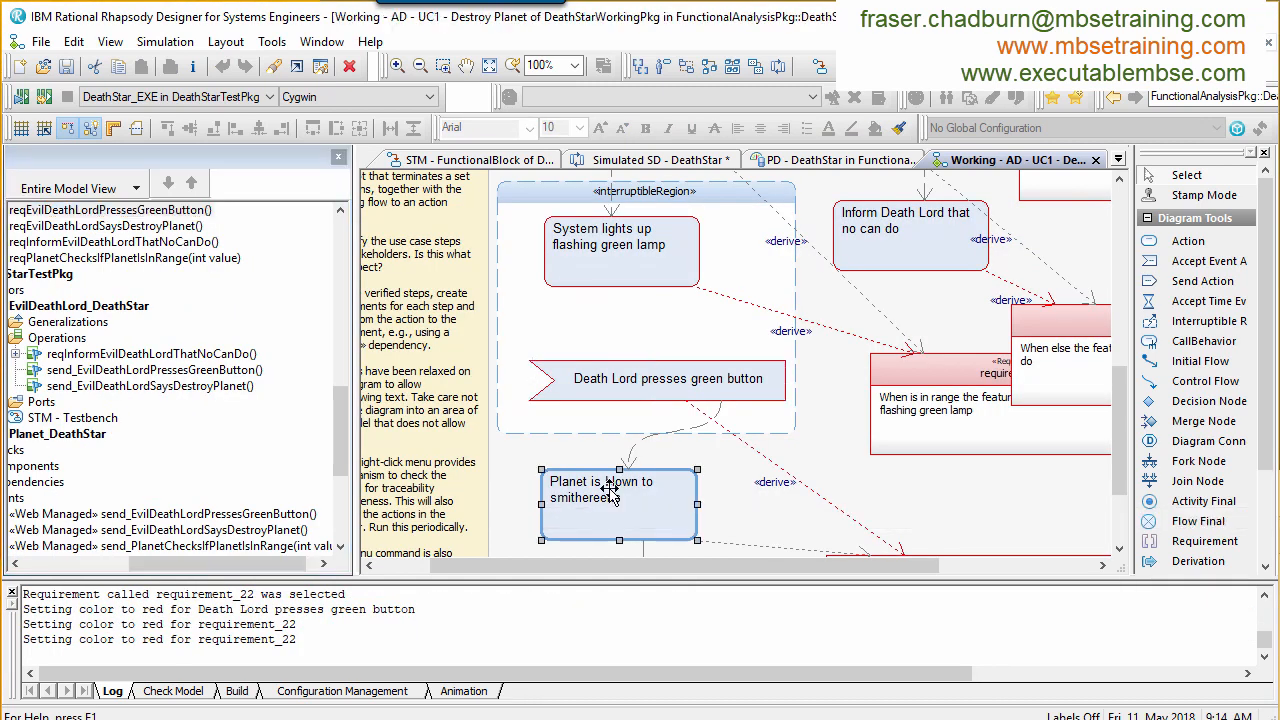
Step: Create the outgoing event reqInformPlanetYouAreBlownToSmithereens sent to the Planet actor
right_click(616, 500)
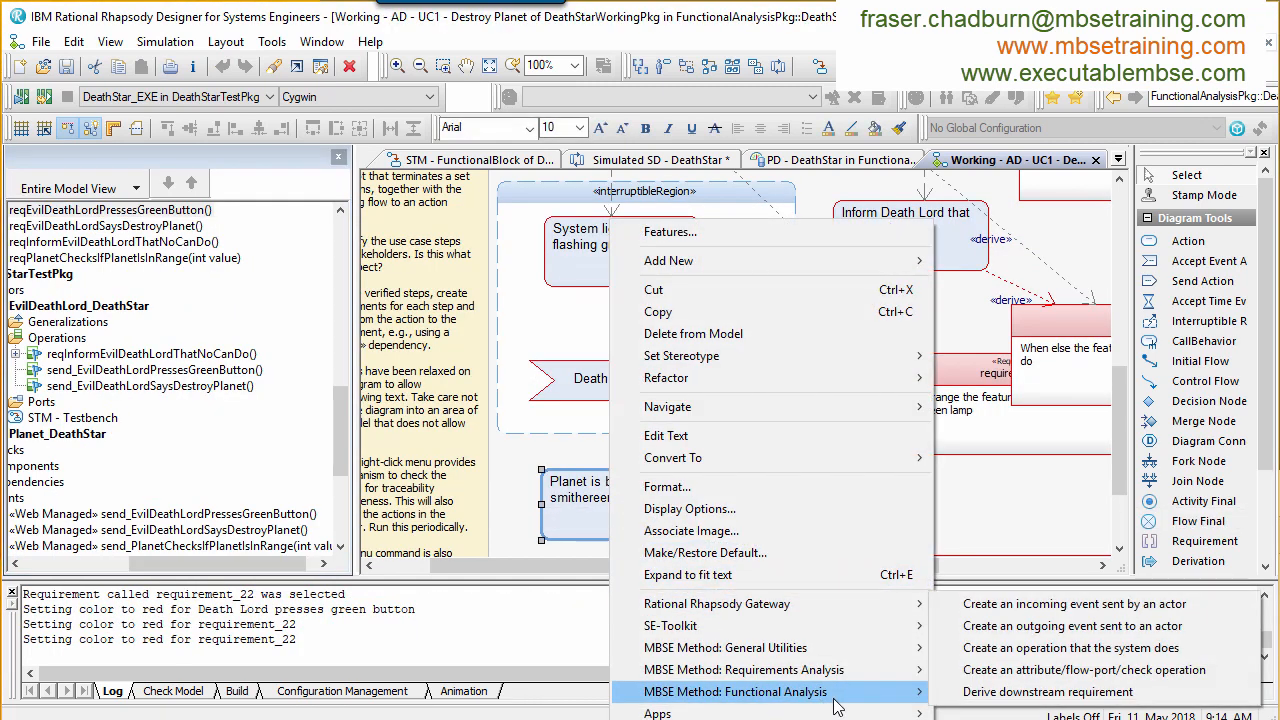
left_click(1072, 624)
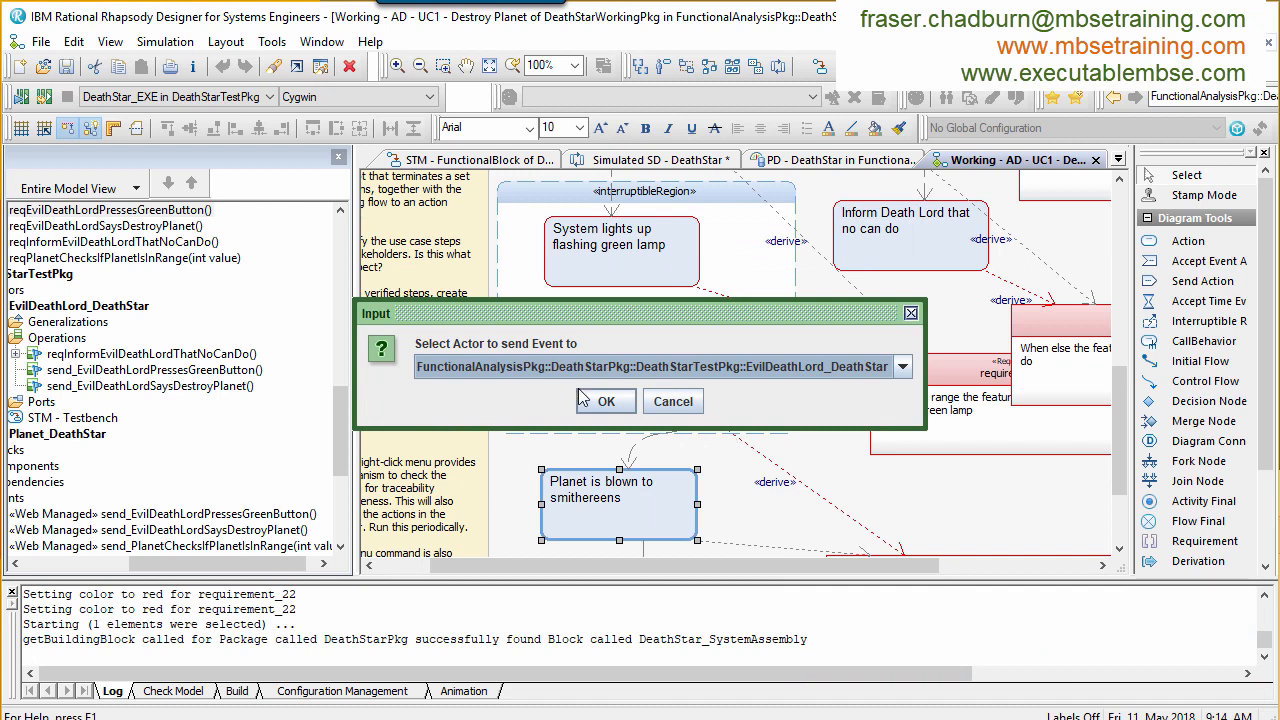
left_click(604, 400)
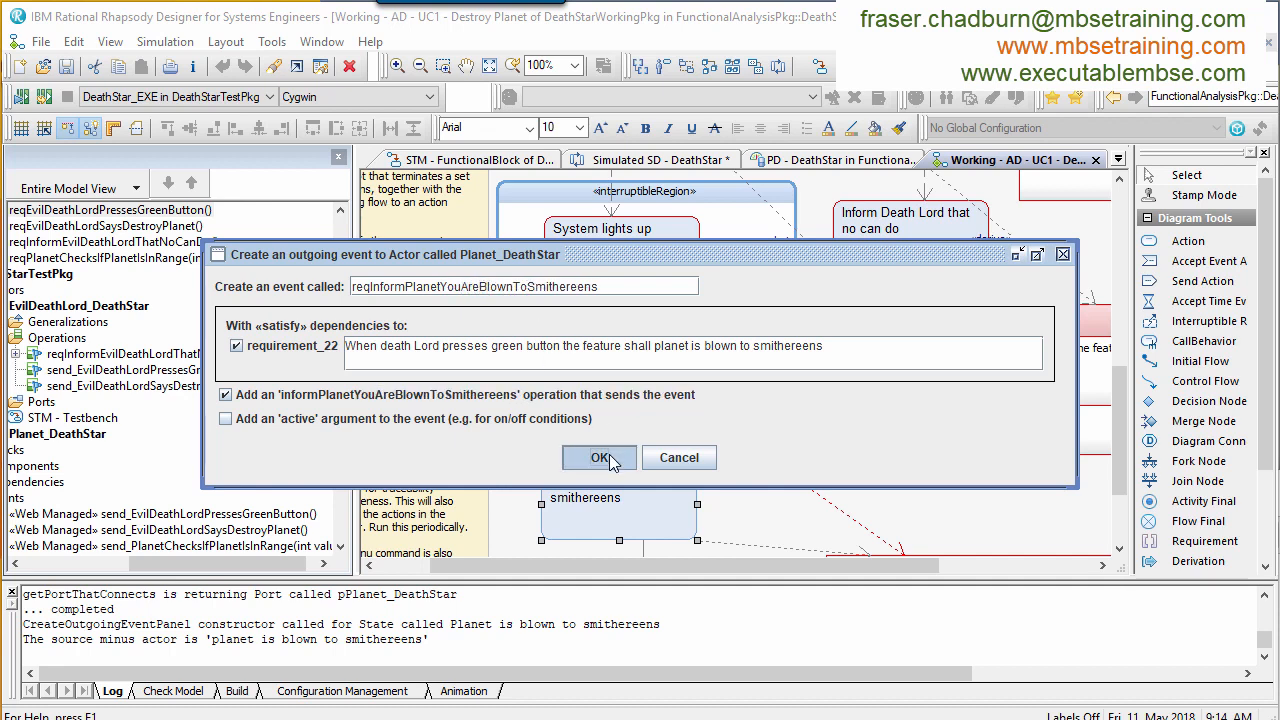
left_click(598, 456)
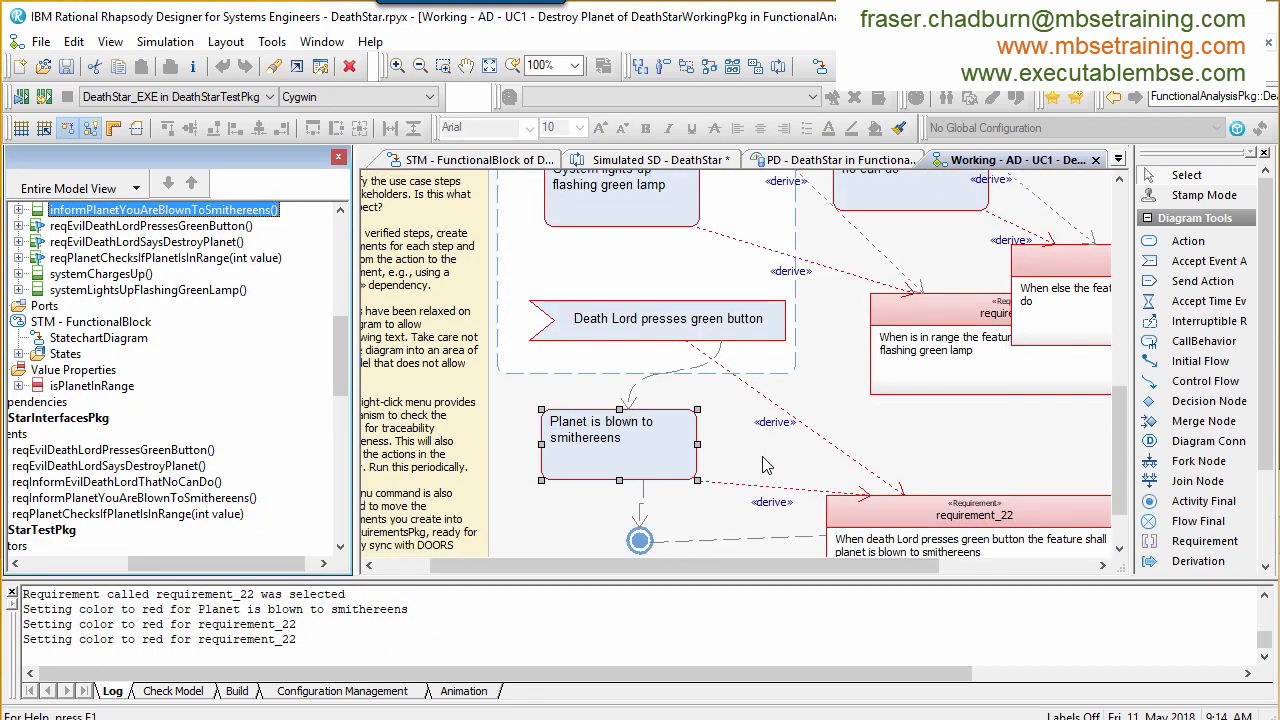
Step: Draw a ReadyToFire-to-NotCharged transition triggered by reqEvilDeathLordPressesGreenButton calling informPlanetYouAreBlownToSmithereens
left_click(464, 160)
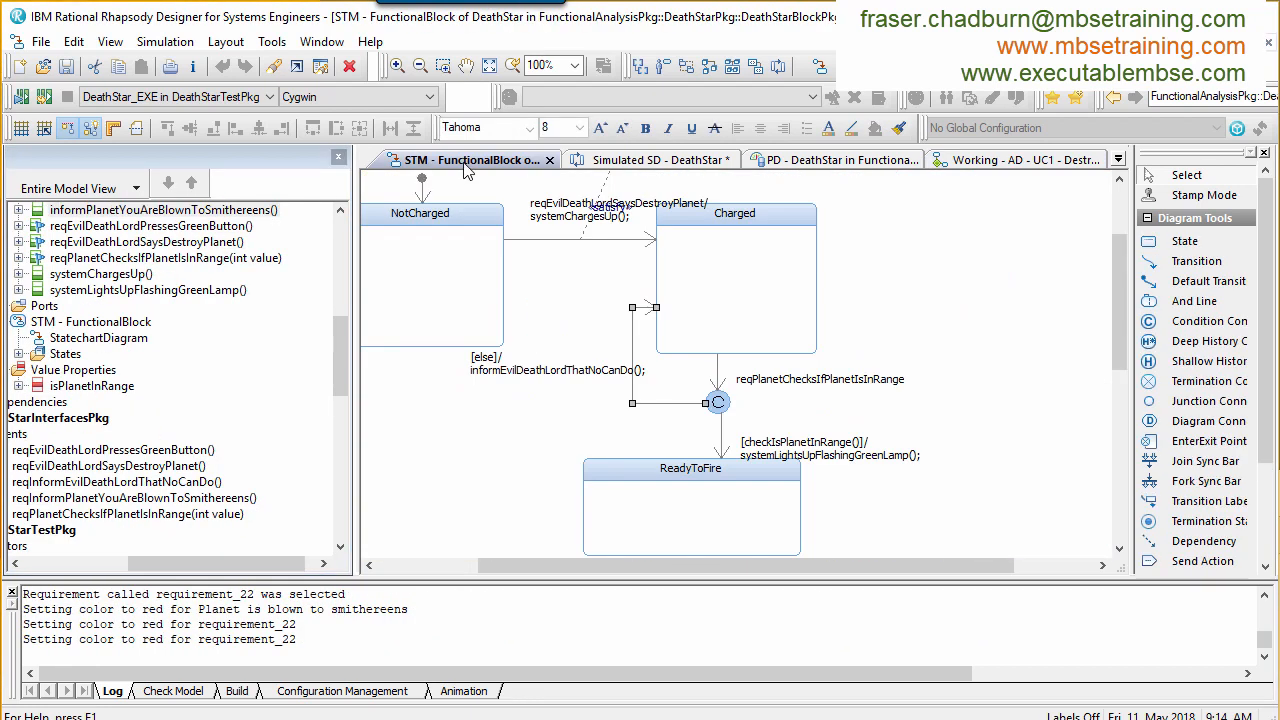
scroll("down", 3)
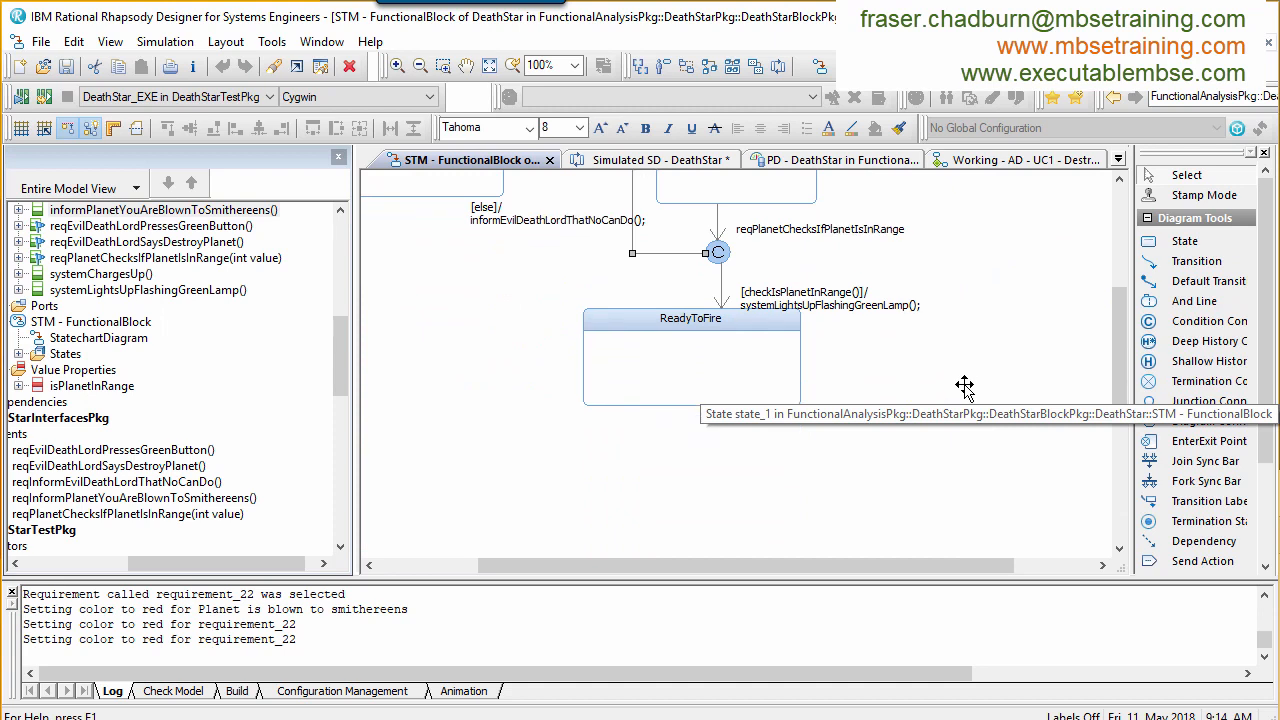
left_click(690, 370)
type("req")
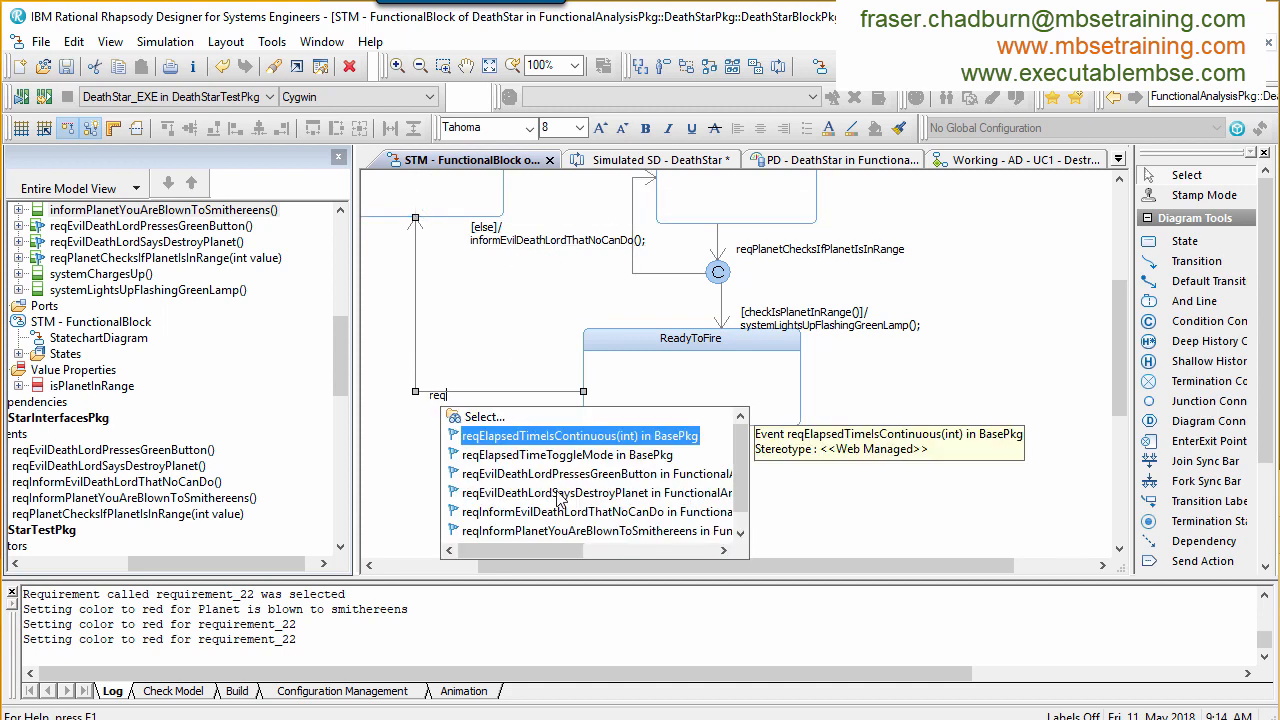
left_click(596, 472)
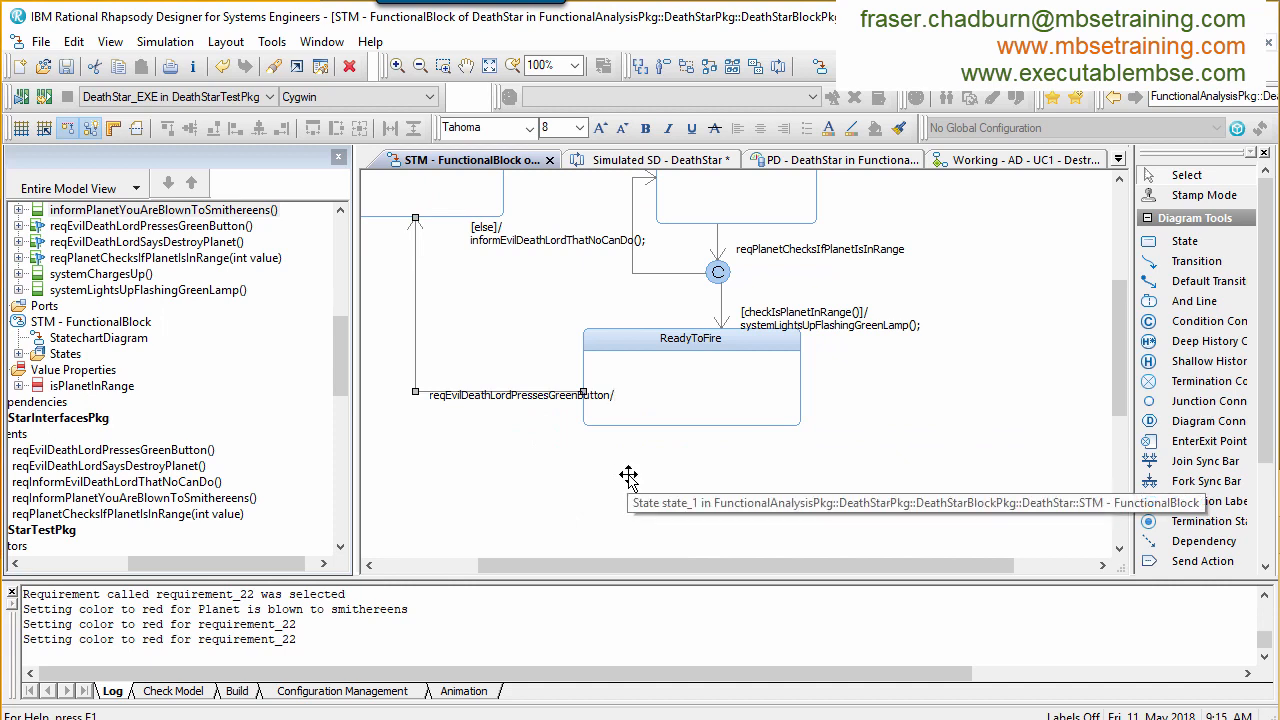
type("in")
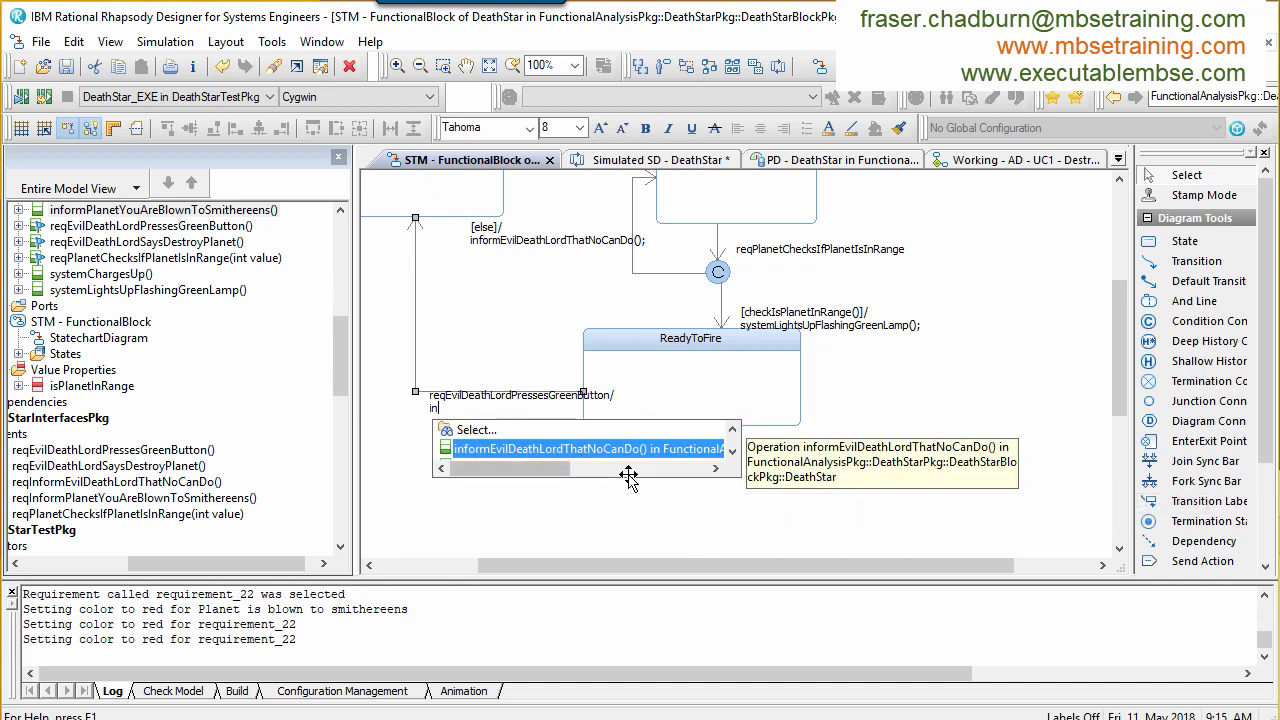
left_click(588, 448)
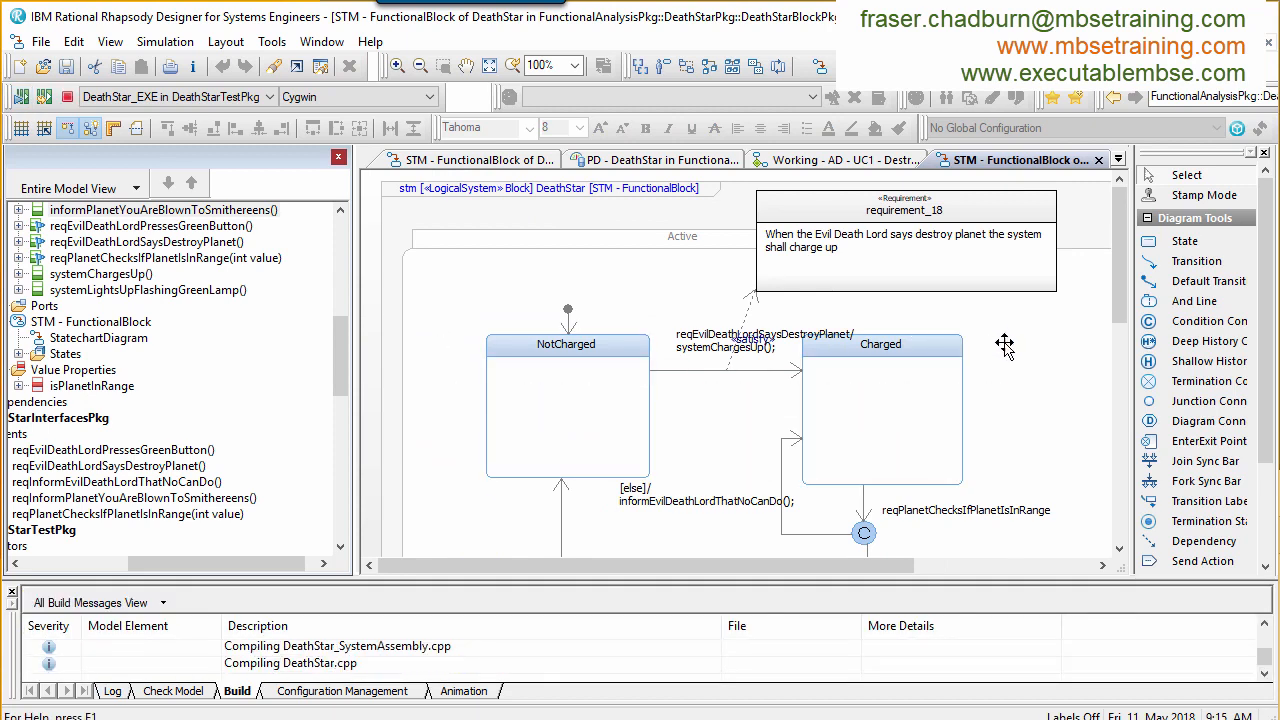
mouse_move(990, 352)
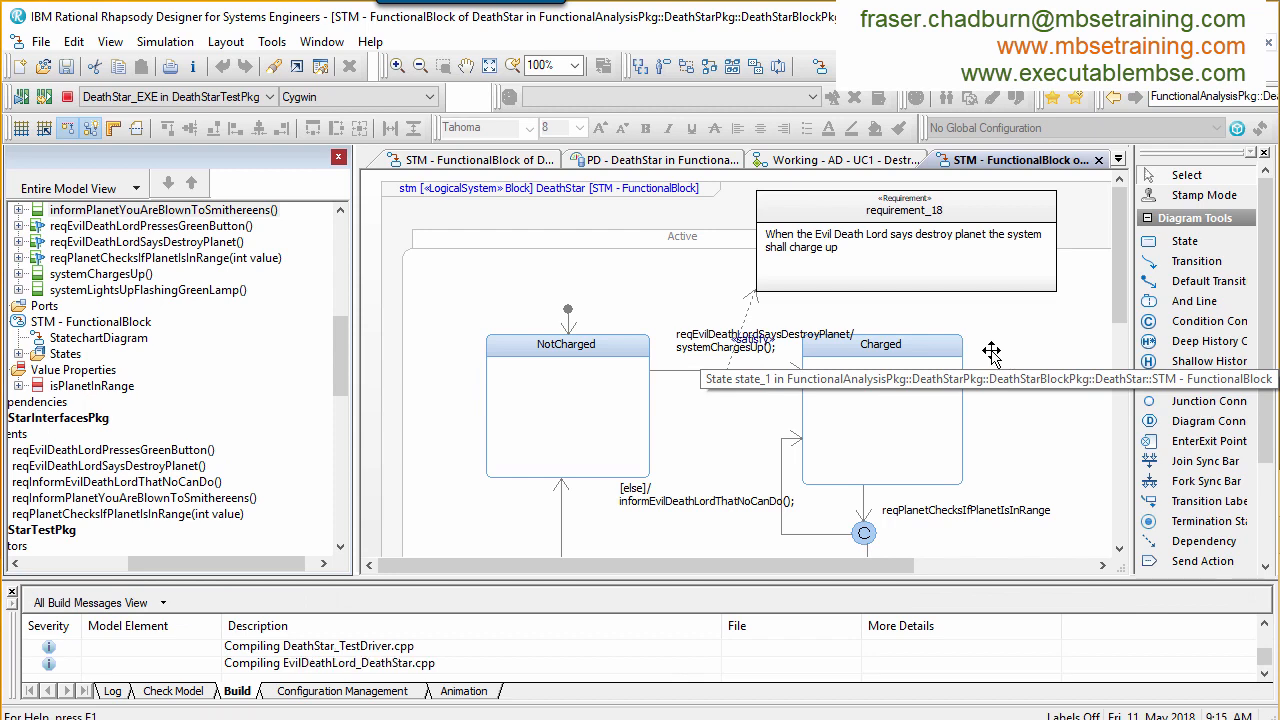
Step: Roll up satisfy traceability from the planet-in-range transitions to requirement_19 and requirement_20, then rerun the executable
scroll("down", 3)
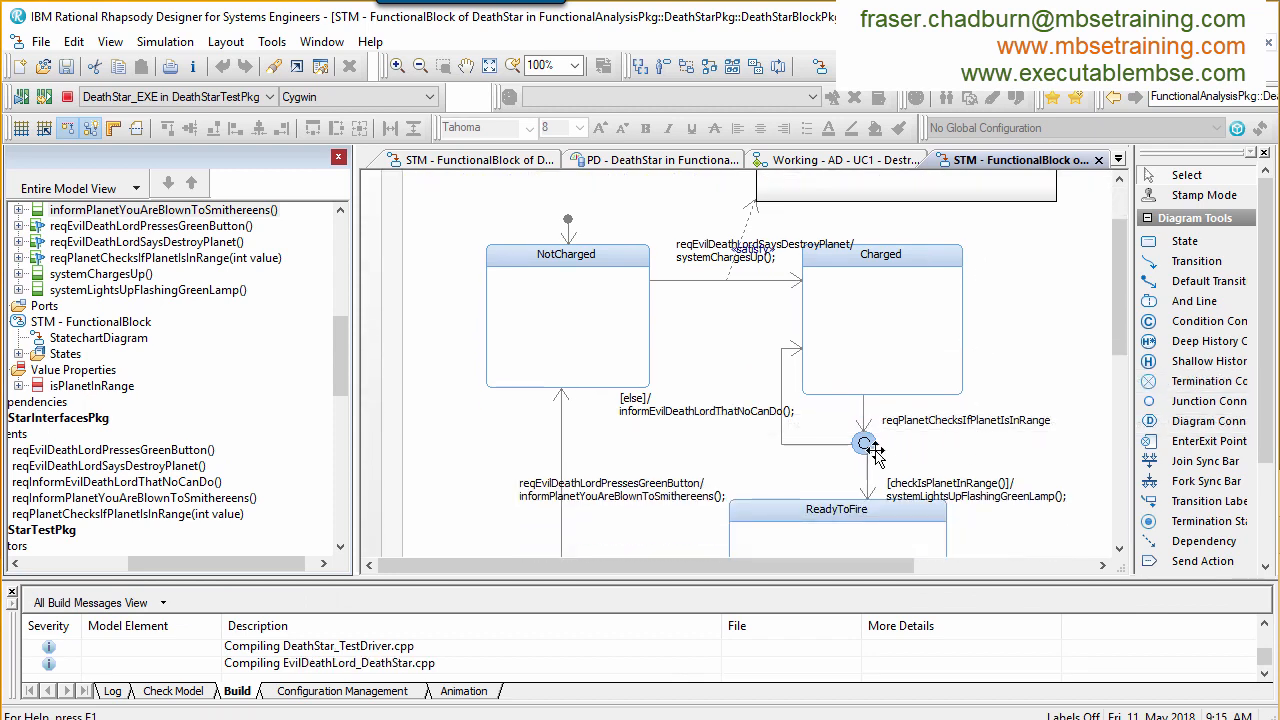
right_click(864, 444)
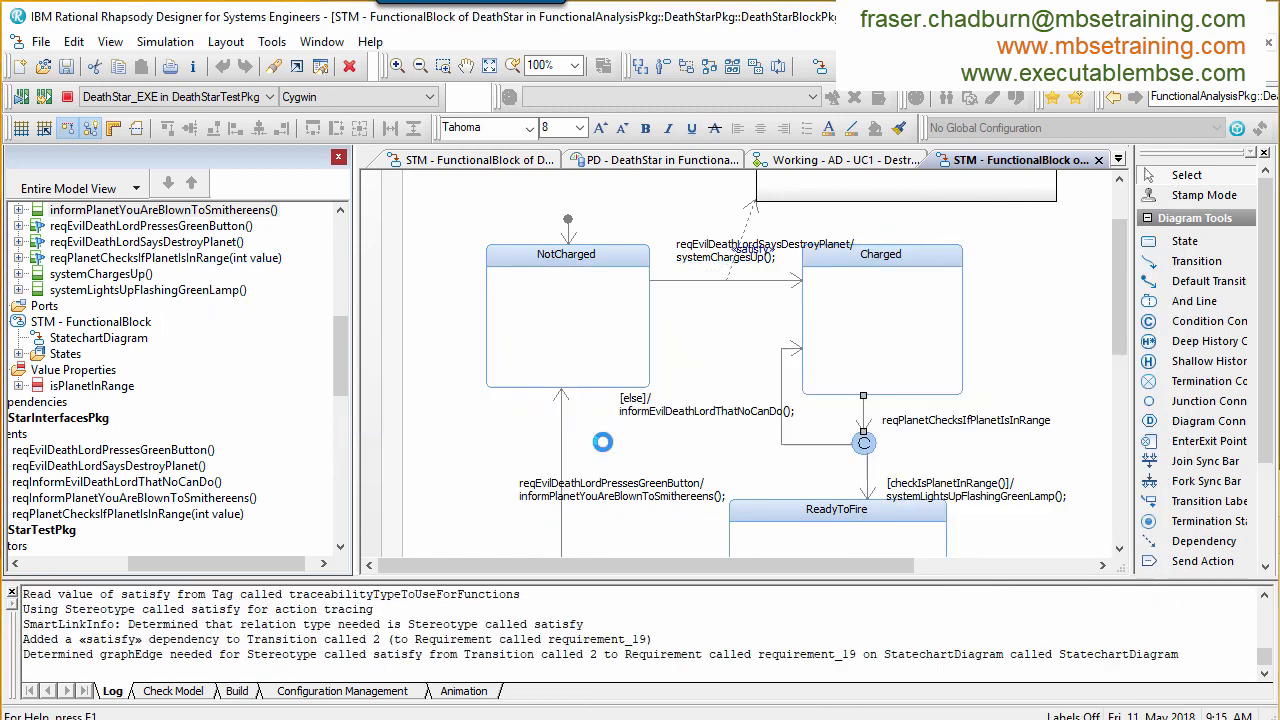
left_click(236, 690)
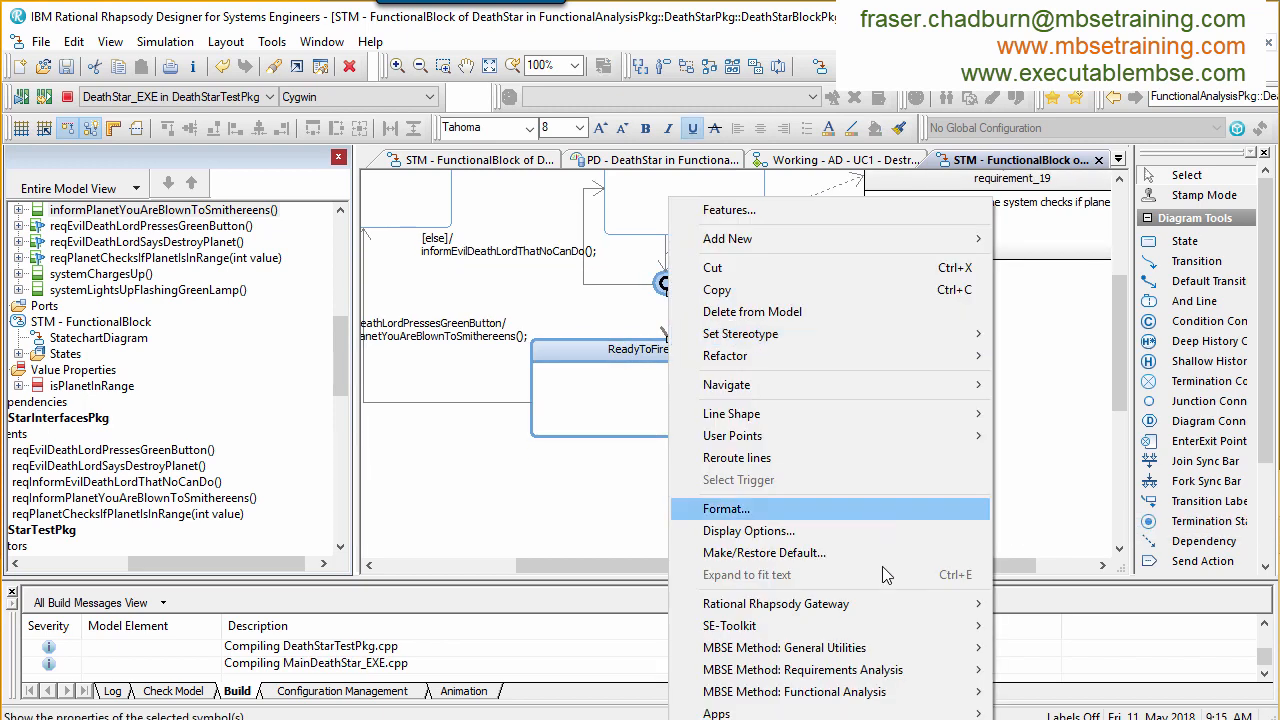
mouse_move(804, 668)
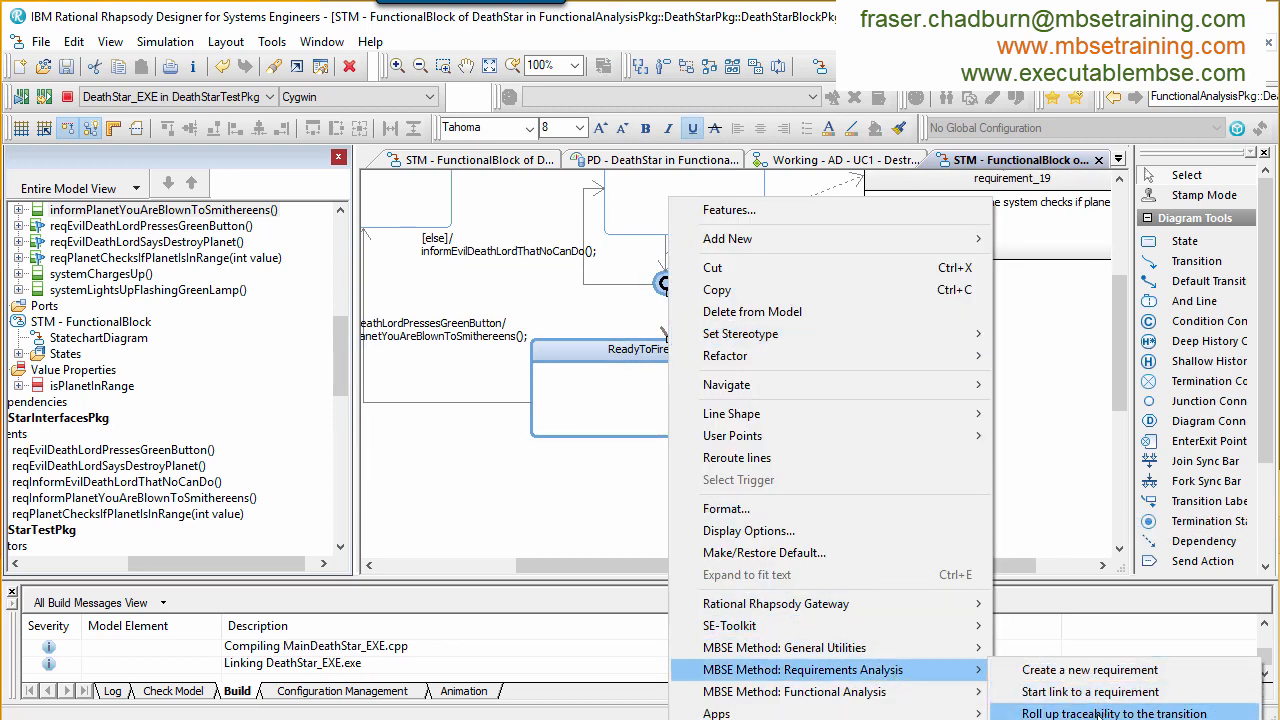
left_click(1116, 712)
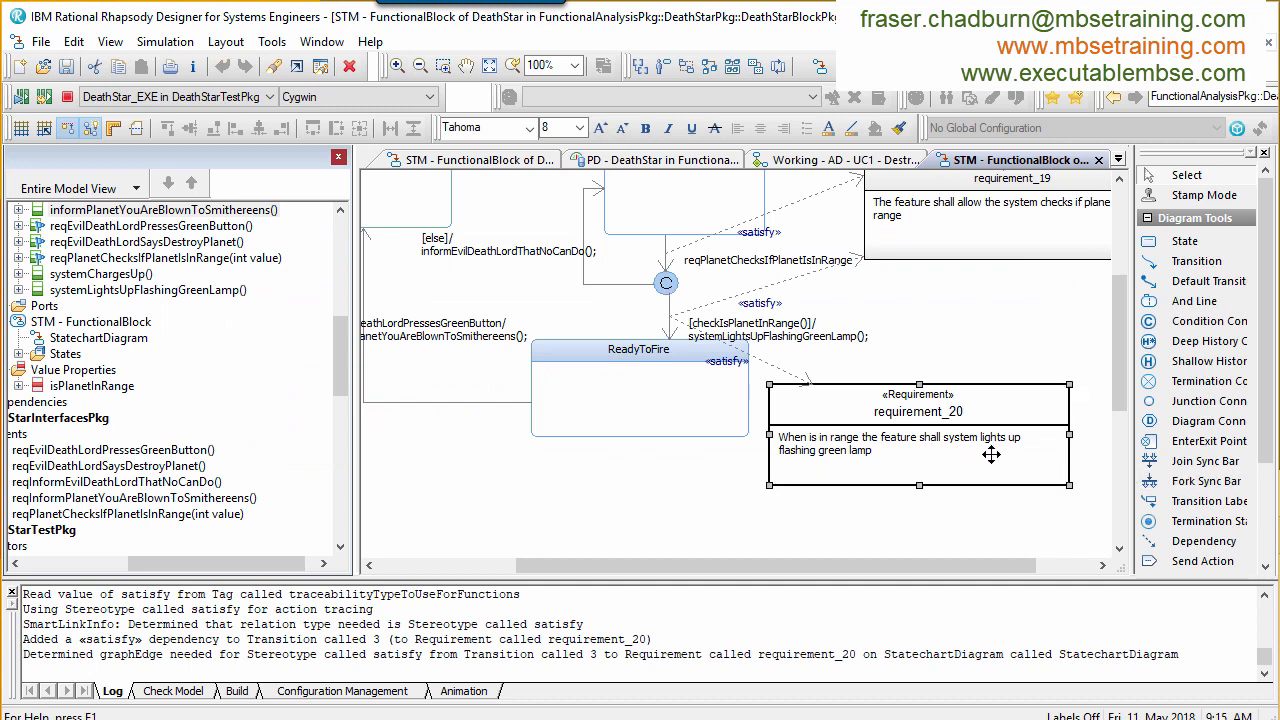
left_click(20, 160)
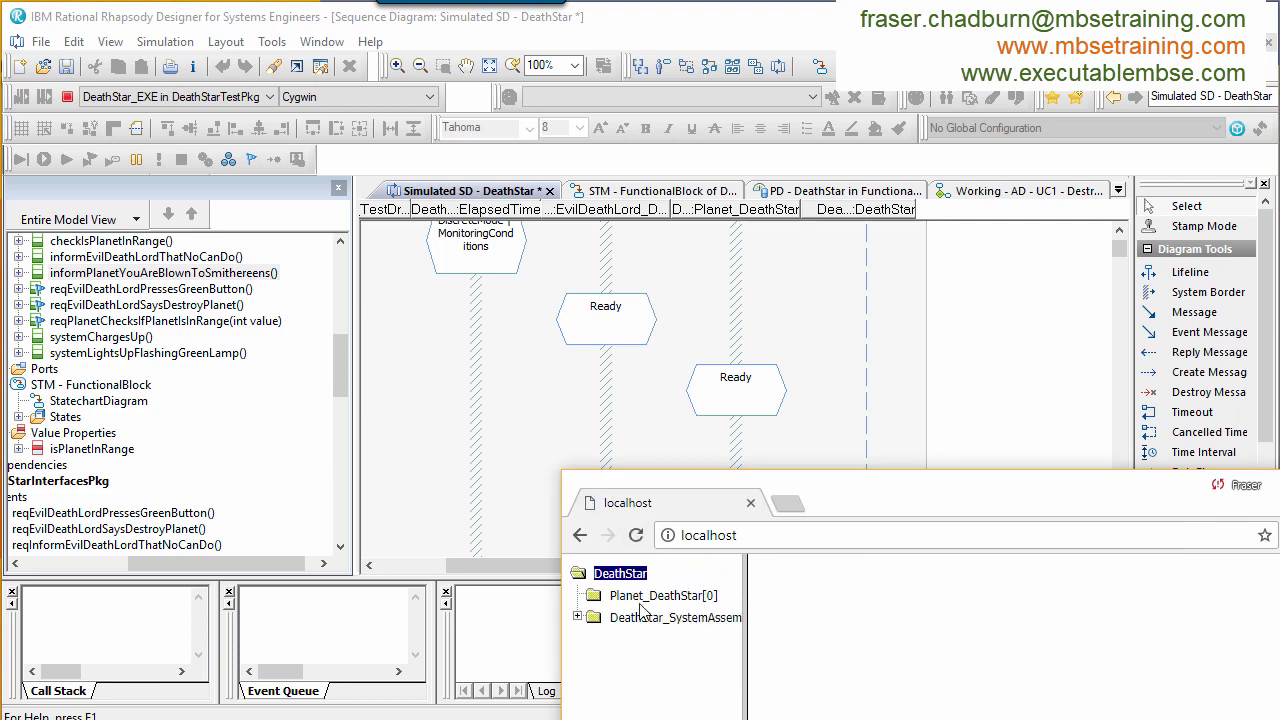
Step: From the web panel, send the Evil Death Lord's destroy-planet order and green button press to the running model
left_click(576, 616)
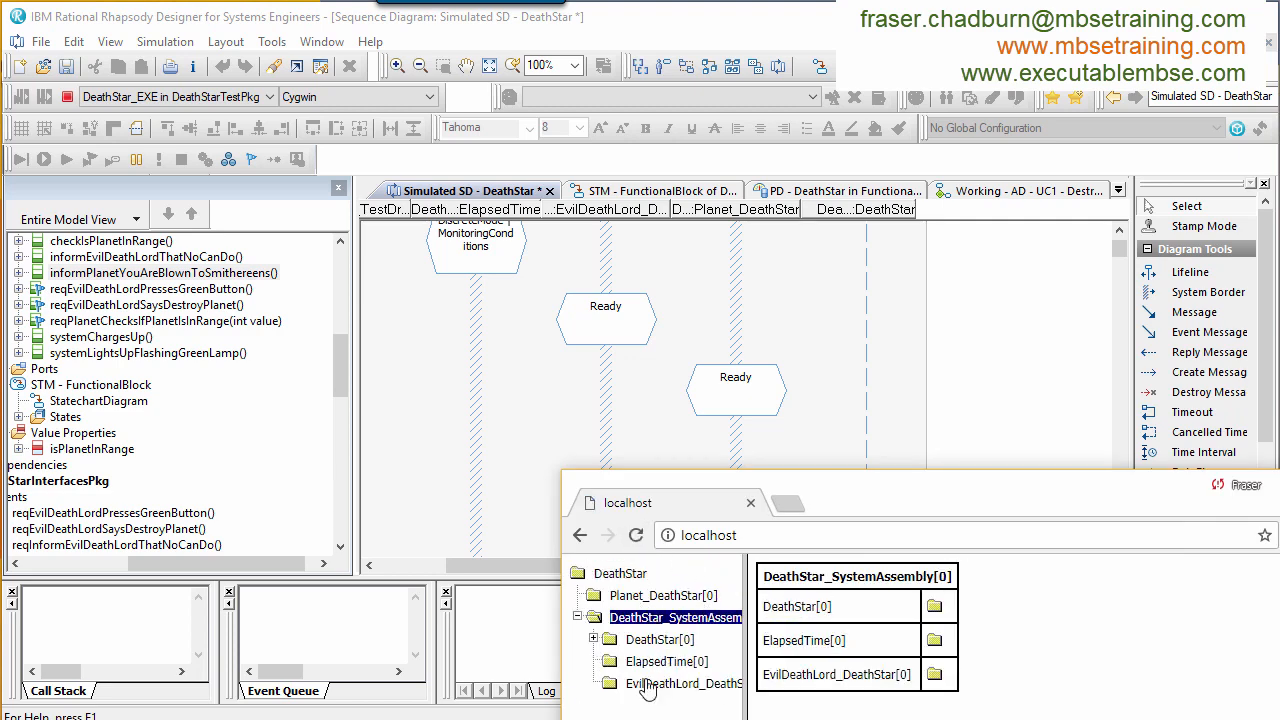
left_click(684, 684)
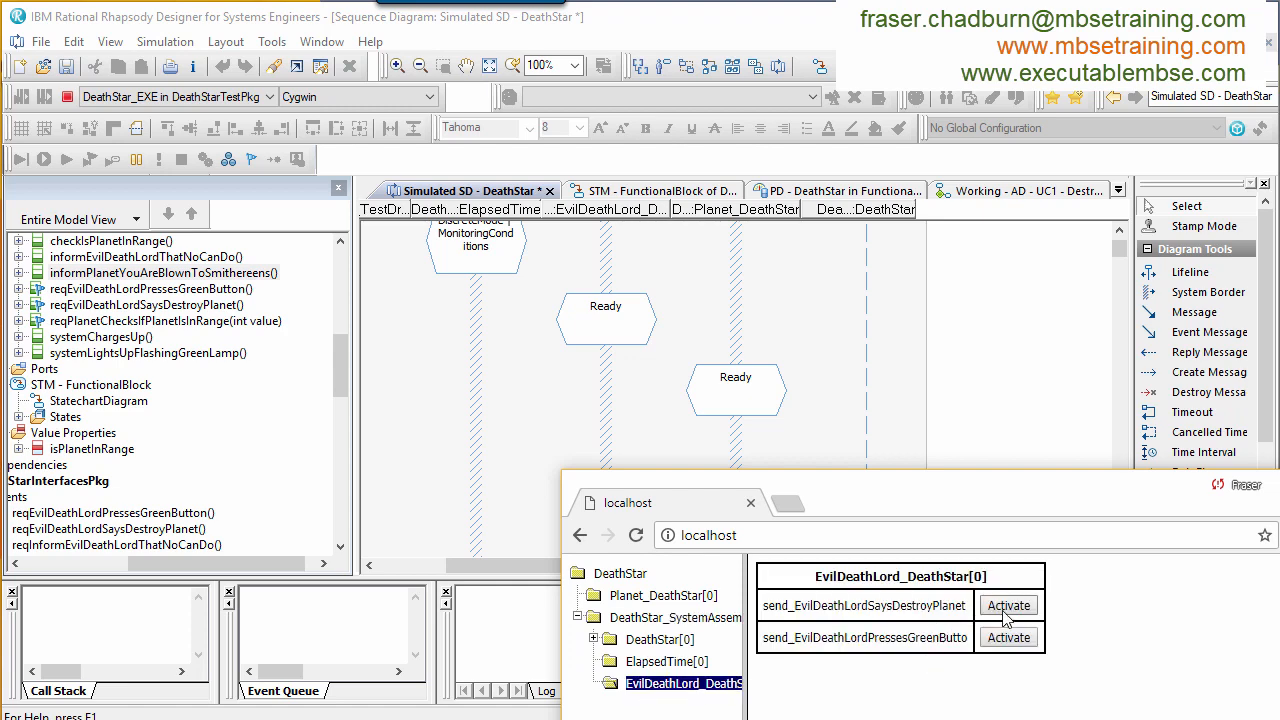
left_click(1008, 604)
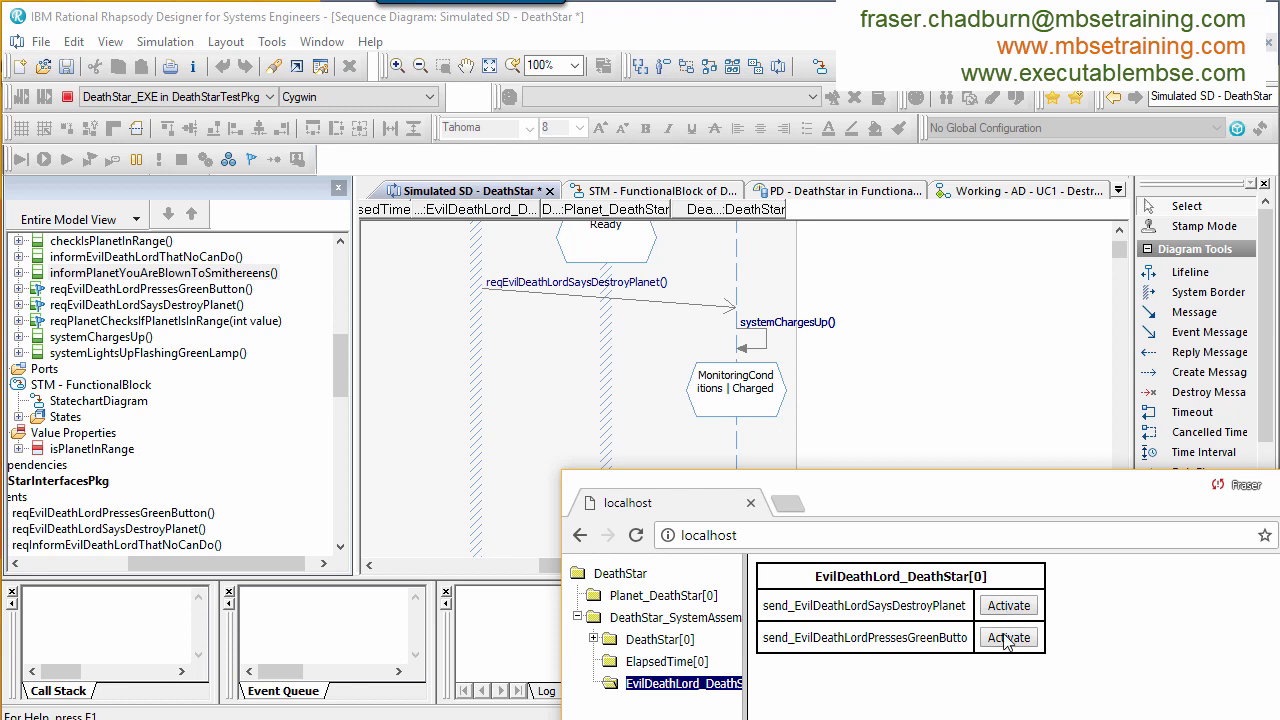
left_click(1008, 636)
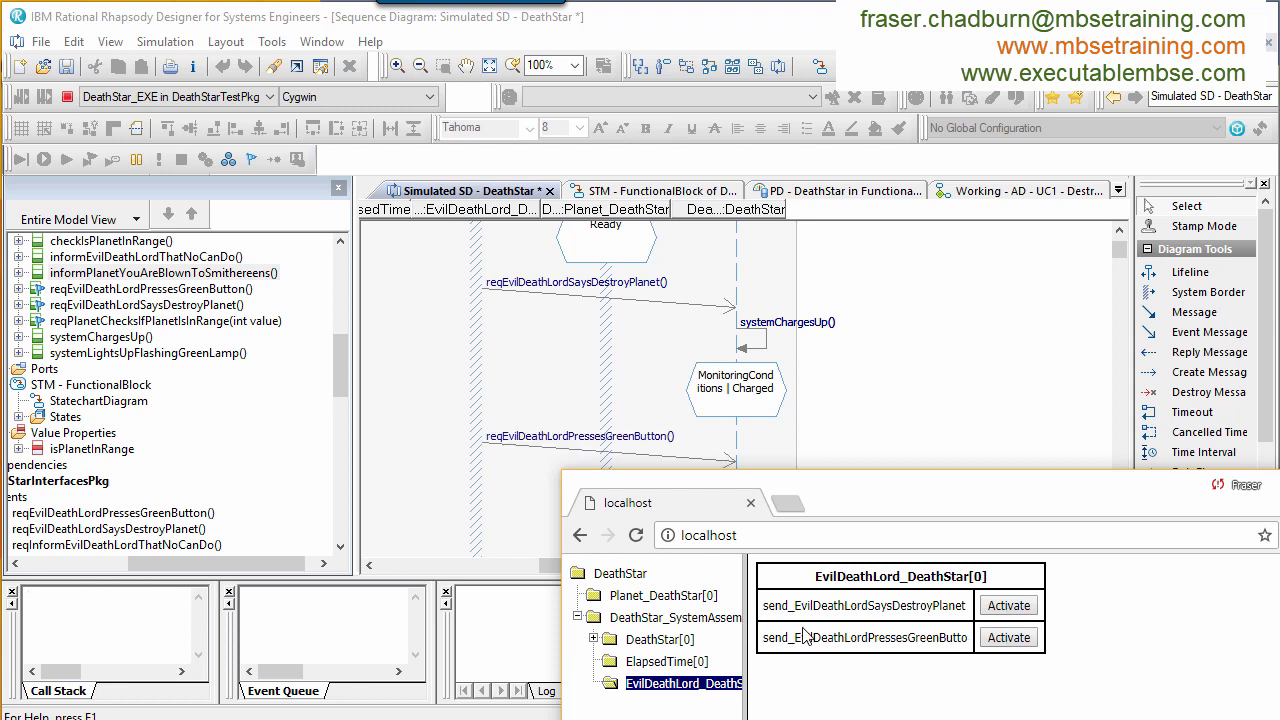
Step: Fire the planet's range-check event, then the Evil Death Lord's green button press to blow up the planet
left_click(652, 596)
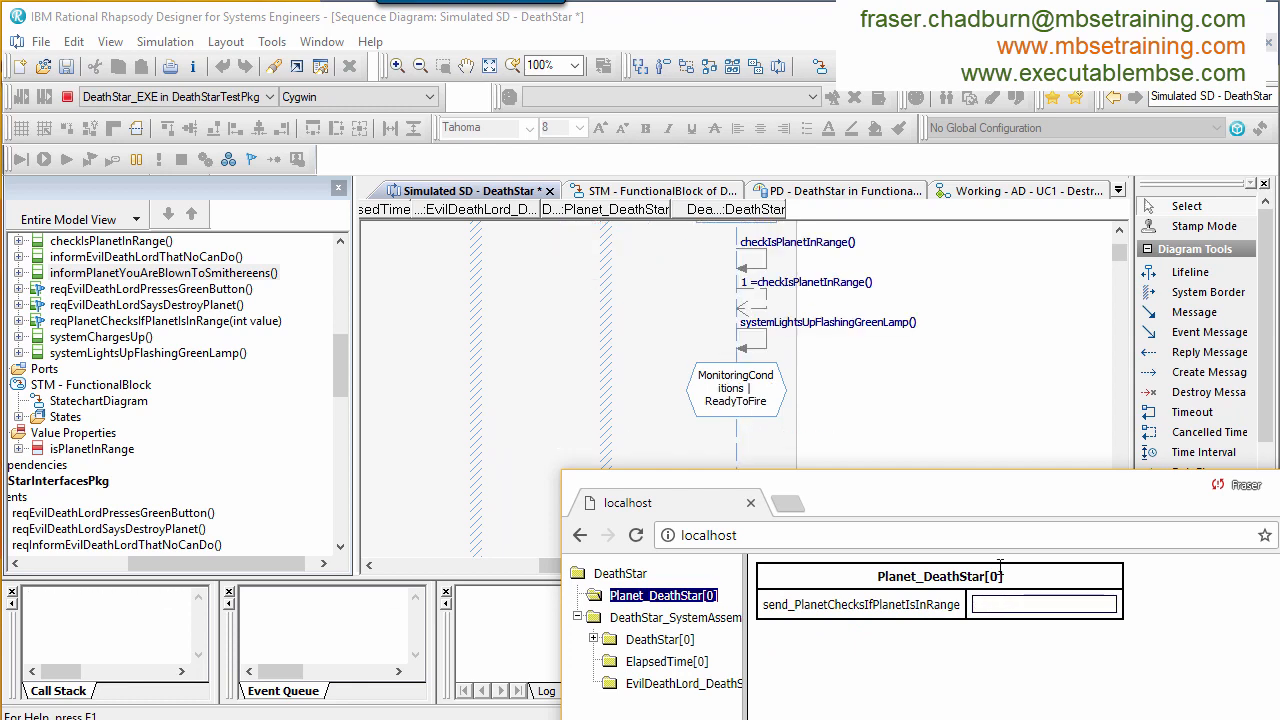
mouse_move(692, 696)
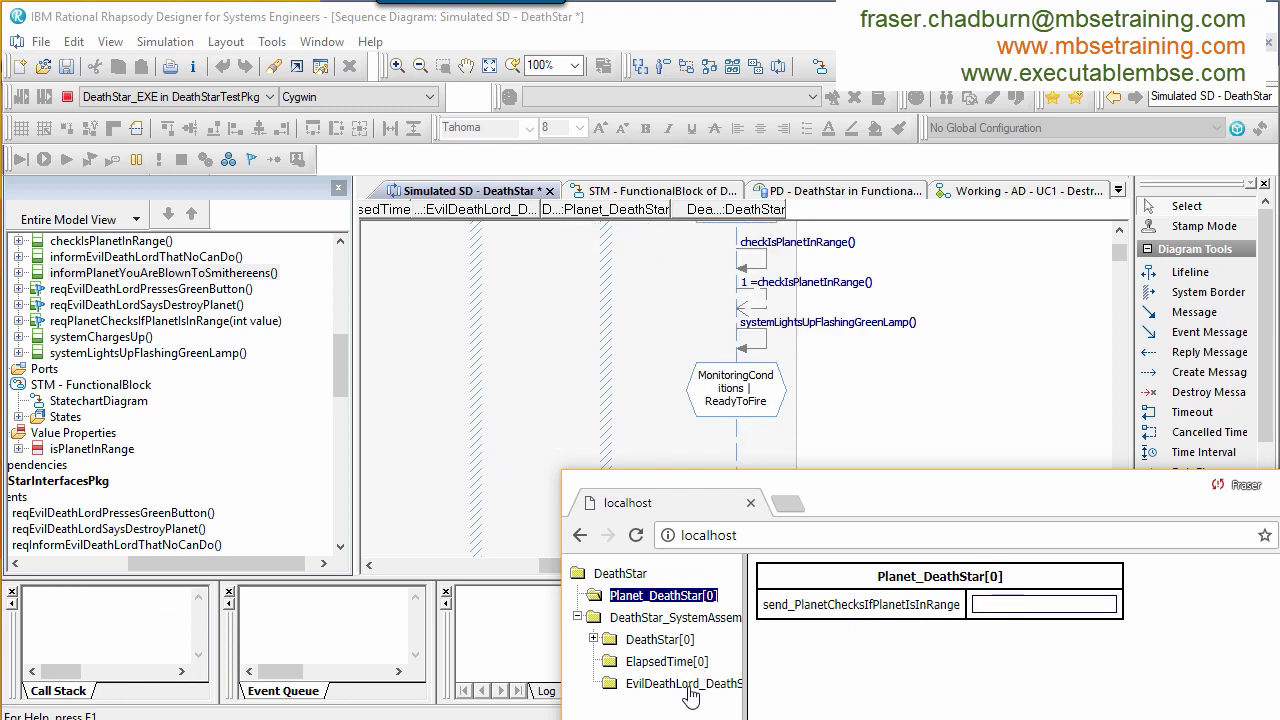
left_click(684, 684)
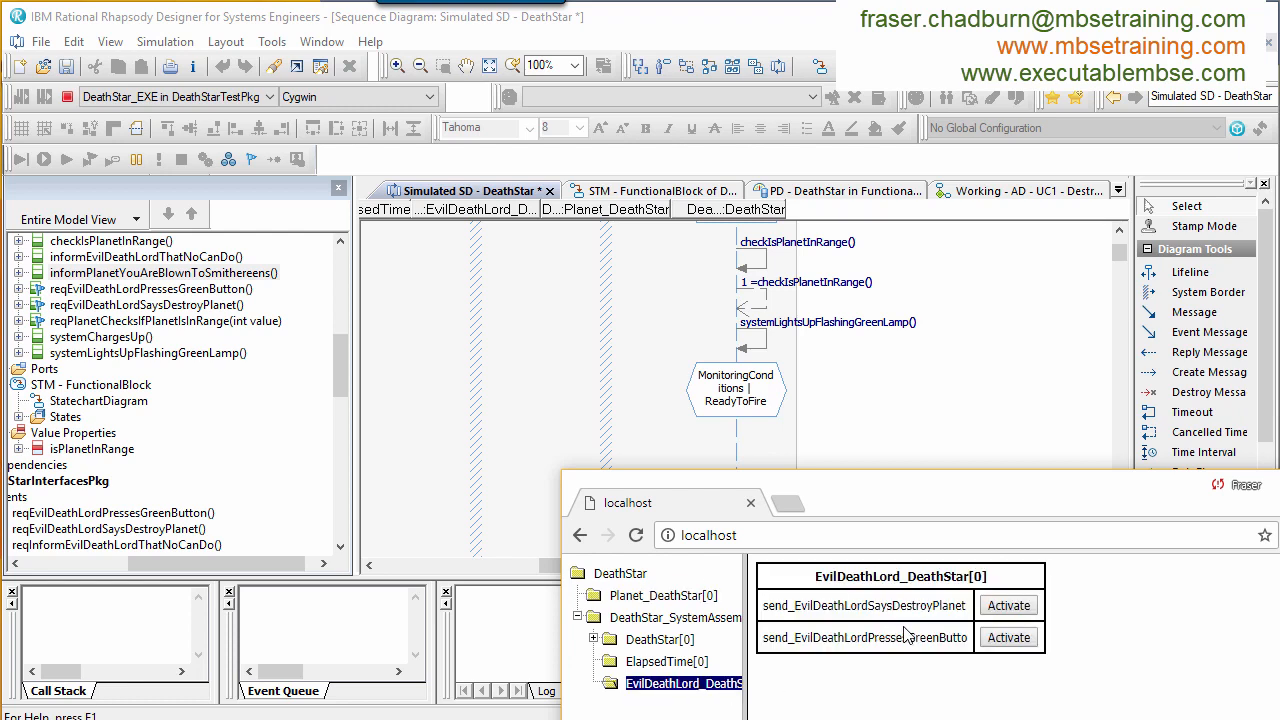
left_click(1008, 636)
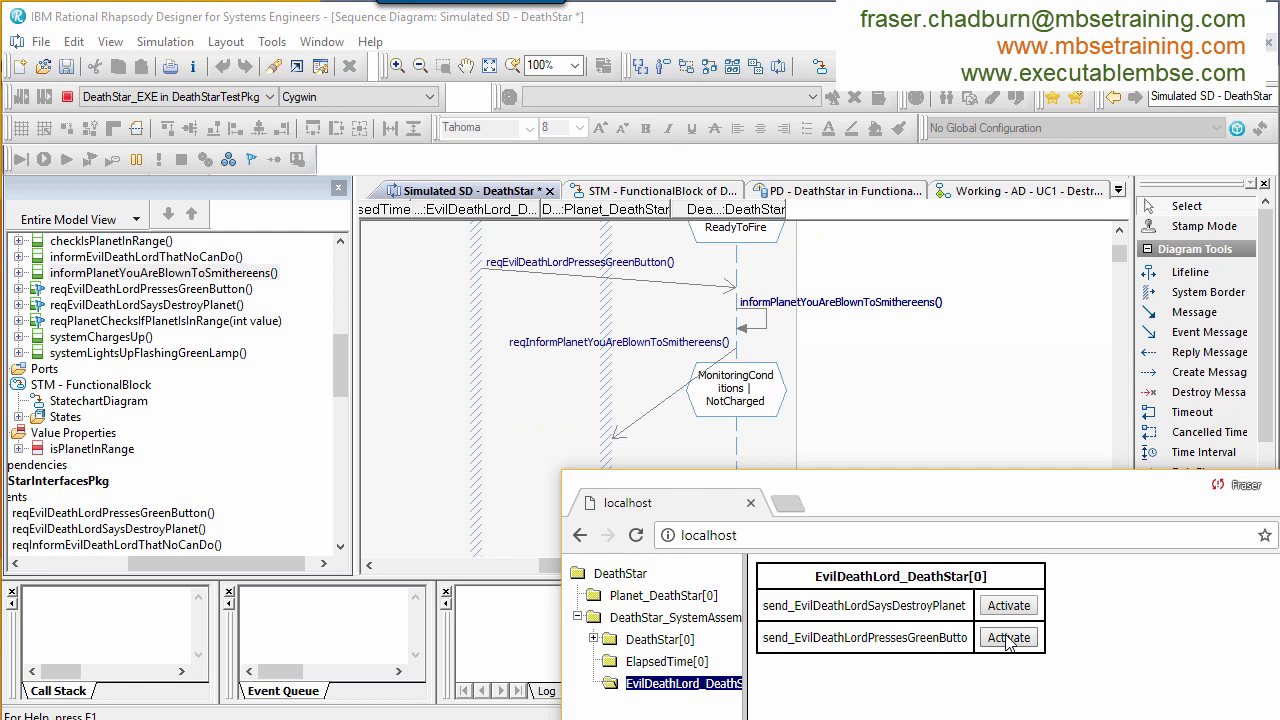
mouse_move(956, 604)
type("Test Case 1 -")
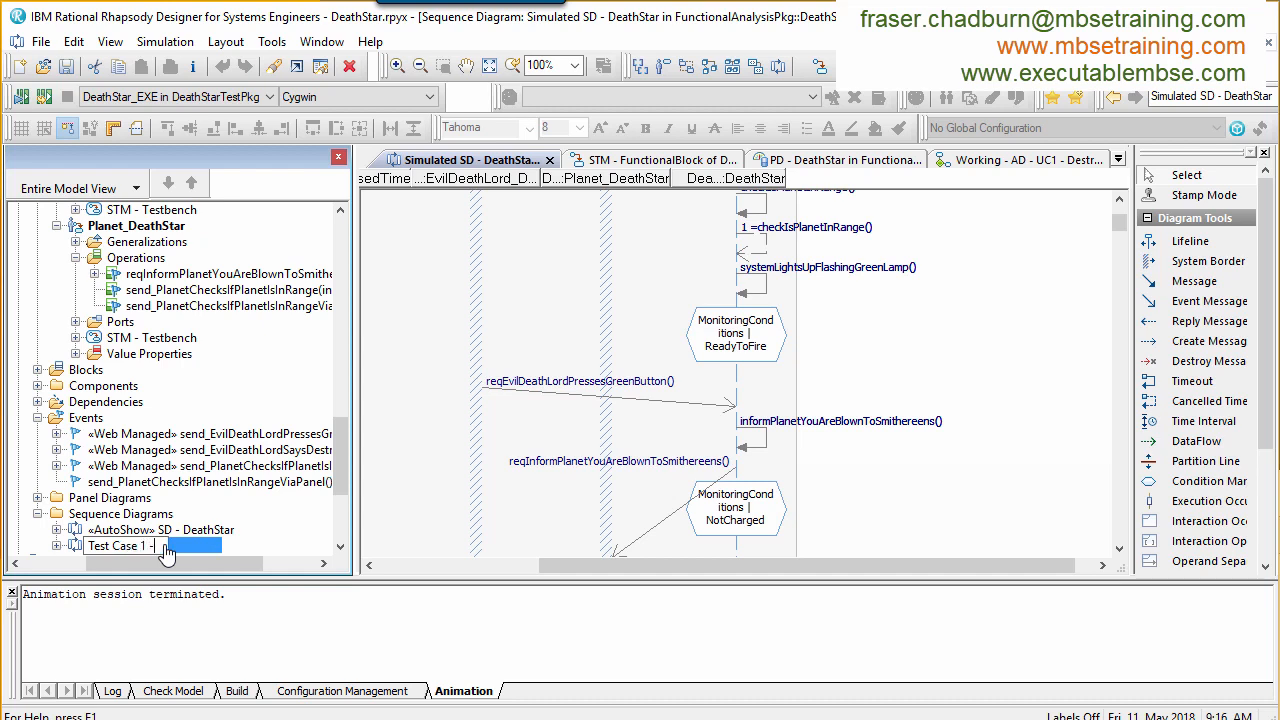
Step: Name the diagram 'Test Case 1 - Sunny day scenario' and populate it with requirements 18, 19, 20 and 22
type("Sunny day")
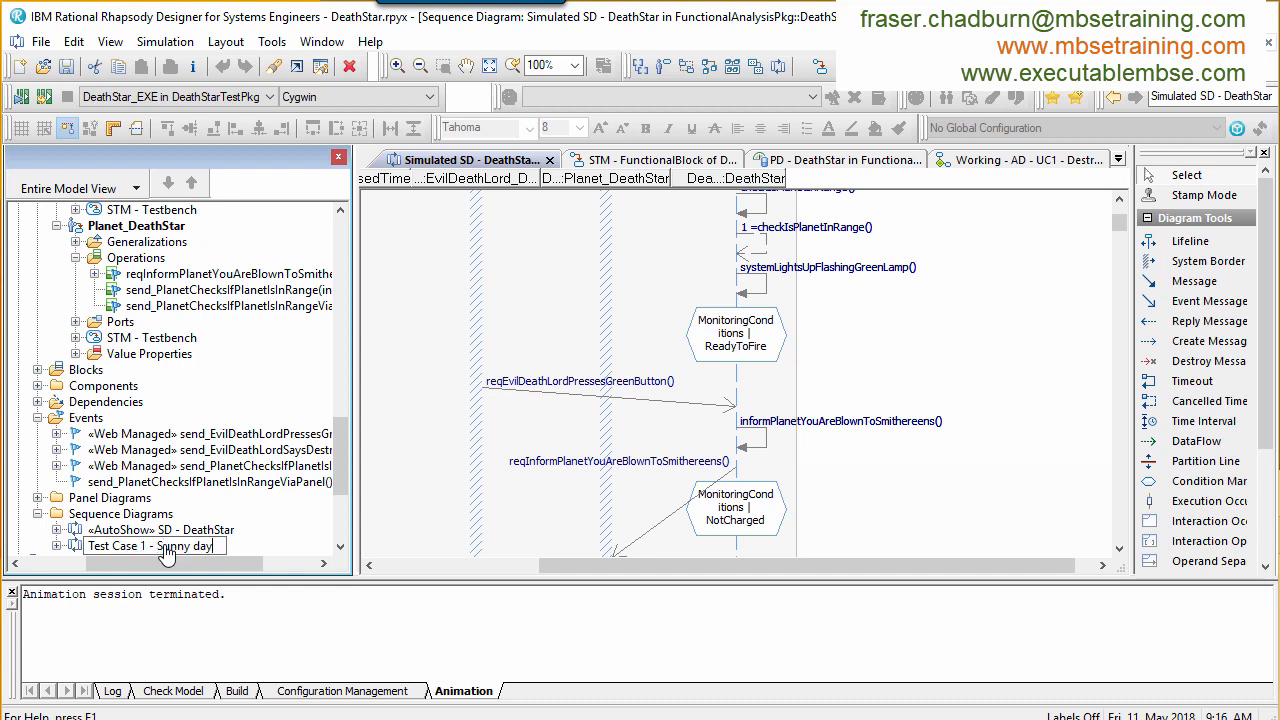
type("scenario")
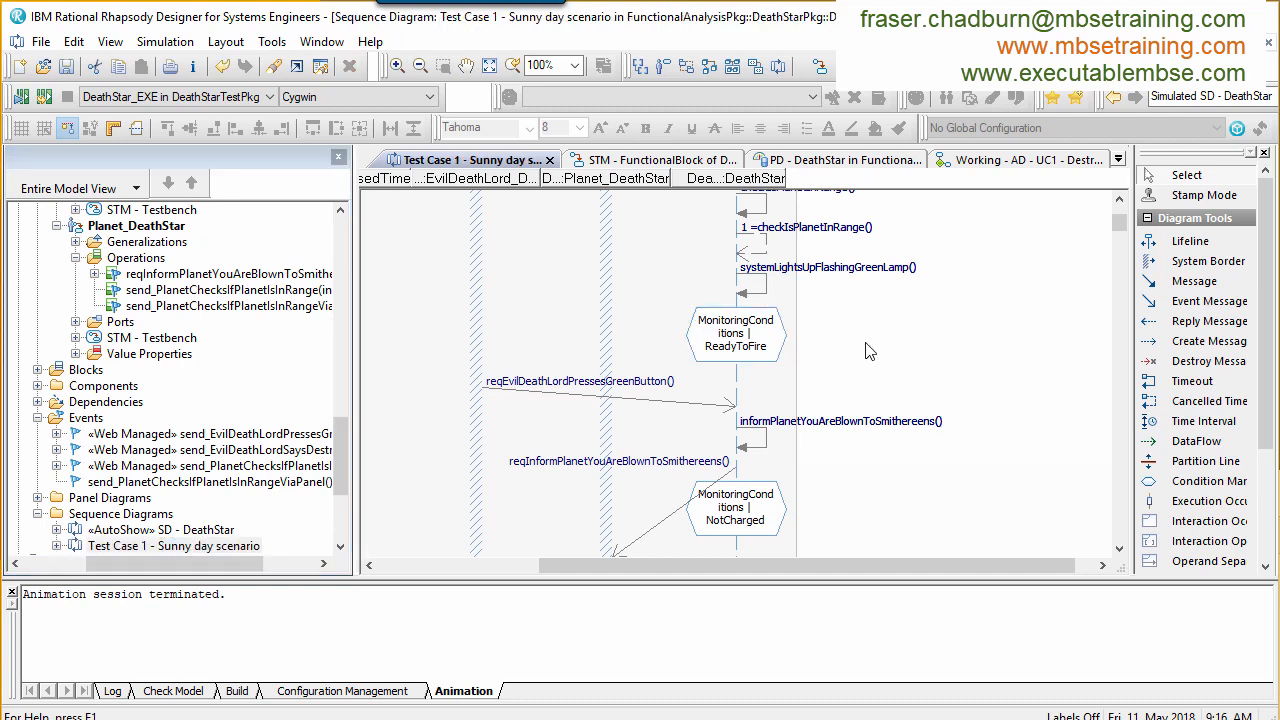
right_click(870, 350)
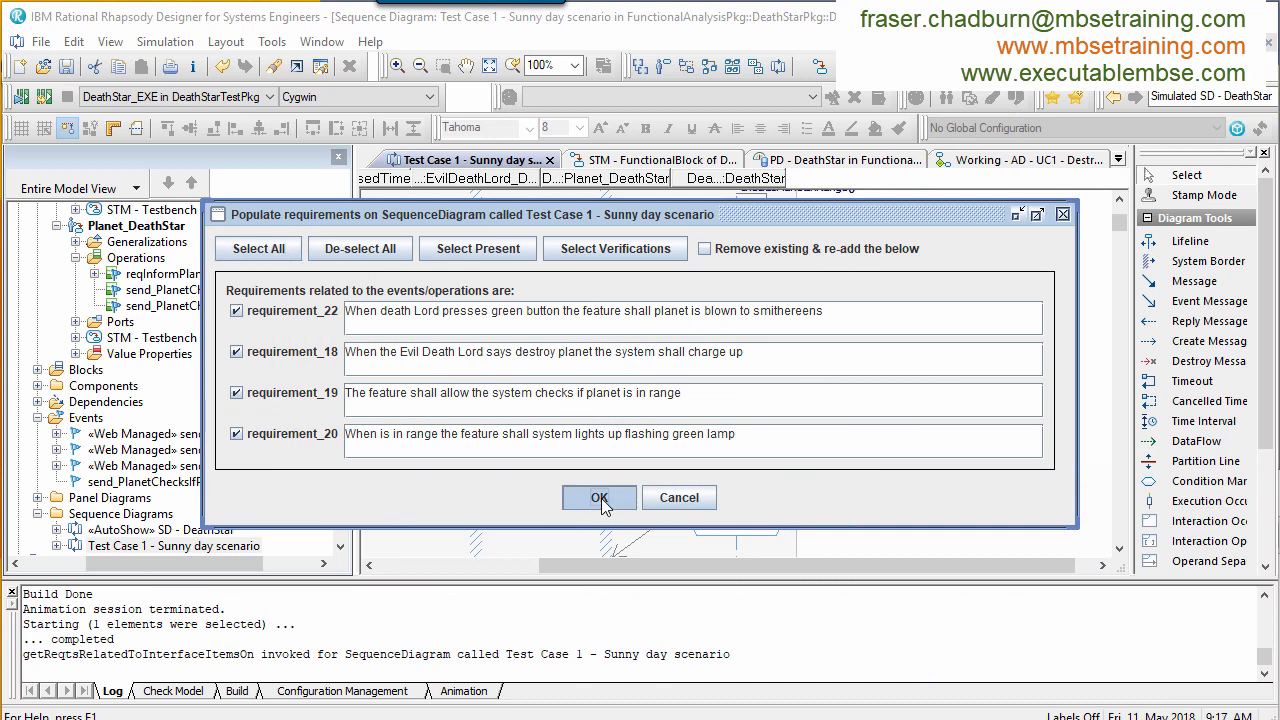
left_click(600, 498)
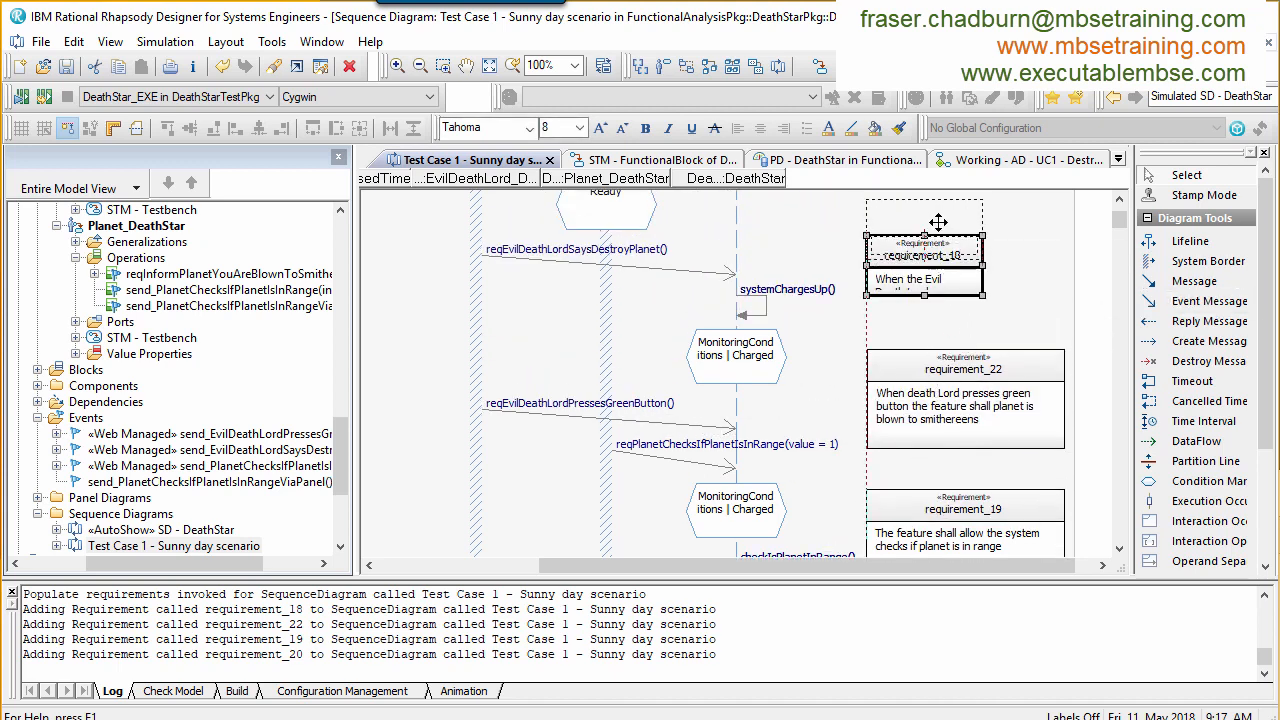
Step: Update verification dependencies for the diagram based on the populated requirements
scroll("up", 3)
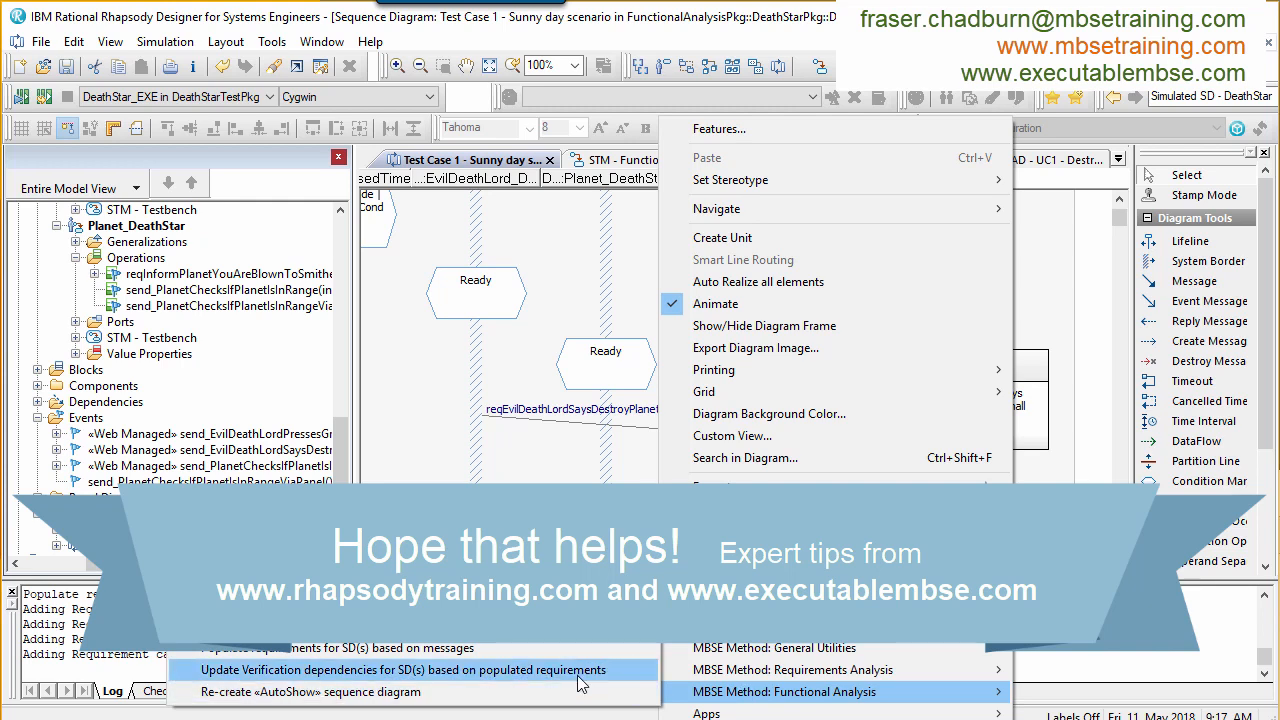
left_click(418, 668)
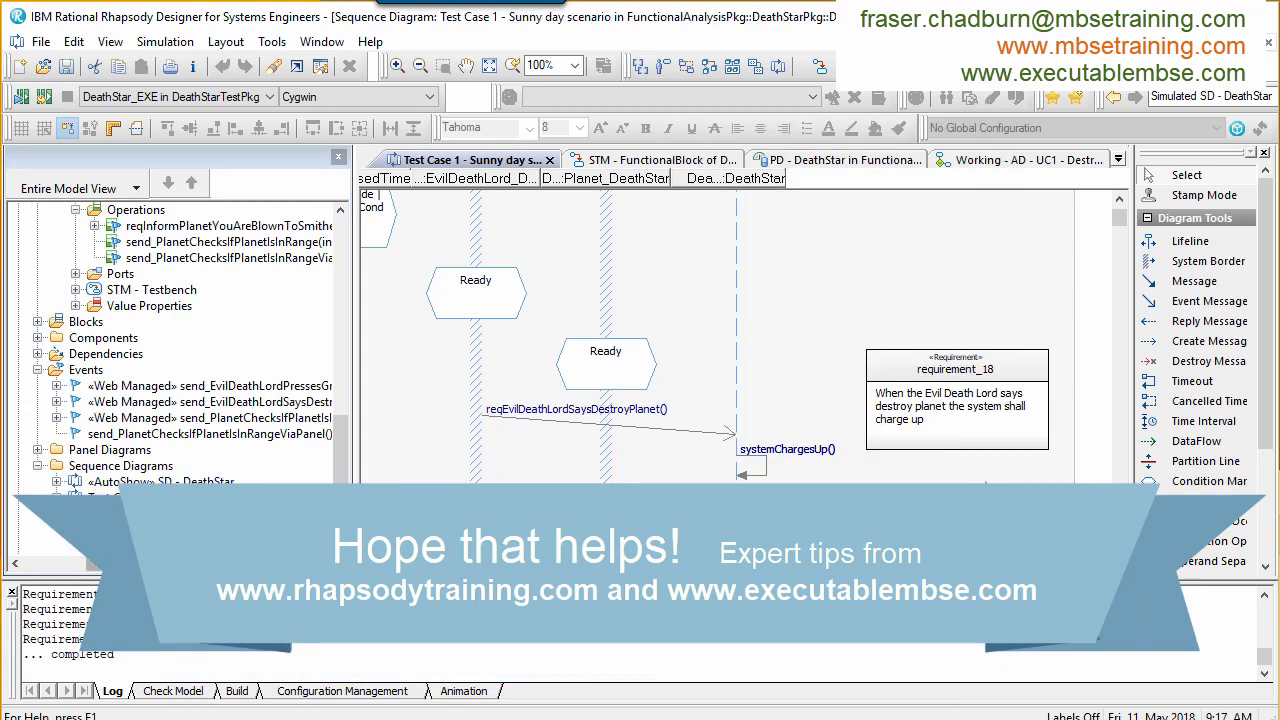